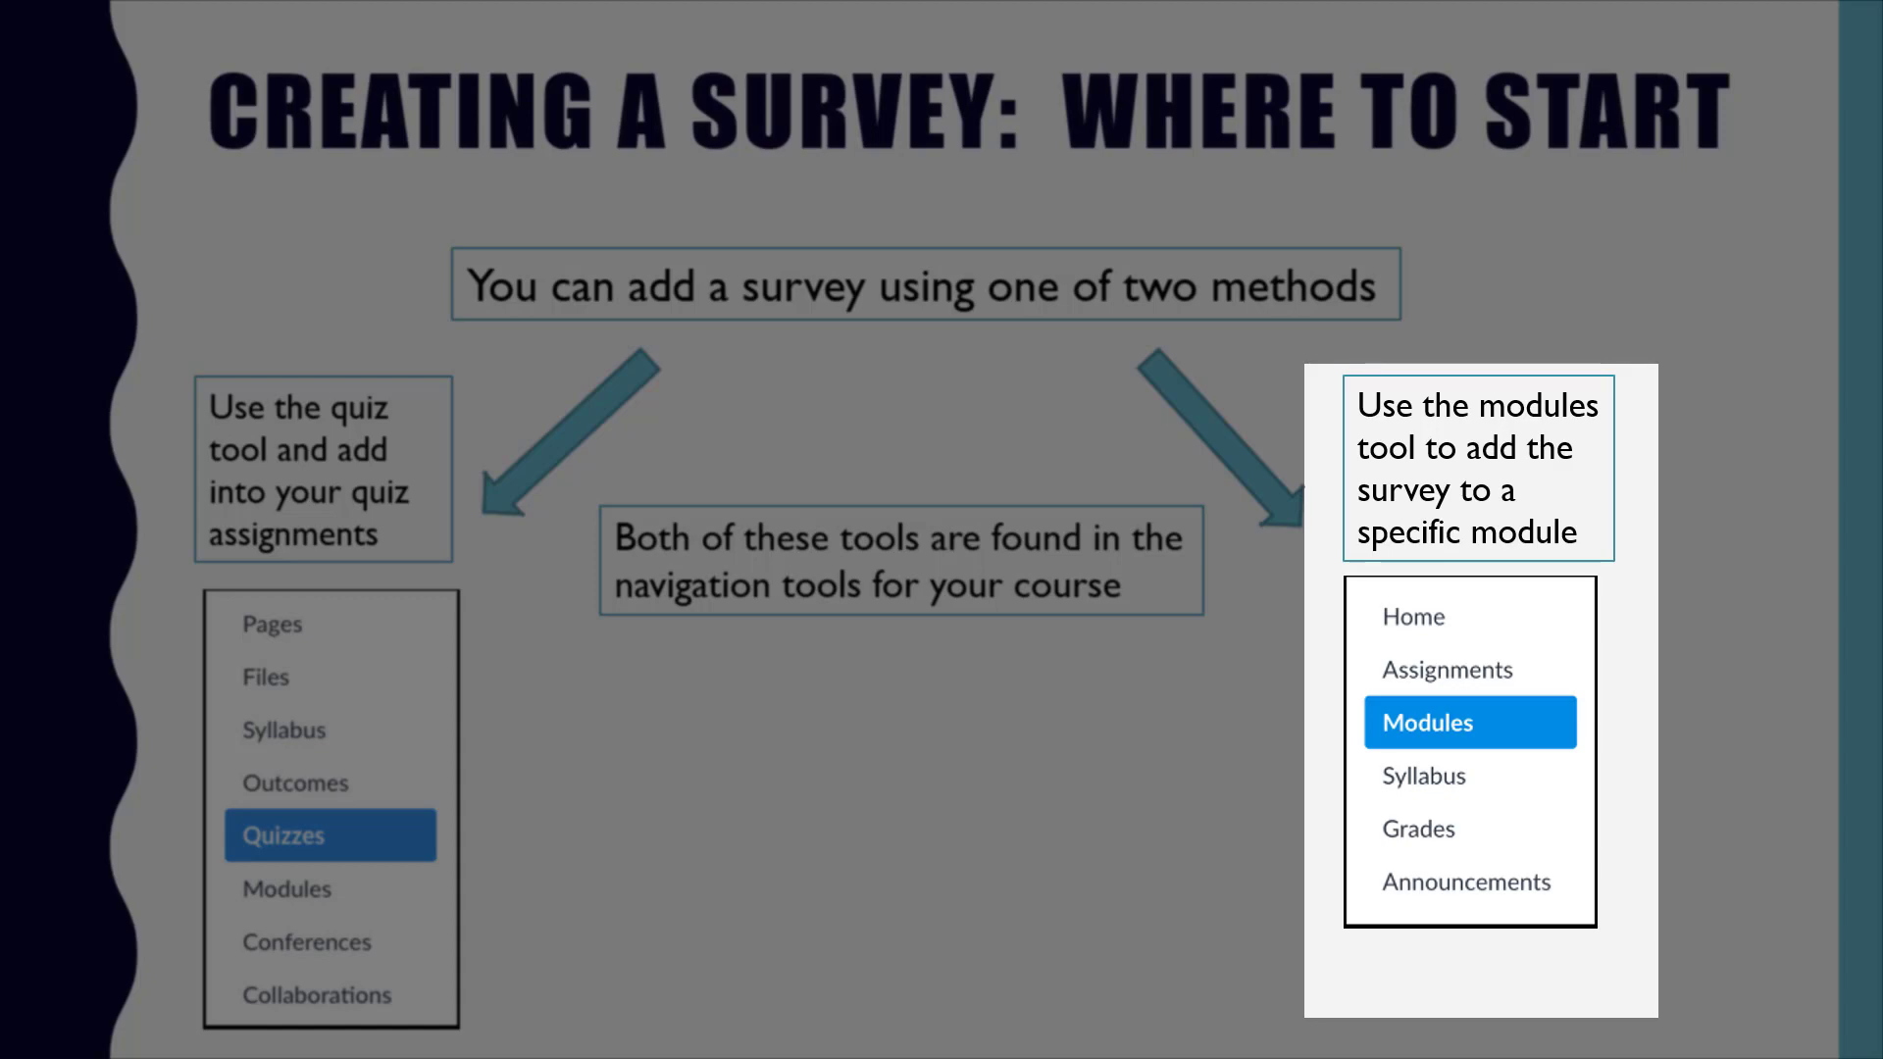
Step: Advance the slideshow to the 'Start Using Modules' slide
{"action": "key", "text": "Right"}
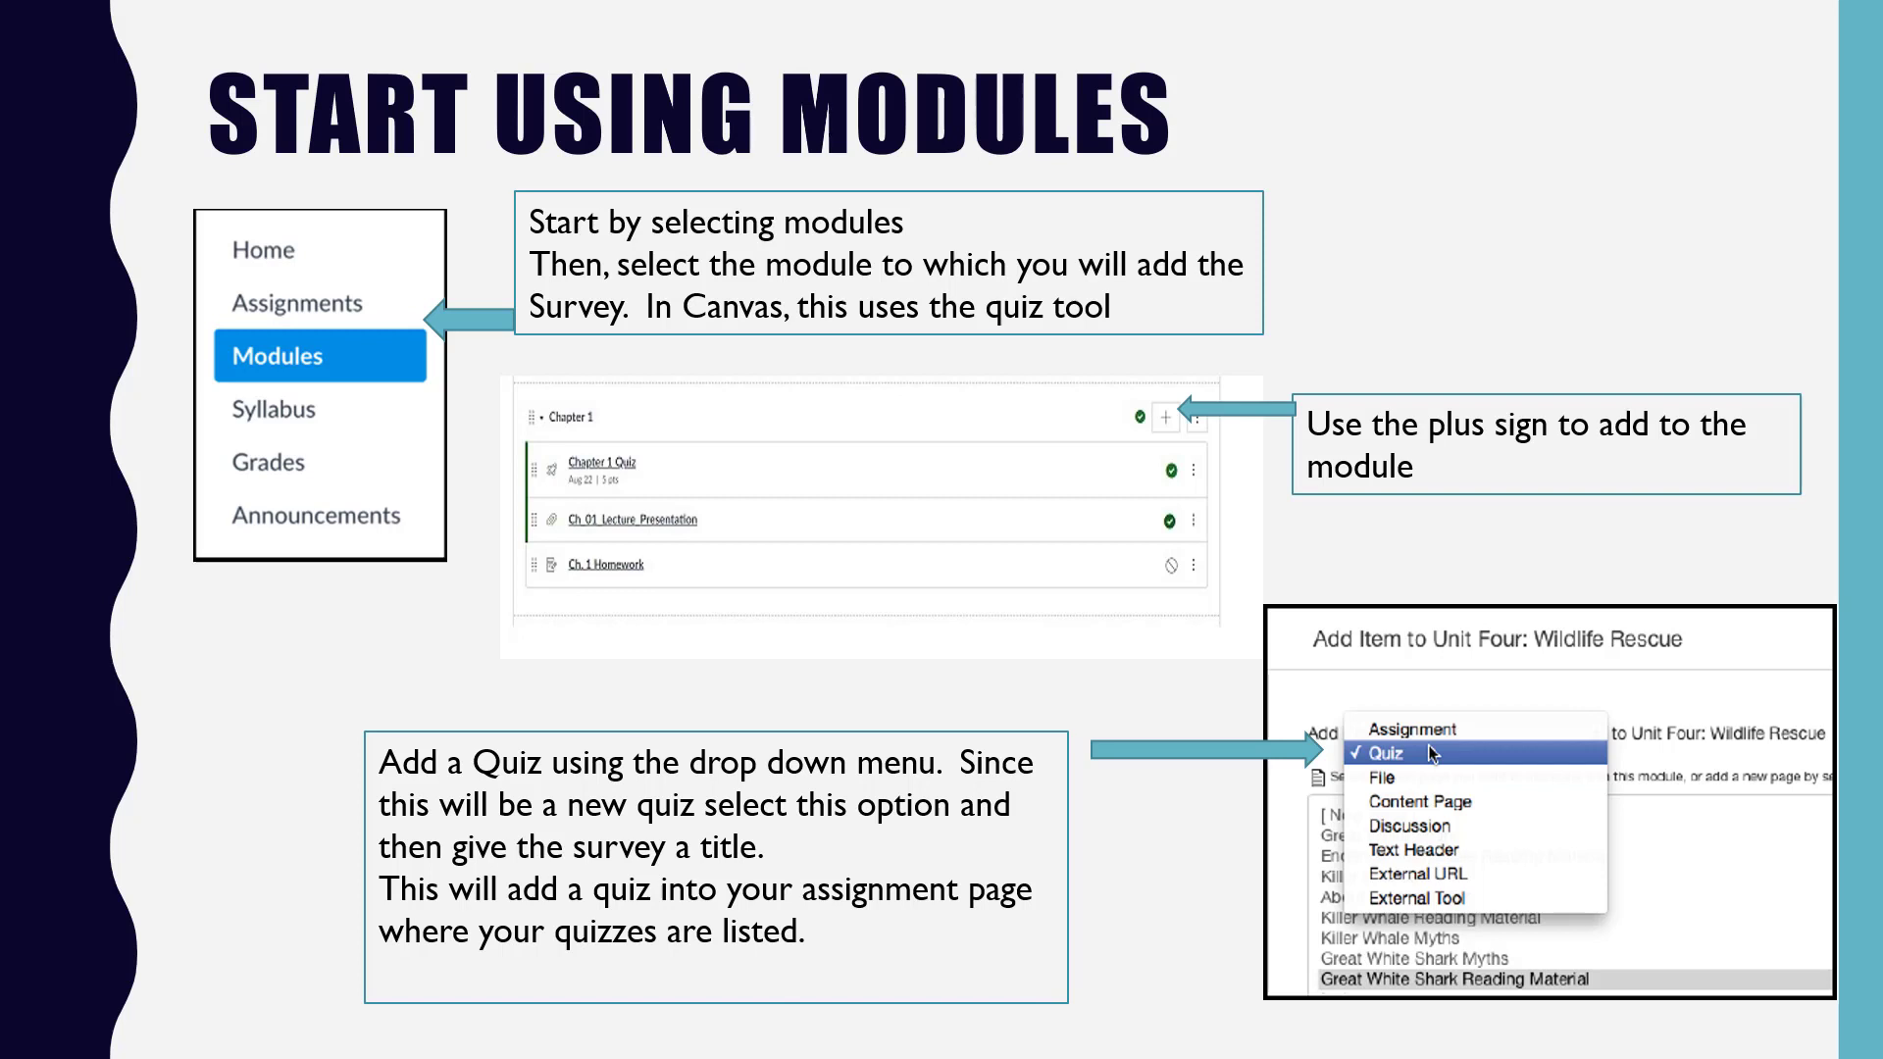
Step: Advance to the 'Start Using Modules - Continued' slide and dismiss the mail notification
{"action": "key", "text": "Right"}
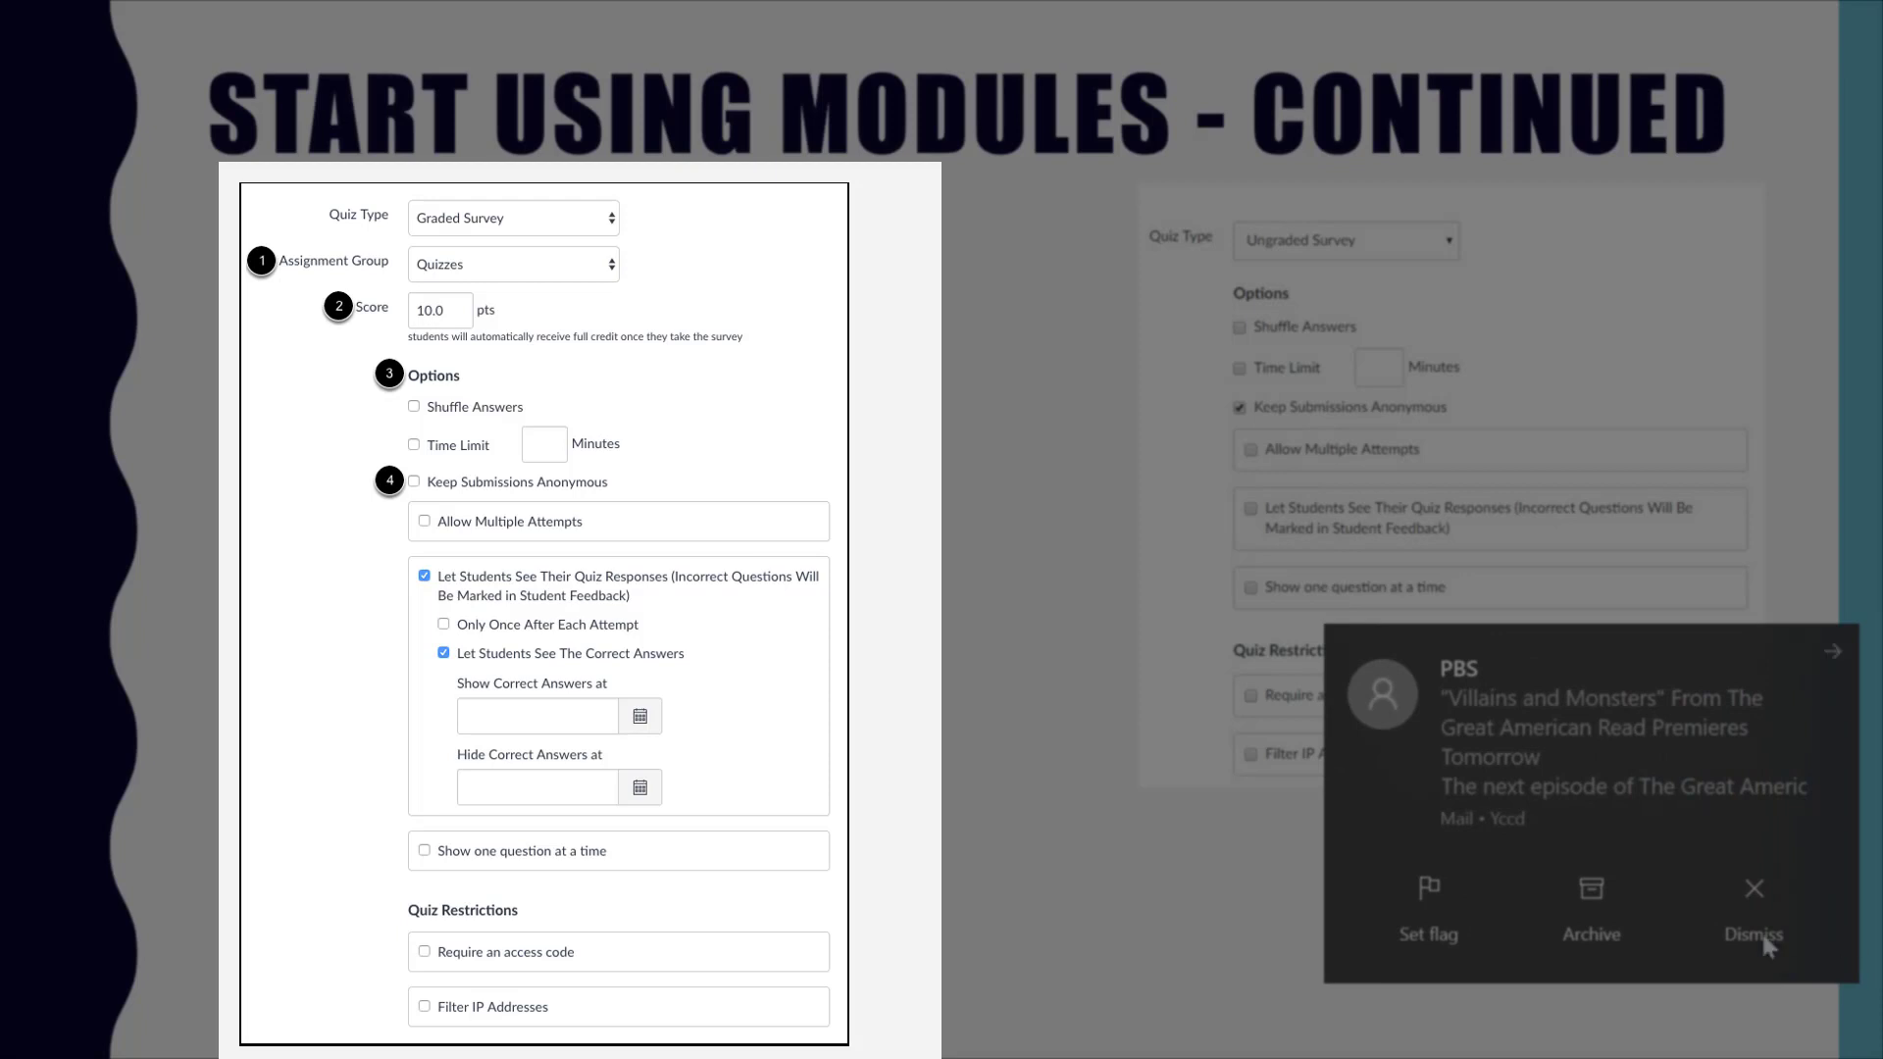
{"action": "left_click", "coordinate": [1753, 910]}
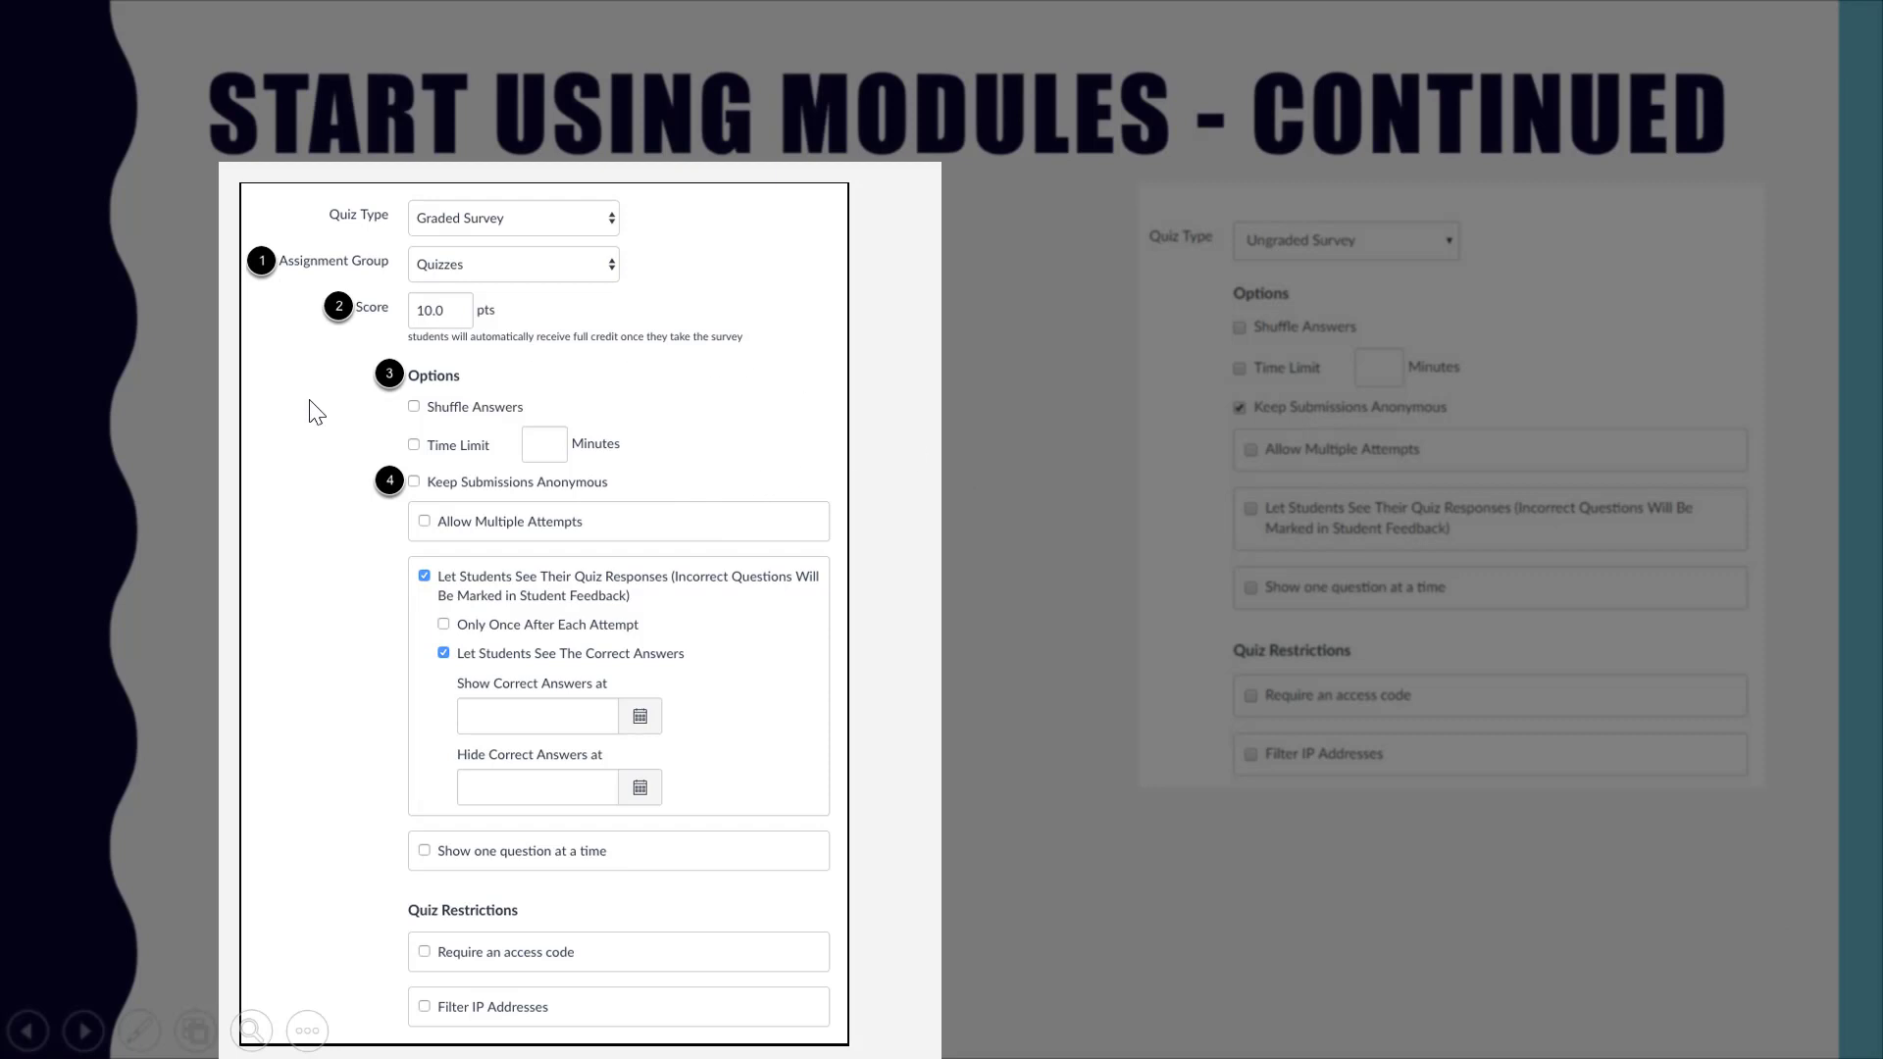
{"action": "mouse_move", "coordinate": [470, 422]}
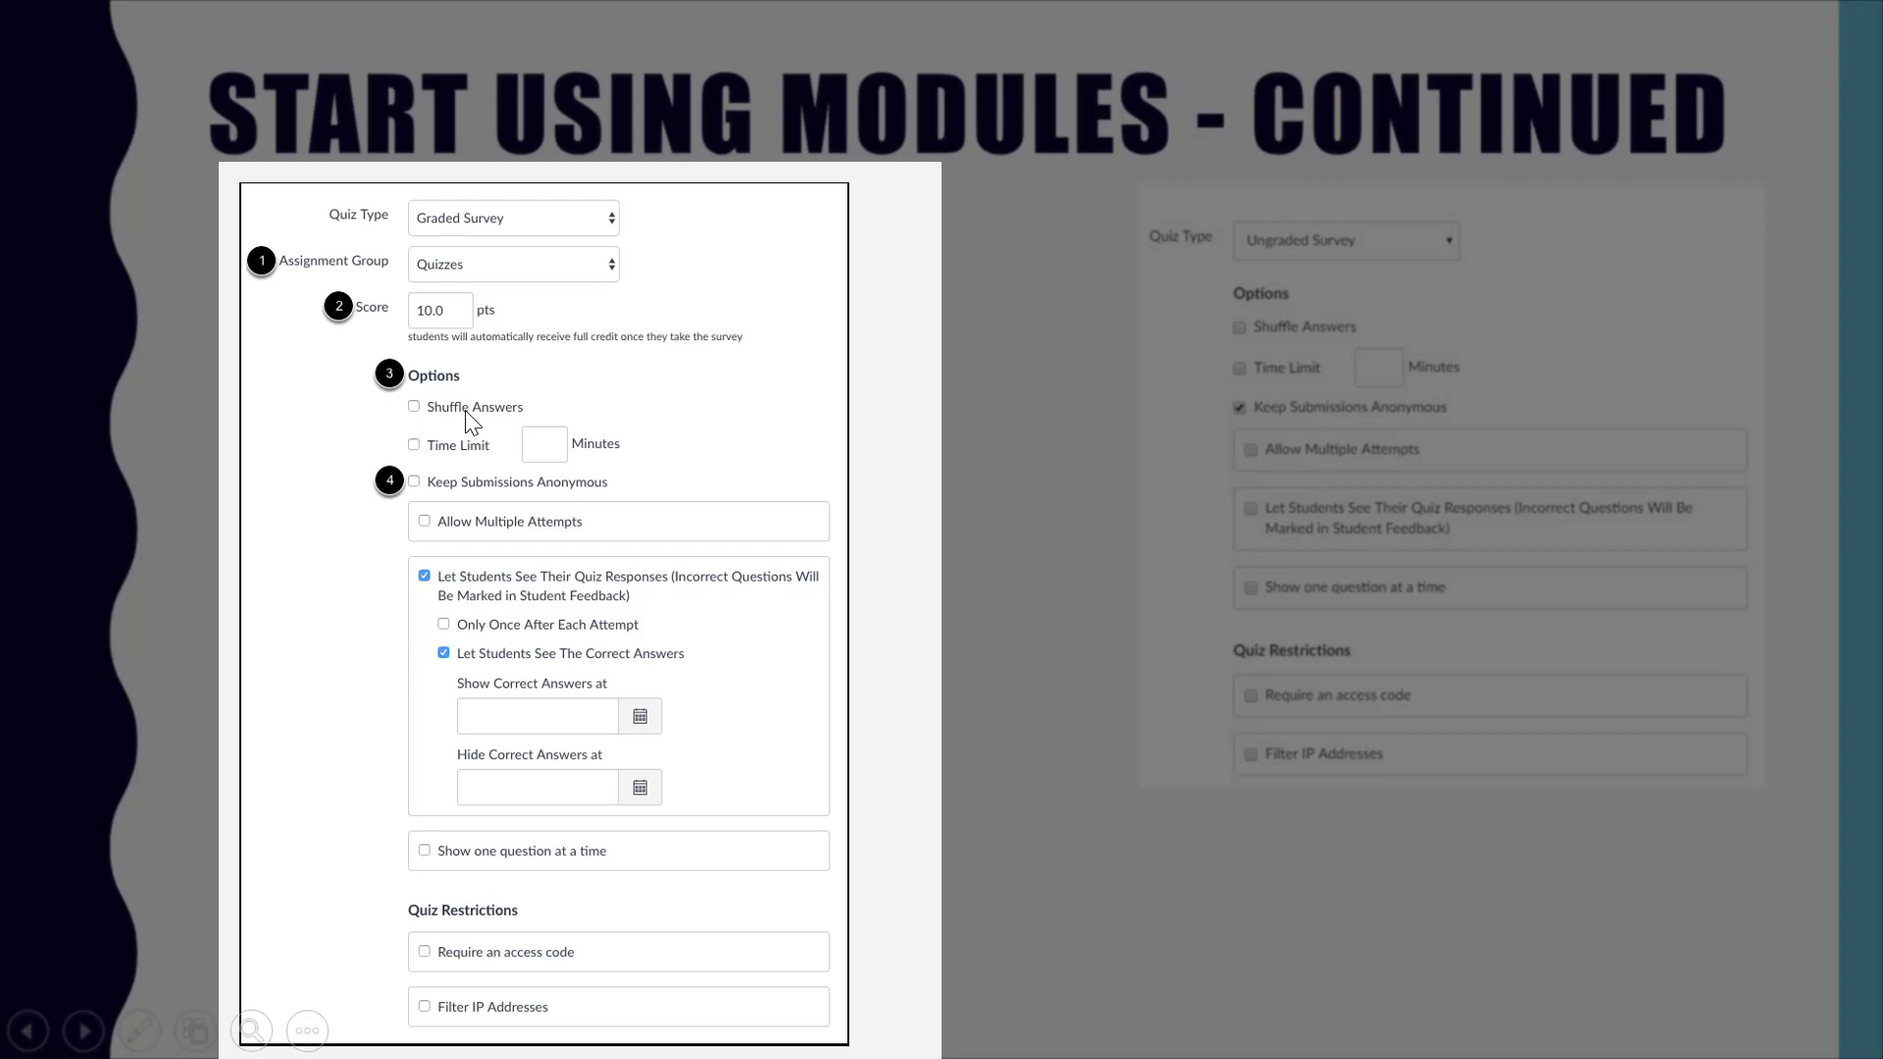
{"action": "mouse_move", "coordinate": [493, 466]}
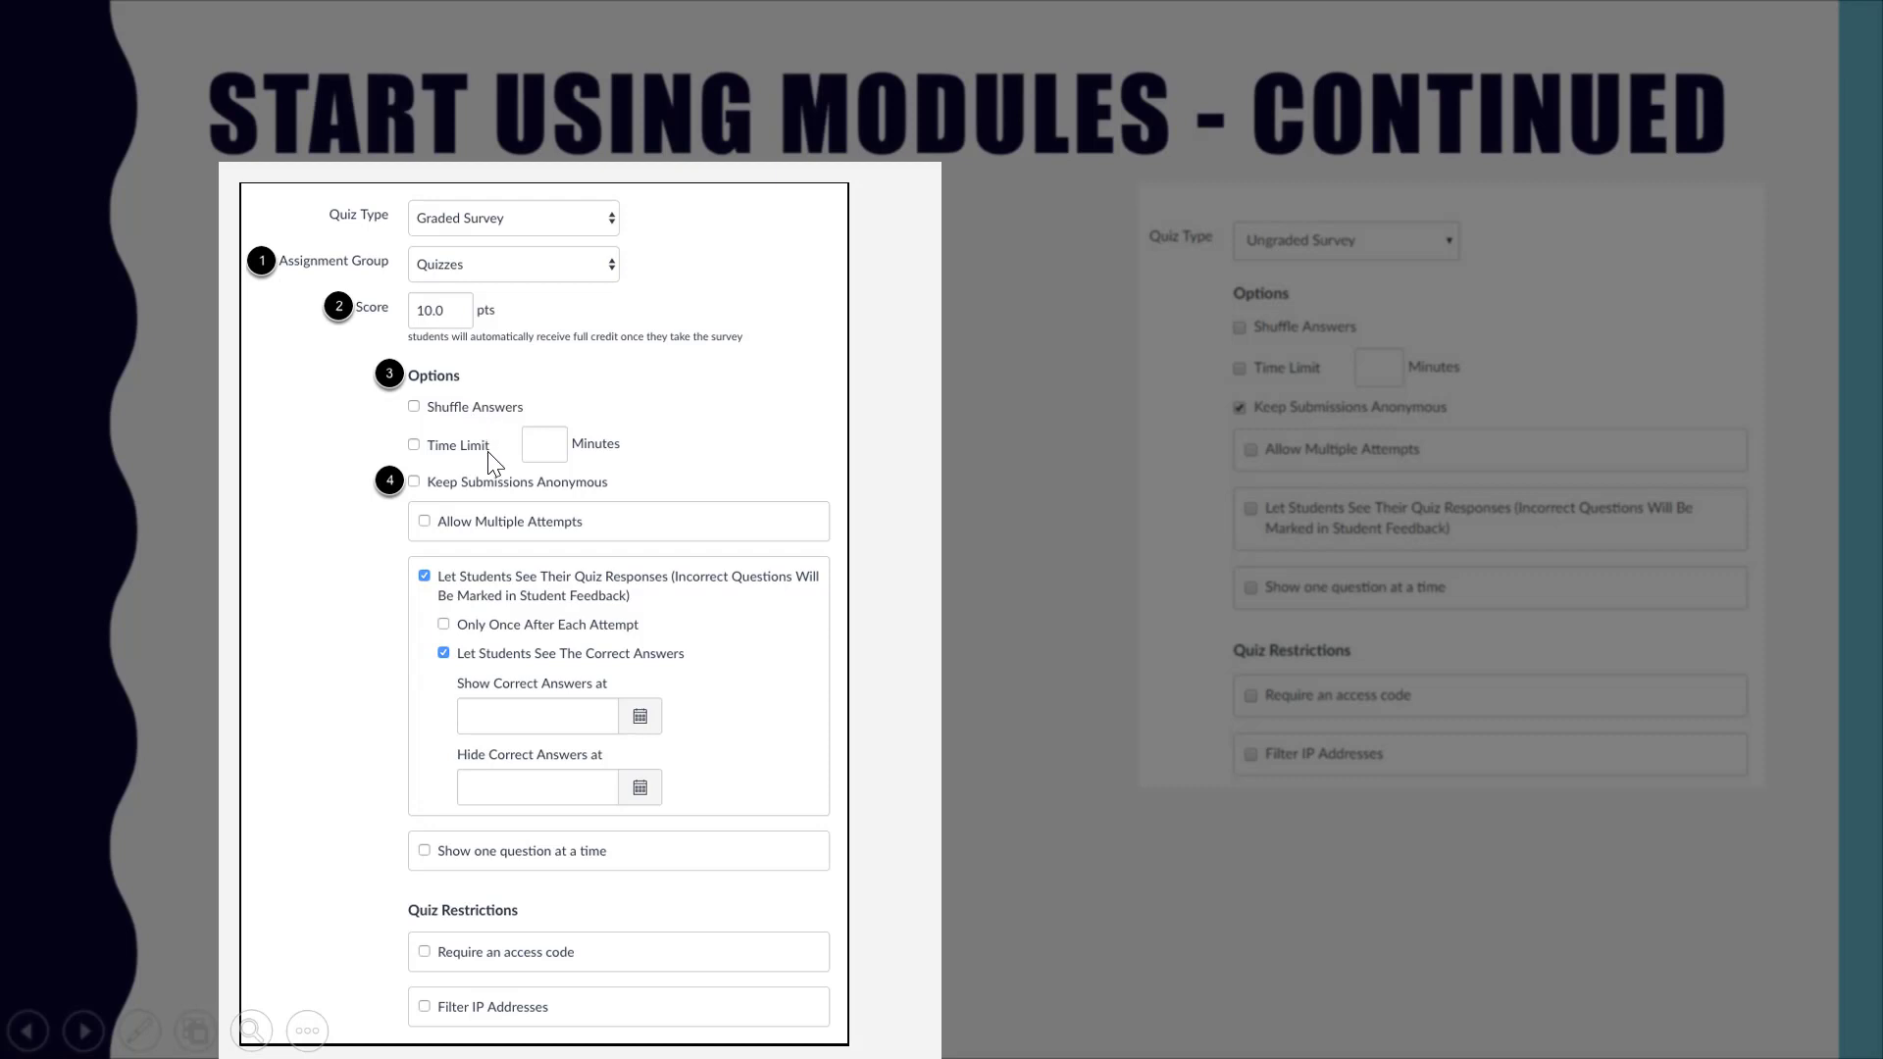
{"action": "mouse_move", "coordinate": [623, 460]}
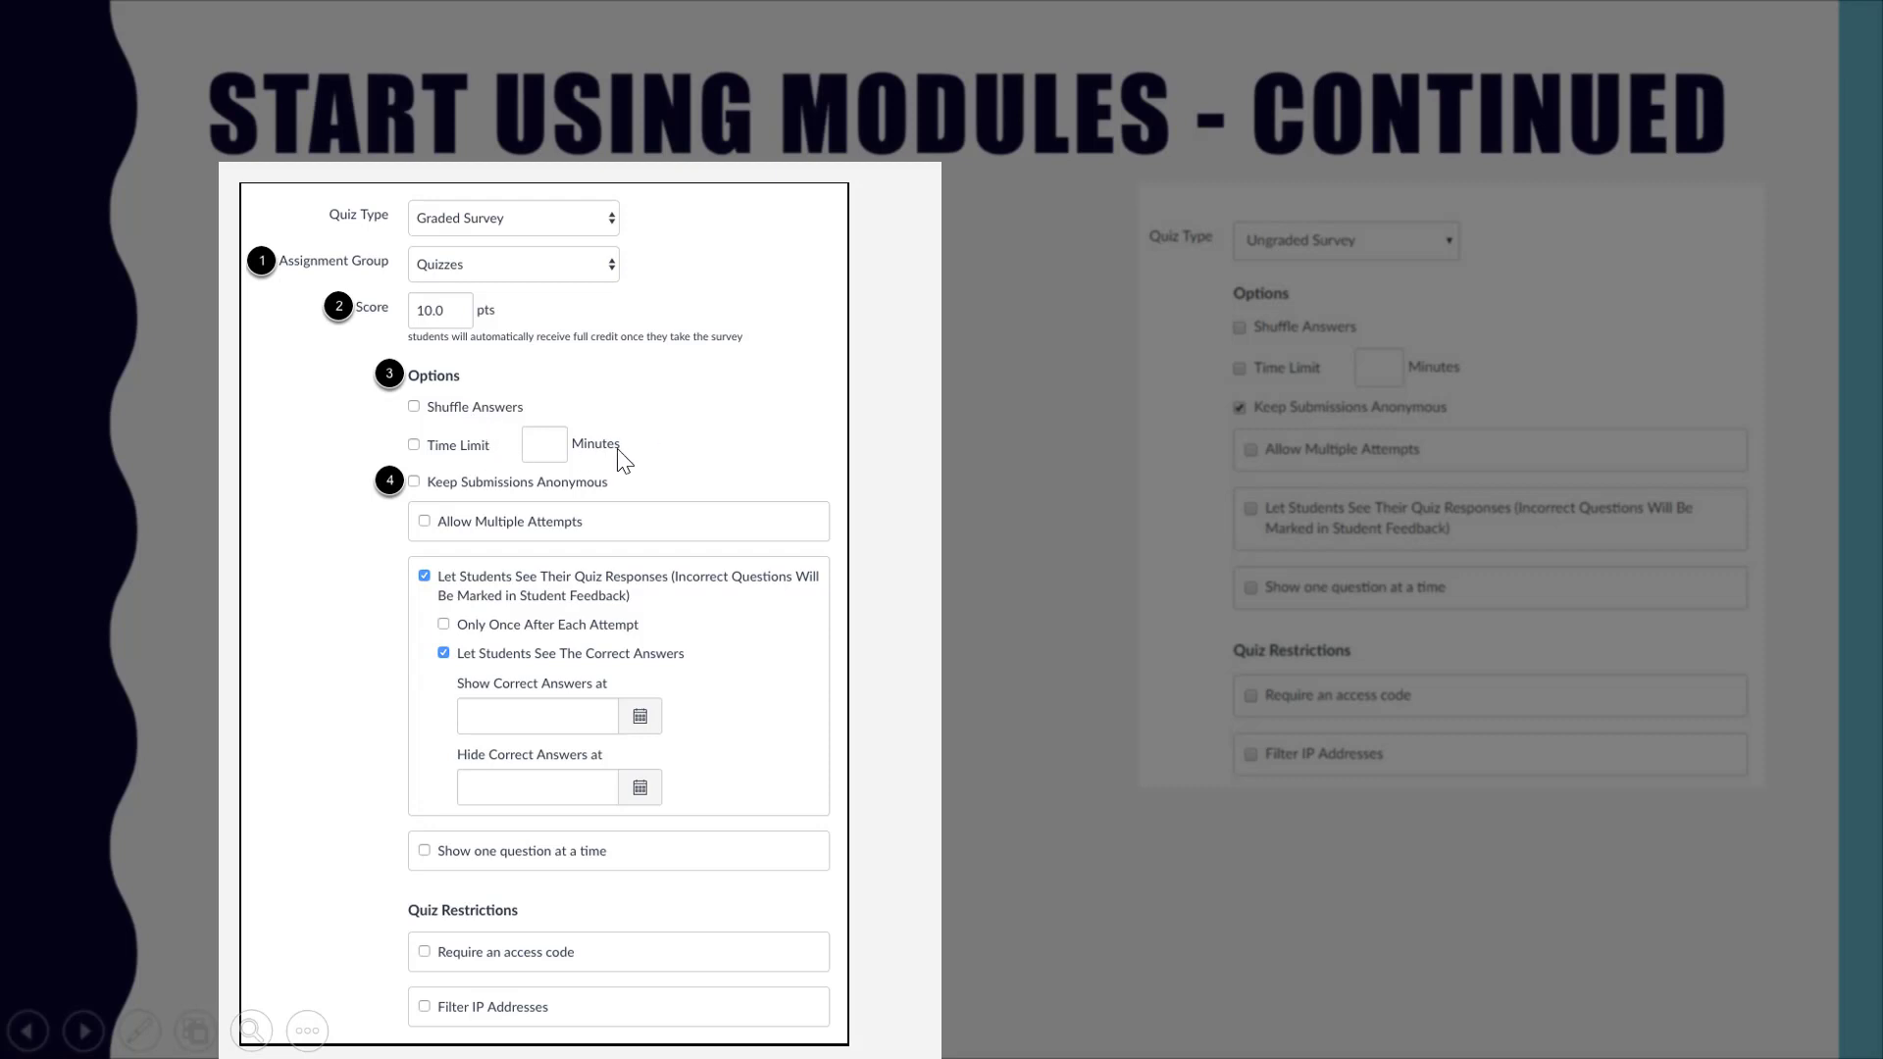
{"action": "mouse_move", "coordinate": [620, 465]}
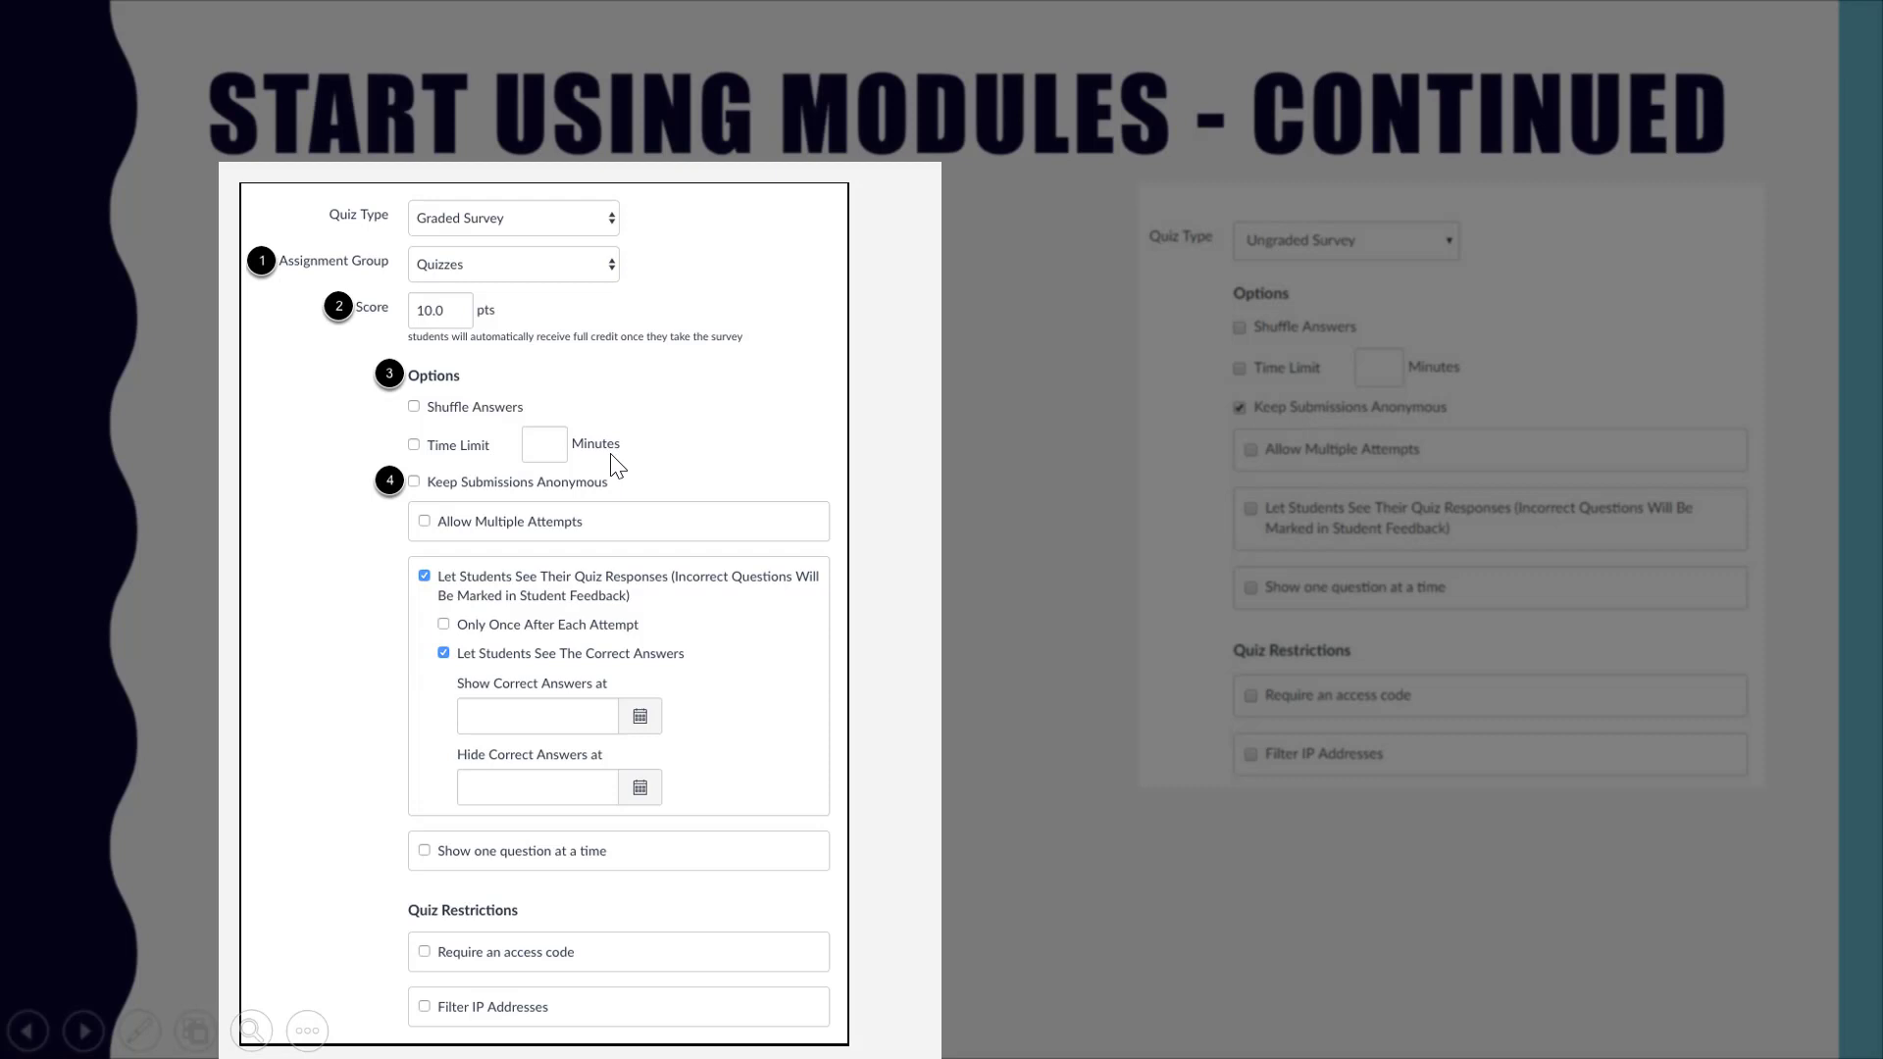
{"action": "mouse_move", "coordinate": [589, 380]}
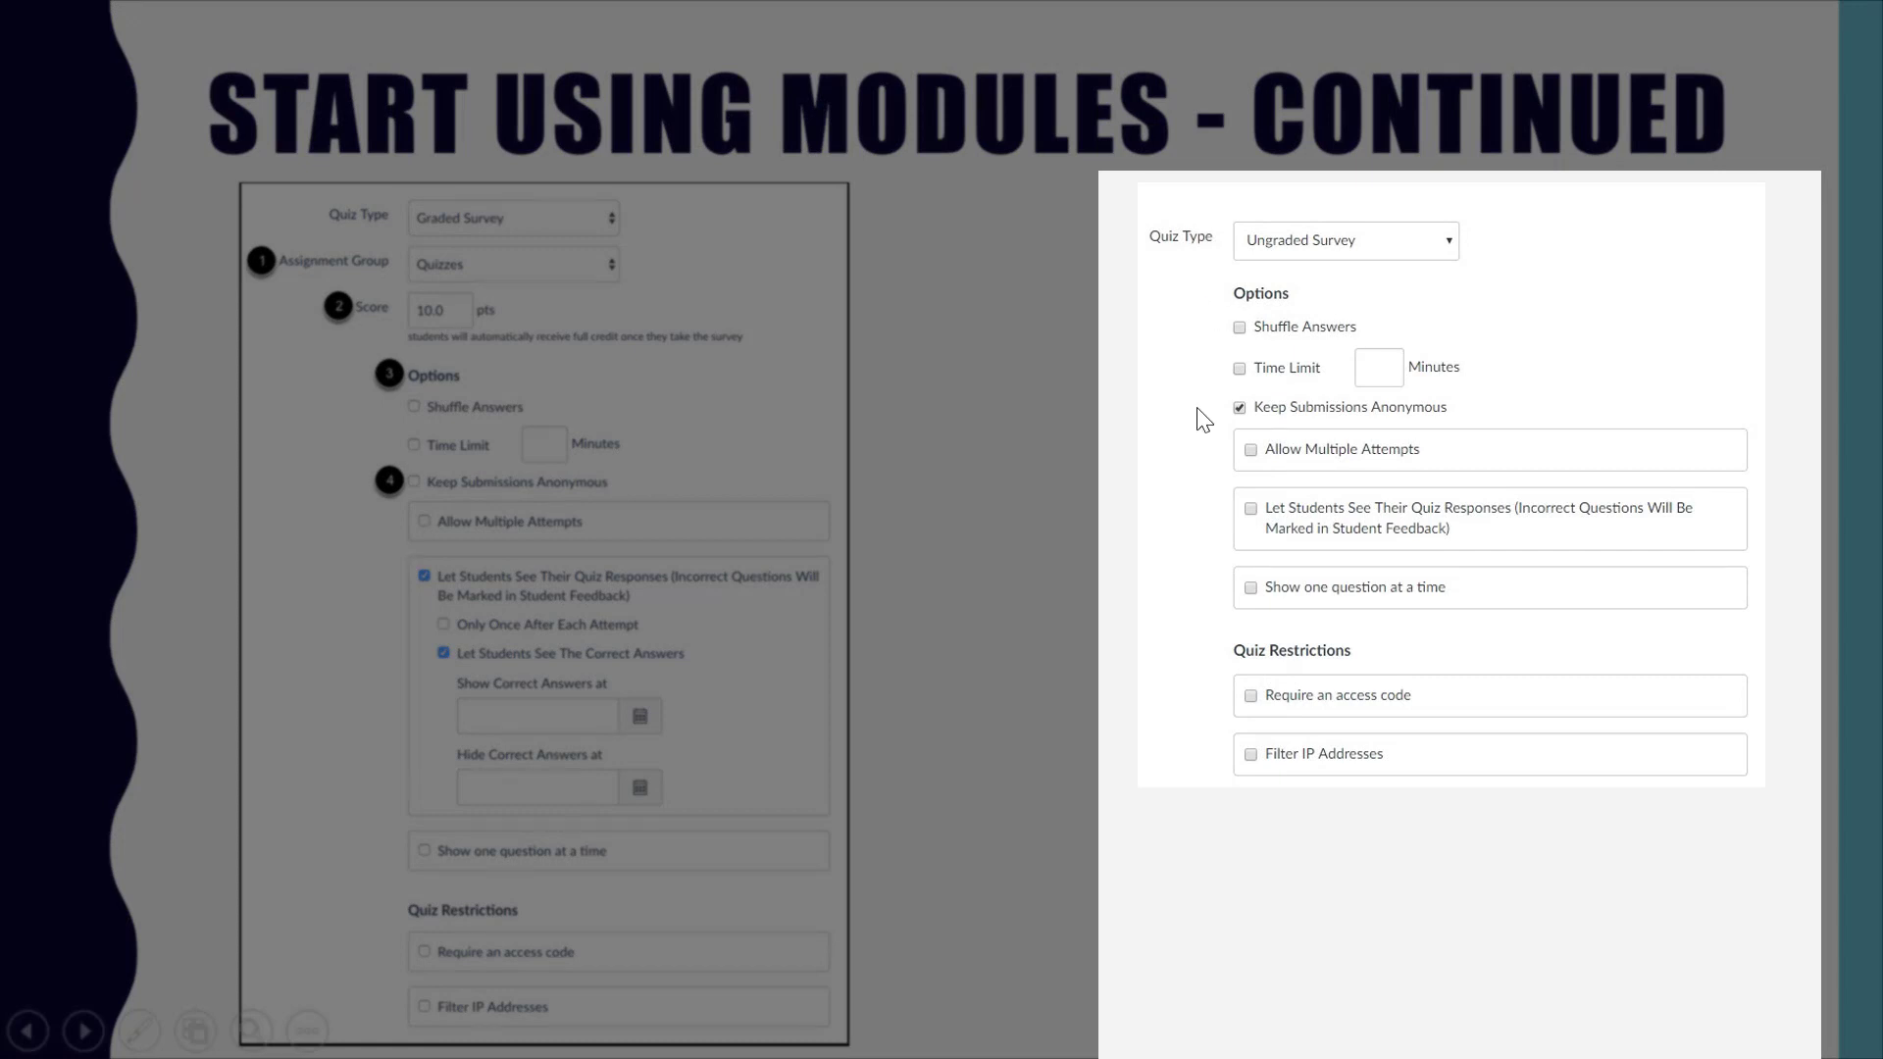
{"action": "mouse_move", "coordinate": [1204, 673]}
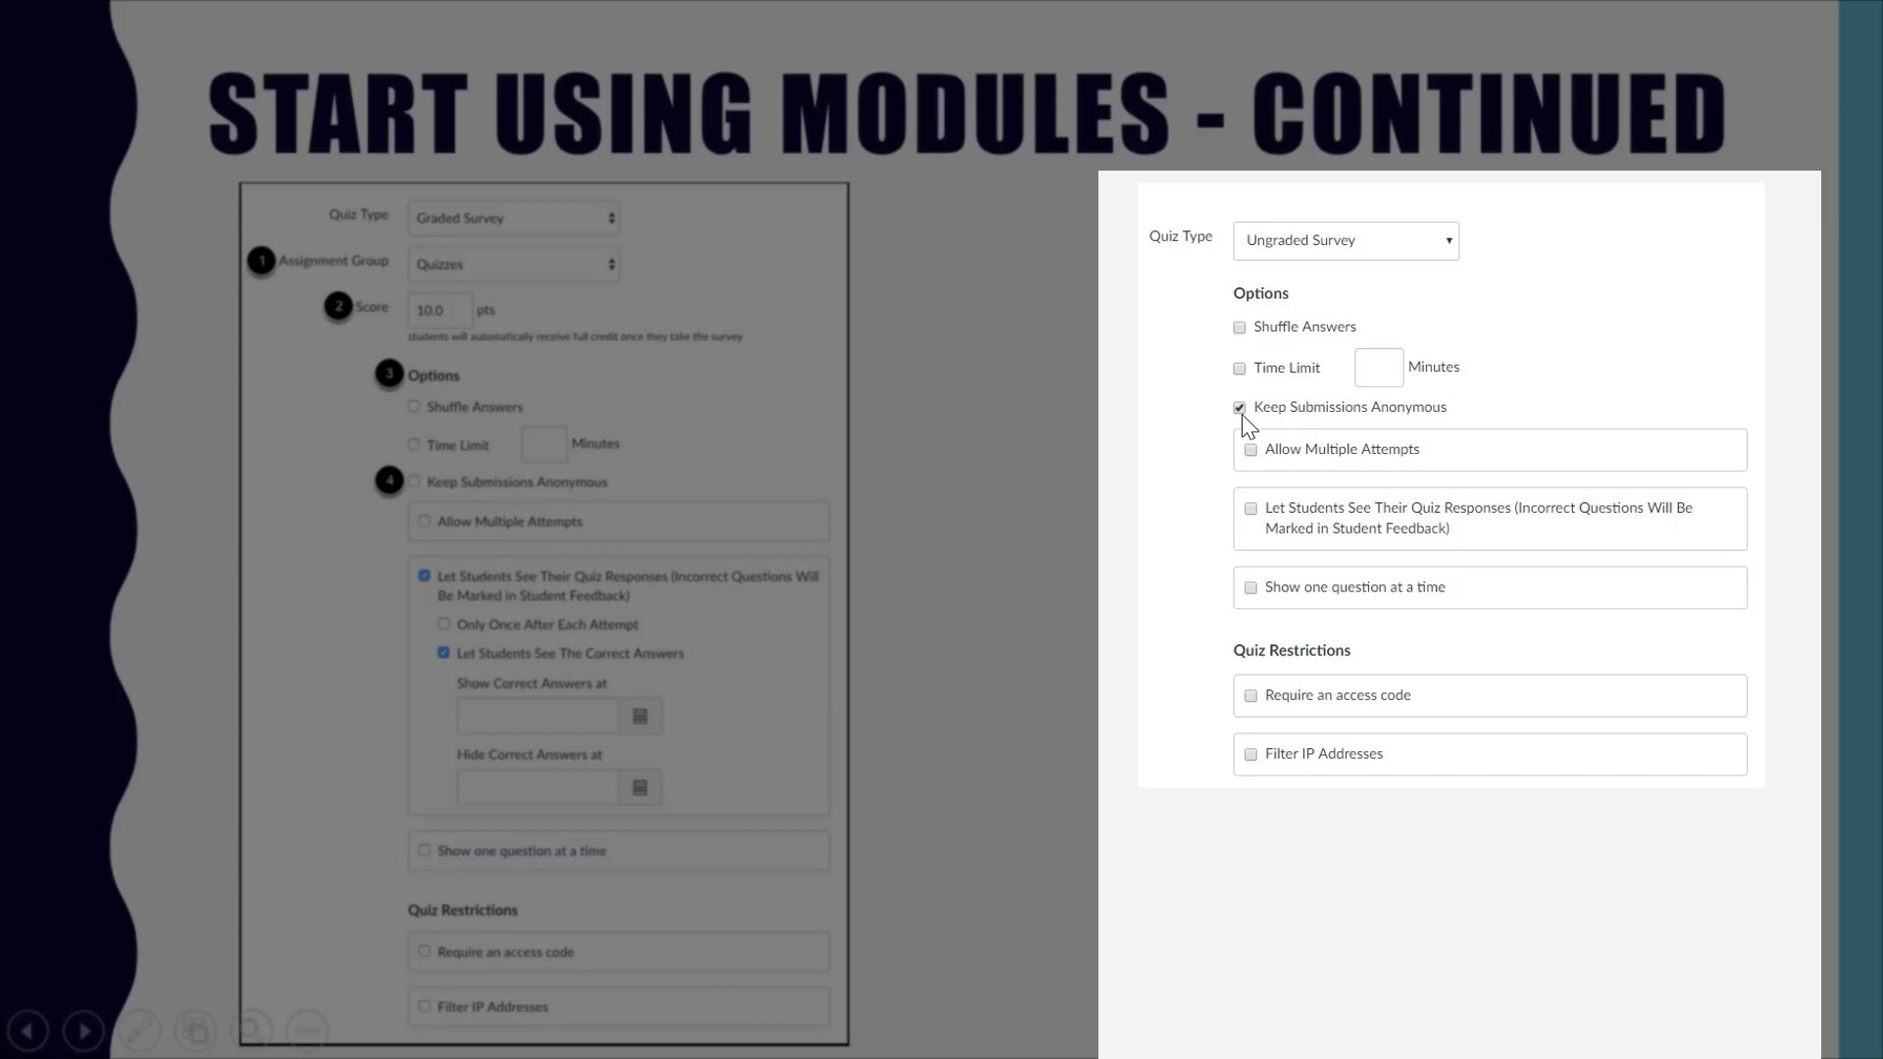
Step: Advance the slide animation to emphasize the Ungraded Survey settings panel
{"action": "left_click", "coordinate": [81, 1031]}
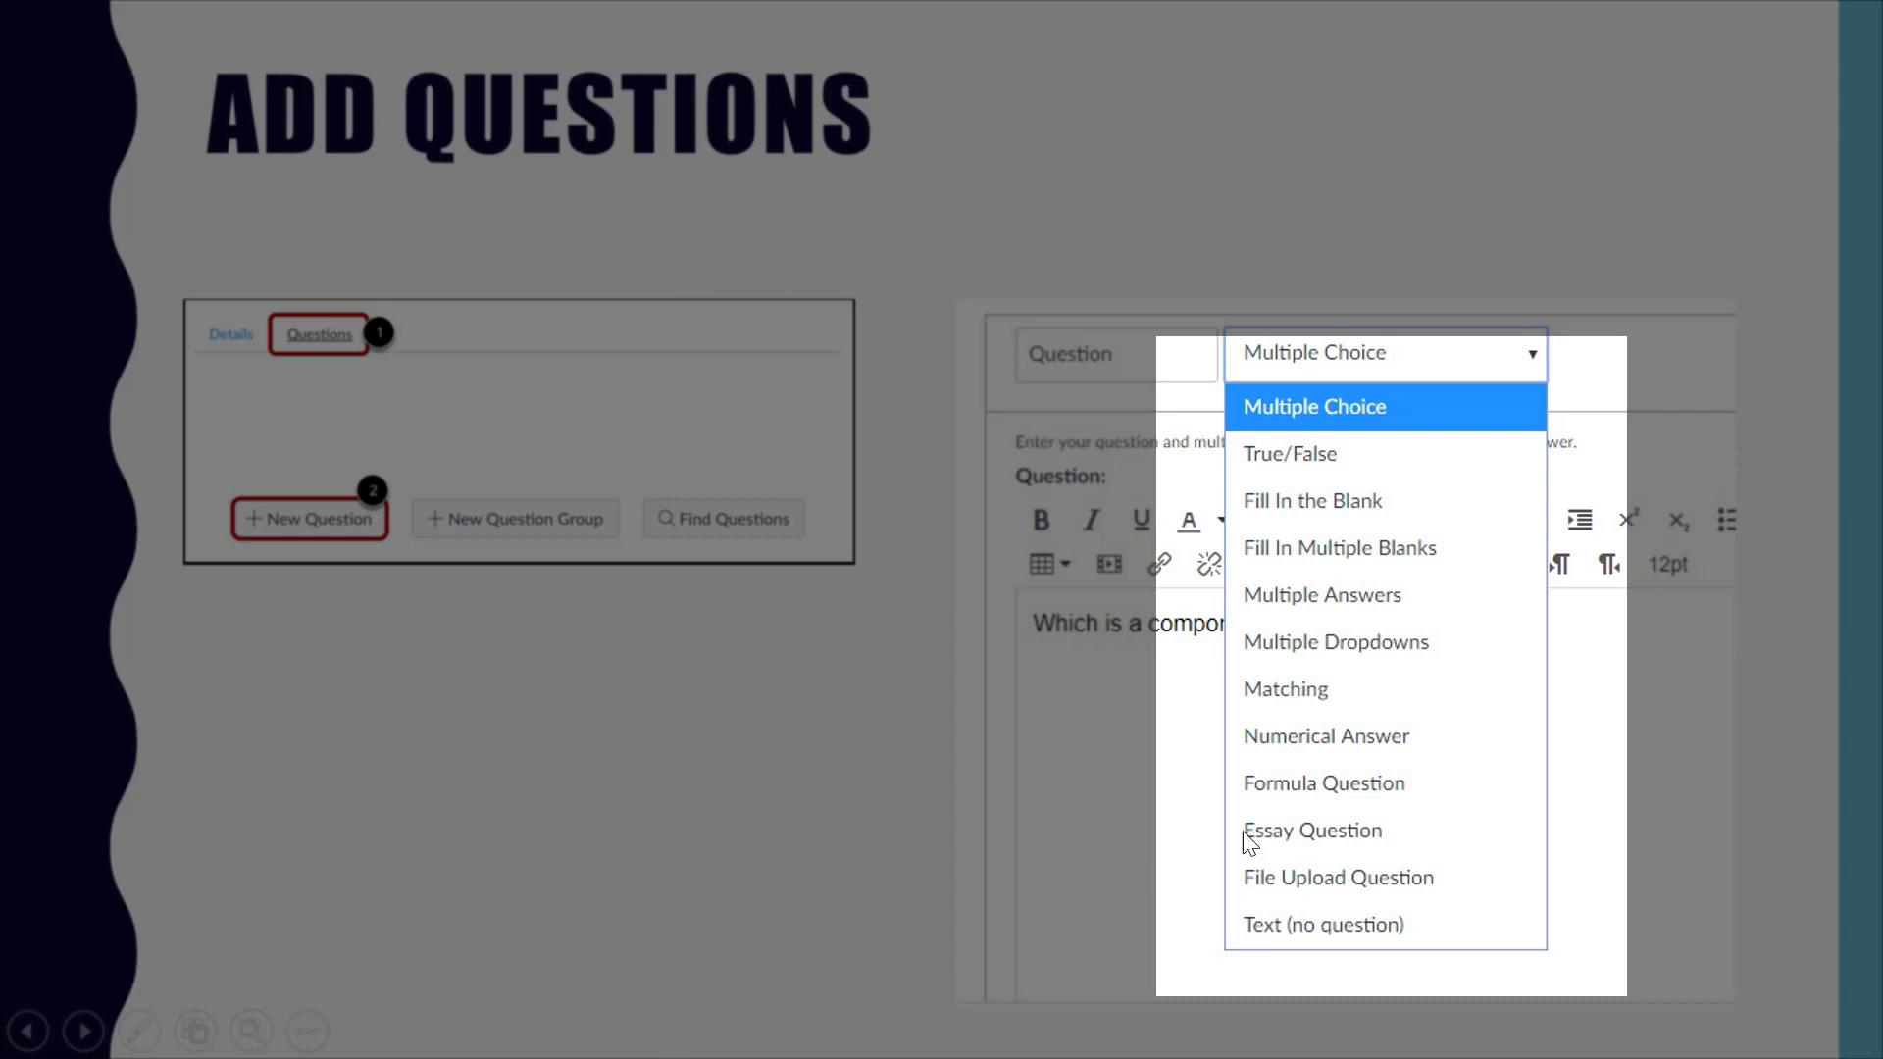
{"action": "mouse_move", "coordinate": [1462, 749]}
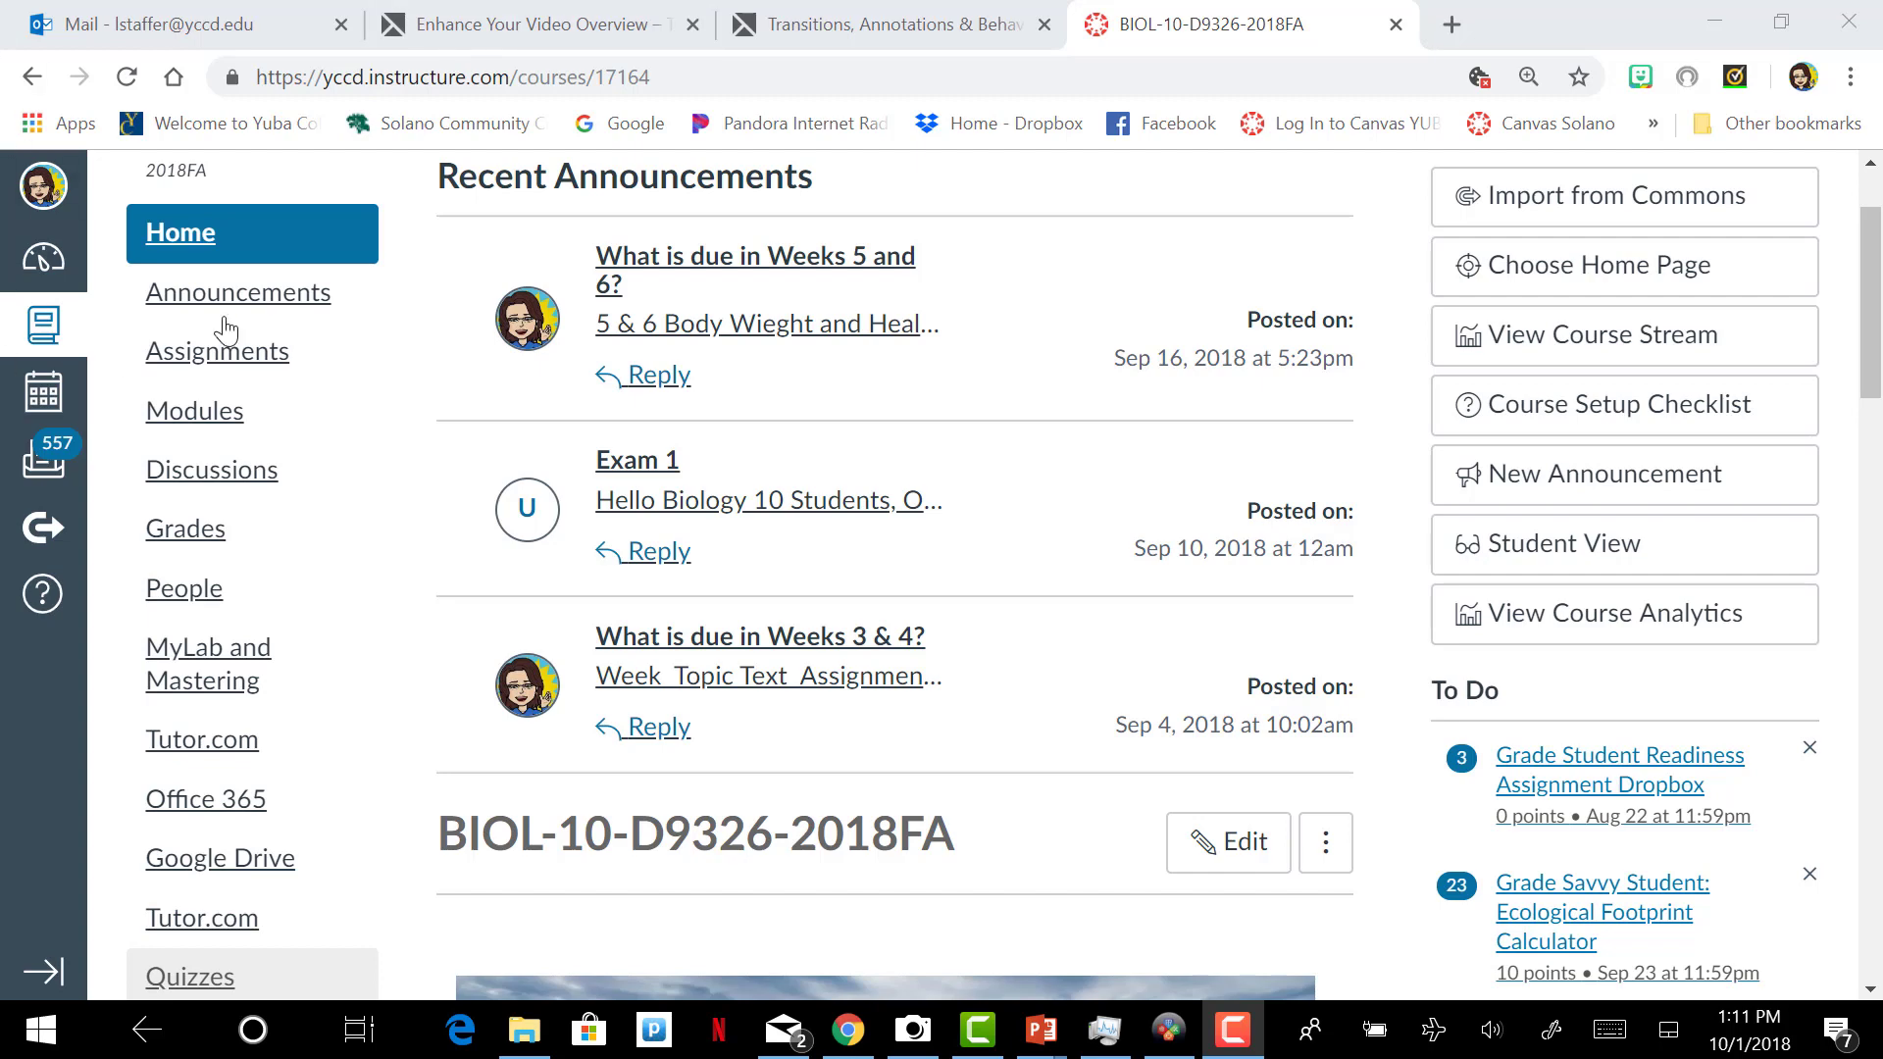
{"action": "mouse_move", "coordinate": [194, 411]}
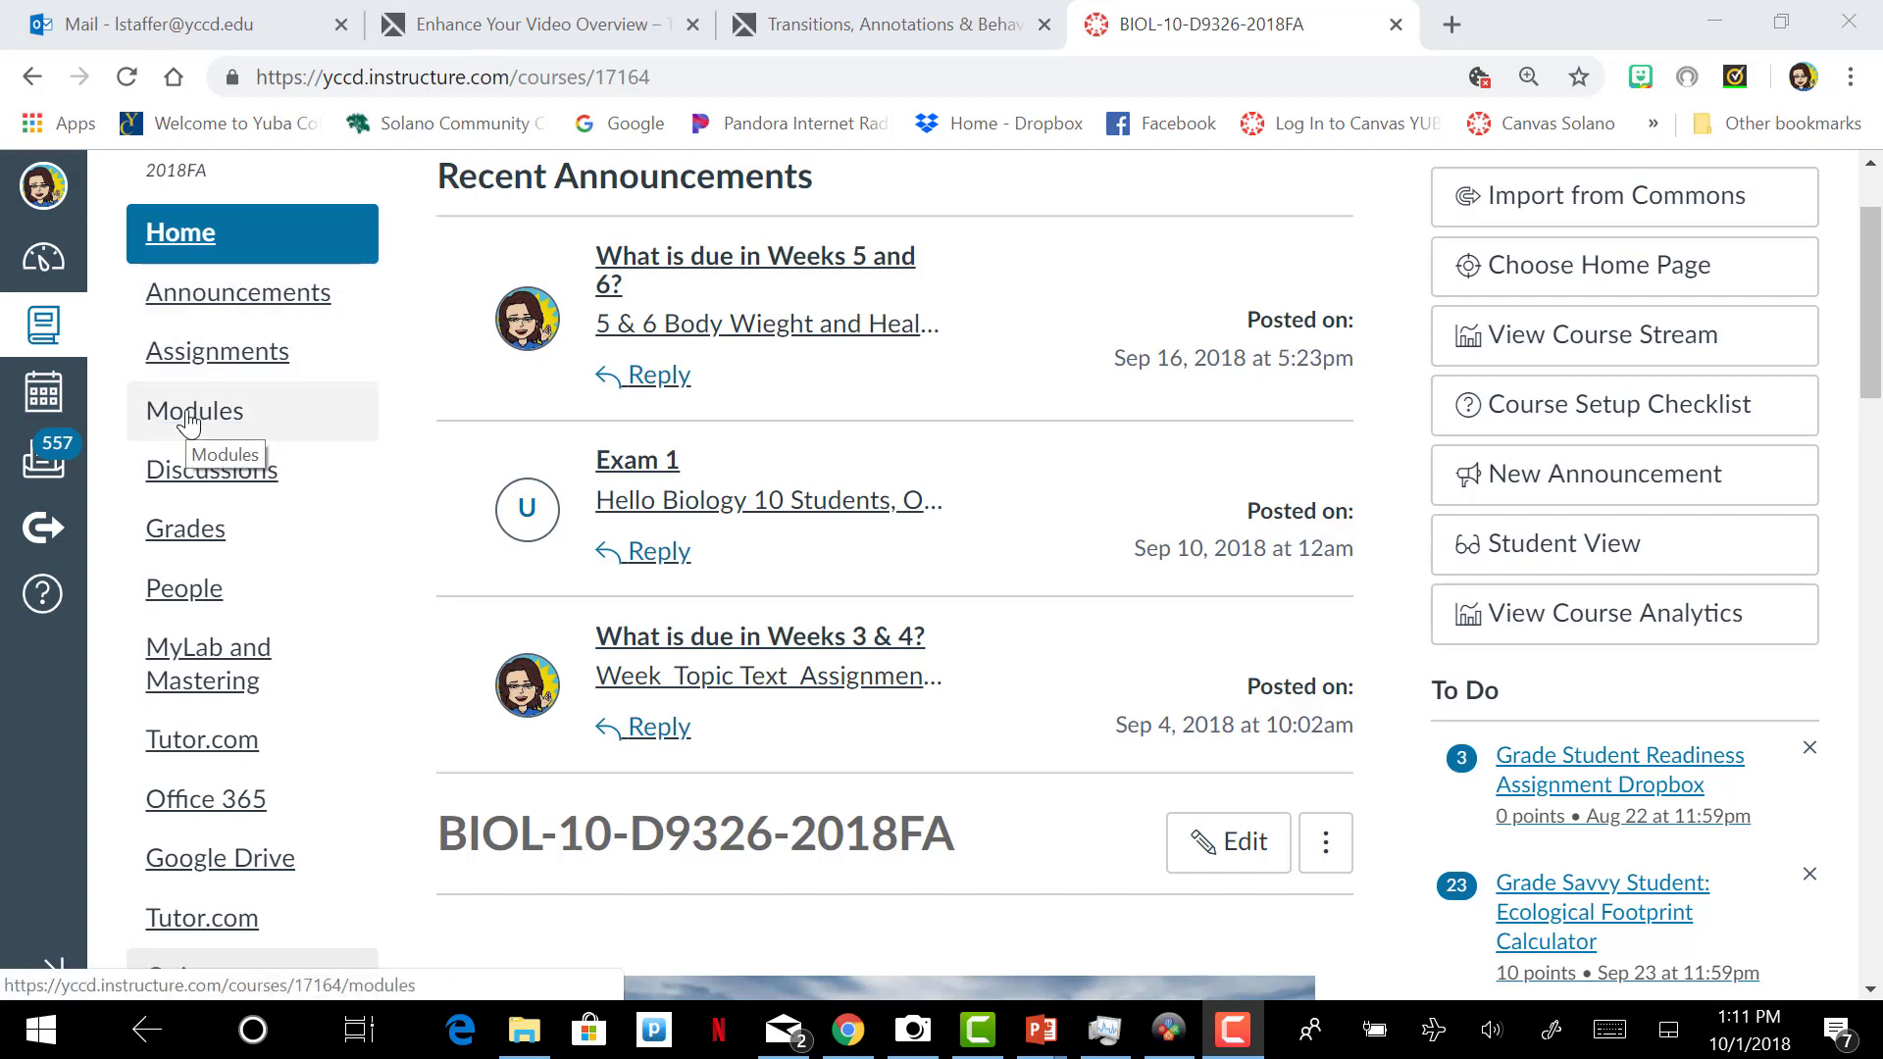
Step: Go to the Modules page of the BIOL-10-D9326-2018FA course
{"action": "left_click", "coordinate": [195, 411]}
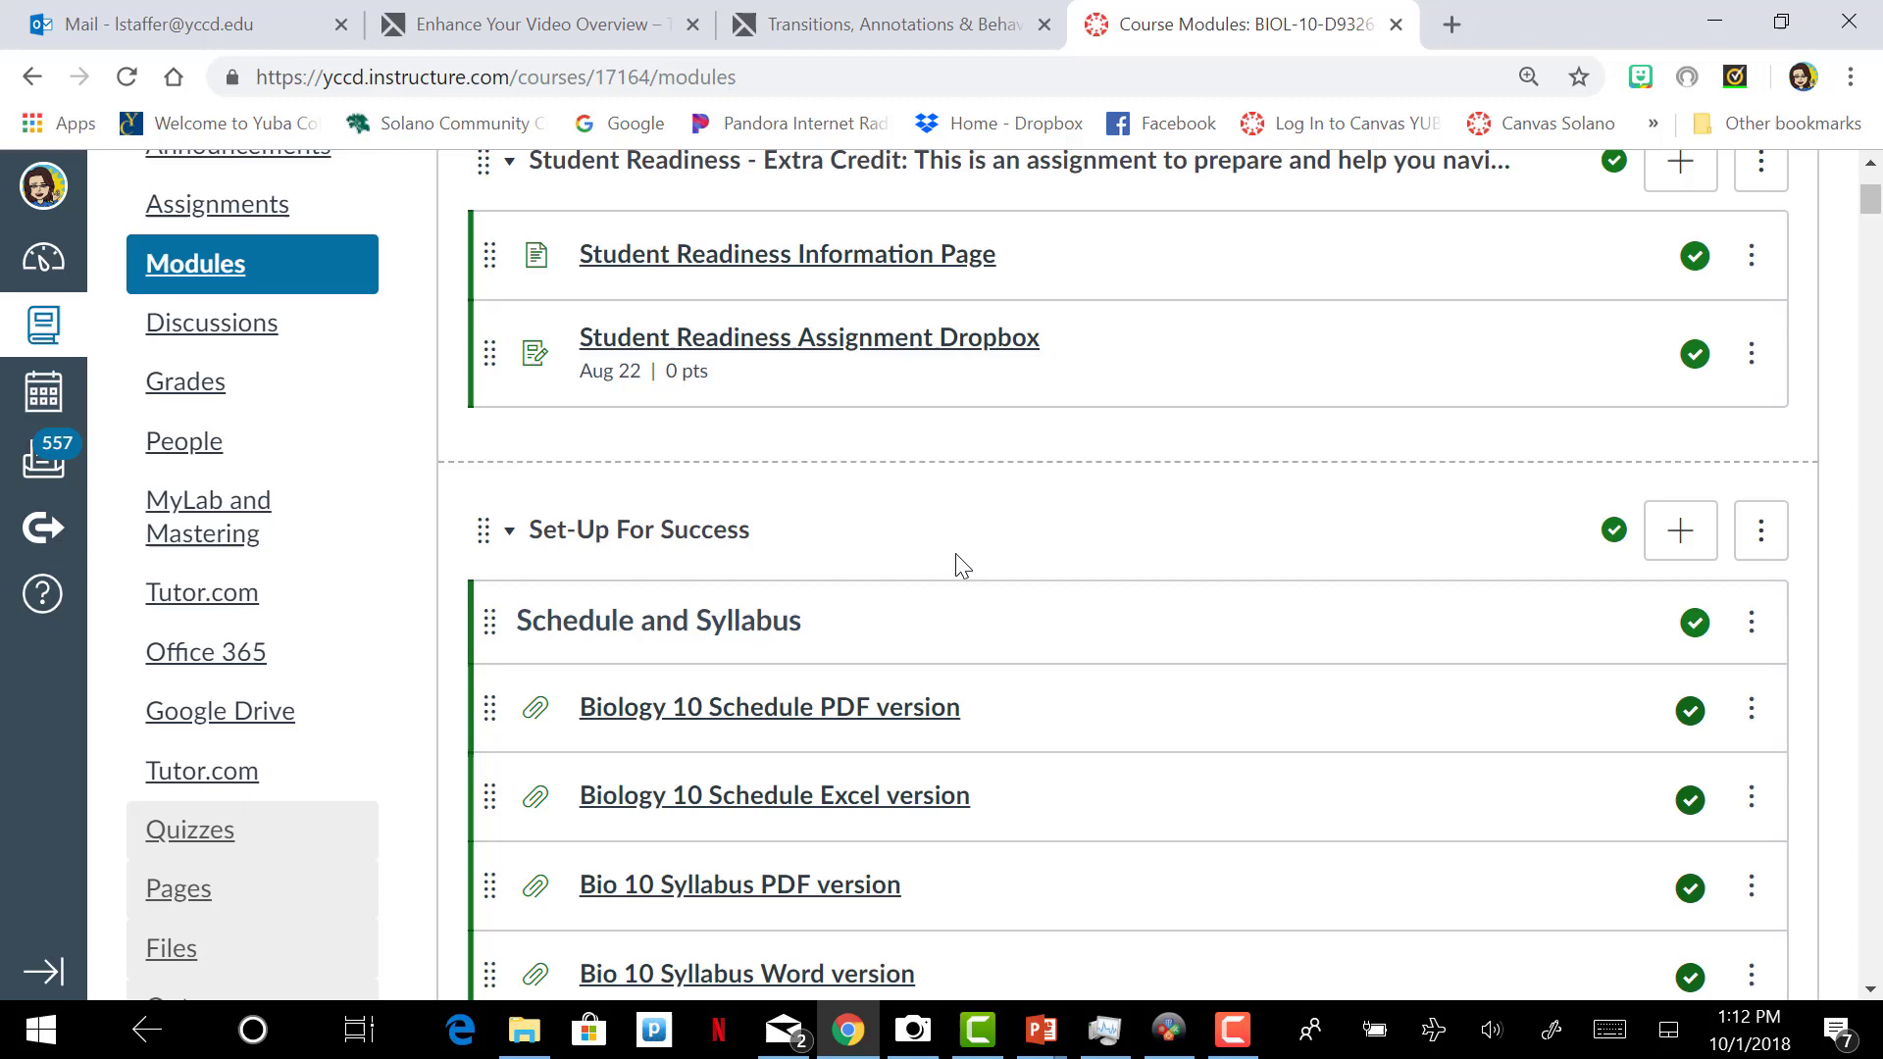
{"action": "mouse_move", "coordinate": [642, 566]}
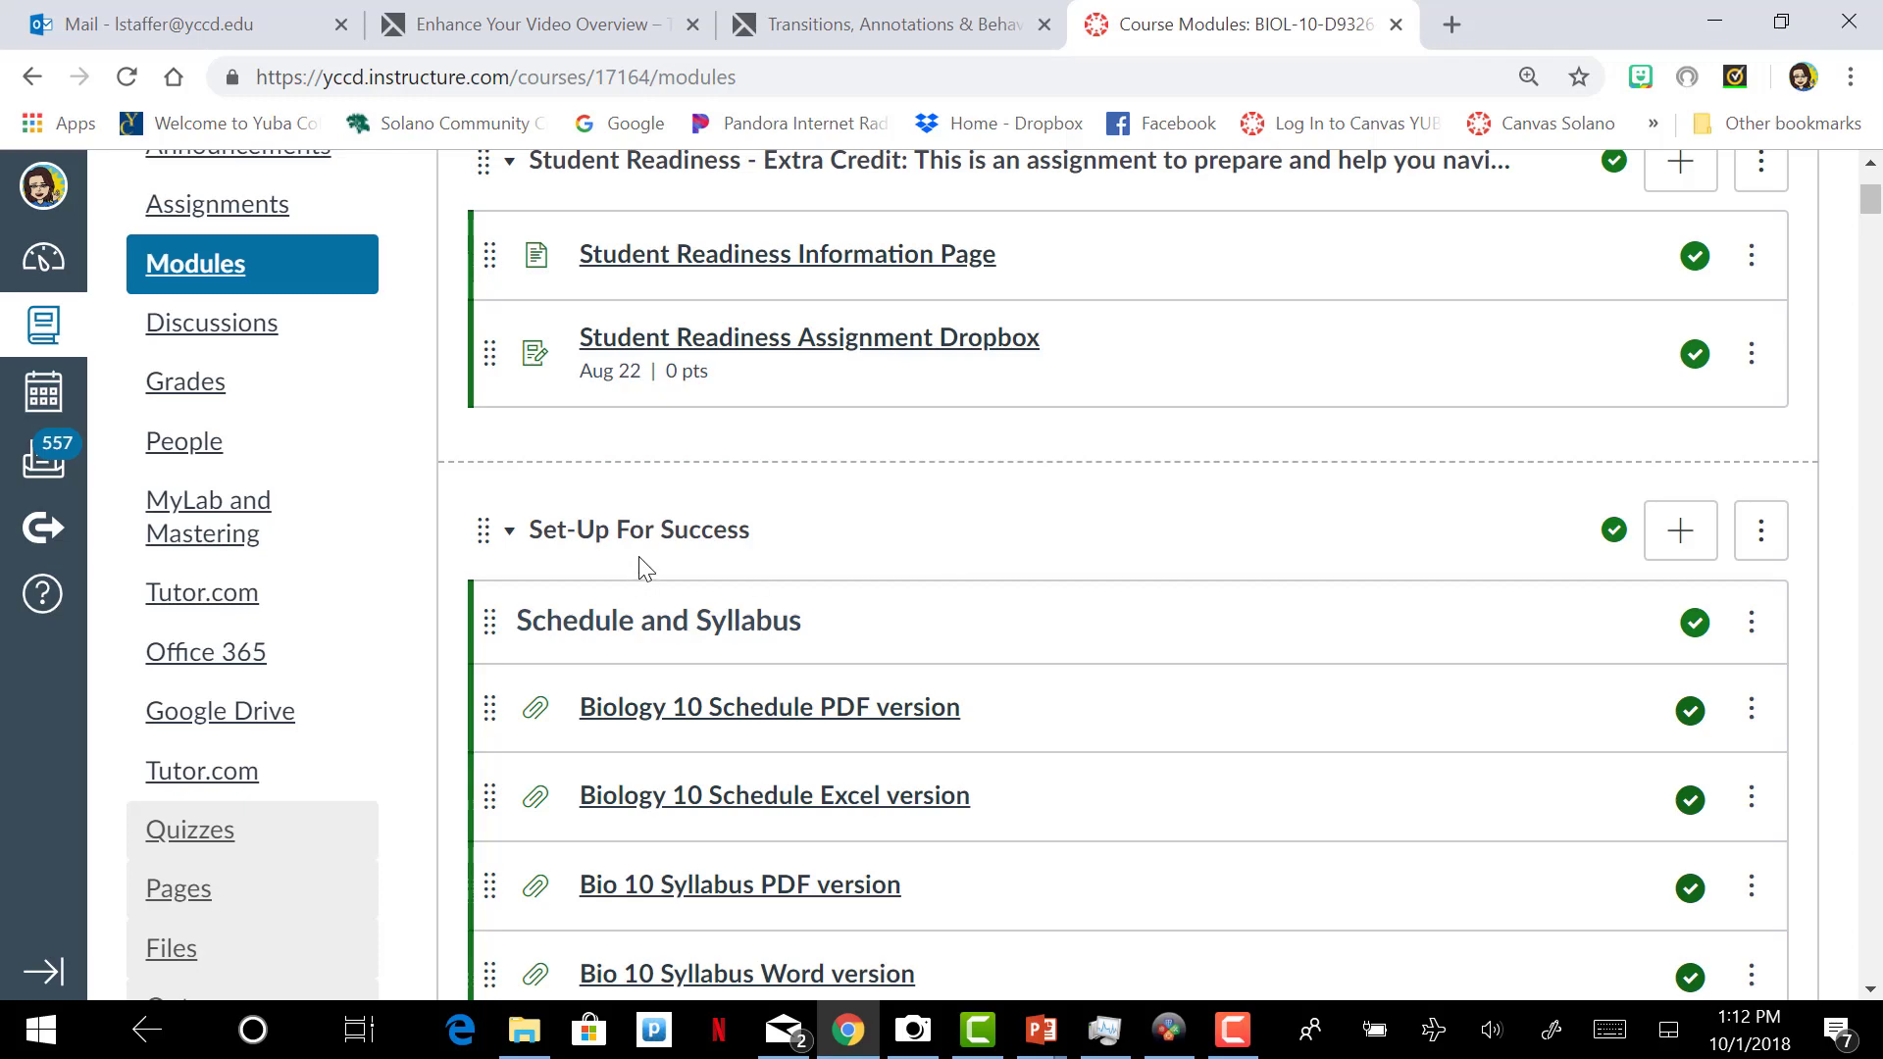
Step: Scroll through the module items and return to the Set-Up For Success module
{"action": "scroll", "scroll_direction": "down", "scroll_amount": 3}
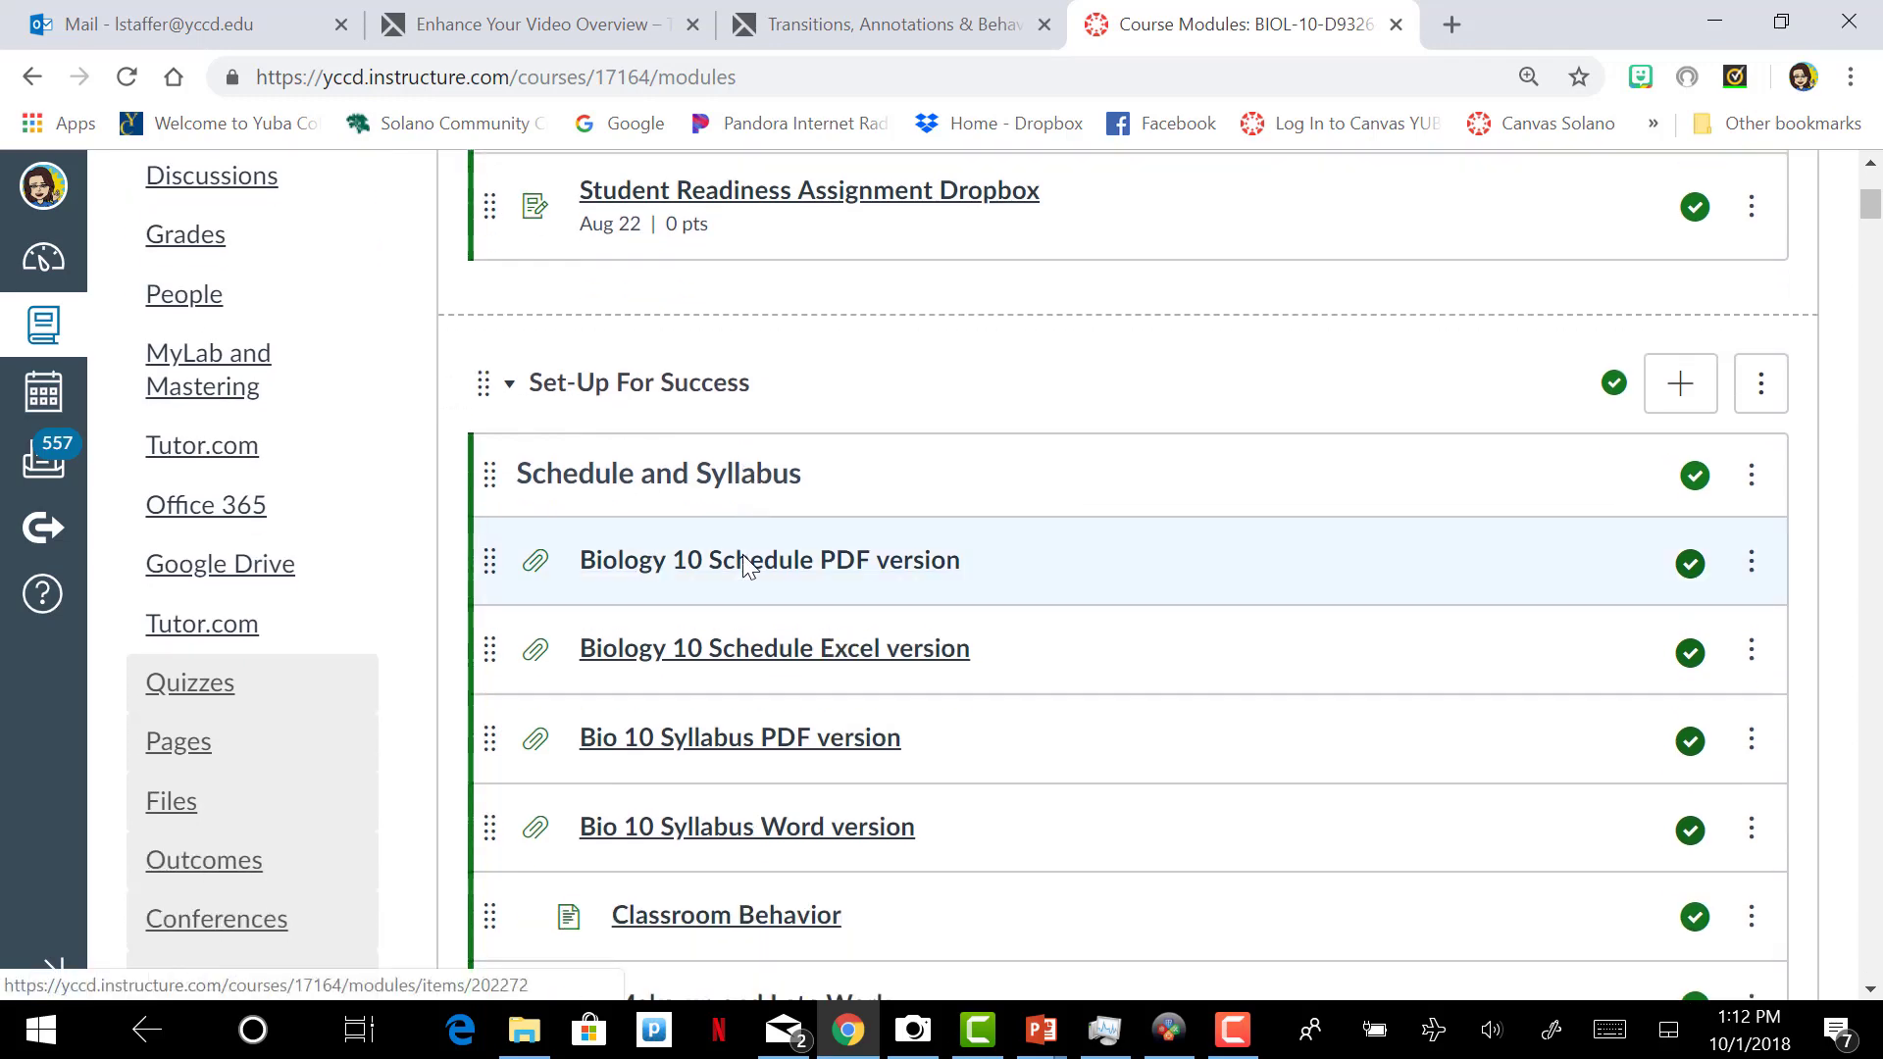
{"action": "scroll", "scroll_direction": "down", "scroll_amount": 3}
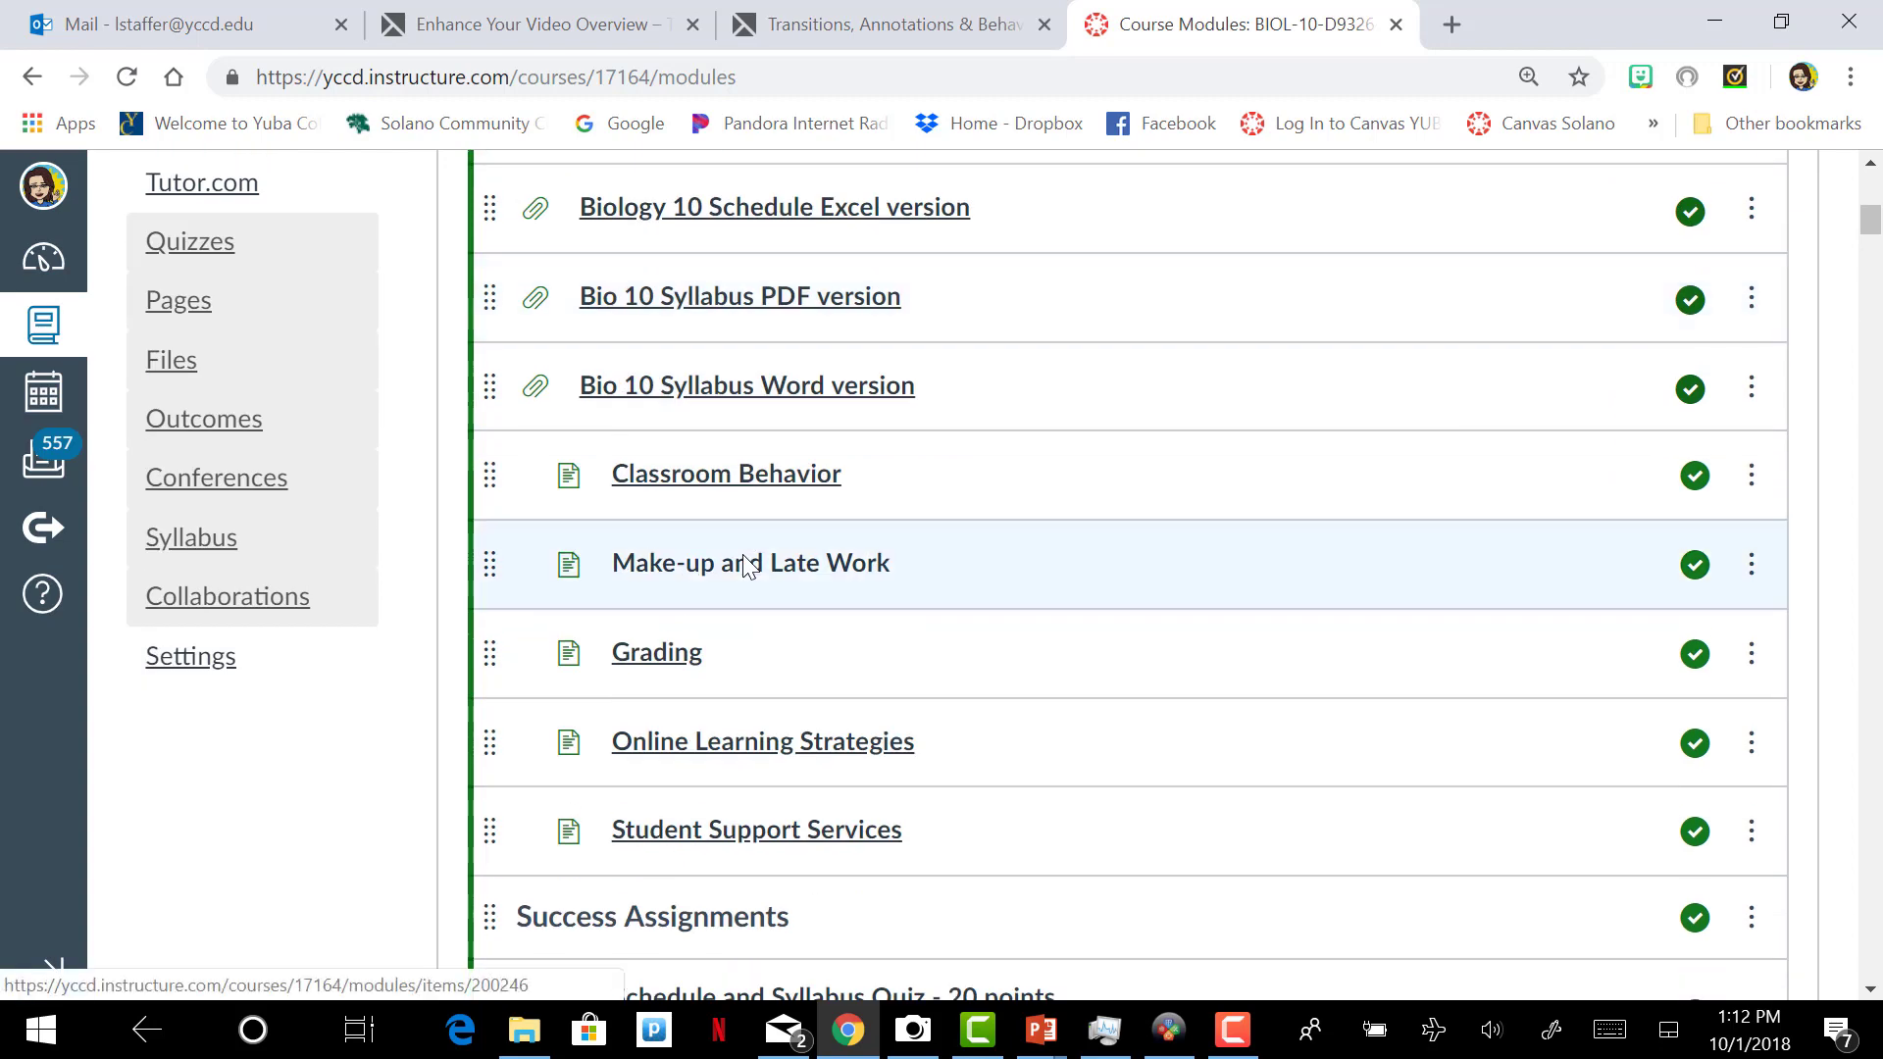
{"action": "mouse_move", "coordinate": [871, 765]}
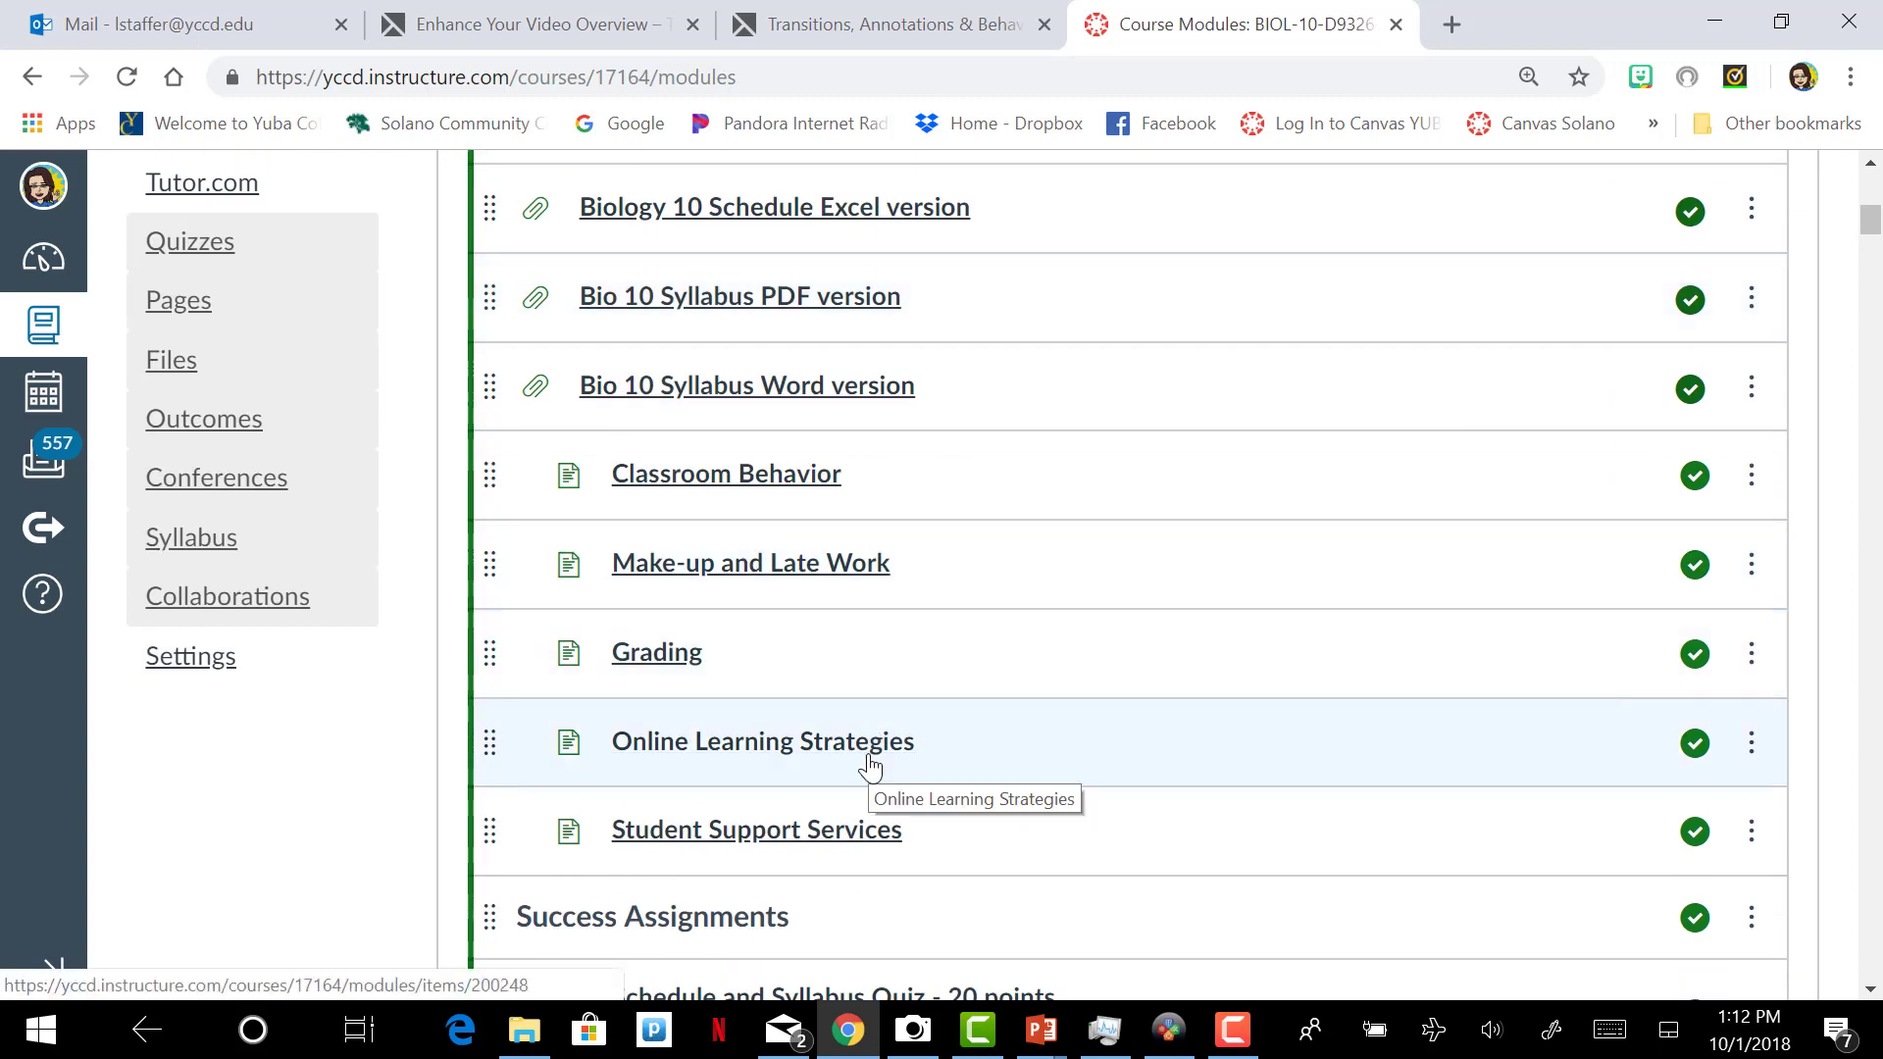
{"action": "scroll", "scroll_direction": "down", "scroll_amount": 3}
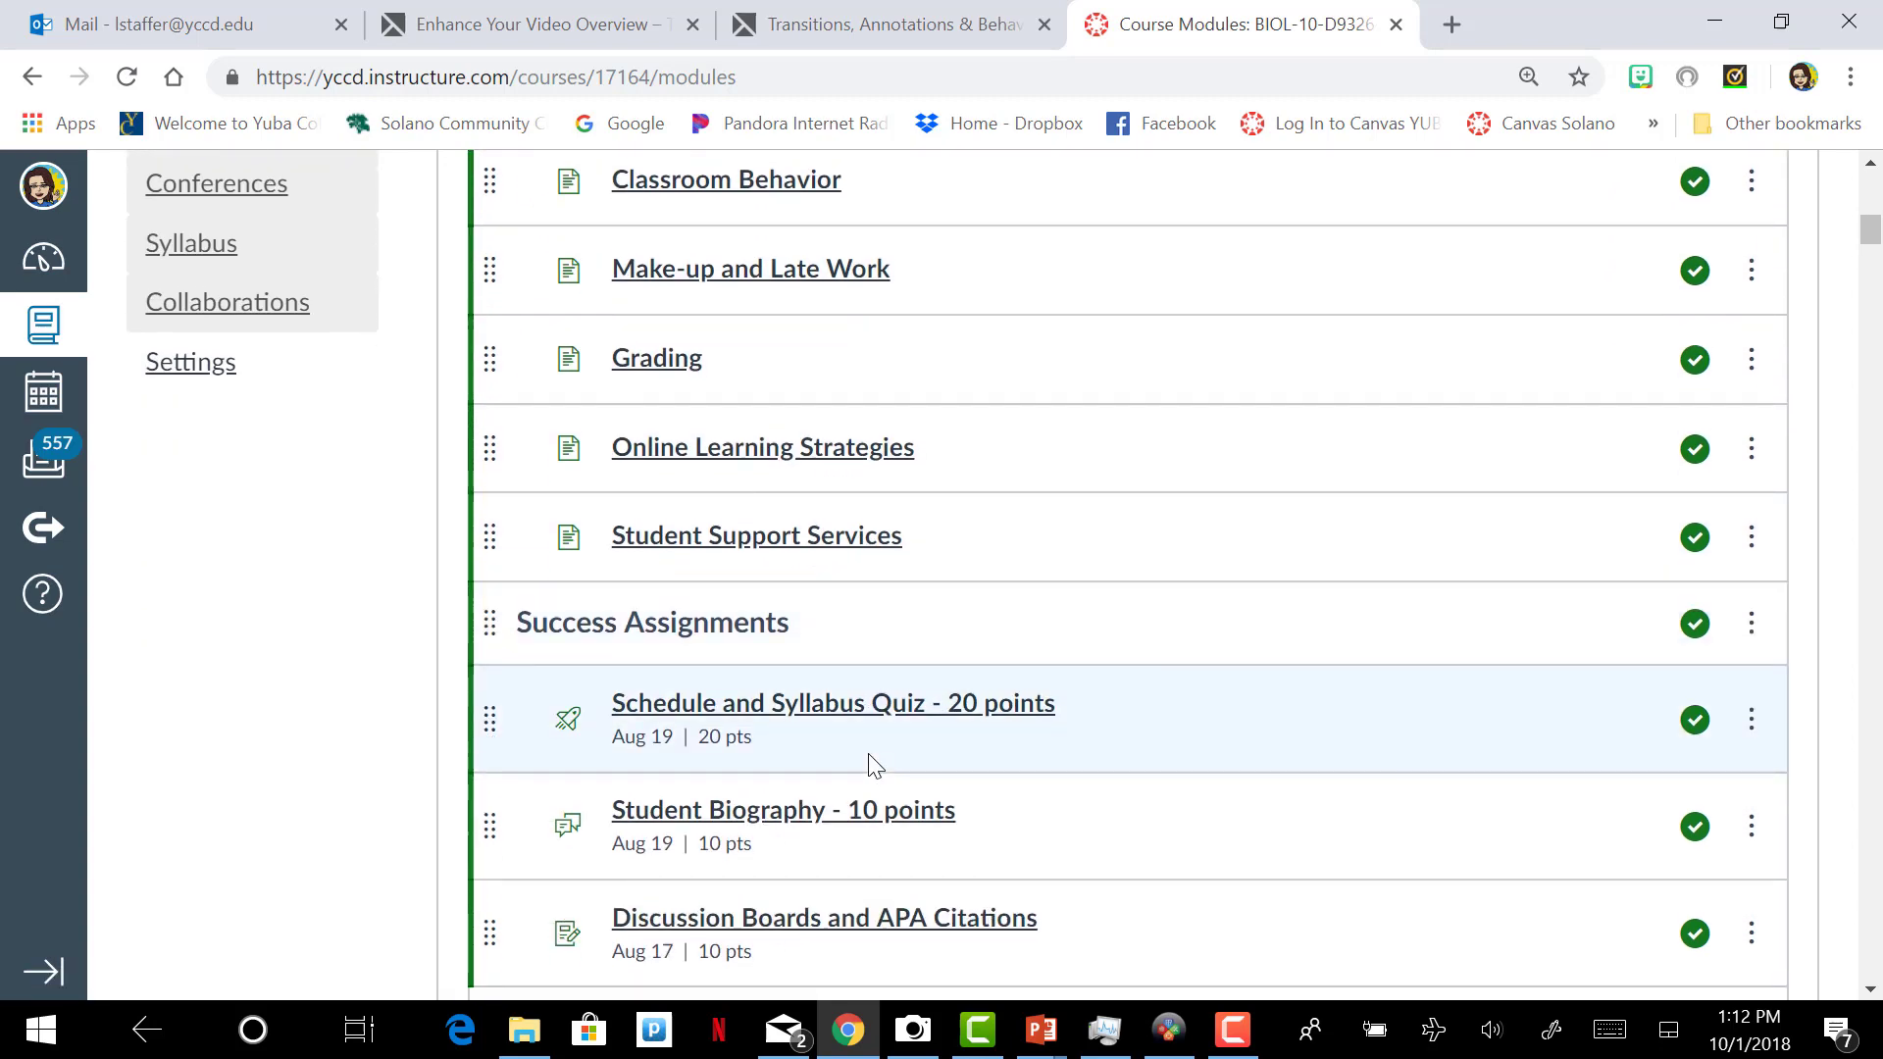
{"action": "scroll", "scroll_direction": "down", "scroll_amount": 3}
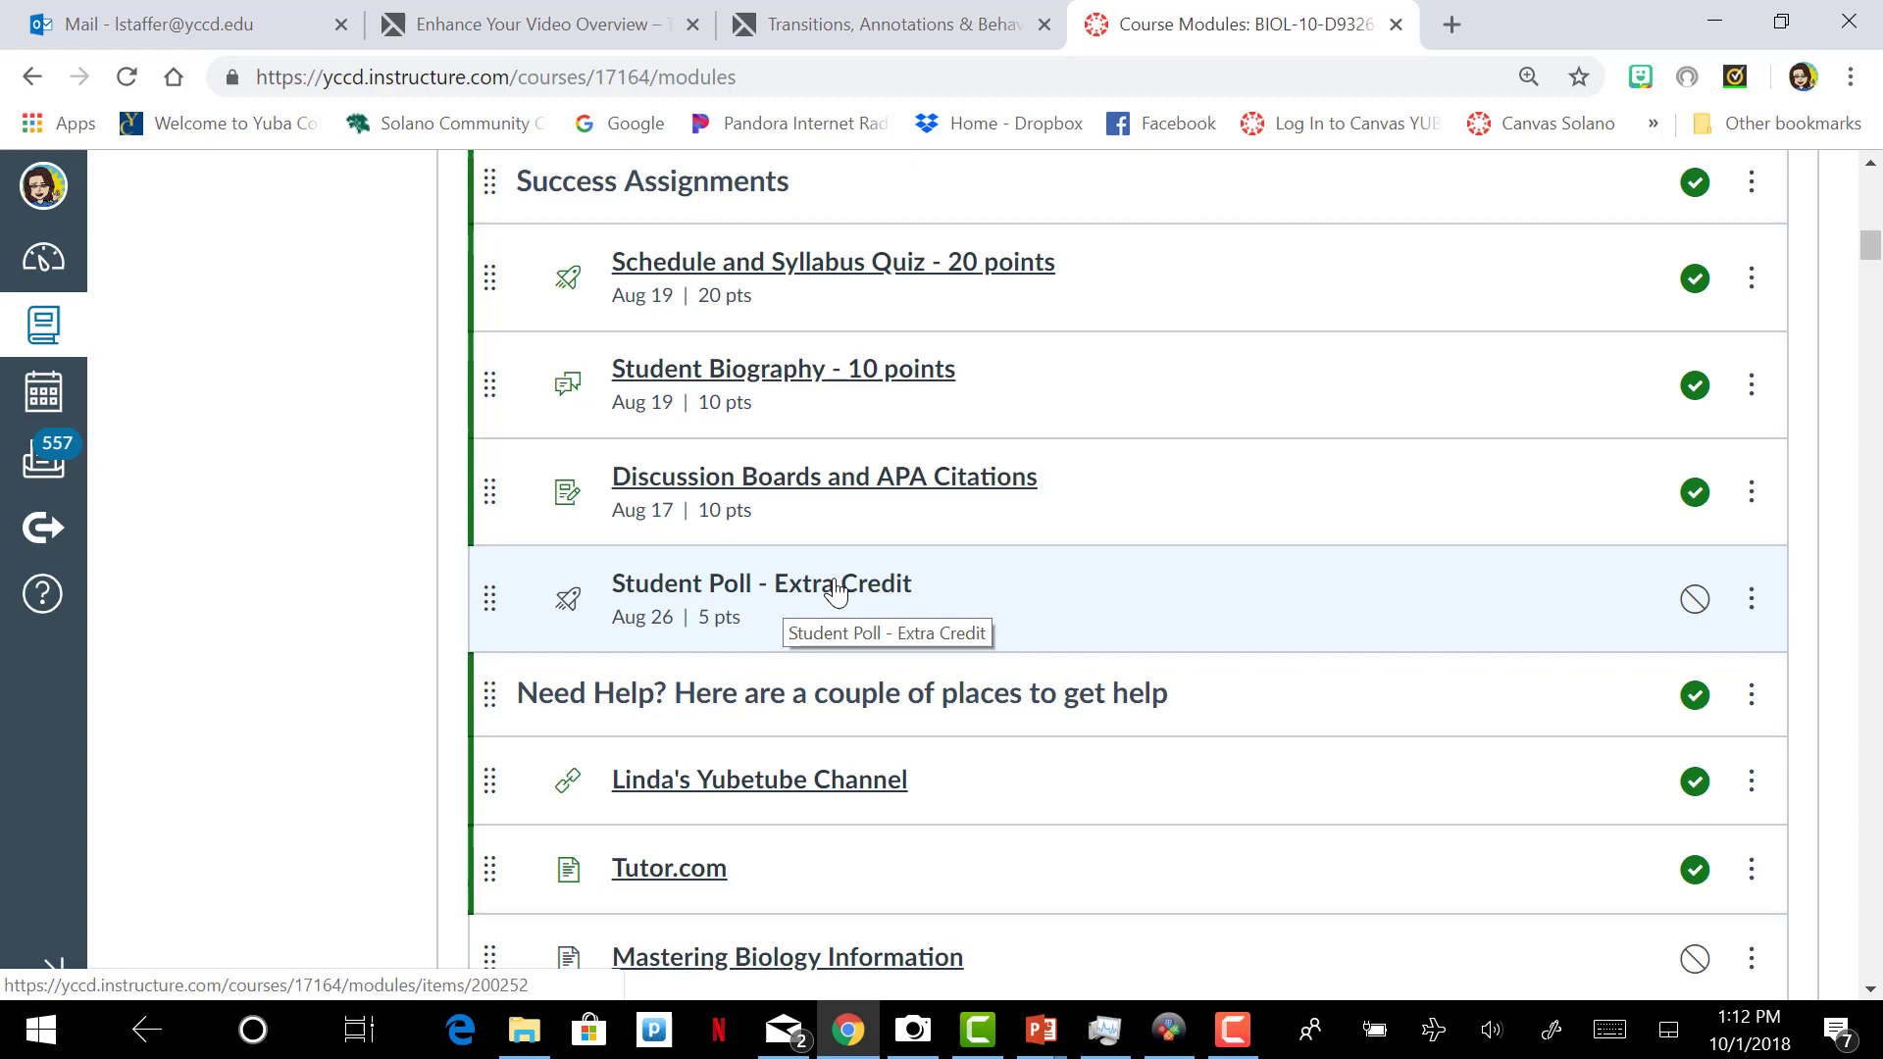
{"action": "scroll", "scroll_direction": "down", "scroll_amount": 3}
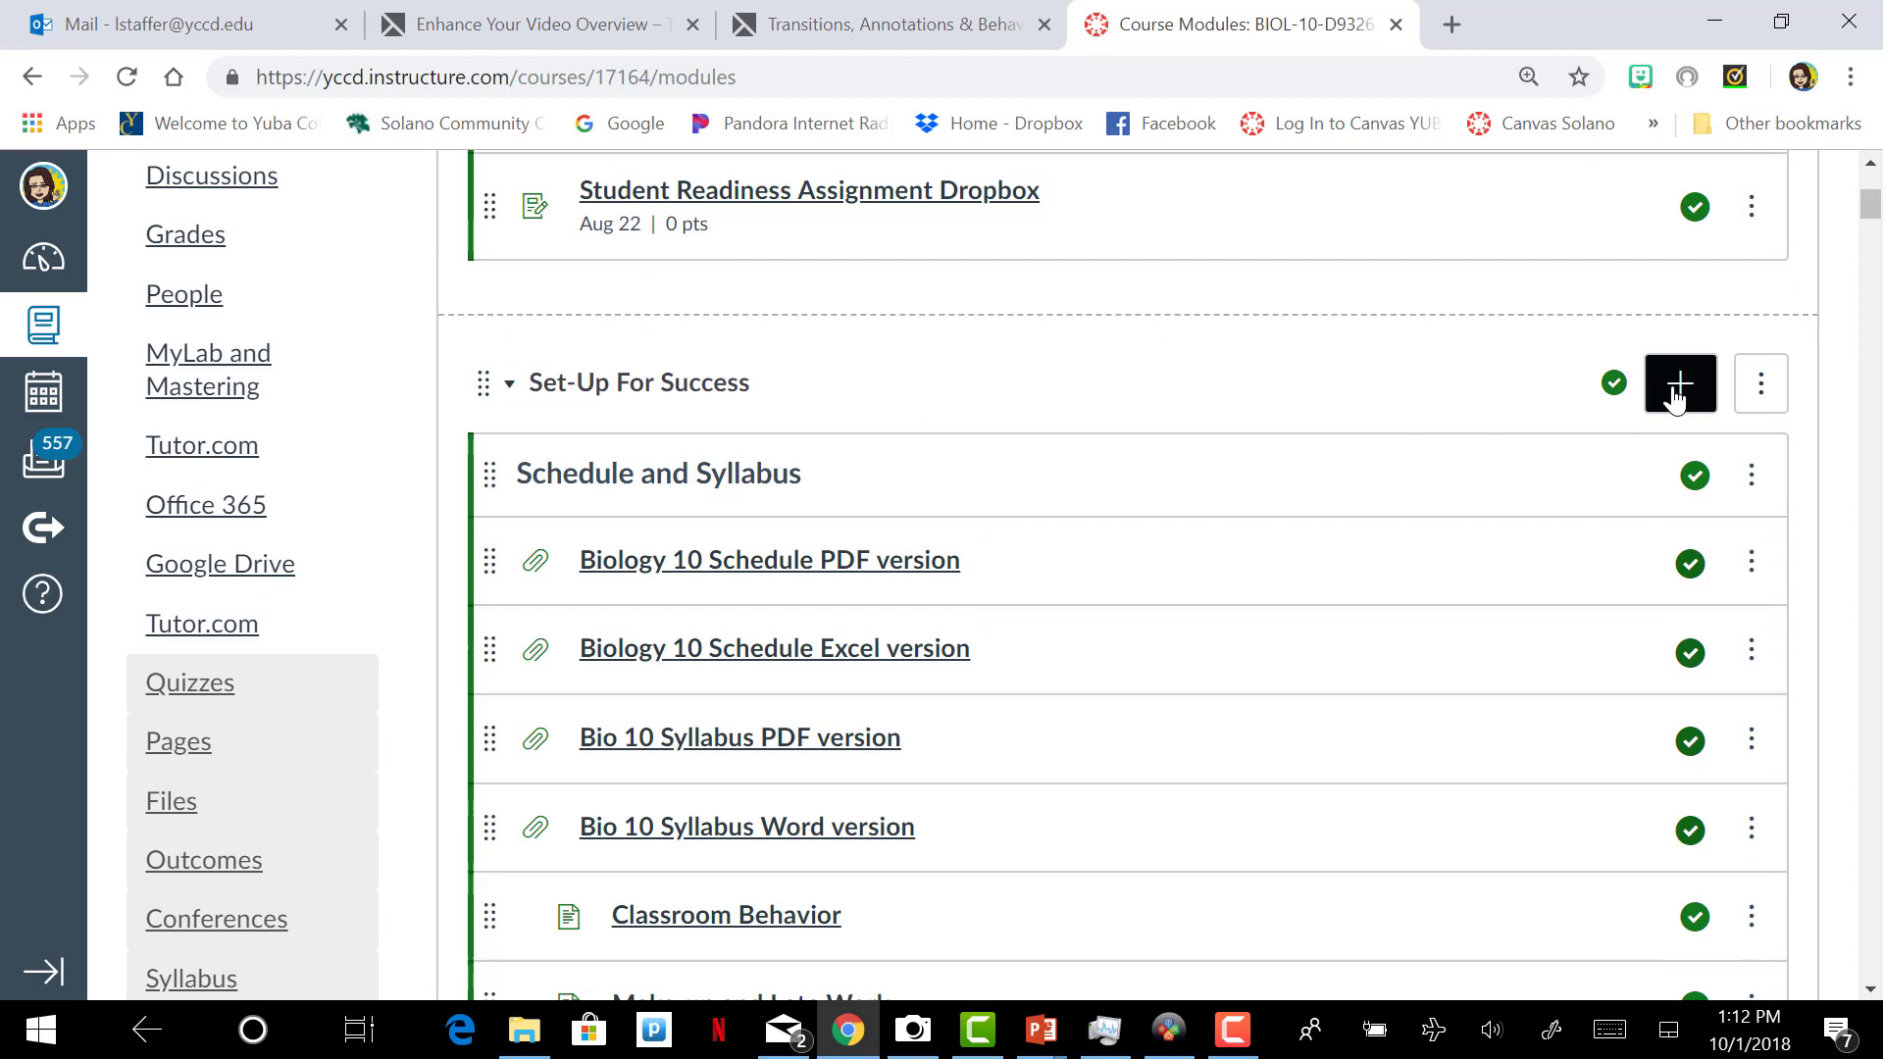
Step: Start a new module item in Set-Up For Success as a brand-new Quiz
{"action": "left_click", "coordinate": [1679, 381]}
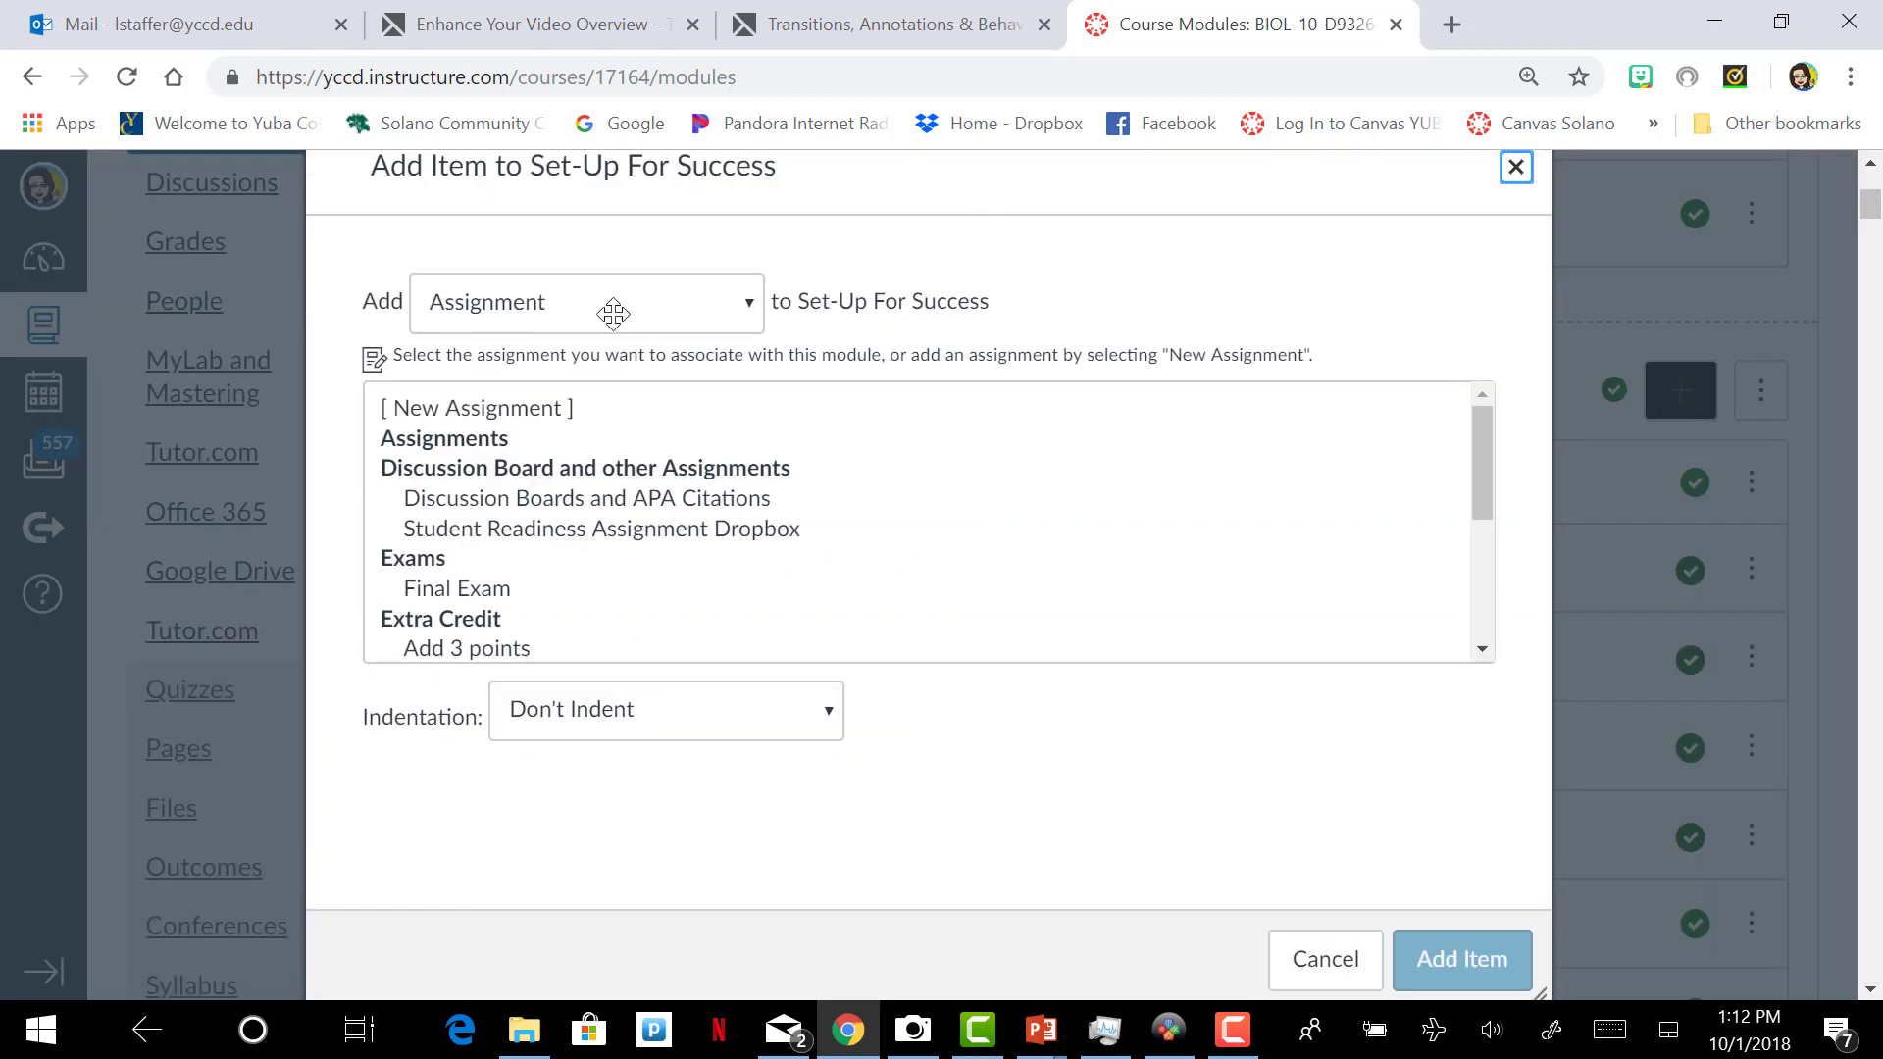
{"action": "left_click", "coordinate": [587, 301]}
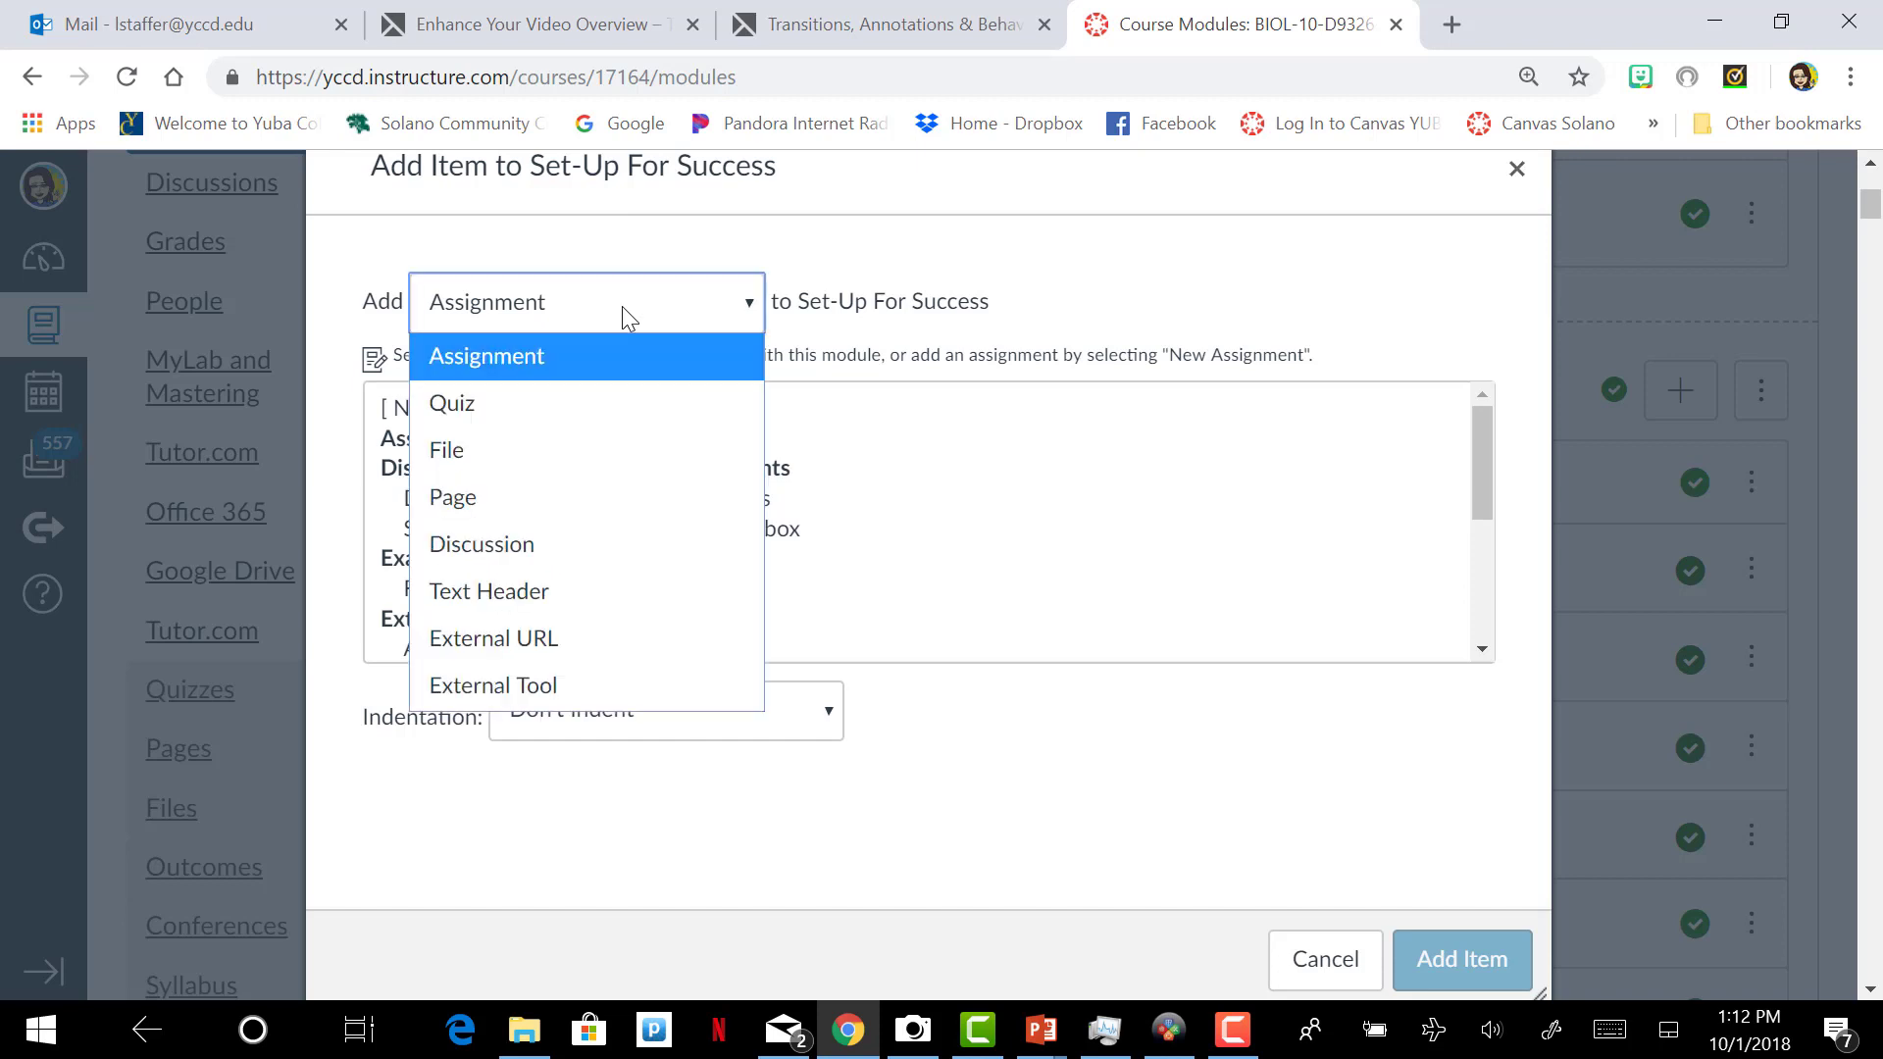
{"action": "mouse_move", "coordinate": [631, 403]}
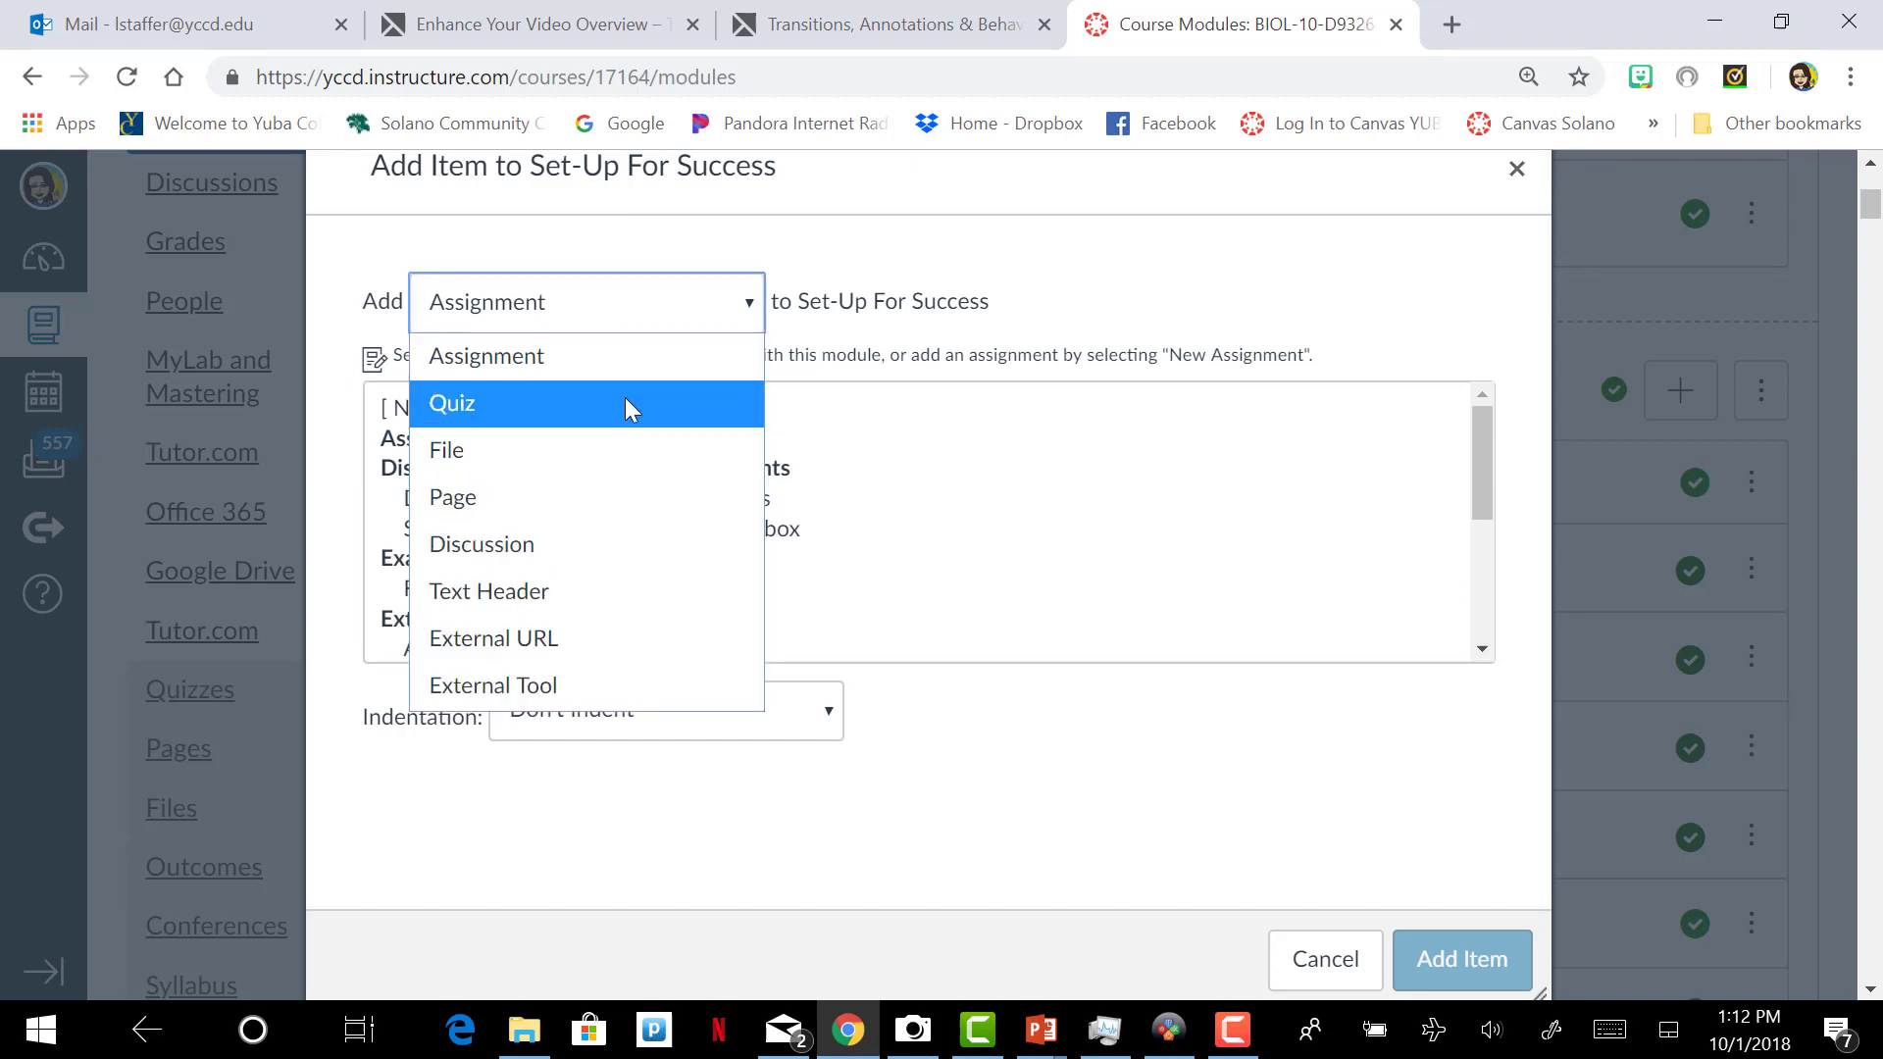
{"action": "left_click", "coordinate": [451, 403]}
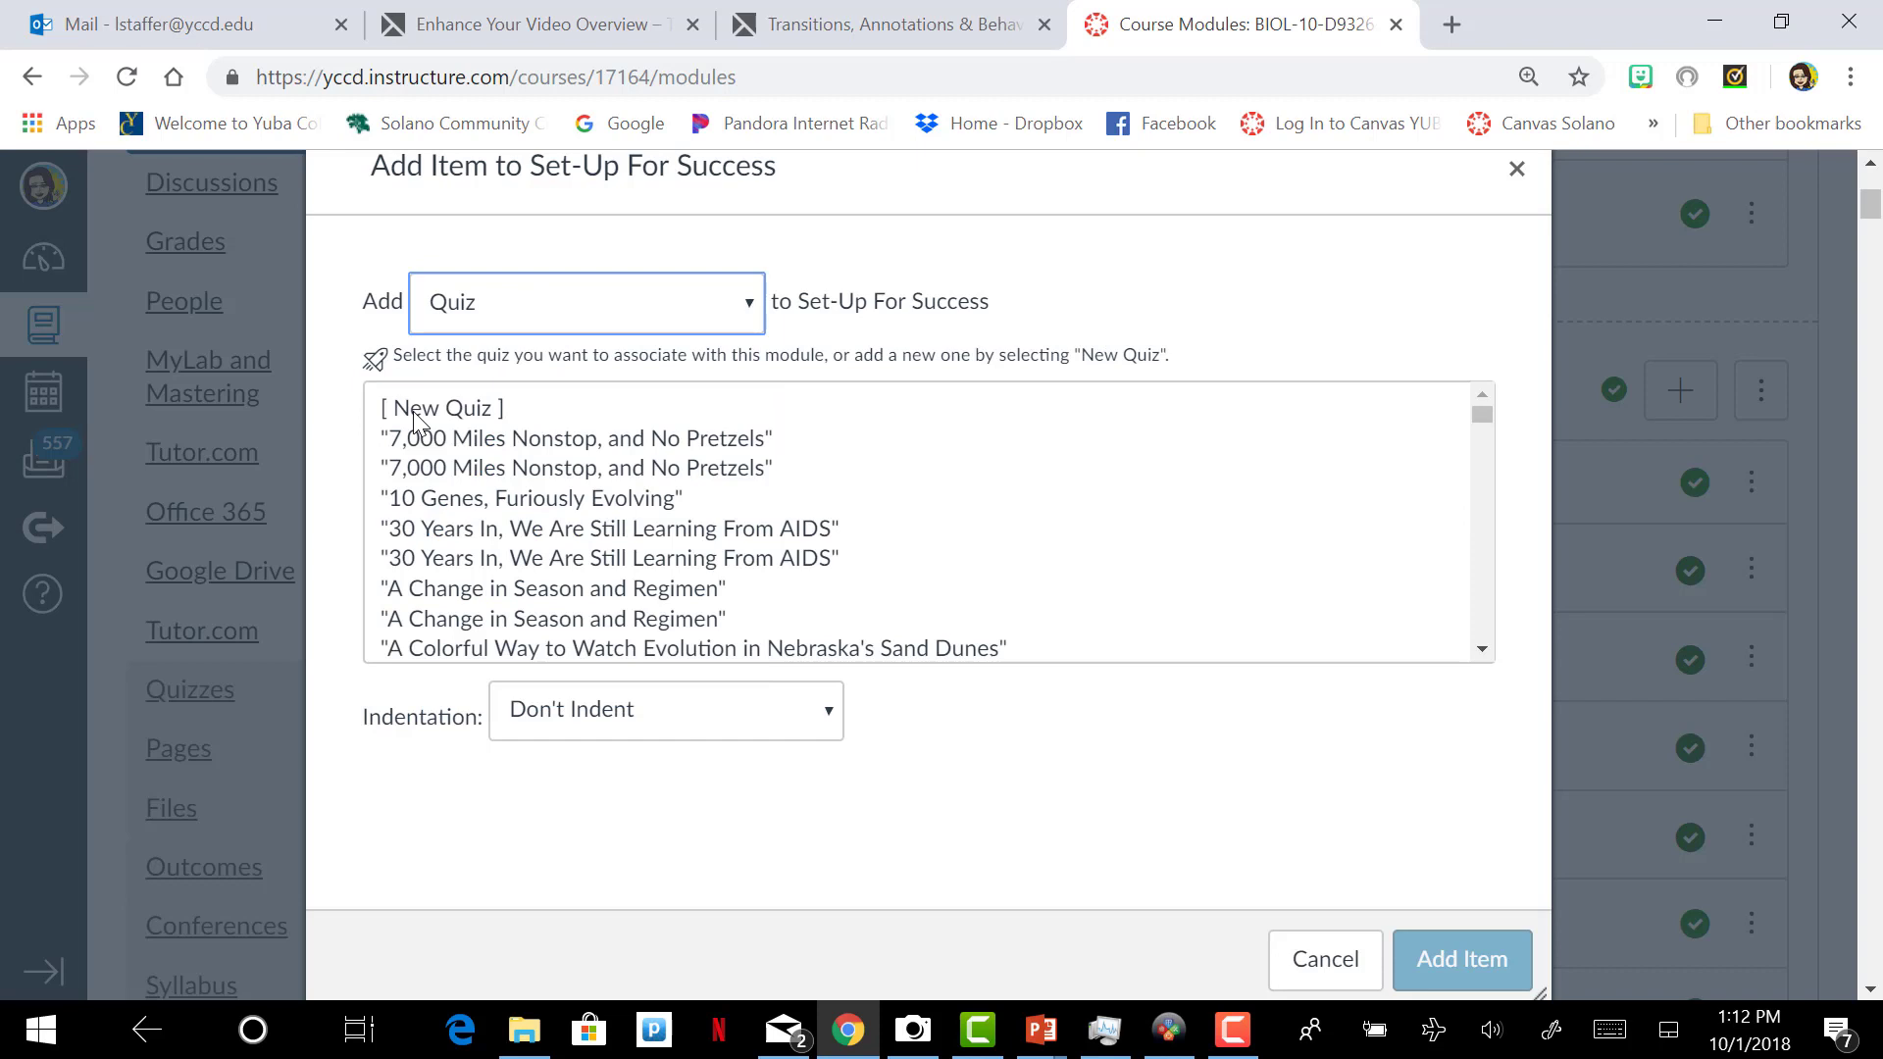
{"action": "left_click", "coordinate": [440, 407]}
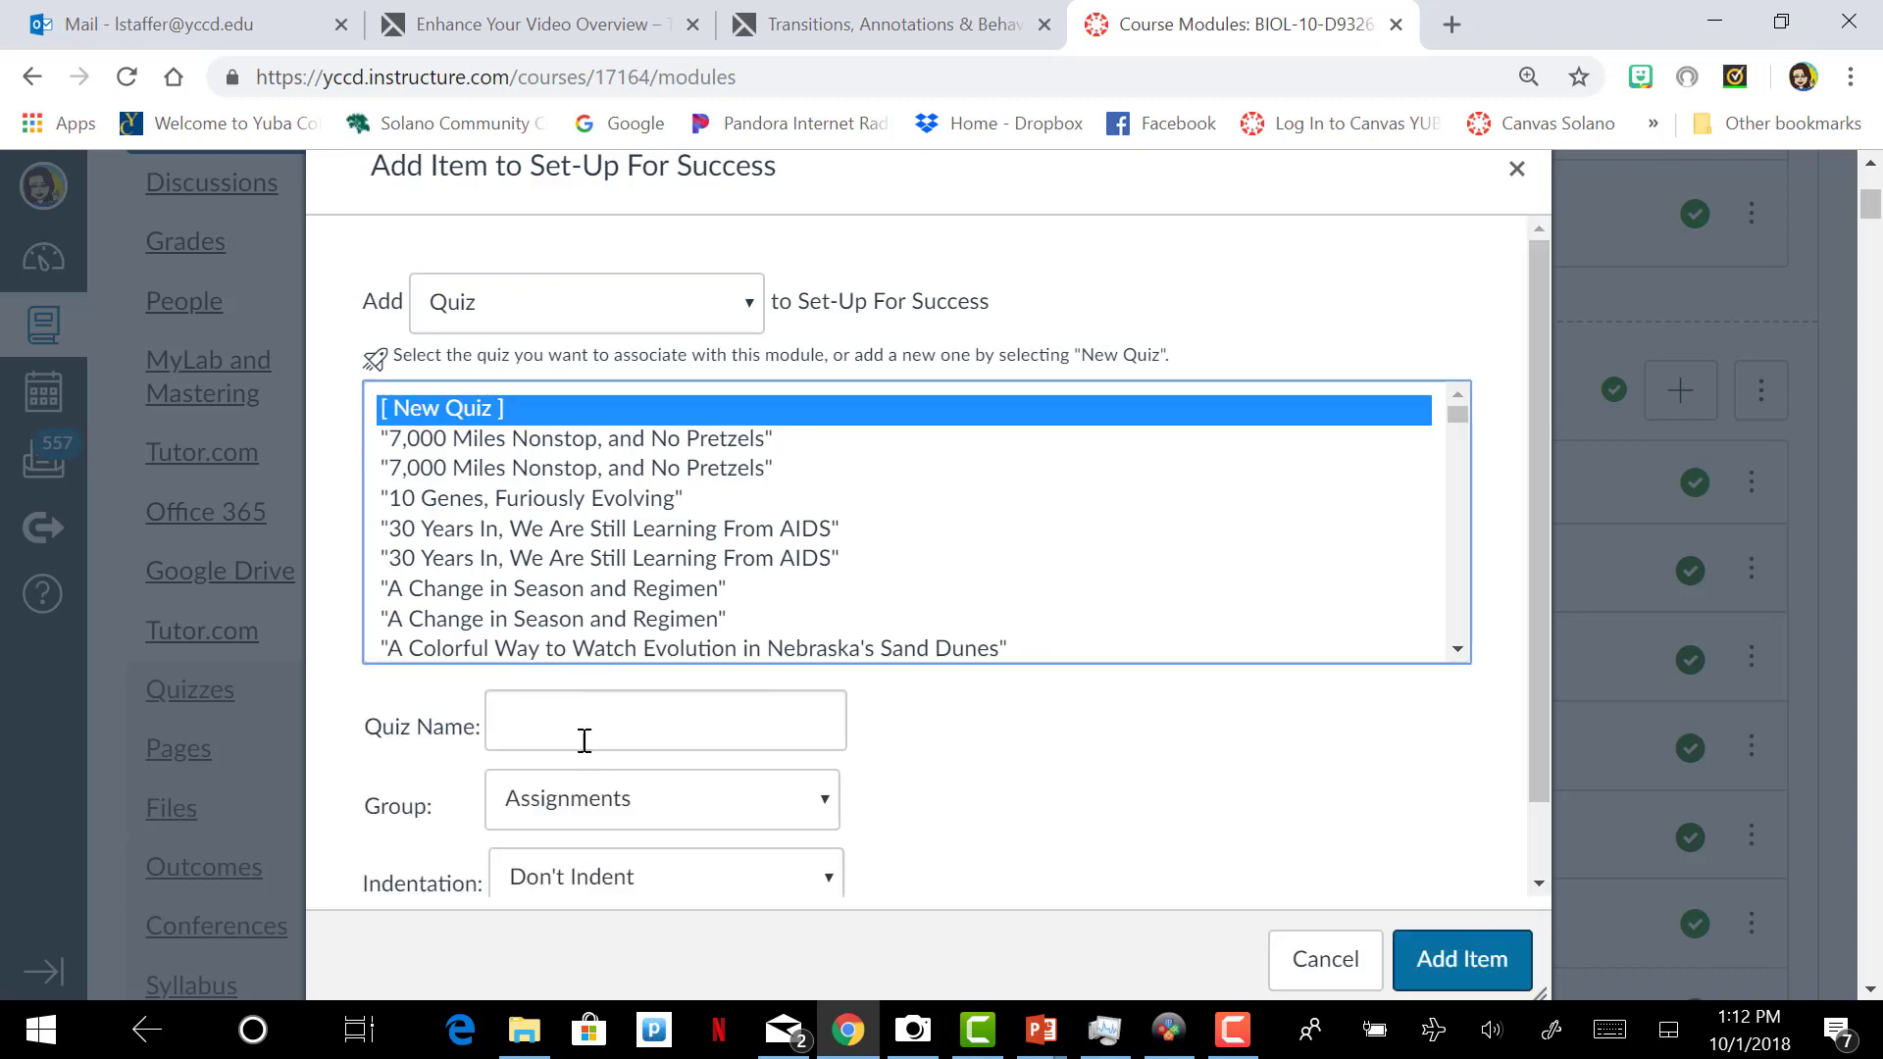
Step: Name the quiz 'Student Feedback #2', keep the Assignments group, and add it to the module
{"action": "left_click", "coordinate": [664, 719]}
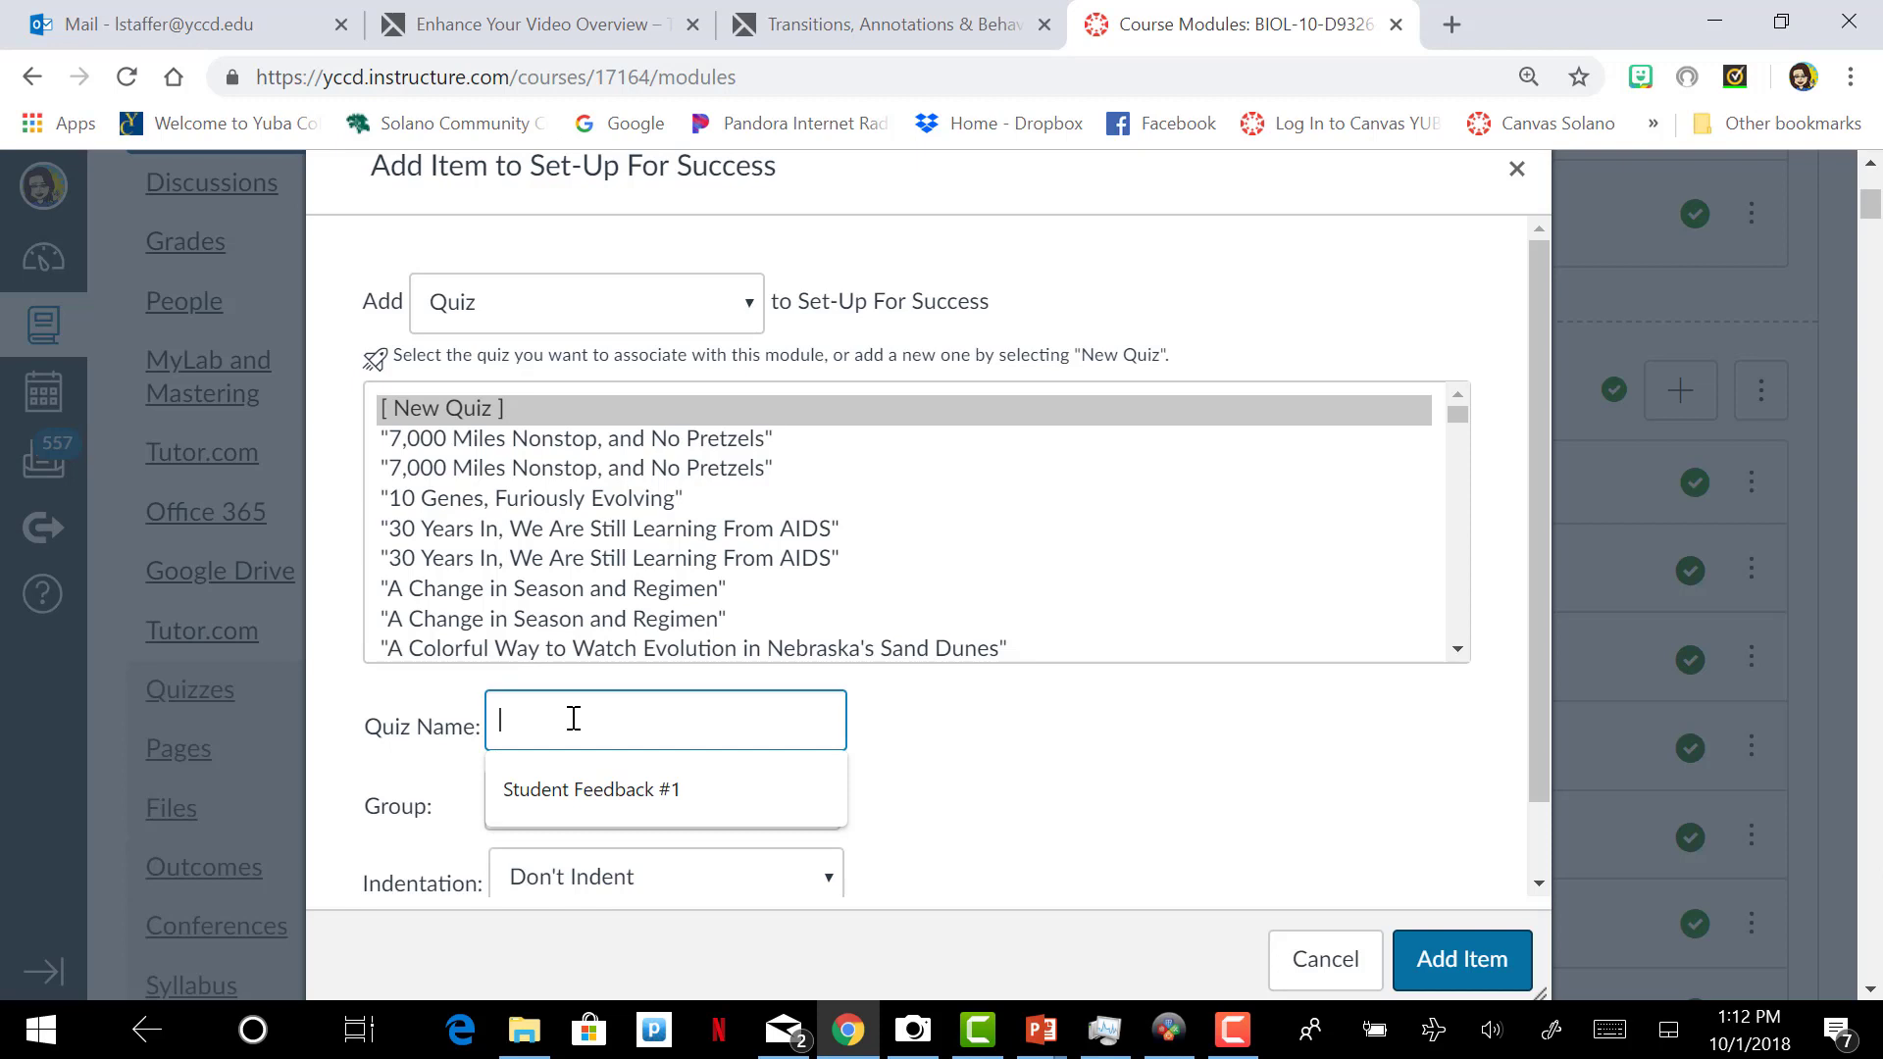
{"action": "left_click", "coordinate": [590, 788]}
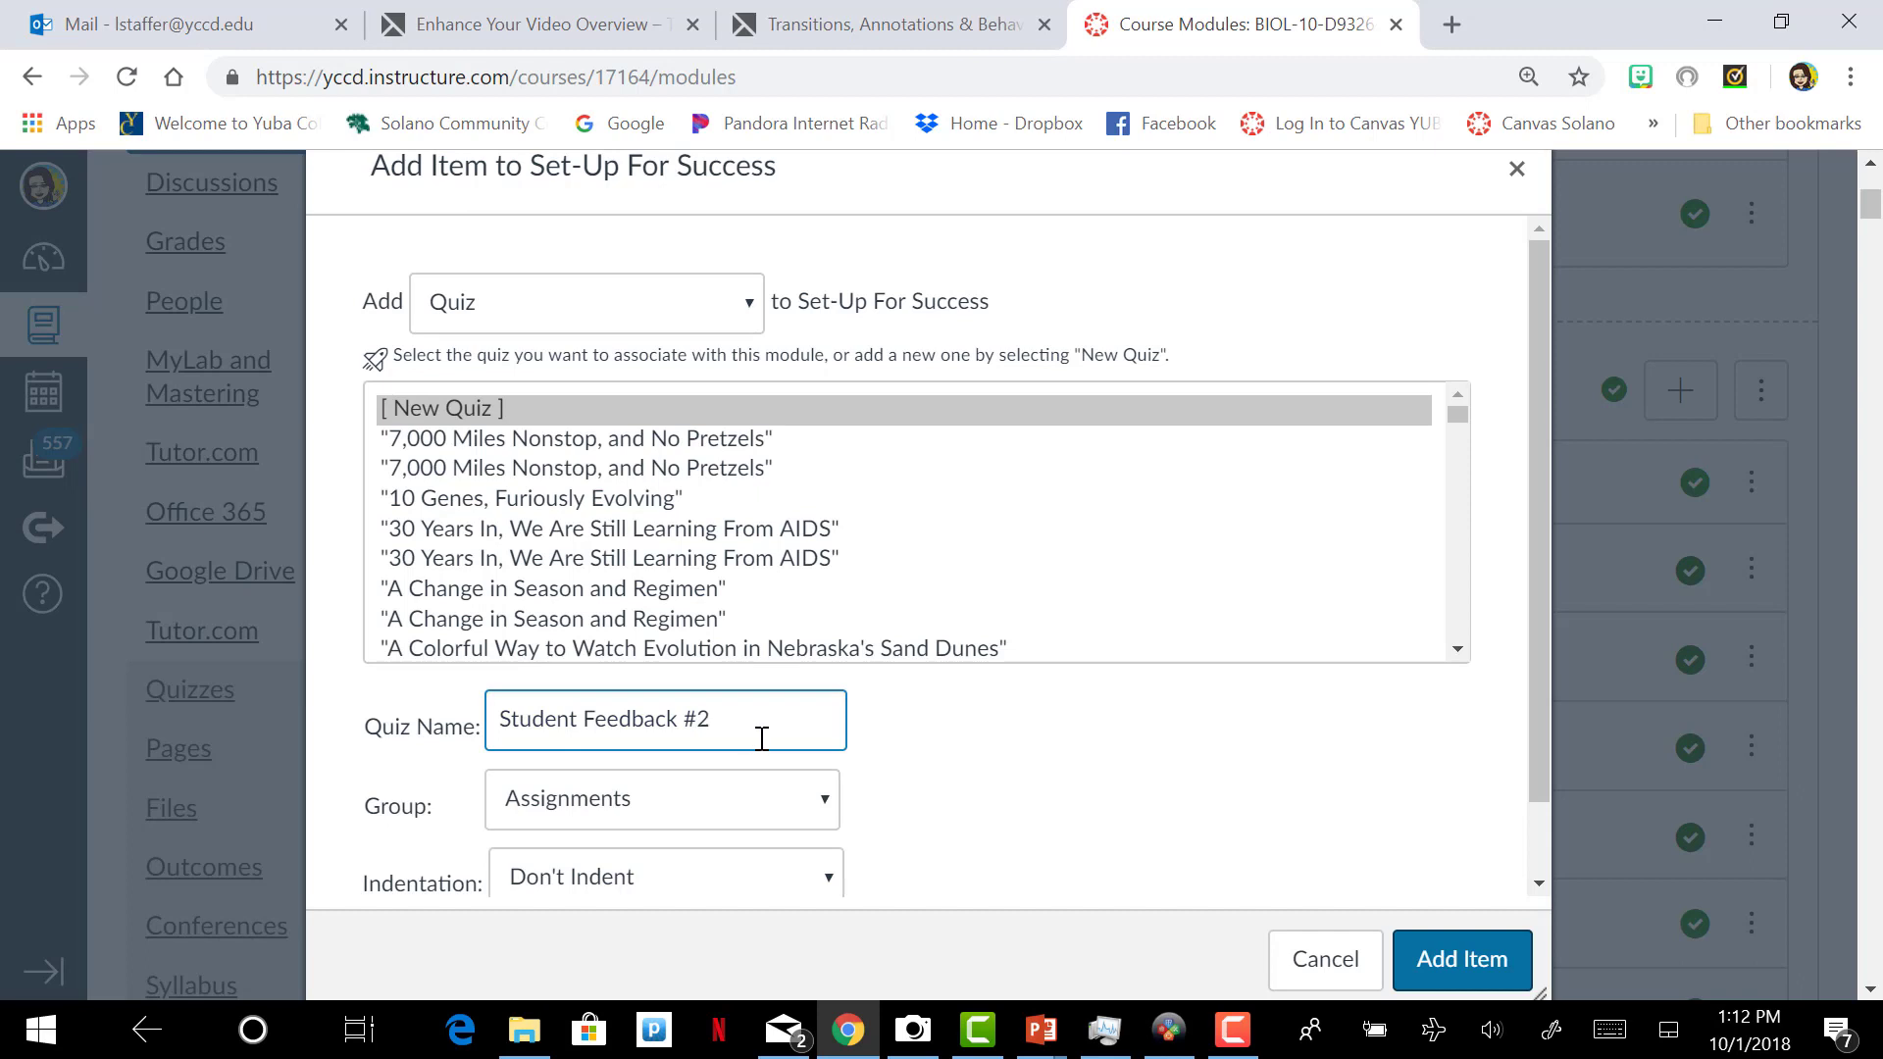
{"action": "left_click", "coordinate": [662, 798]}
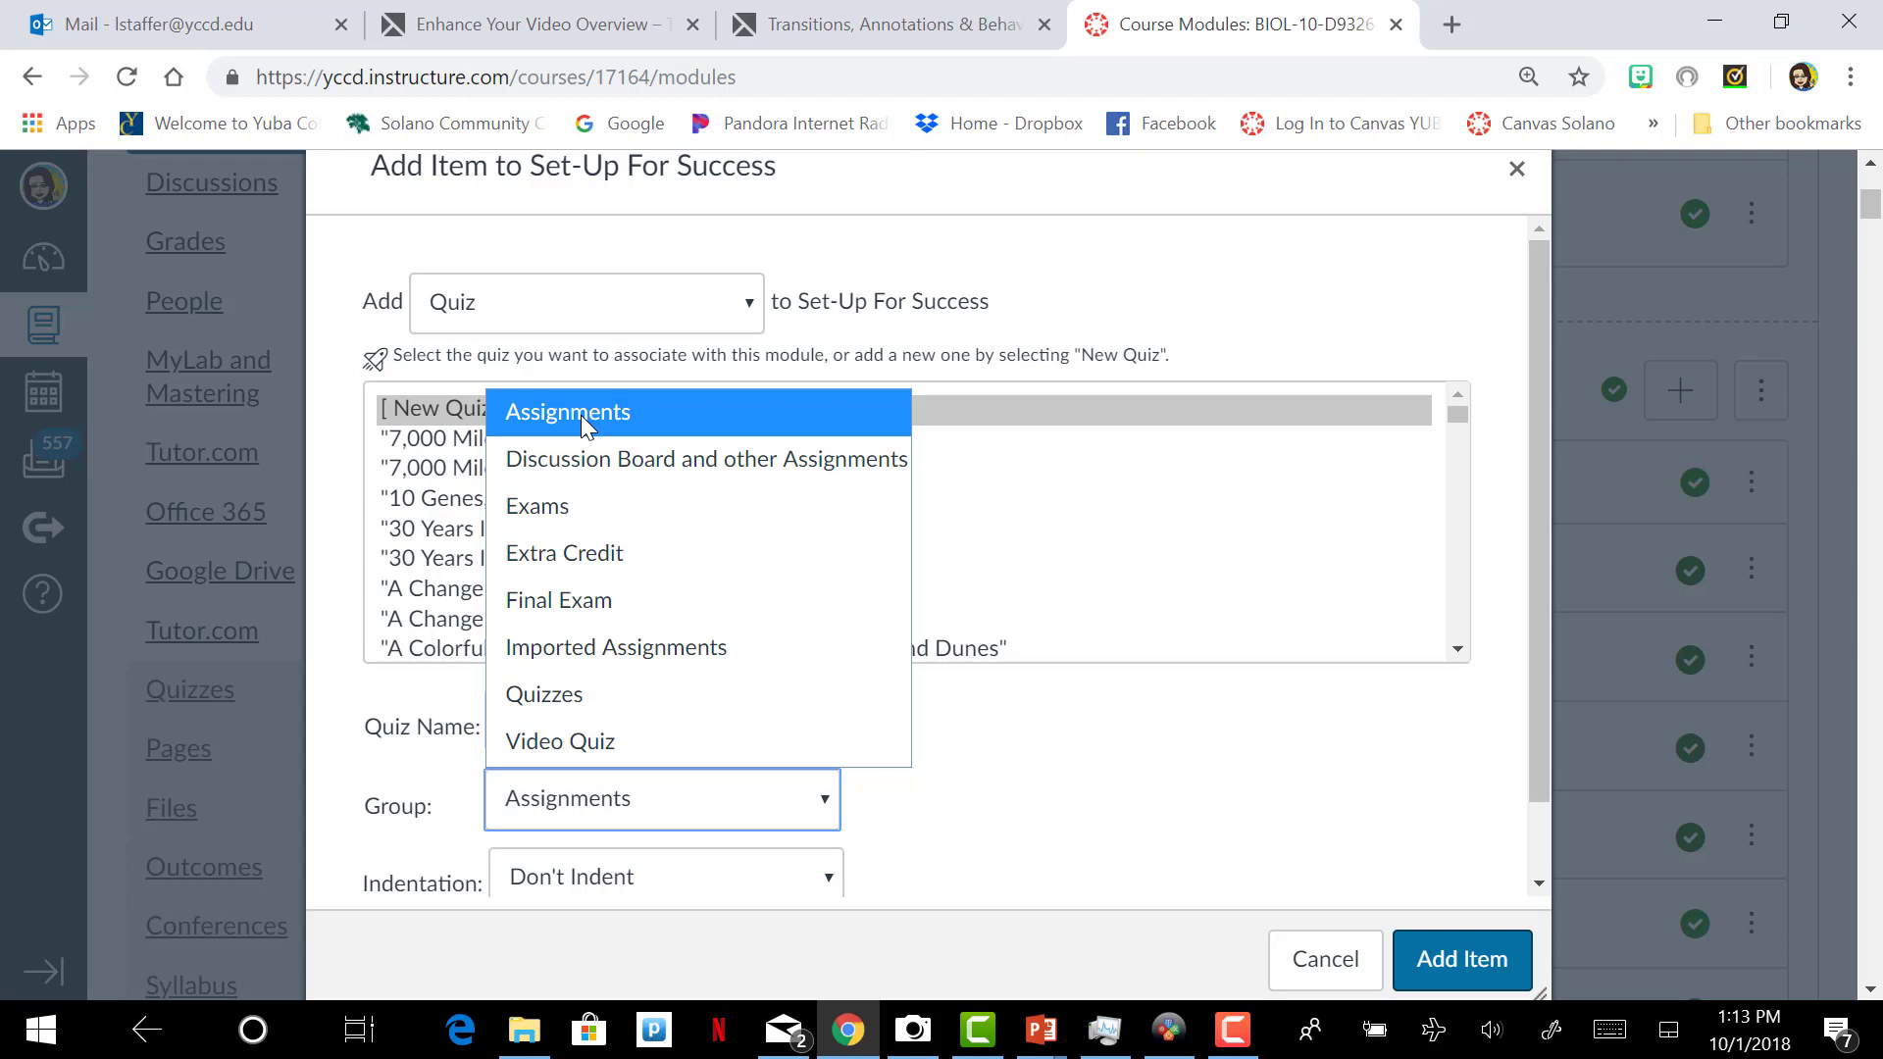
{"action": "left_click", "coordinate": [567, 411]}
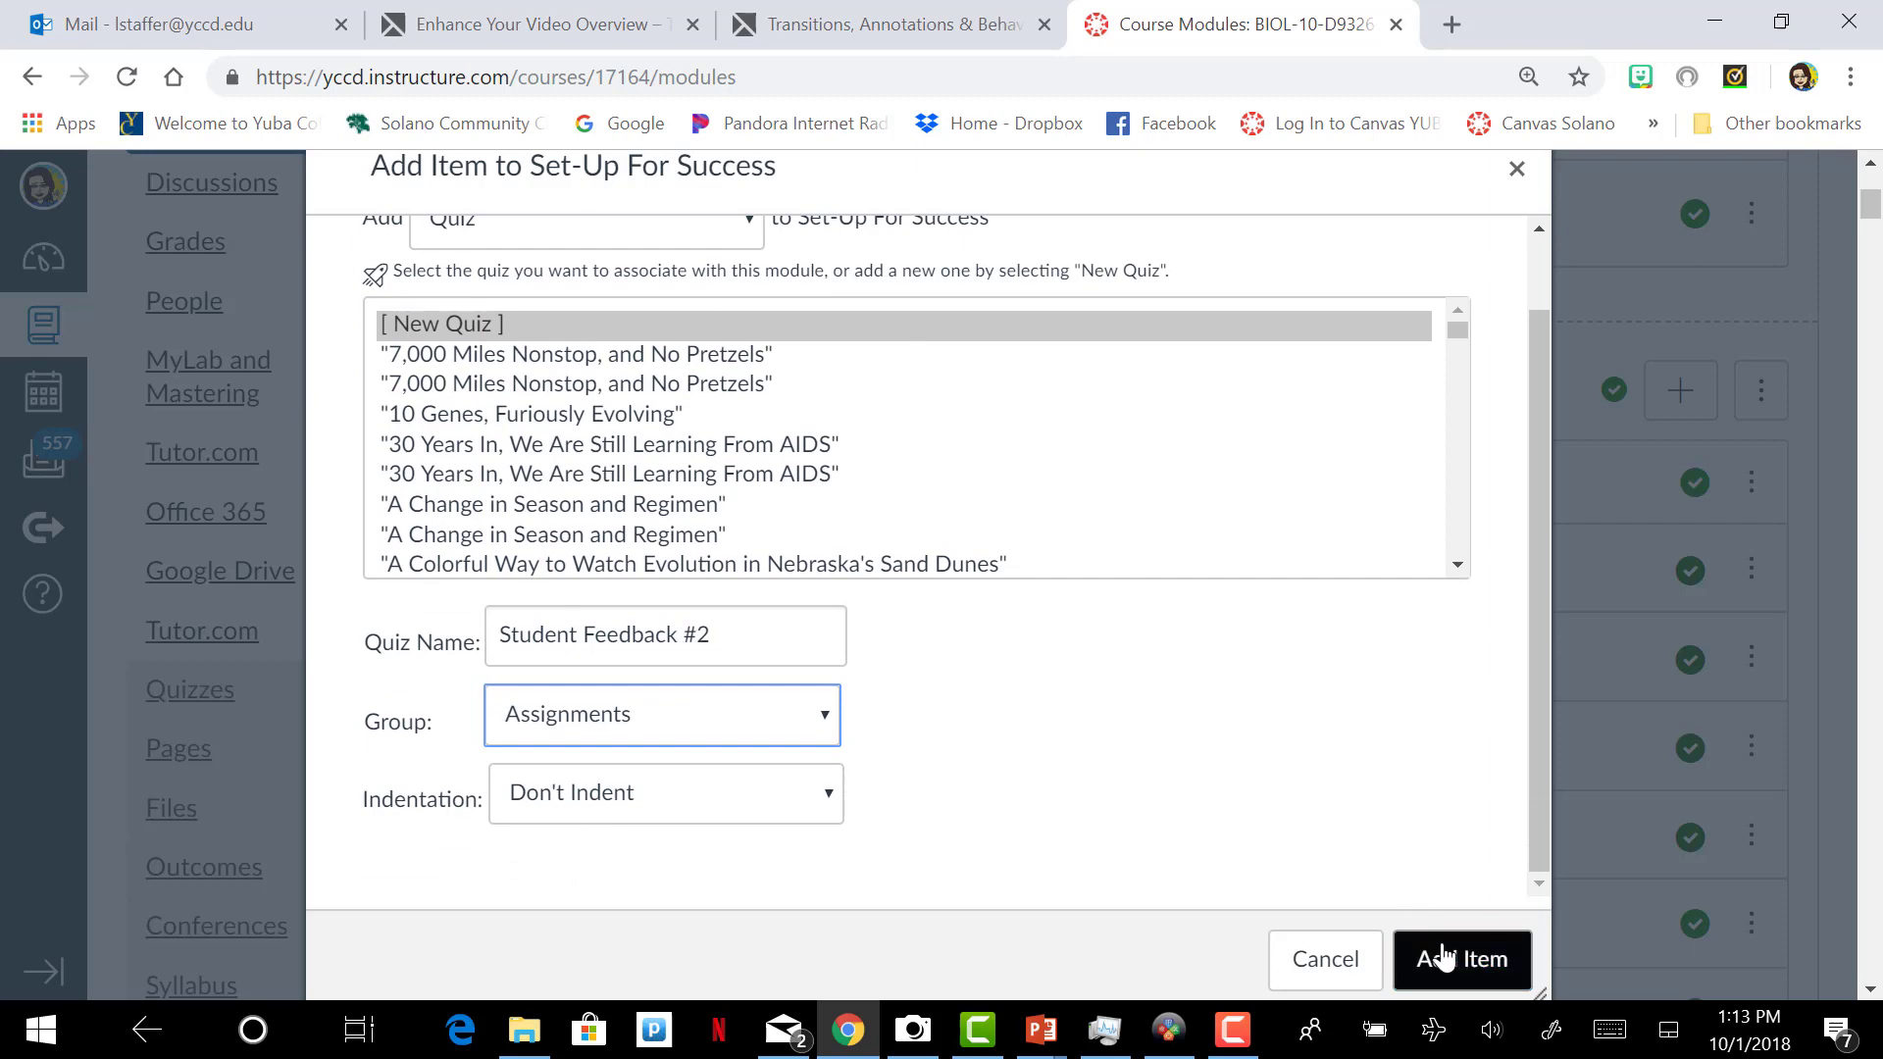
{"action": "left_click", "coordinate": [1460, 959]}
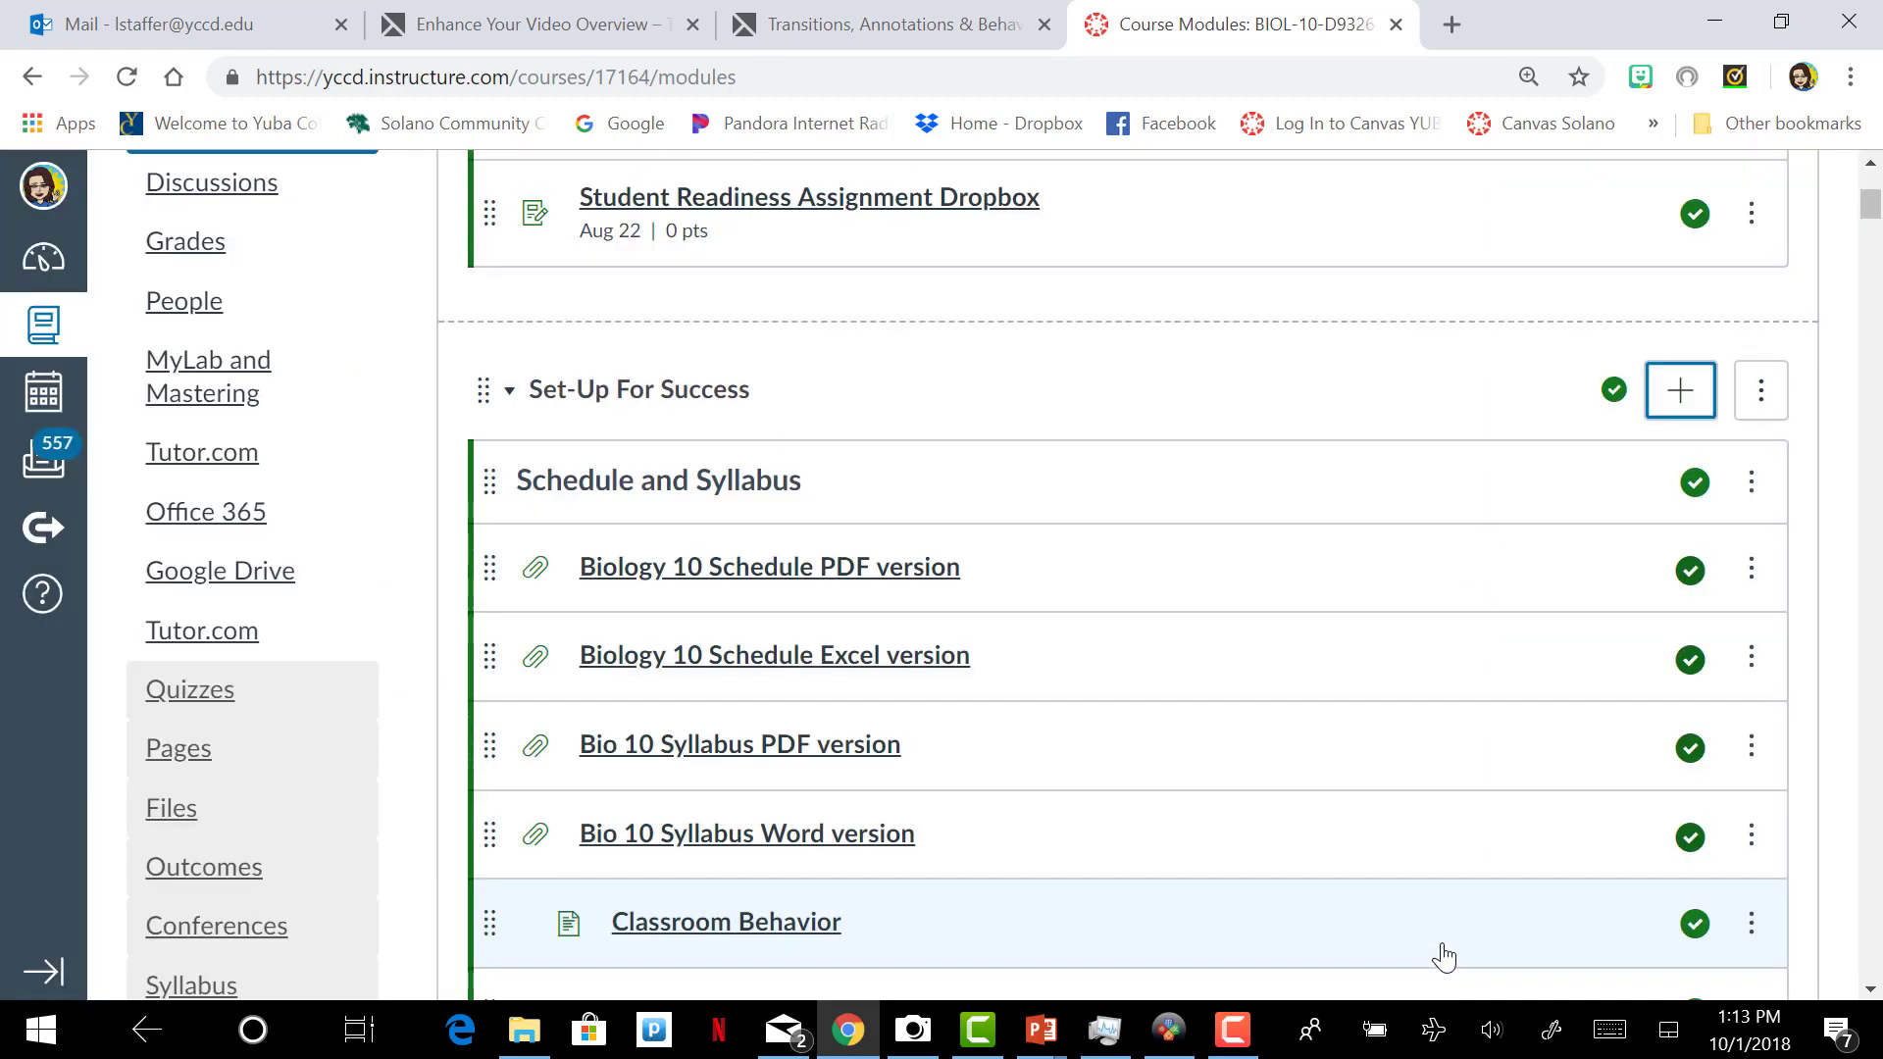
Step: Open the Student Feedback #2 quiz from the module and start editing its settings
{"action": "scroll", "scroll_direction": "down", "scroll_amount": 3}
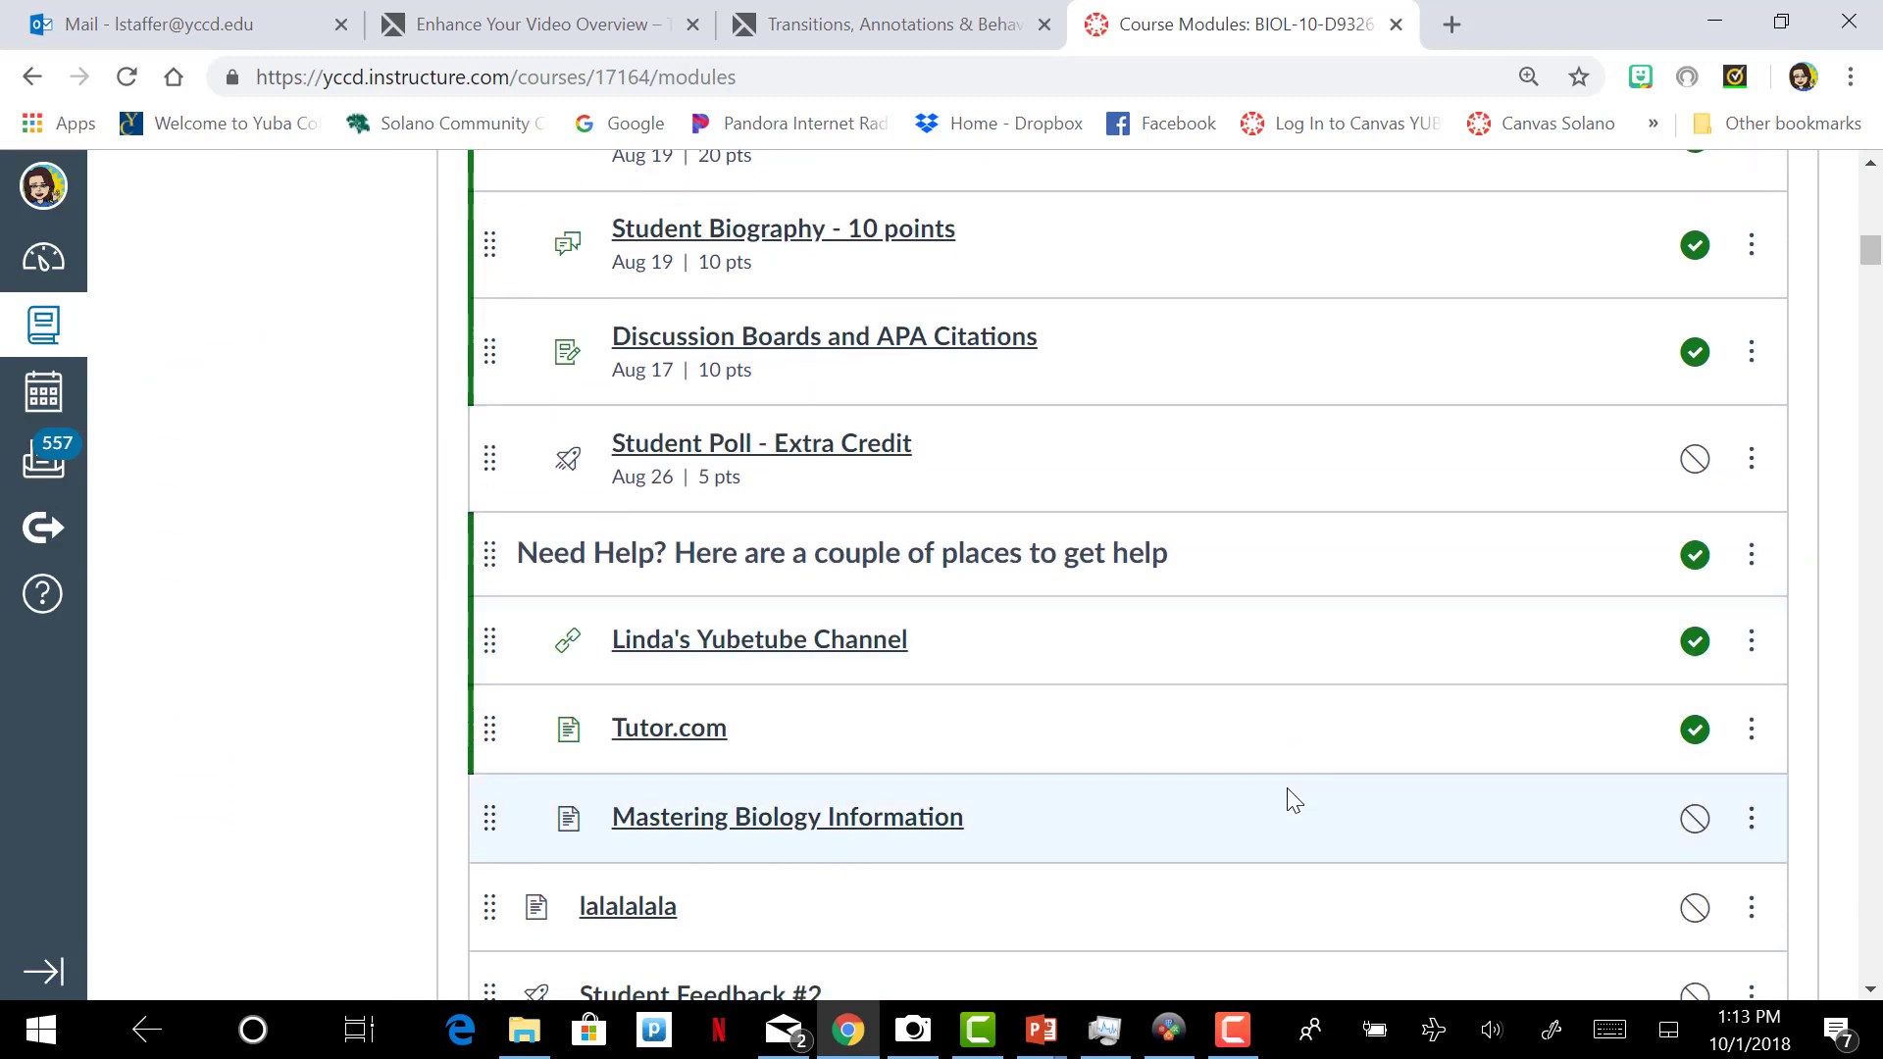
{"action": "scroll", "scroll_direction": "down", "scroll_amount": 3}
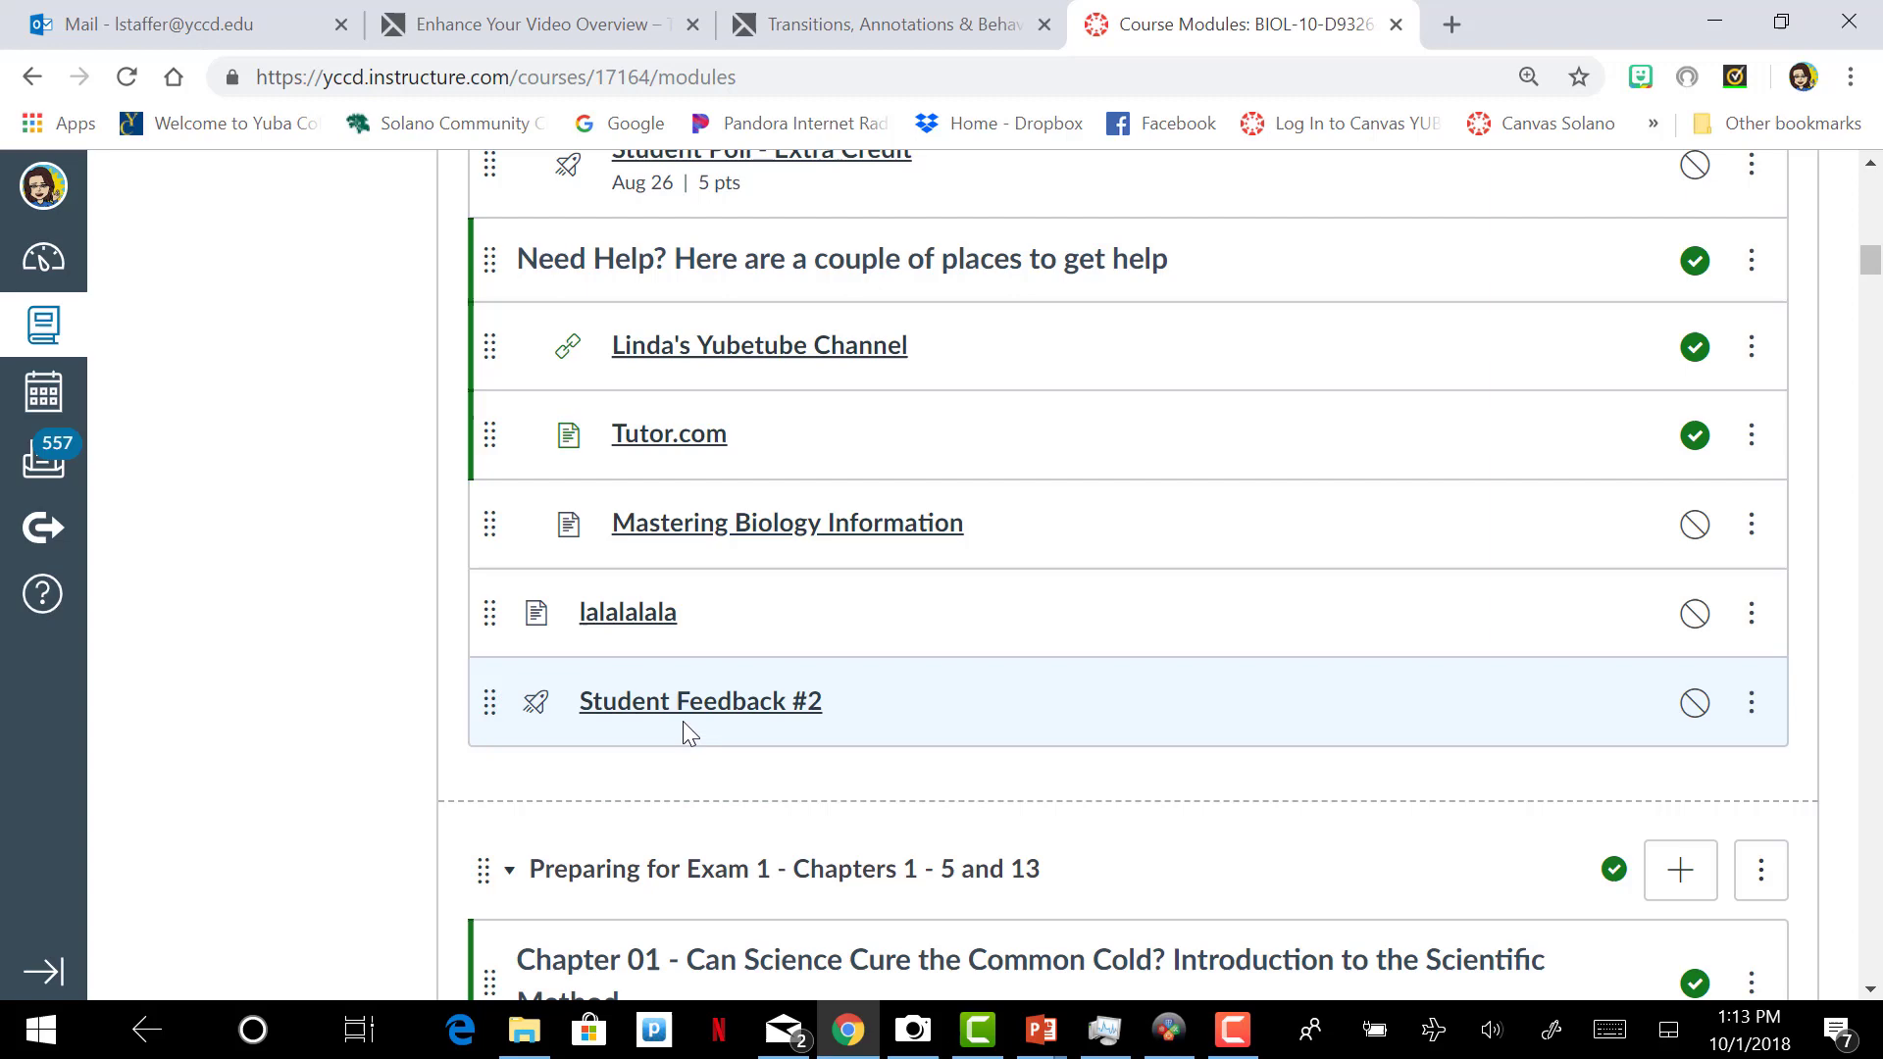
{"action": "left_click", "coordinate": [699, 701]}
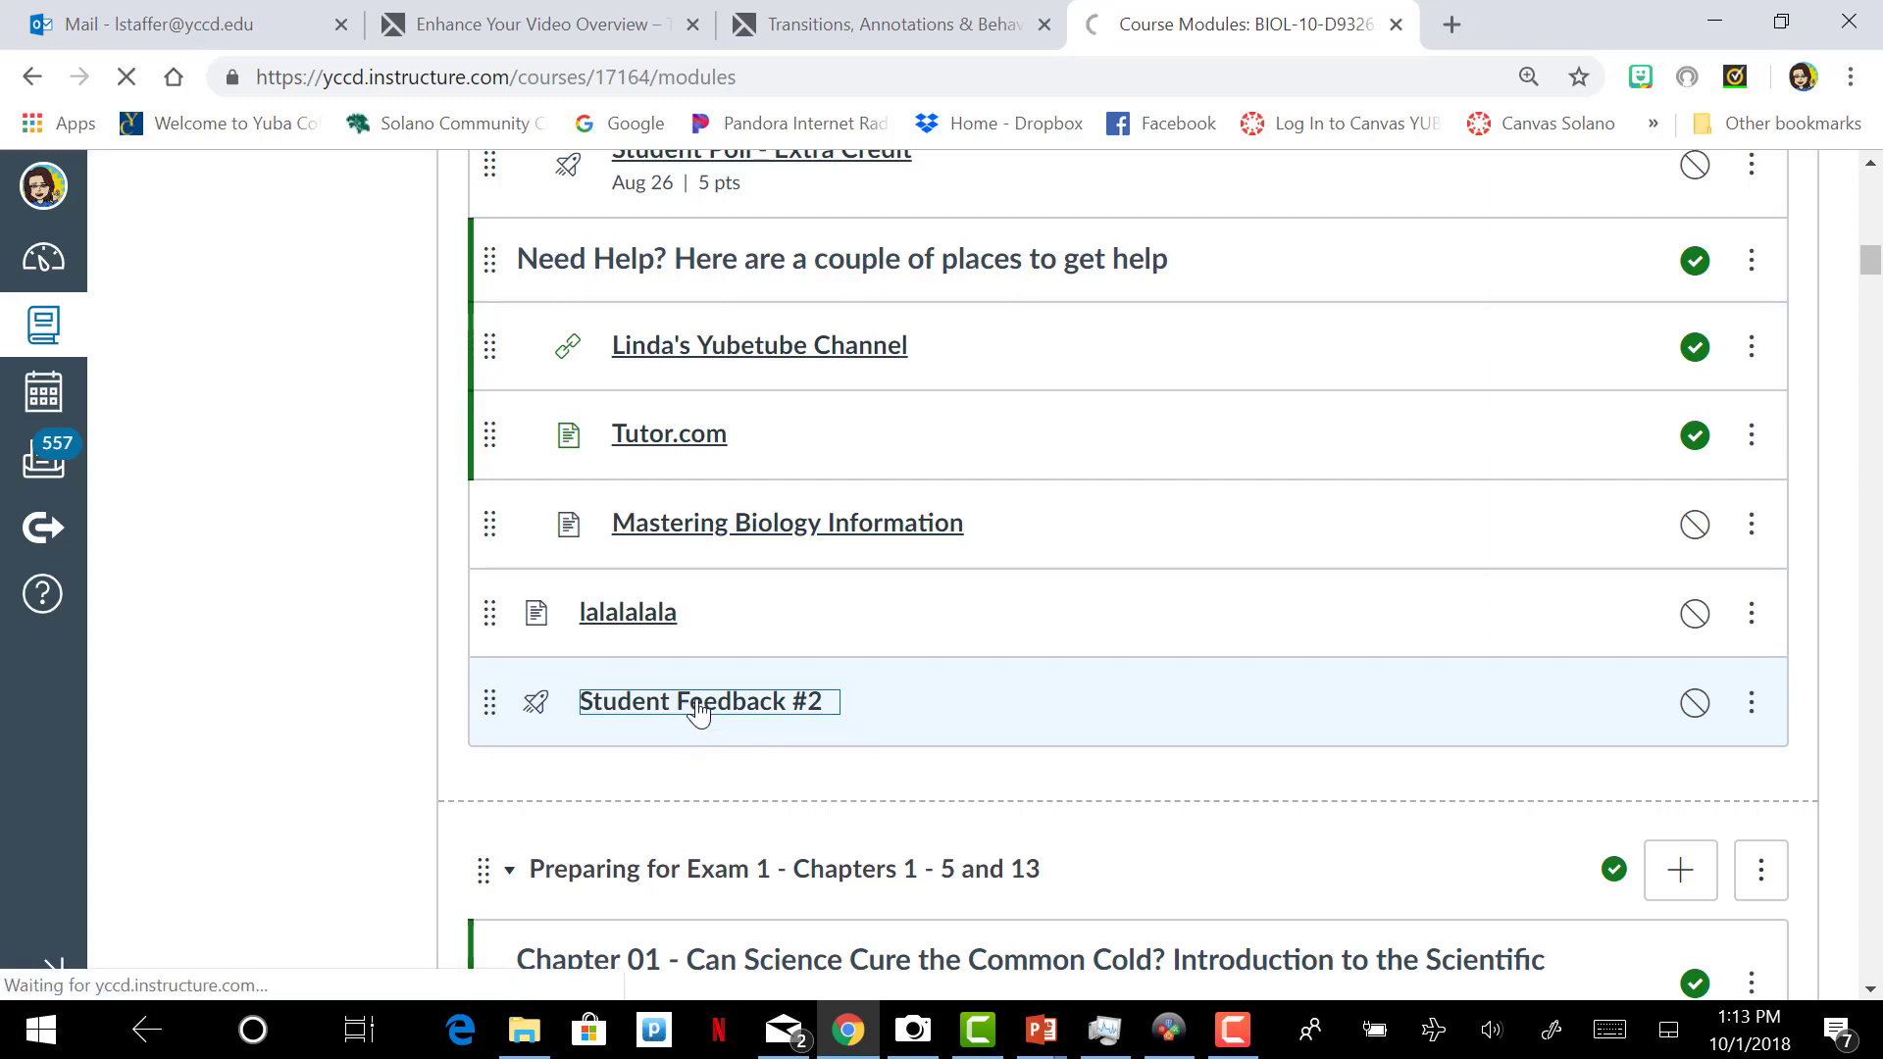
{"action": "left_click", "coordinate": [699, 702]}
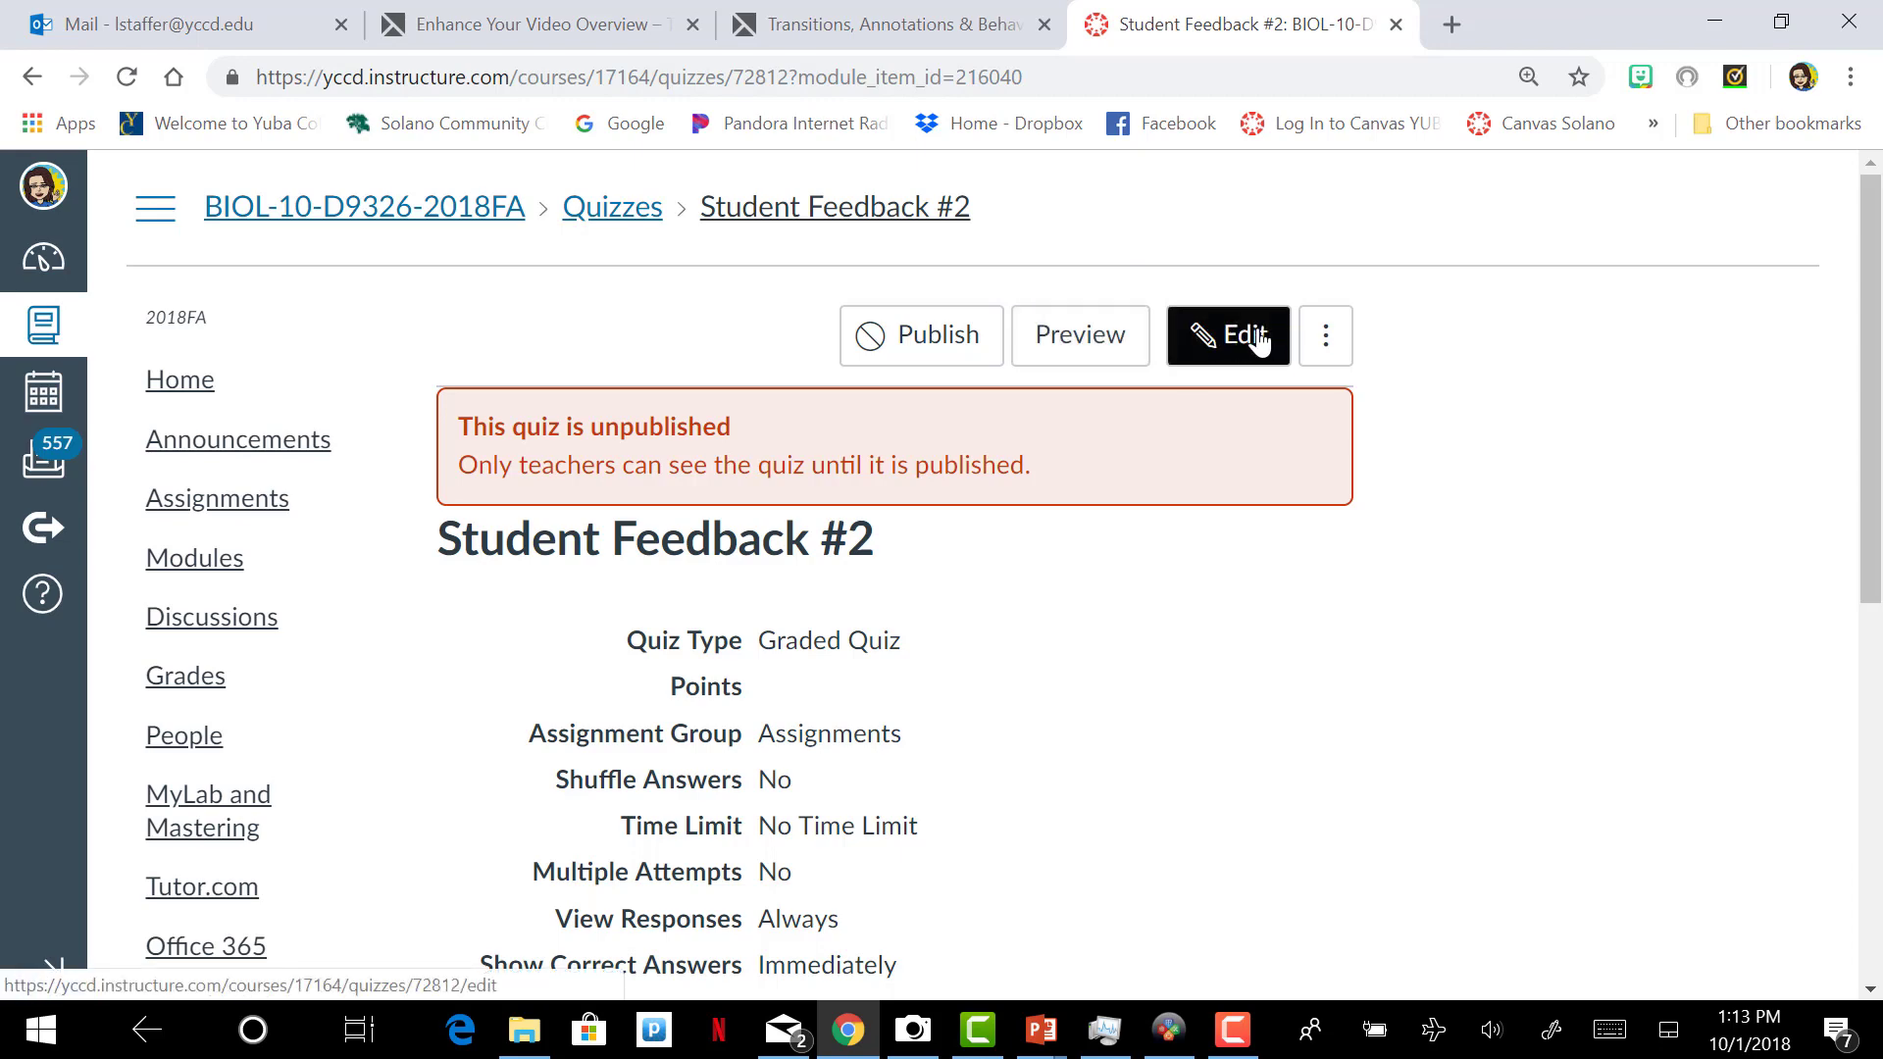
{"action": "left_click", "coordinate": [931, 680]}
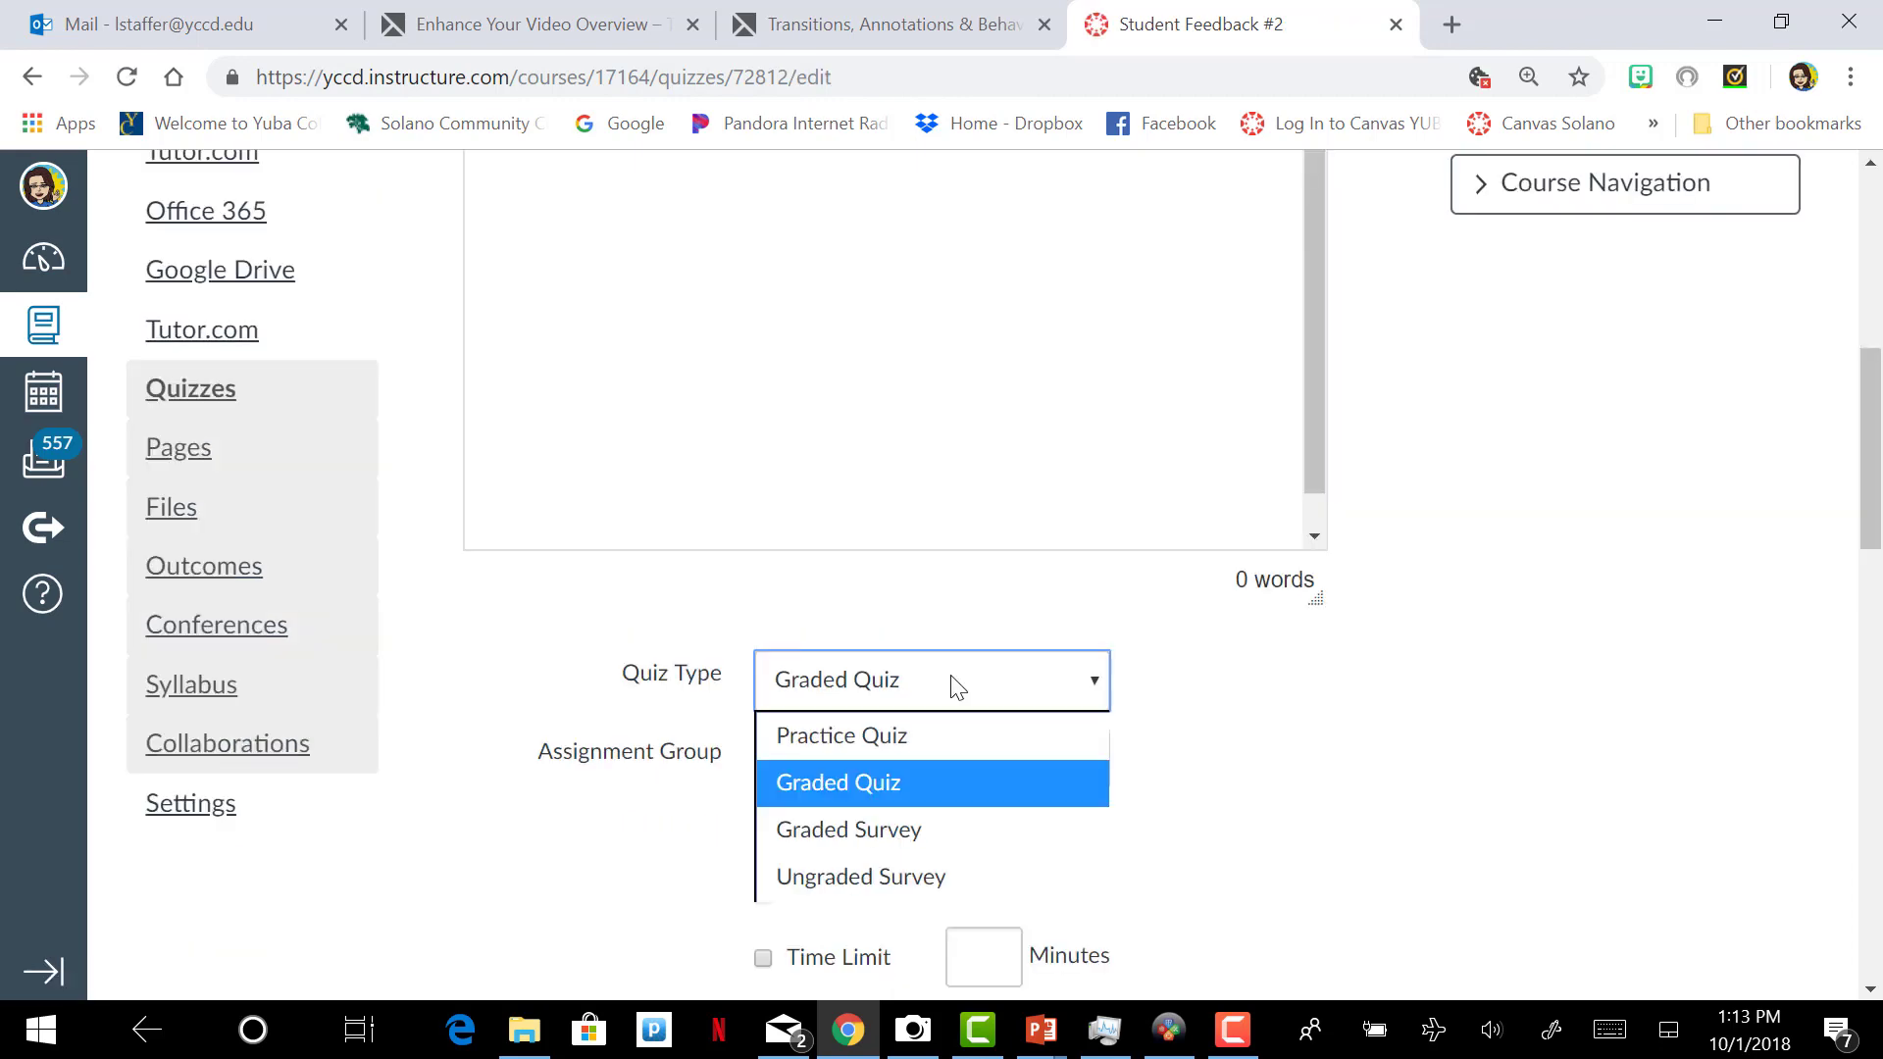
{"action": "mouse_move", "coordinate": [848, 829]}
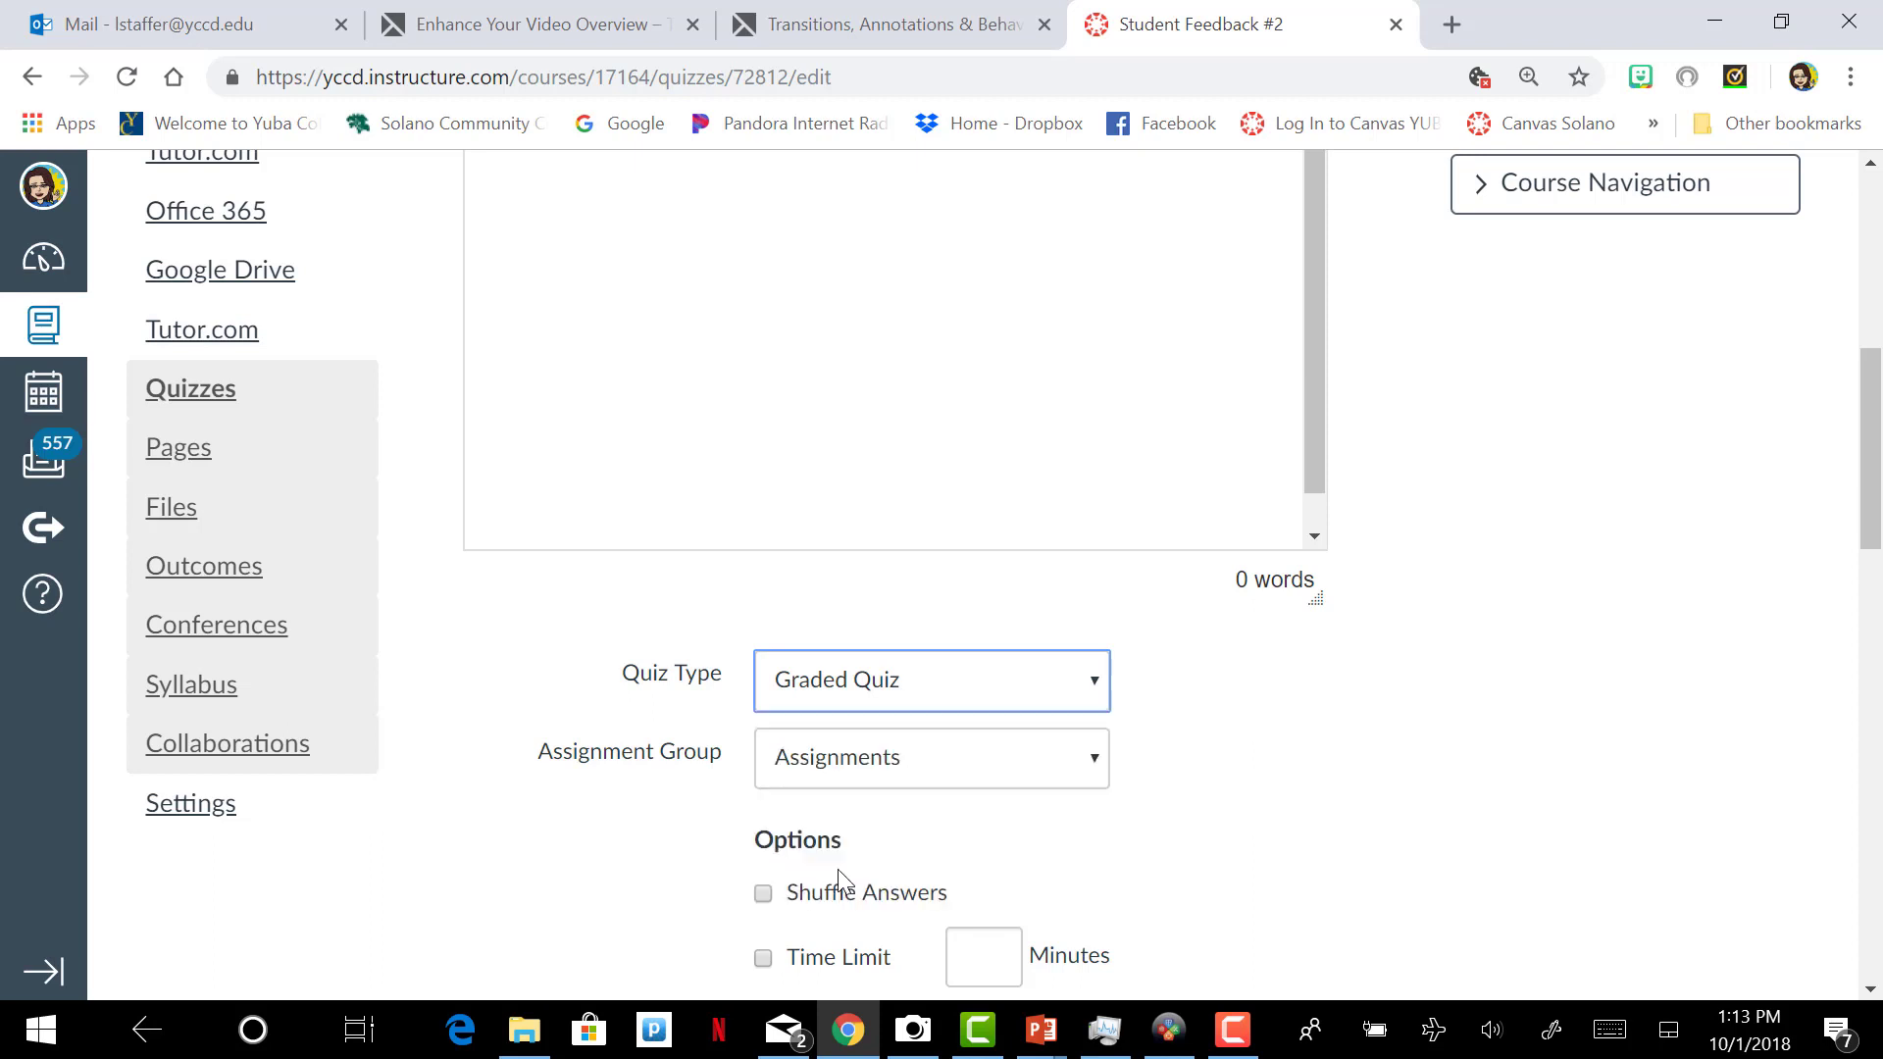
{"action": "left_click", "coordinate": [931, 680]}
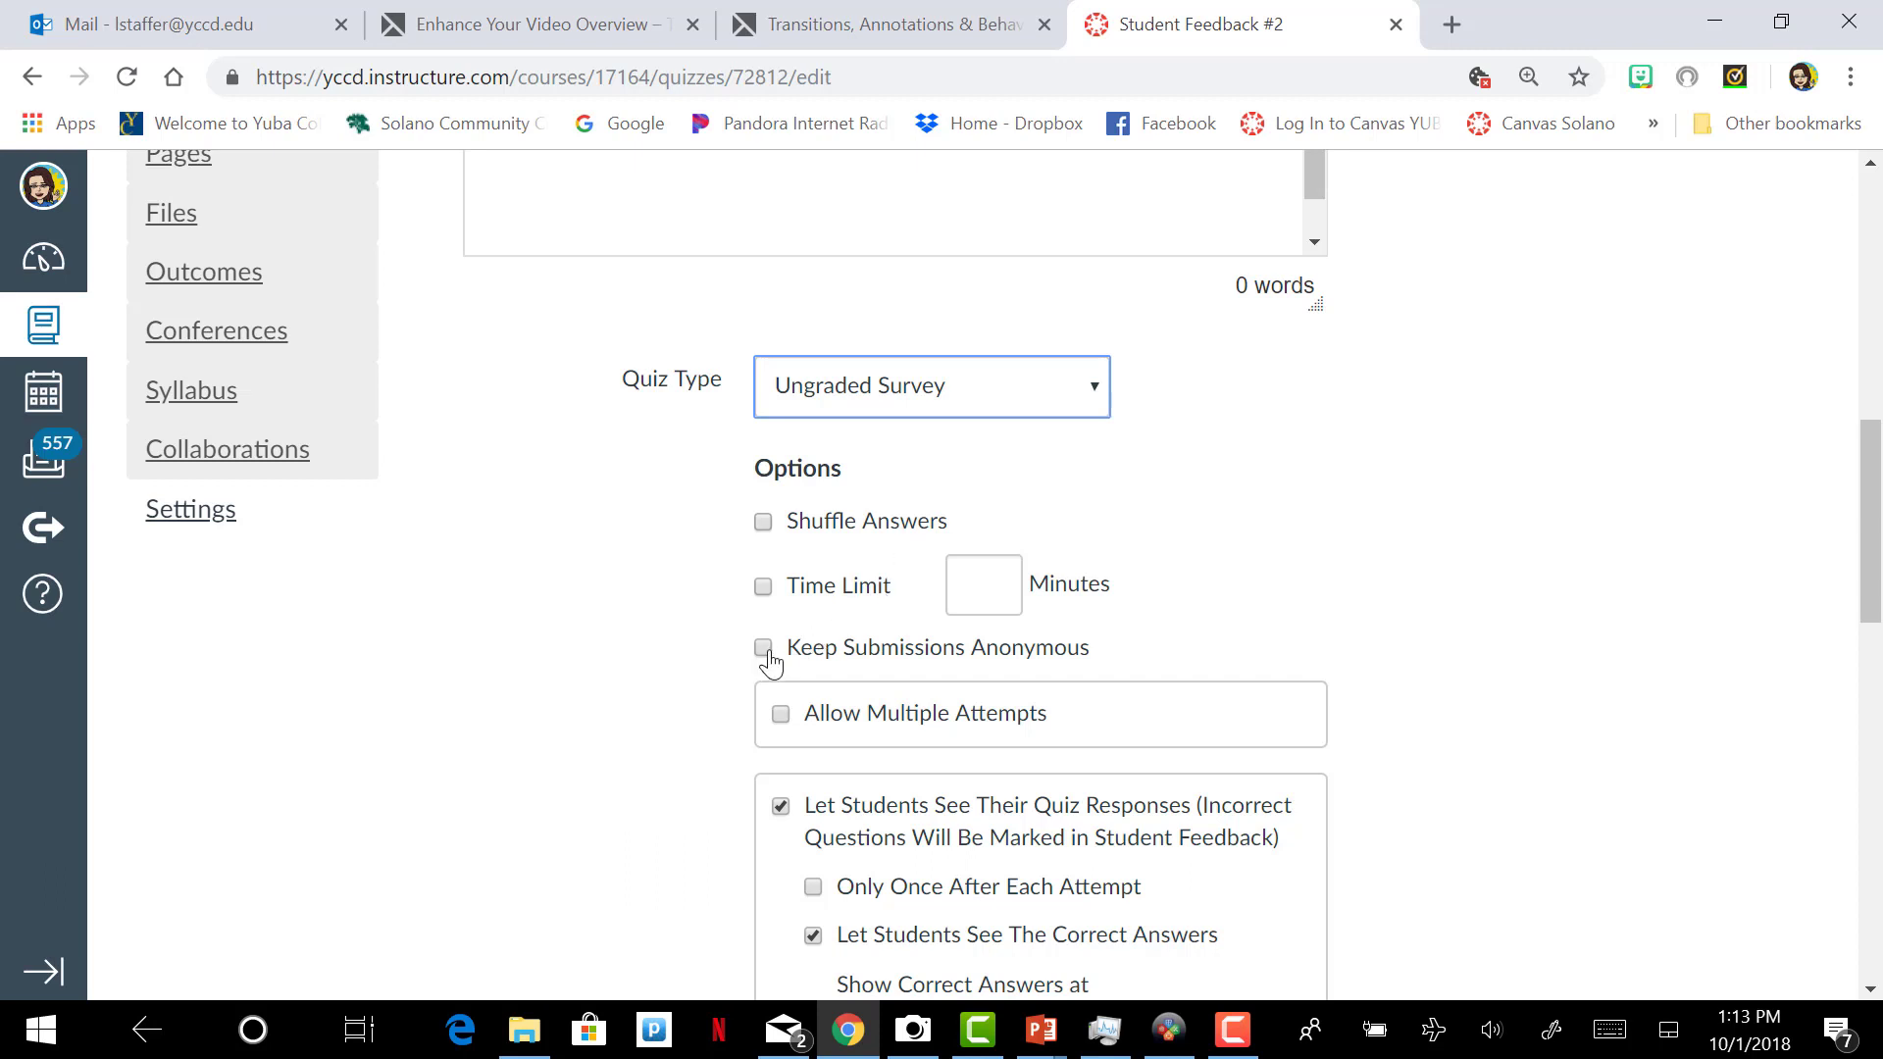
Step: Keep submissions anonymous, hide students' quiz responses, and save the Ungraded Survey settings
{"action": "left_click", "coordinate": [763, 647]}
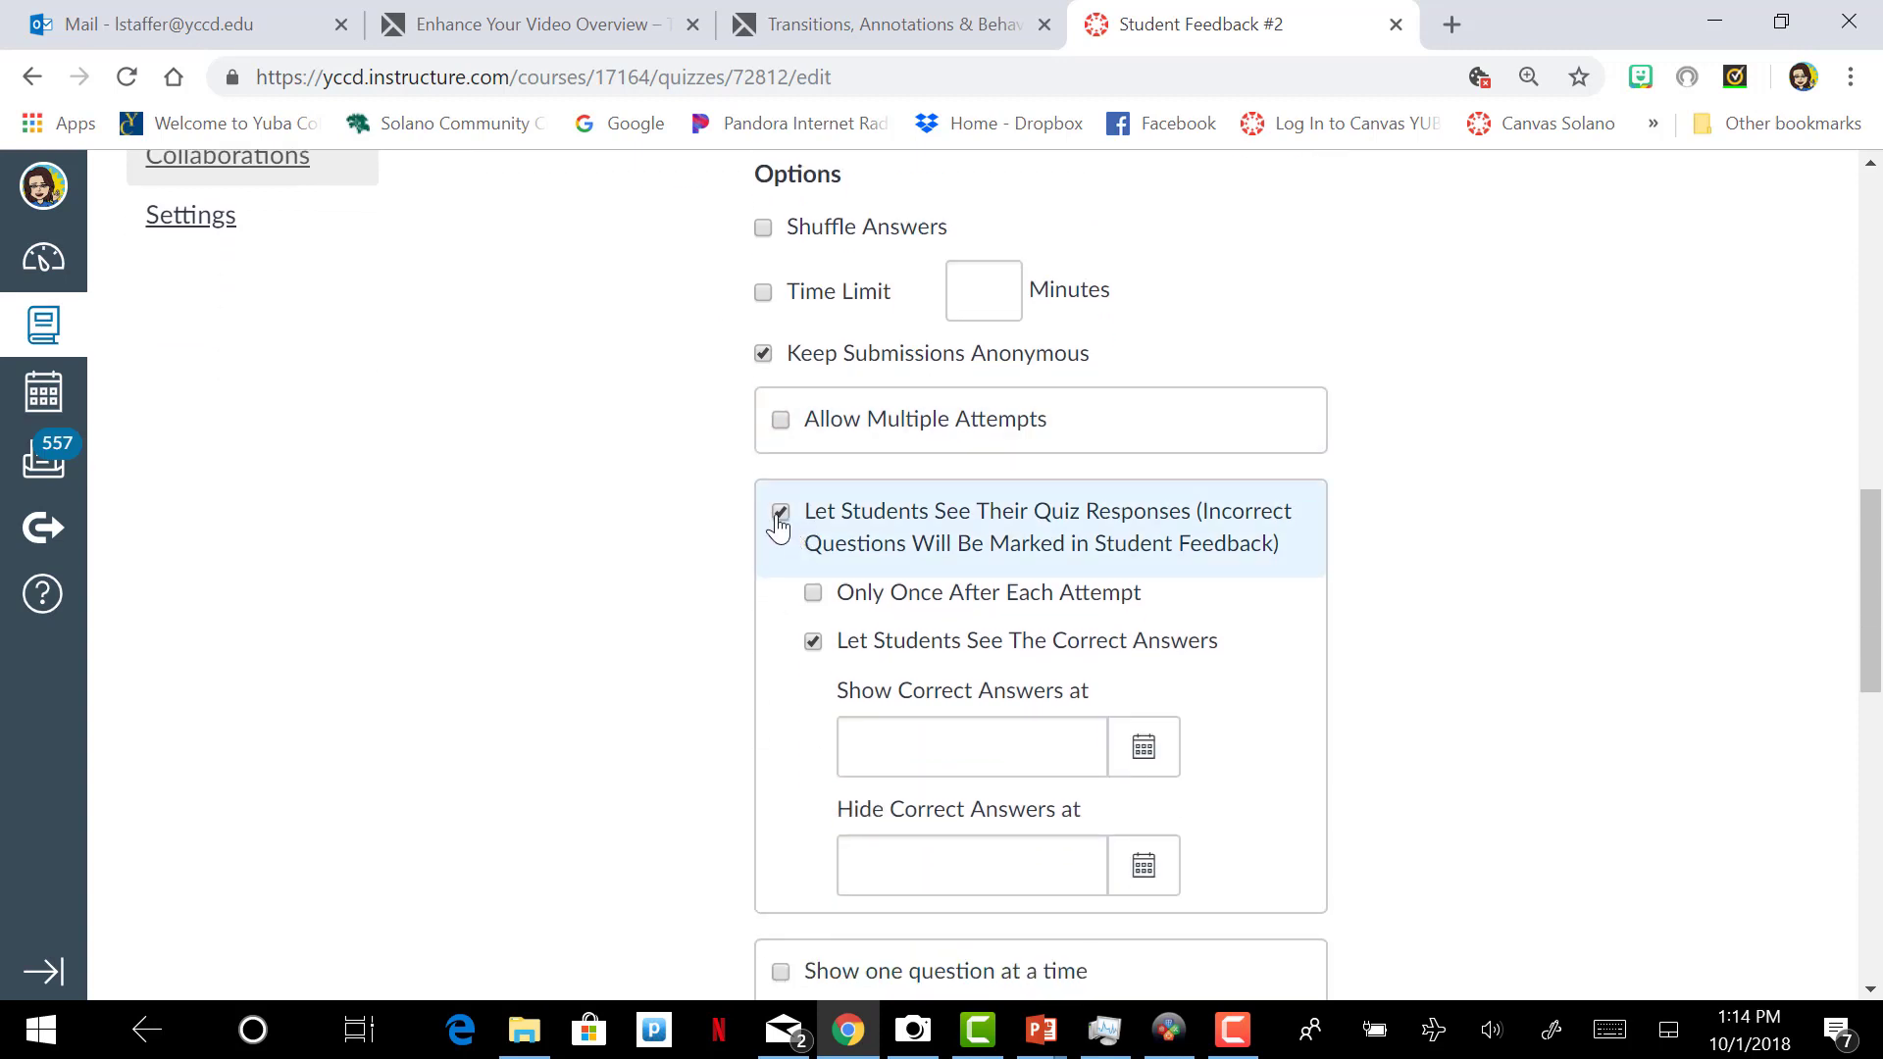
{"action": "left_click", "coordinate": [781, 514]}
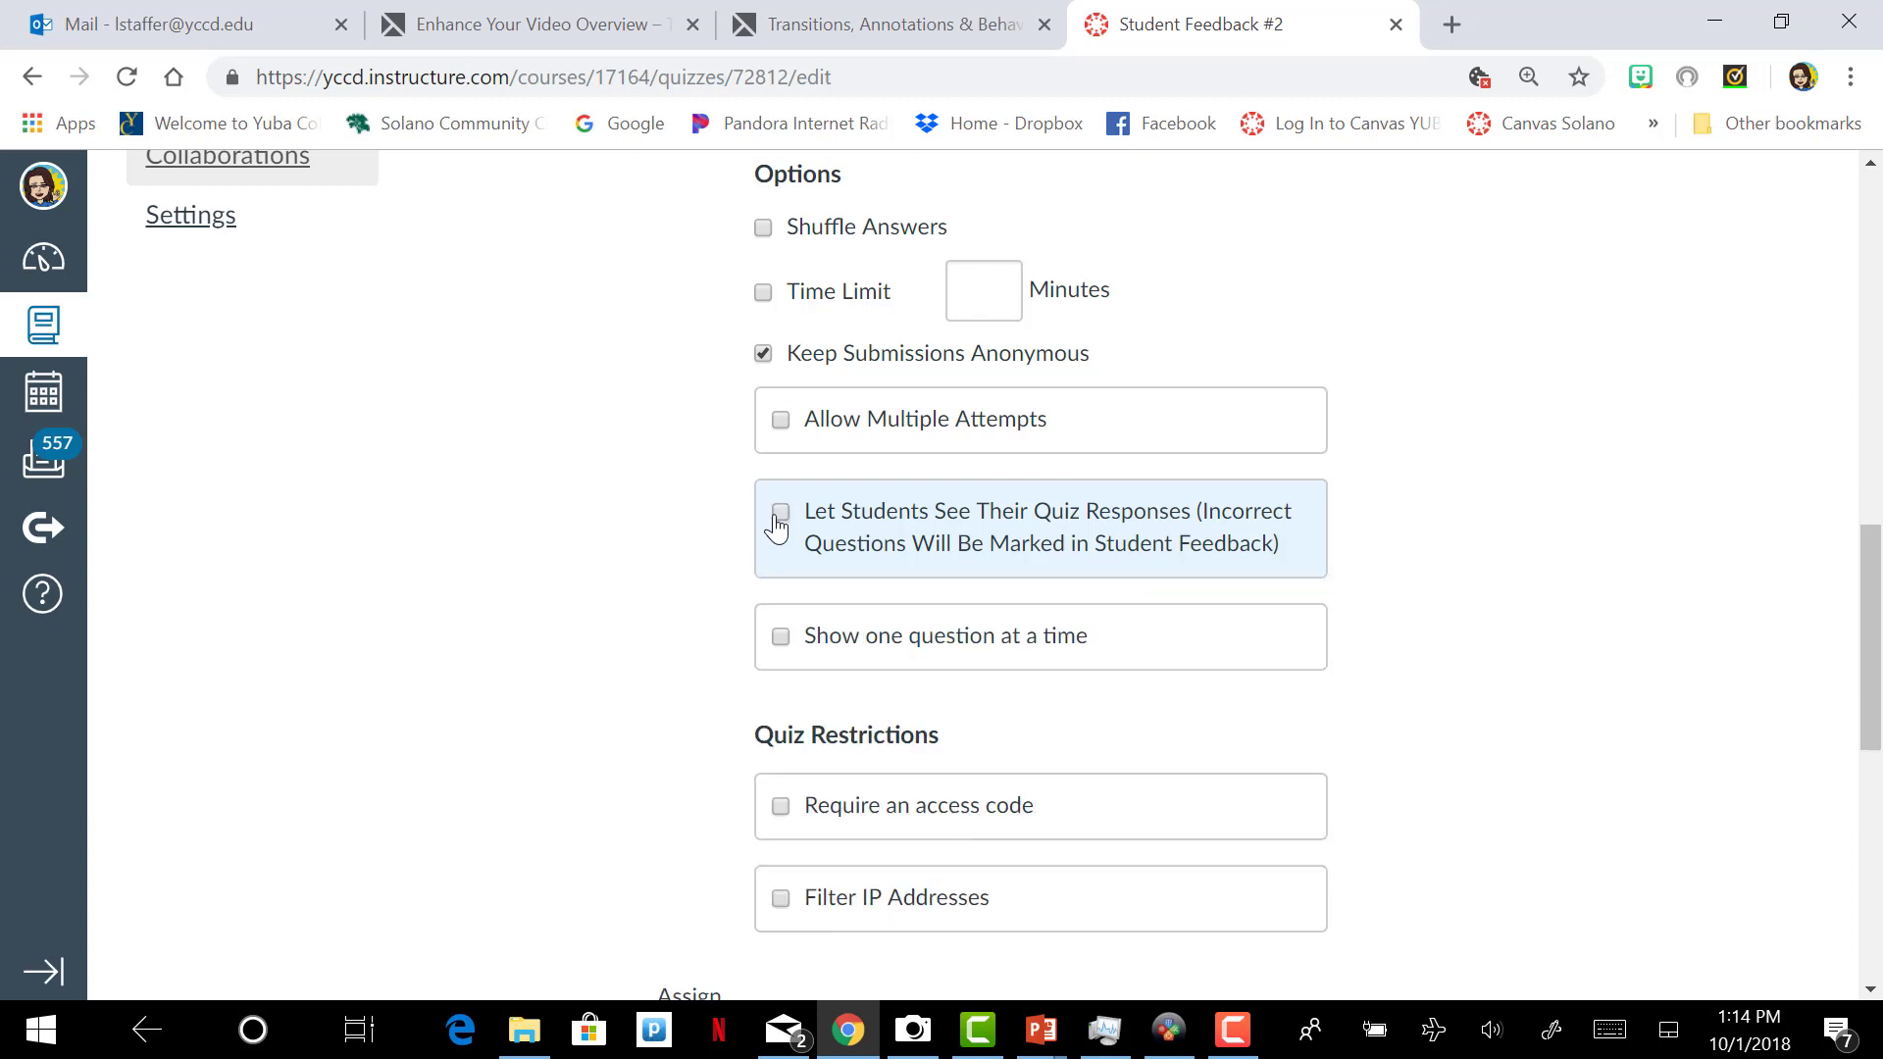
{"action": "scroll", "scroll_direction": "down", "scroll_amount": 3}
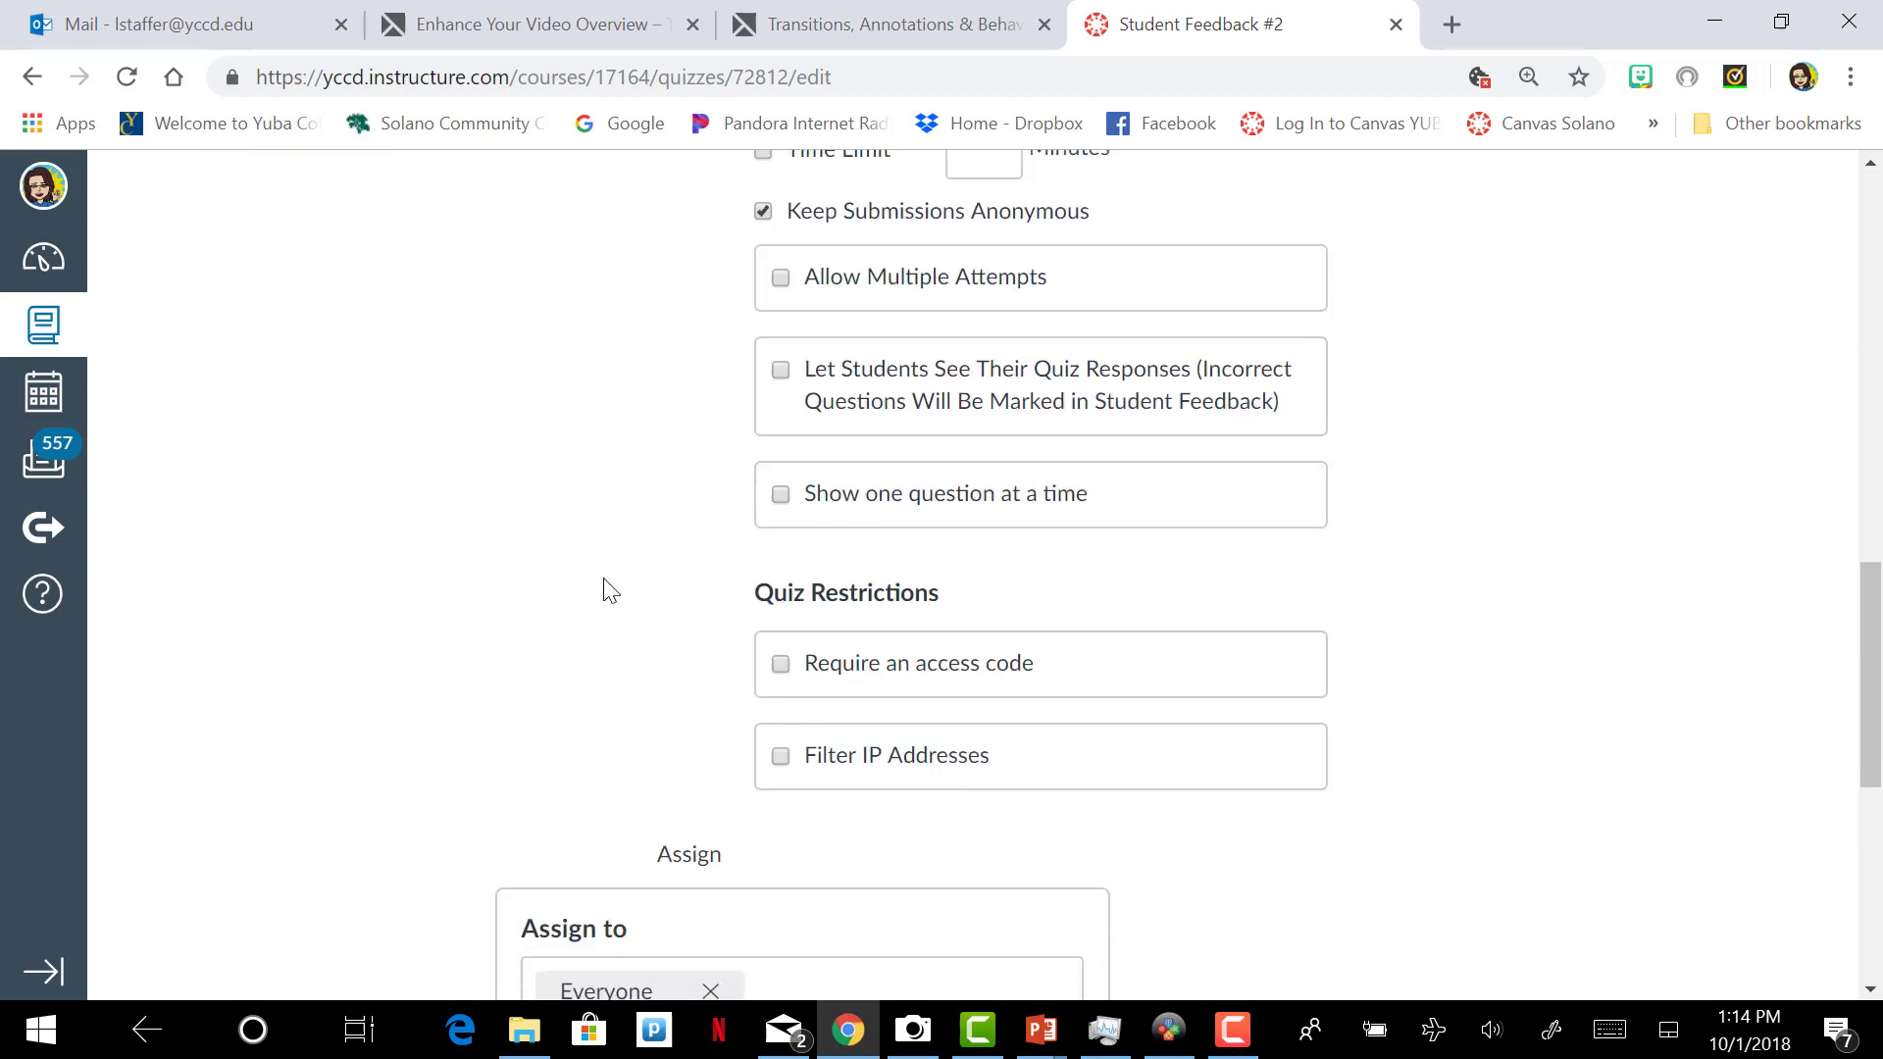
{"action": "scroll", "scroll_direction": "down", "scroll_amount": 3}
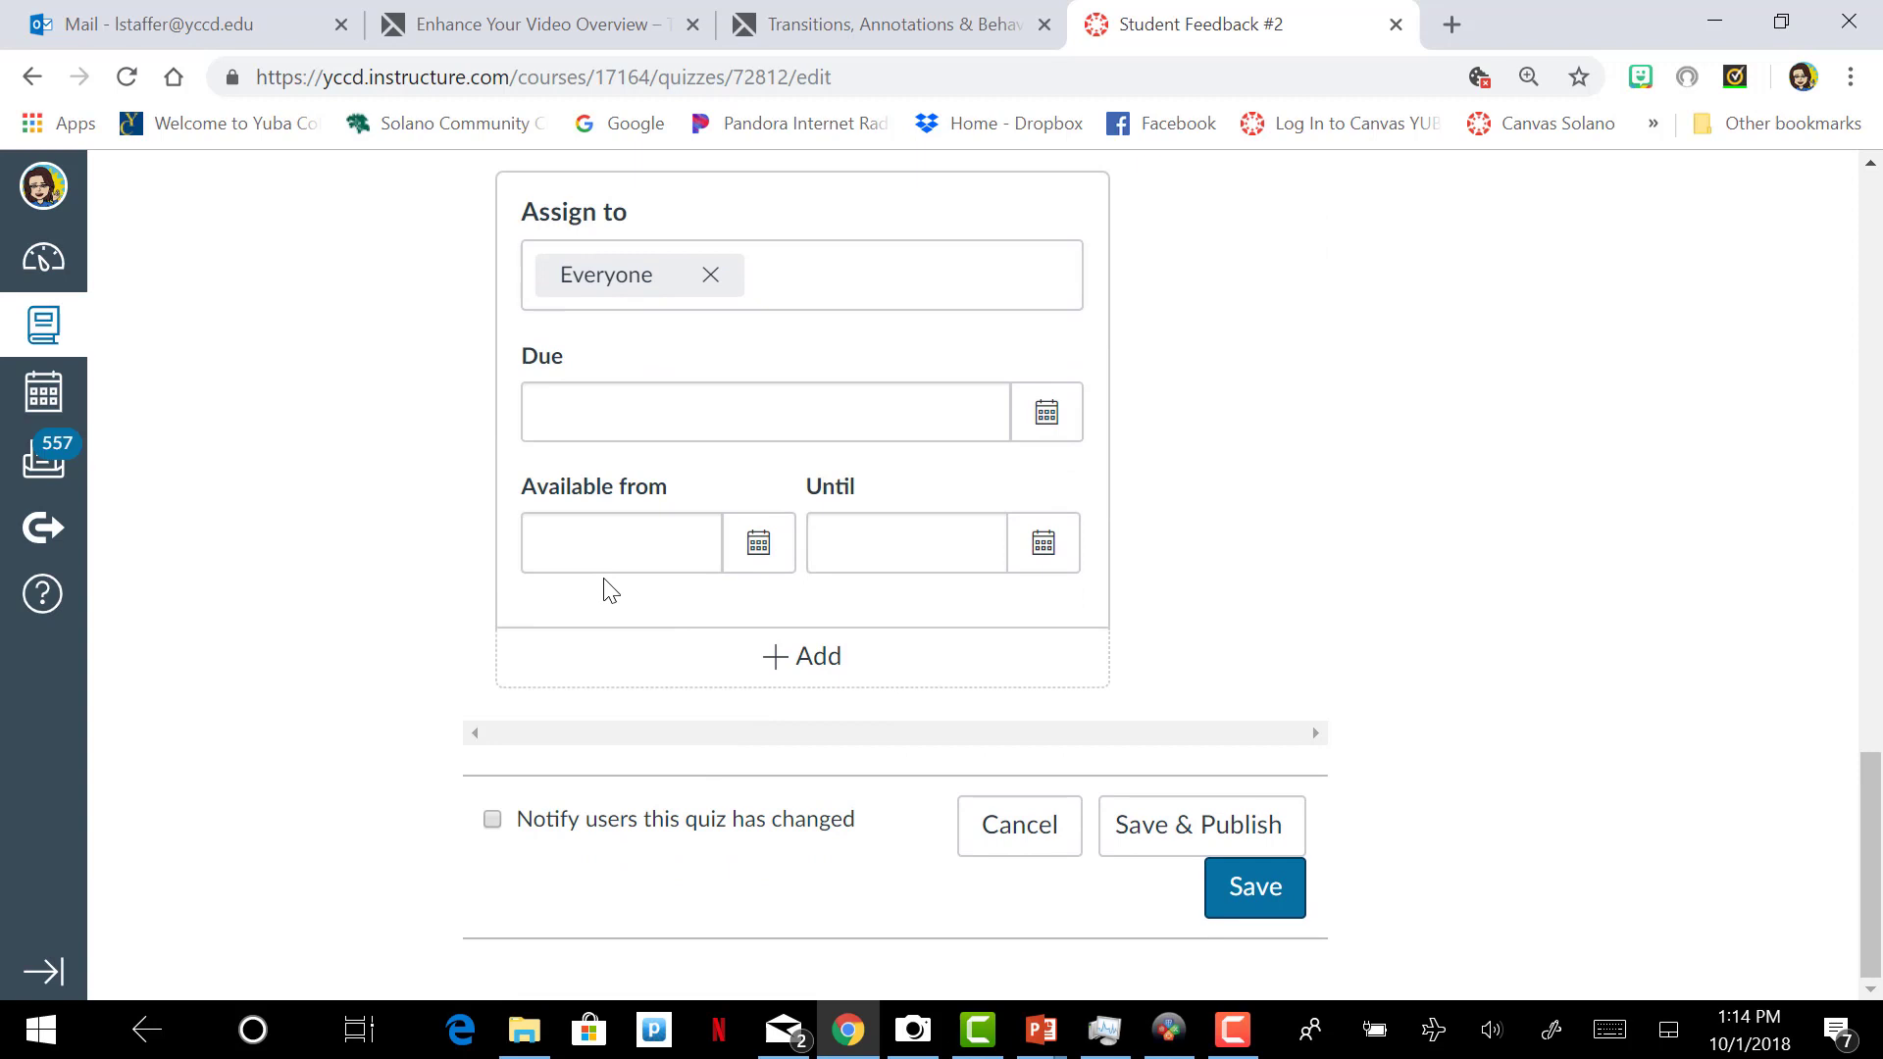
{"action": "mouse_move", "coordinate": [1259, 523]}
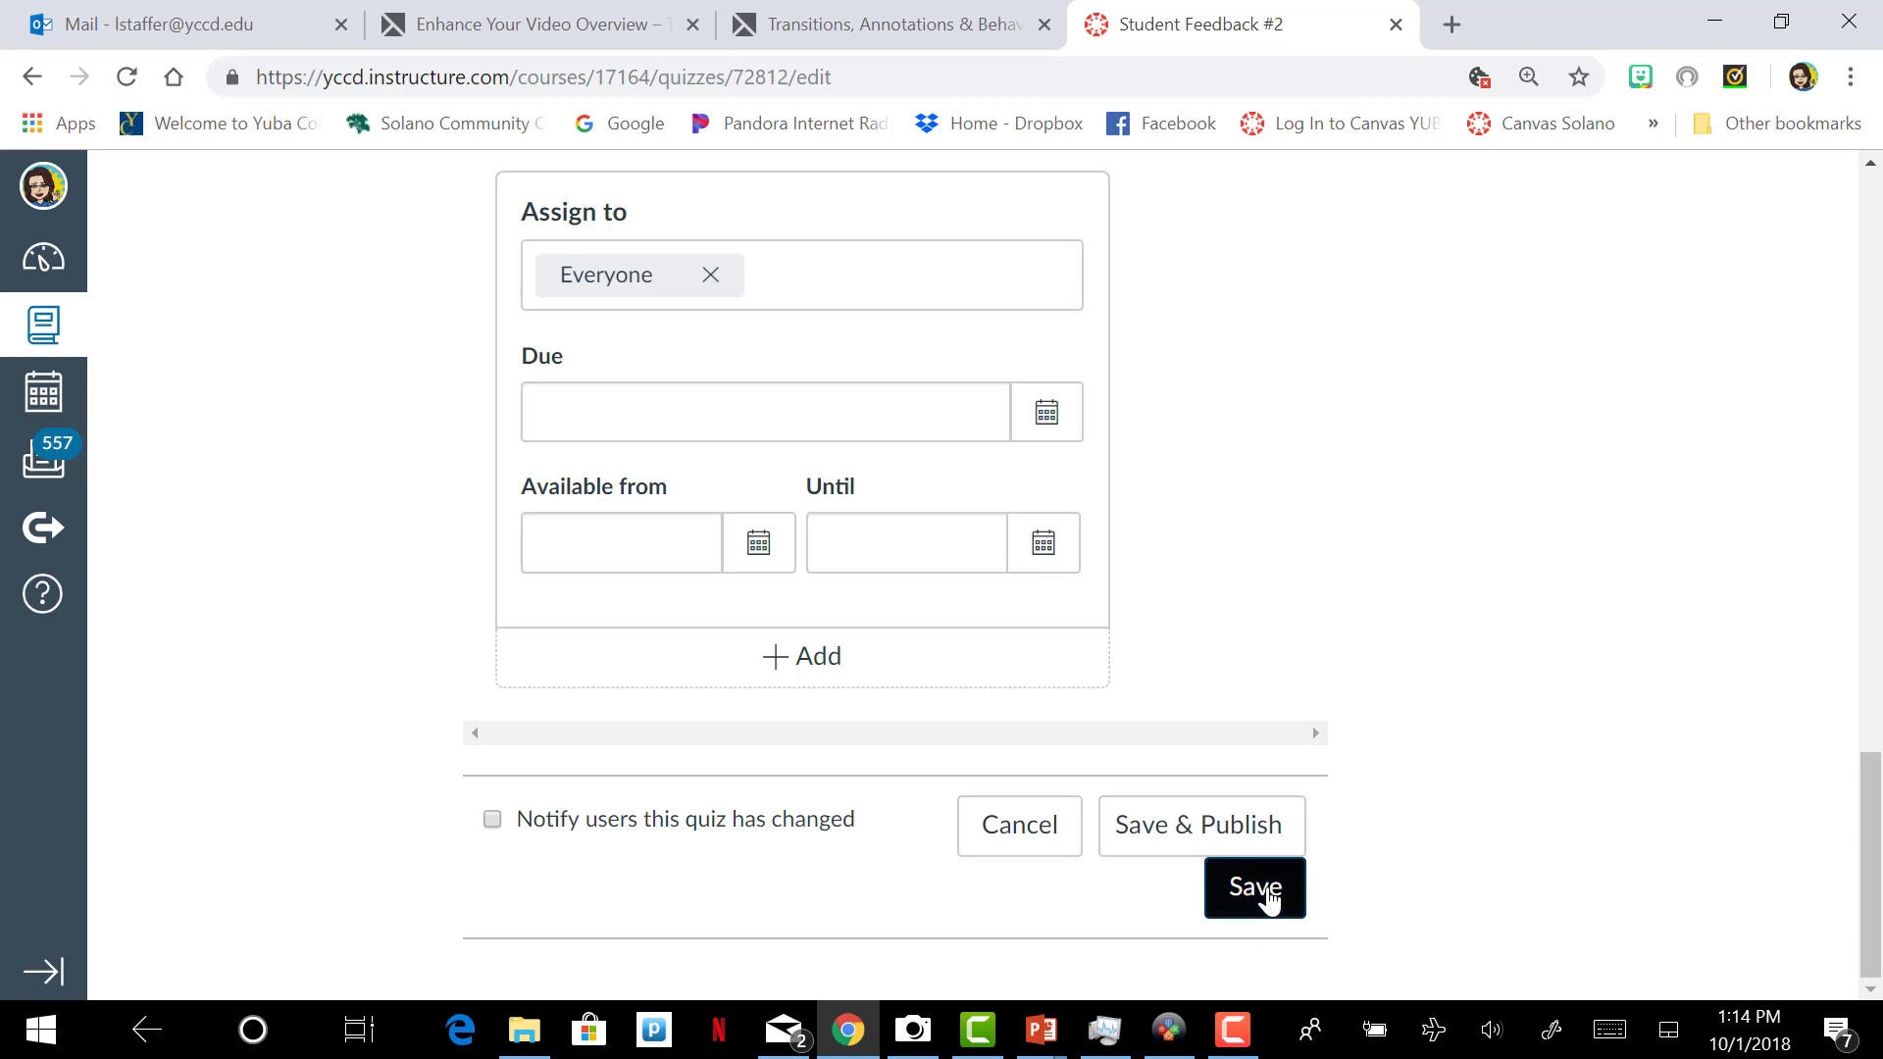
{"action": "left_click", "coordinate": [1254, 887]}
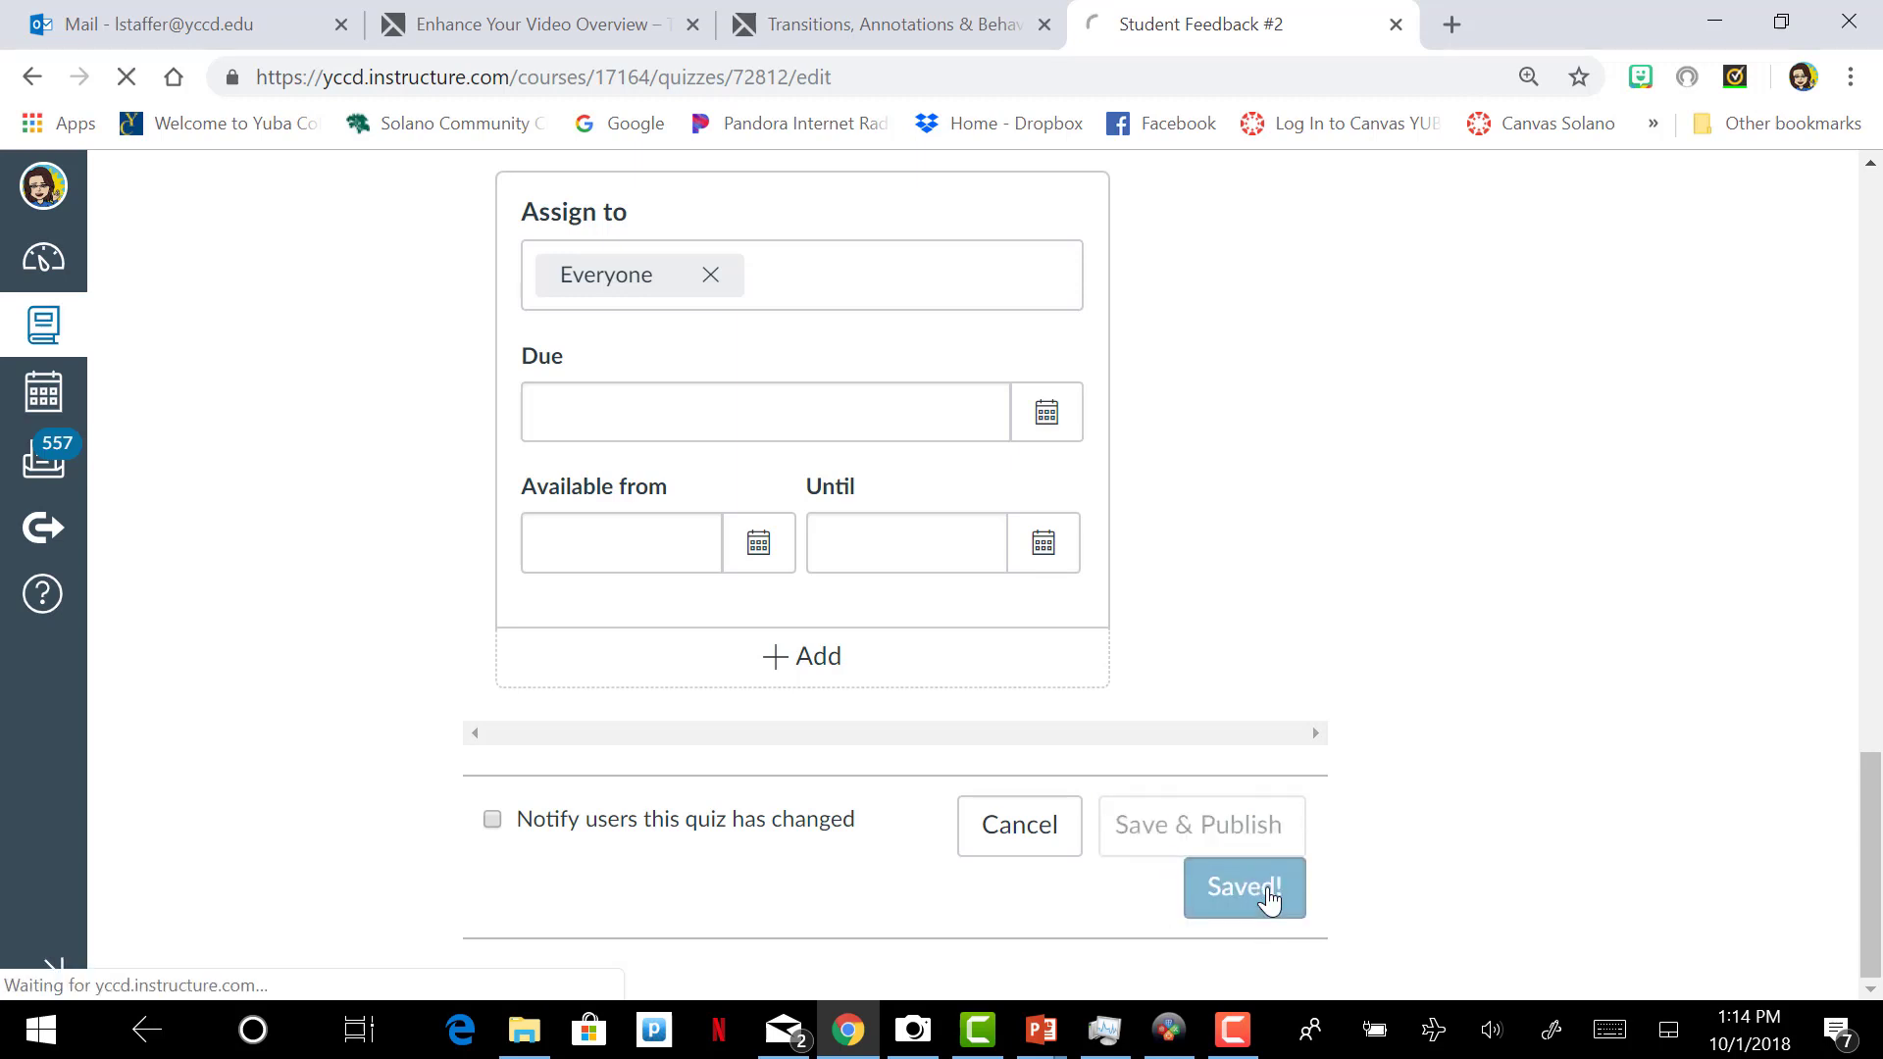
{"action": "left_click", "coordinate": [1245, 888]}
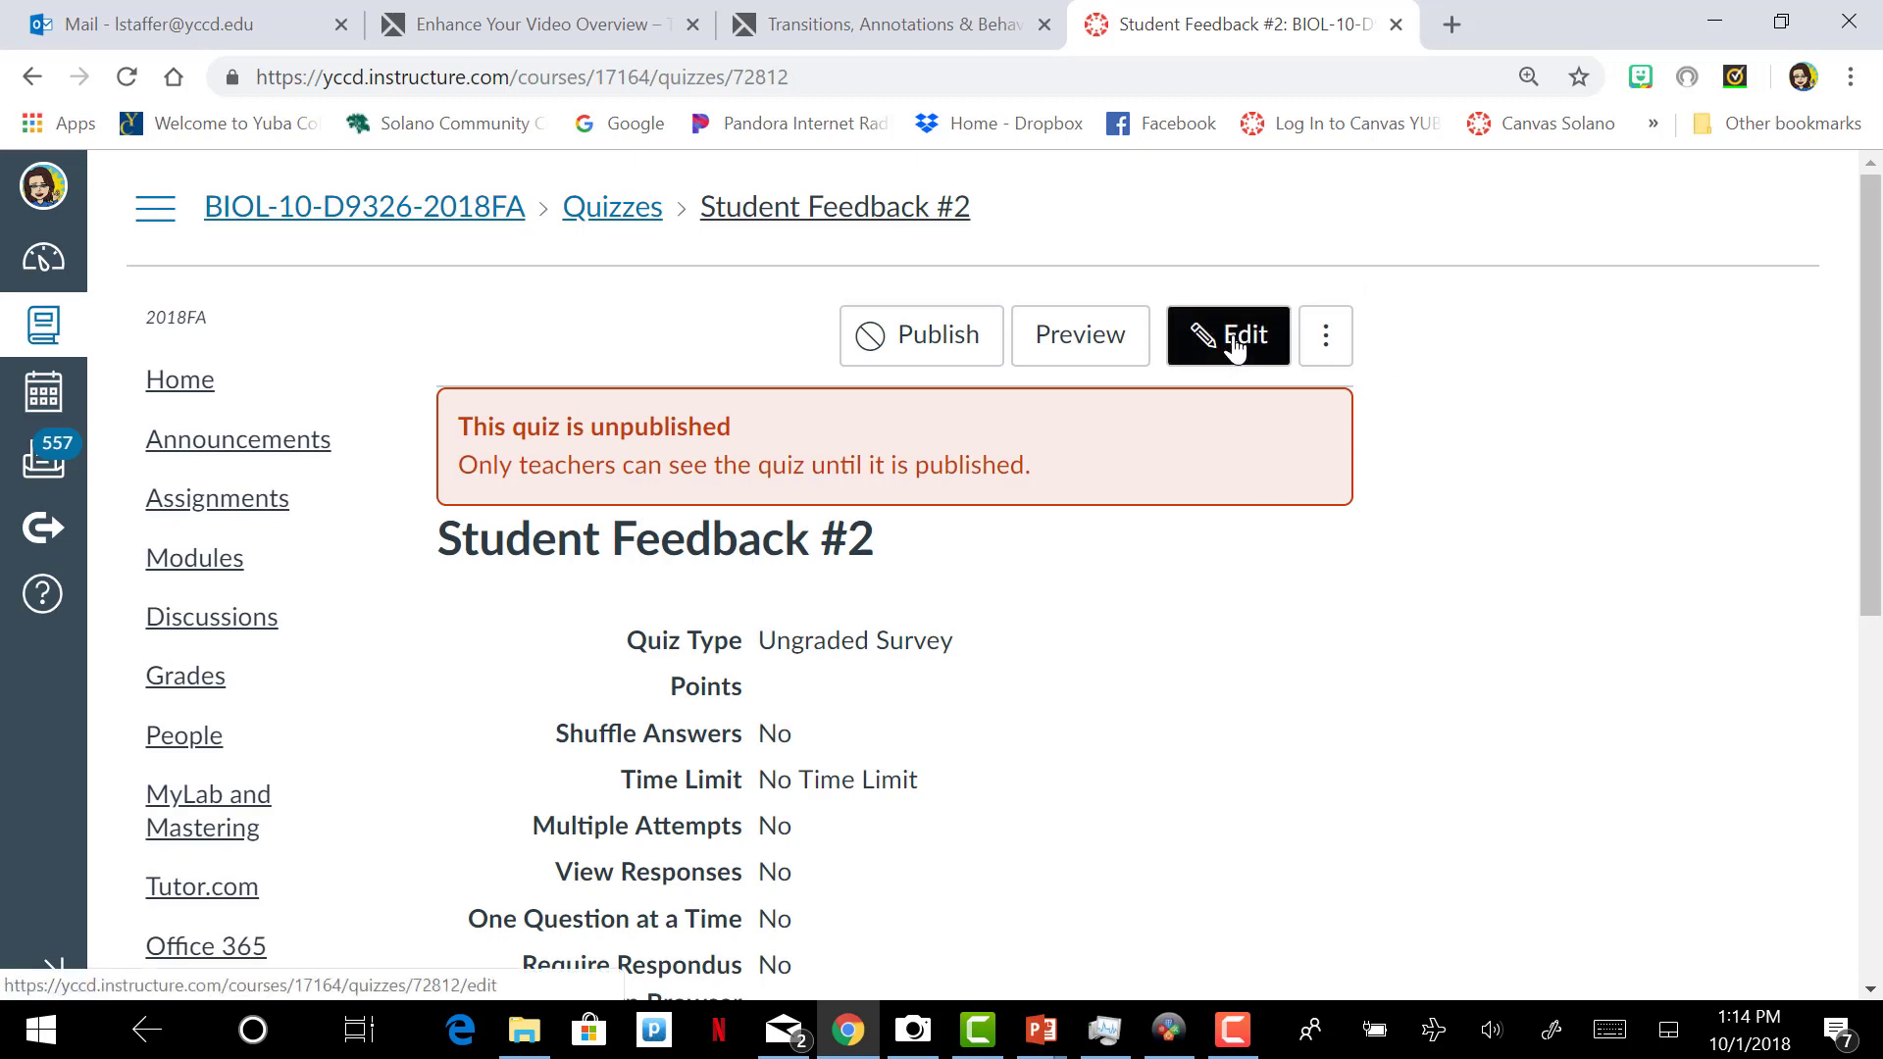
{"action": "left_click", "coordinate": [1227, 336]}
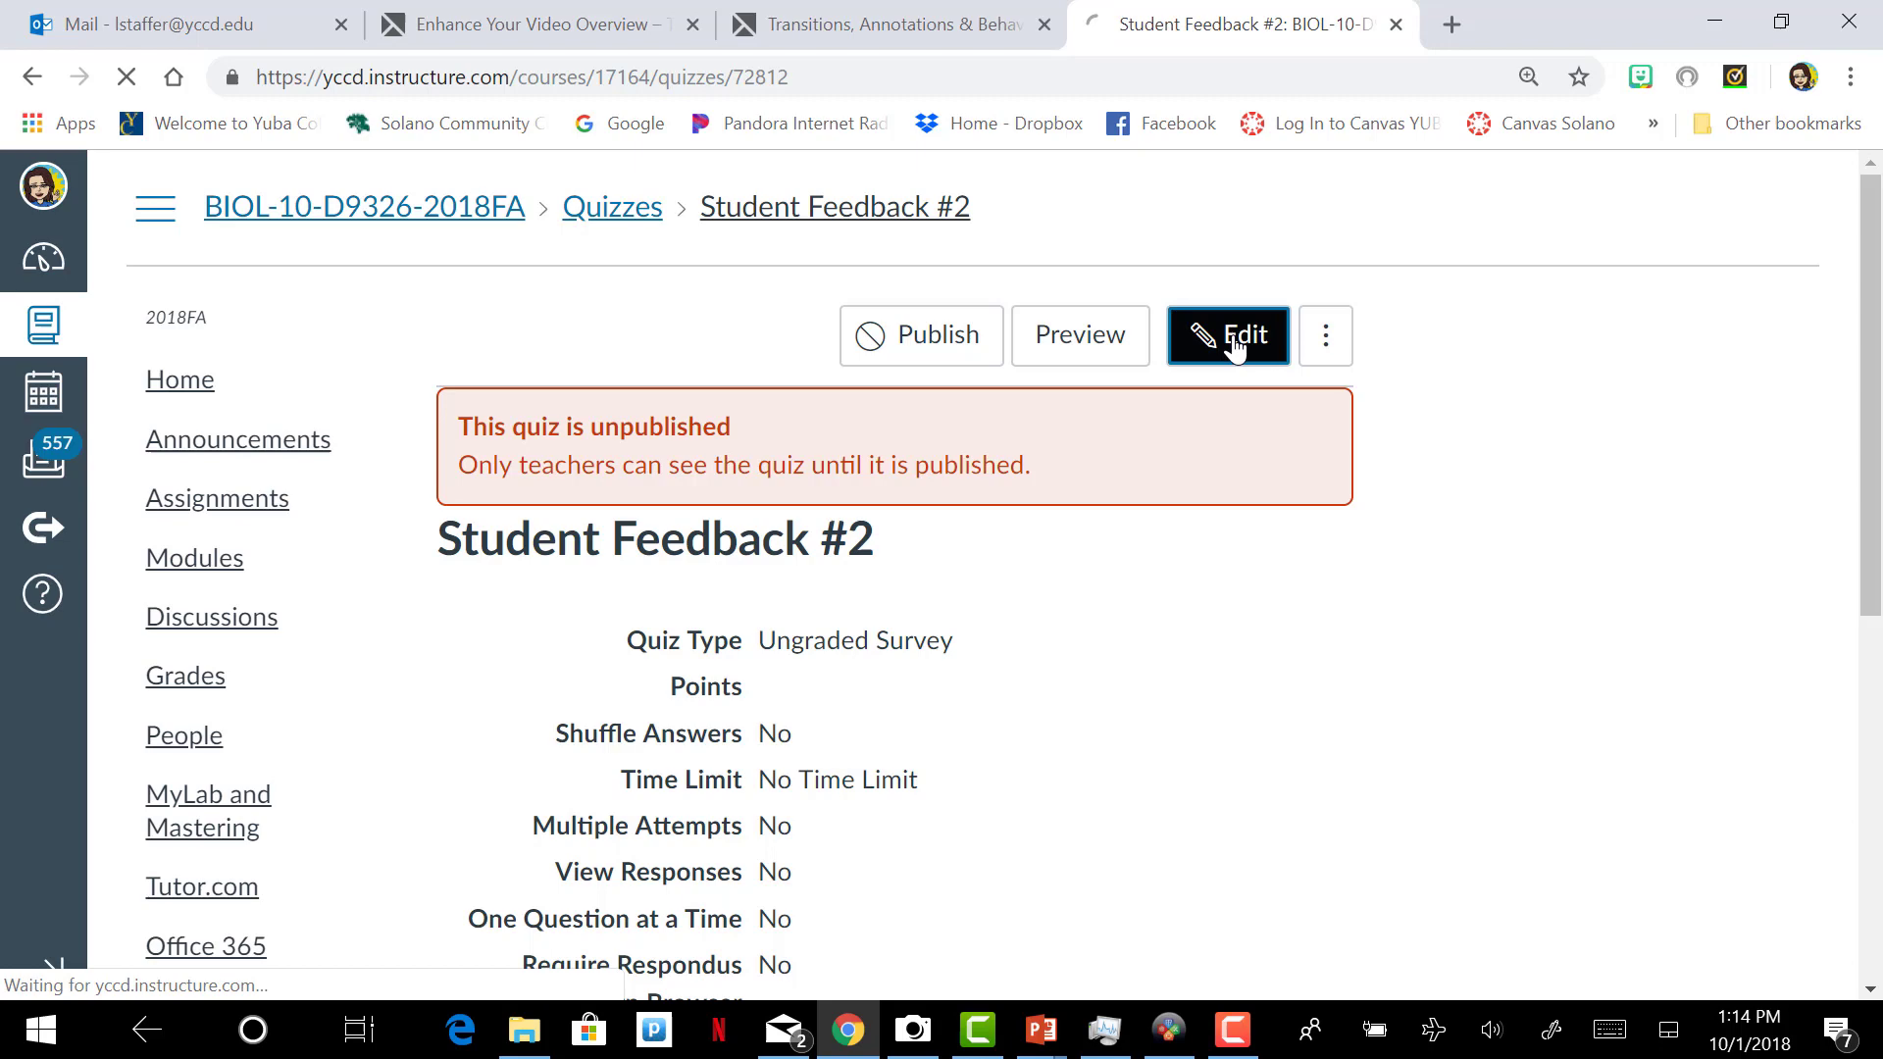
Step: Add a new blank question from the survey's Questions list
{"action": "left_click", "coordinate": [1226, 335]}
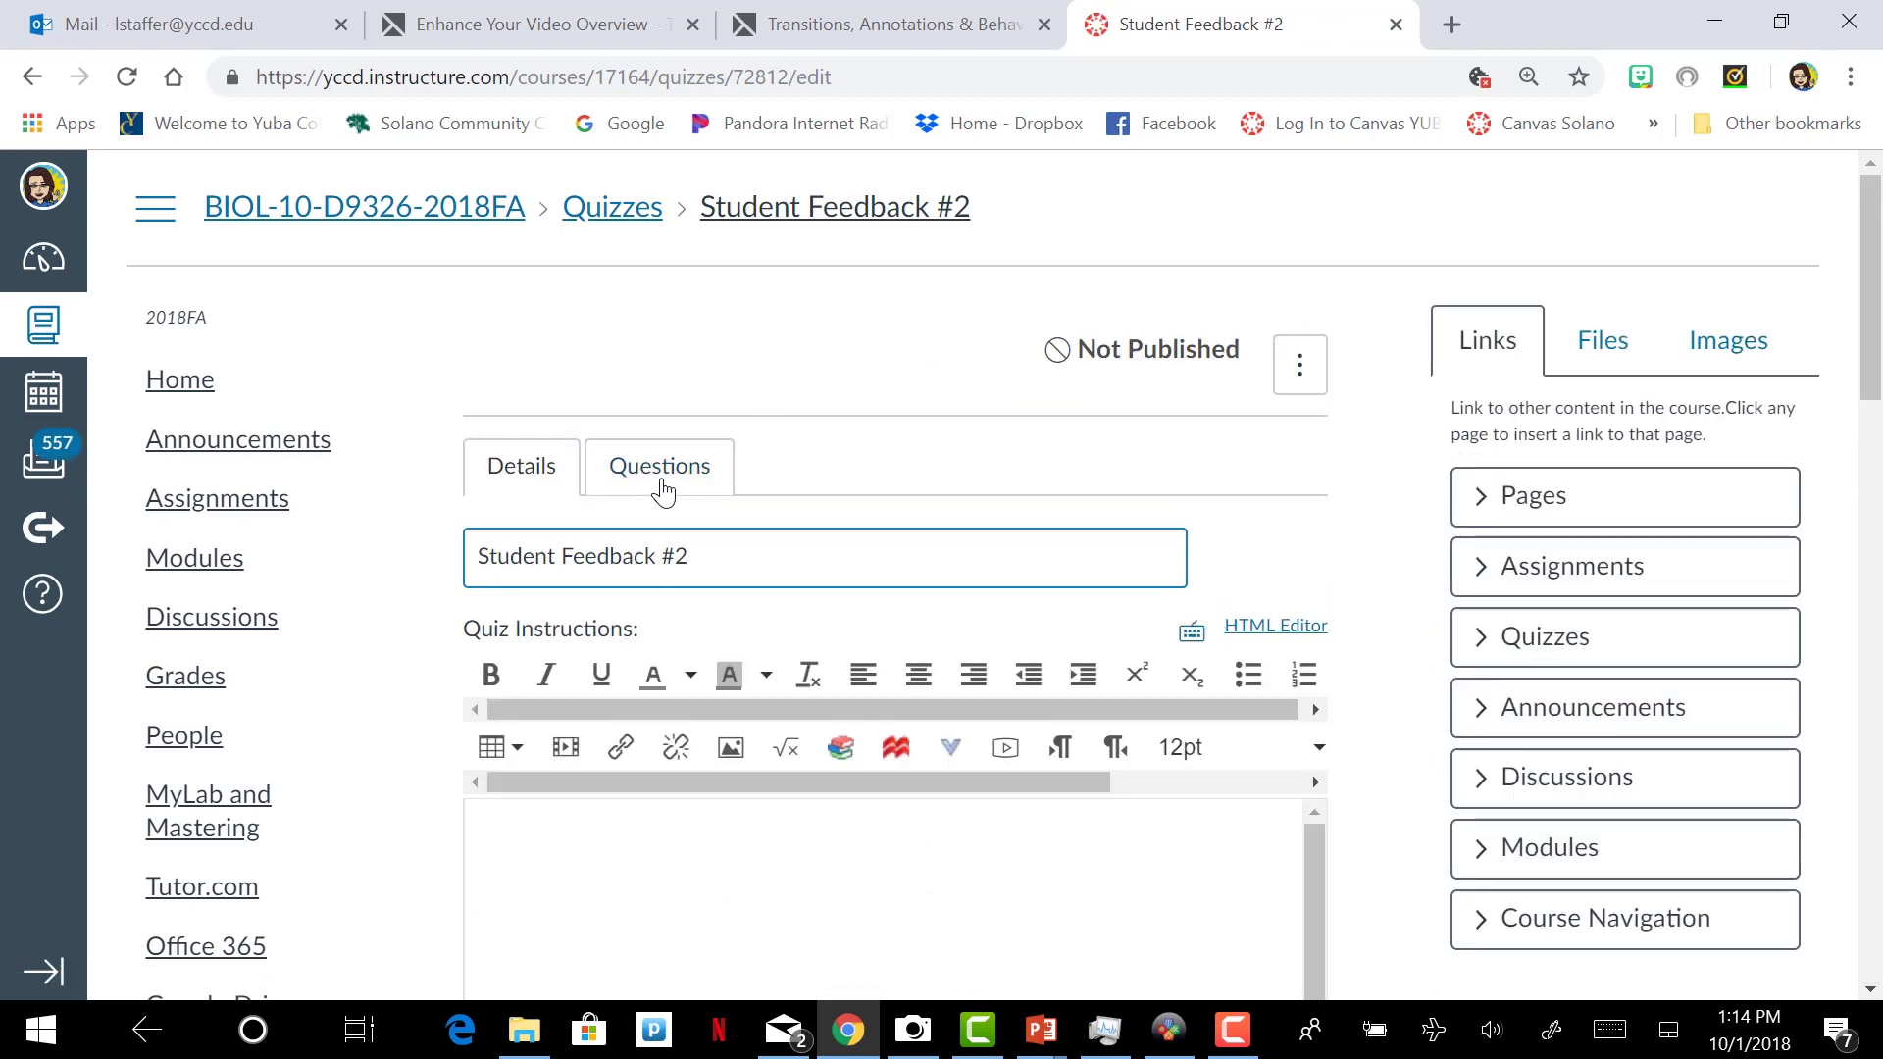
{"action": "left_click", "coordinate": [658, 466]}
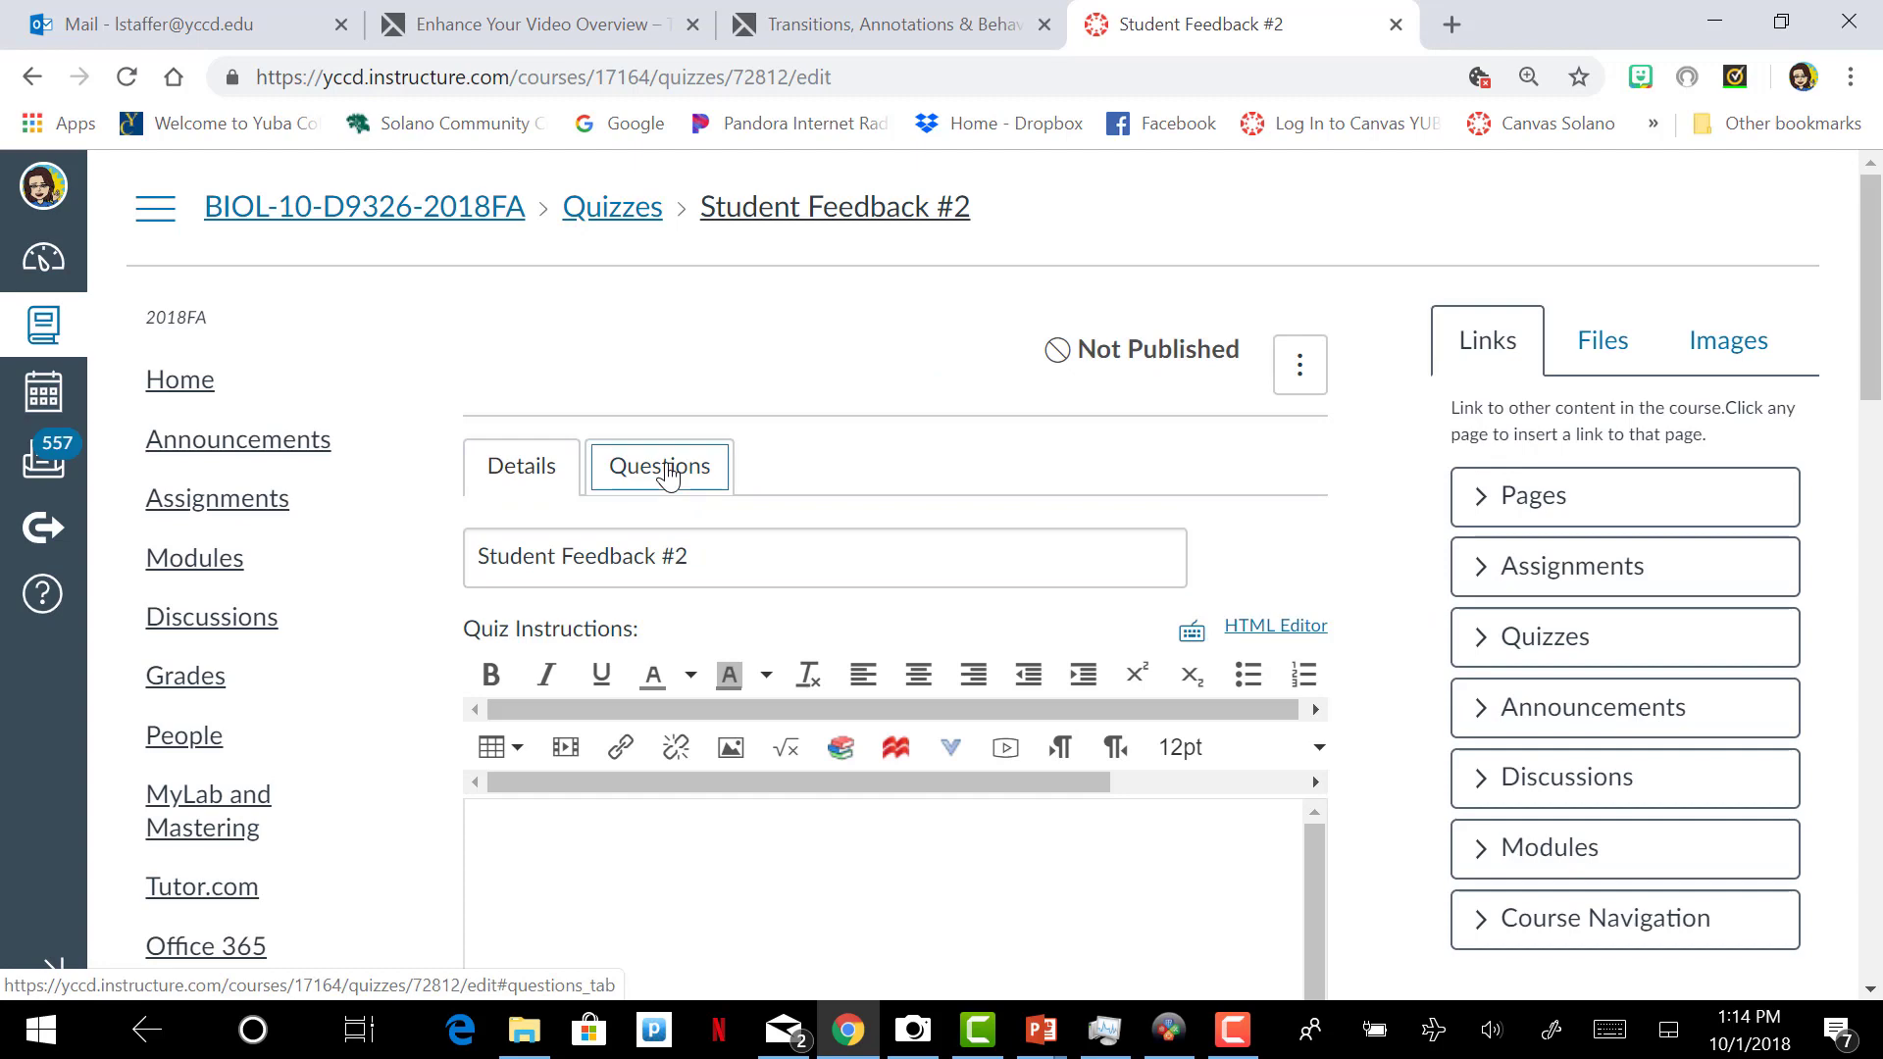
{"action": "left_click", "coordinate": [658, 466]}
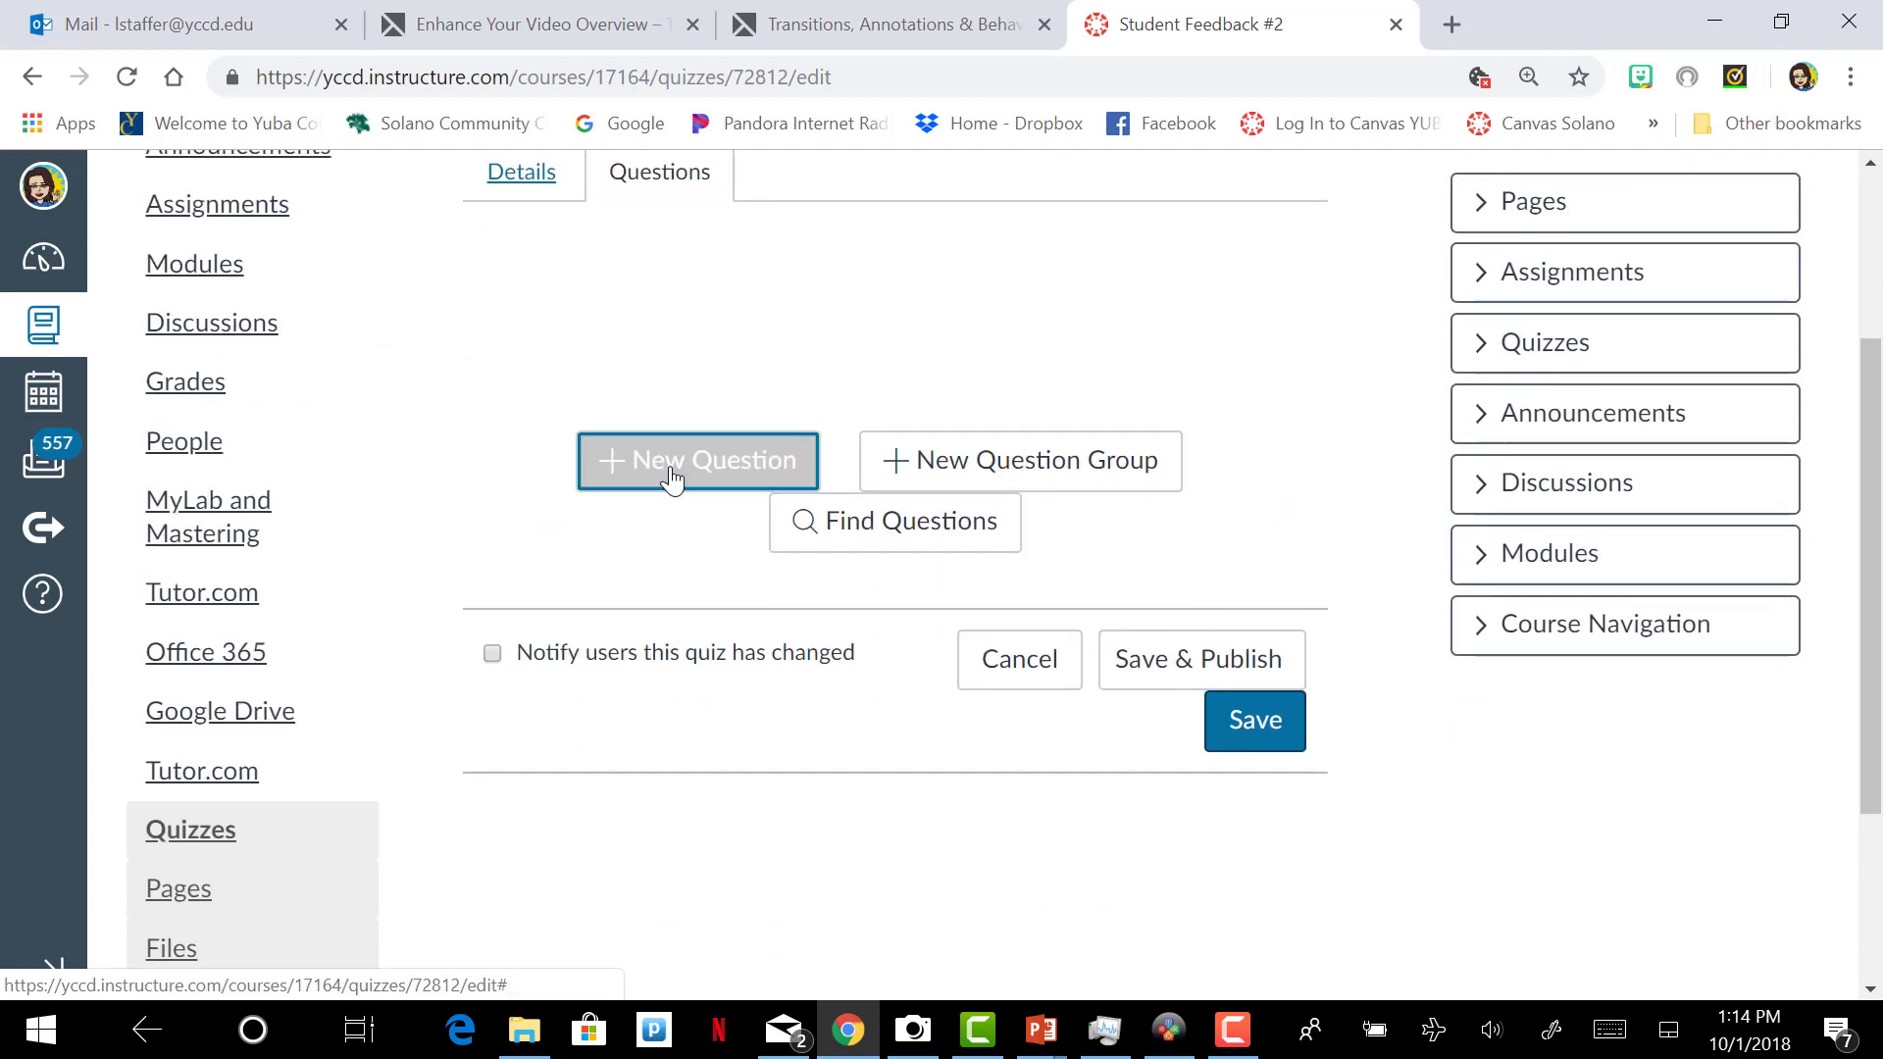
{"action": "left_click", "coordinate": [696, 460]}
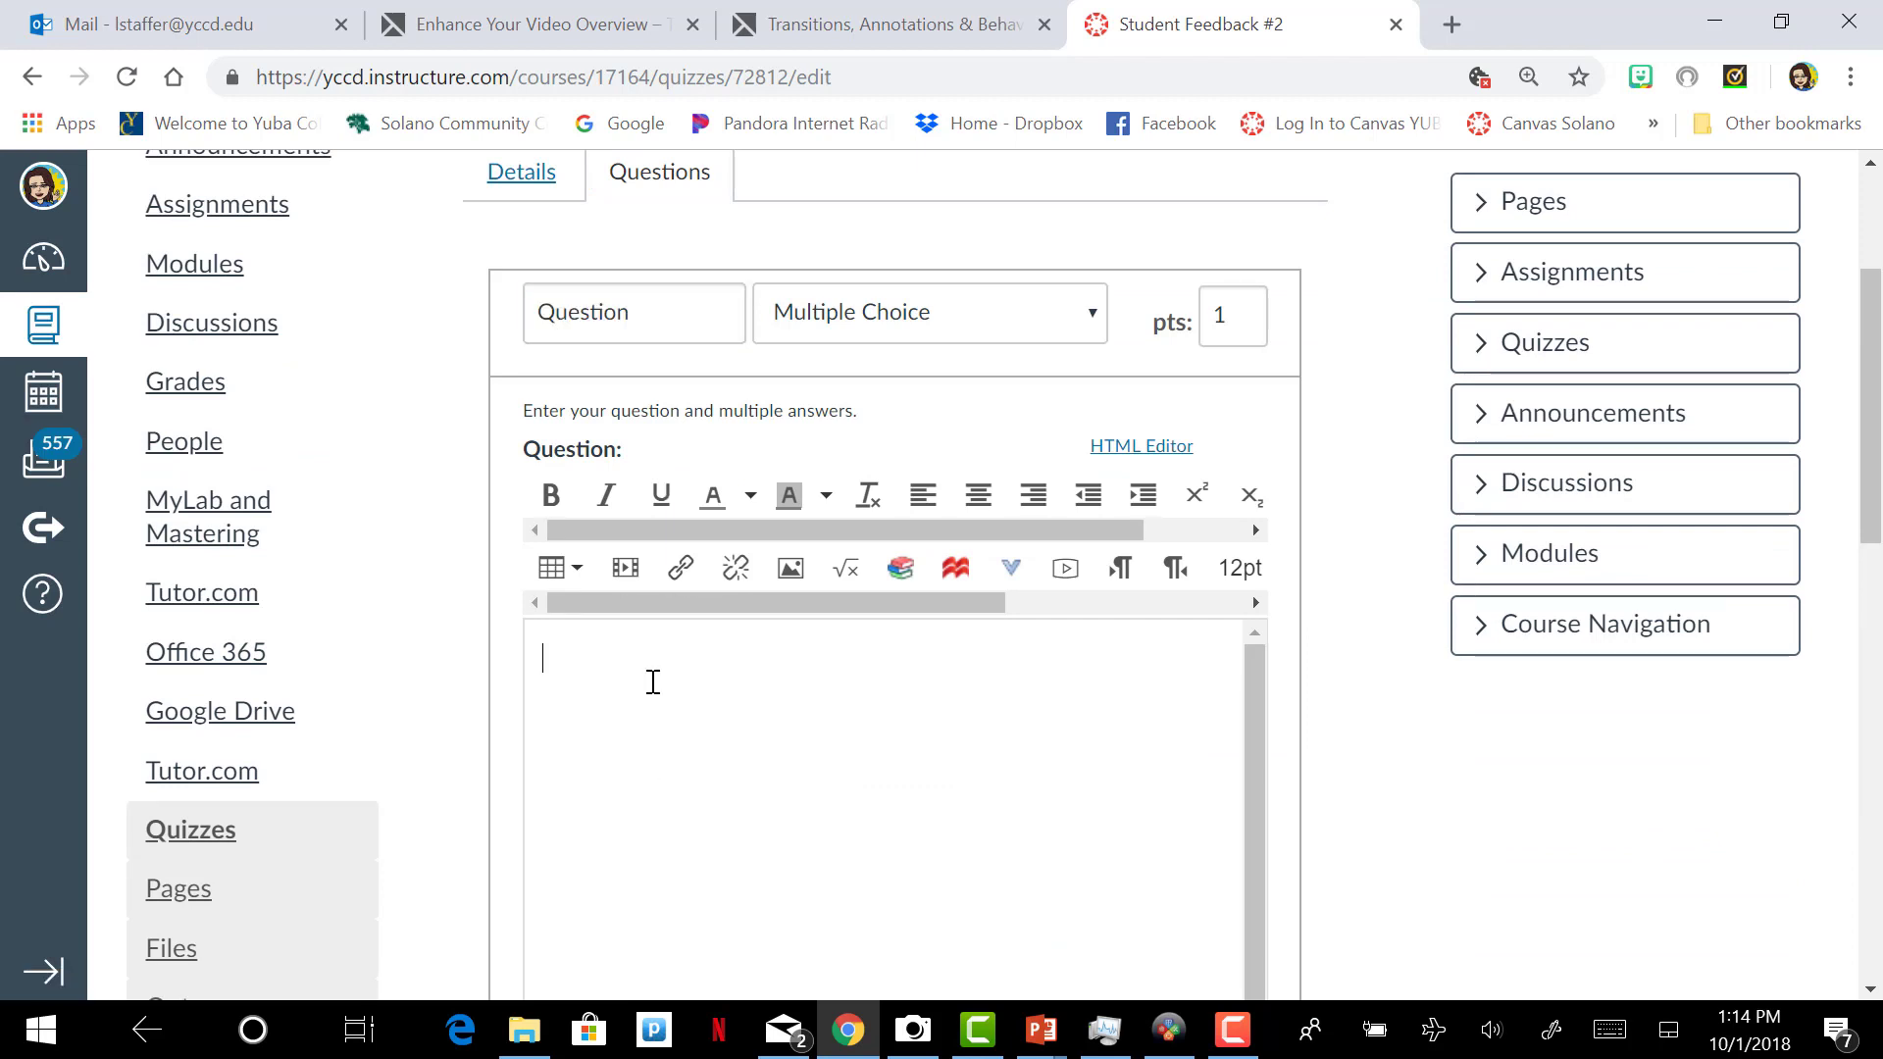
Step: Make it an Essay Question asking students to describe what they like about this course, and save it
{"action": "left_click", "coordinate": [925, 312]}
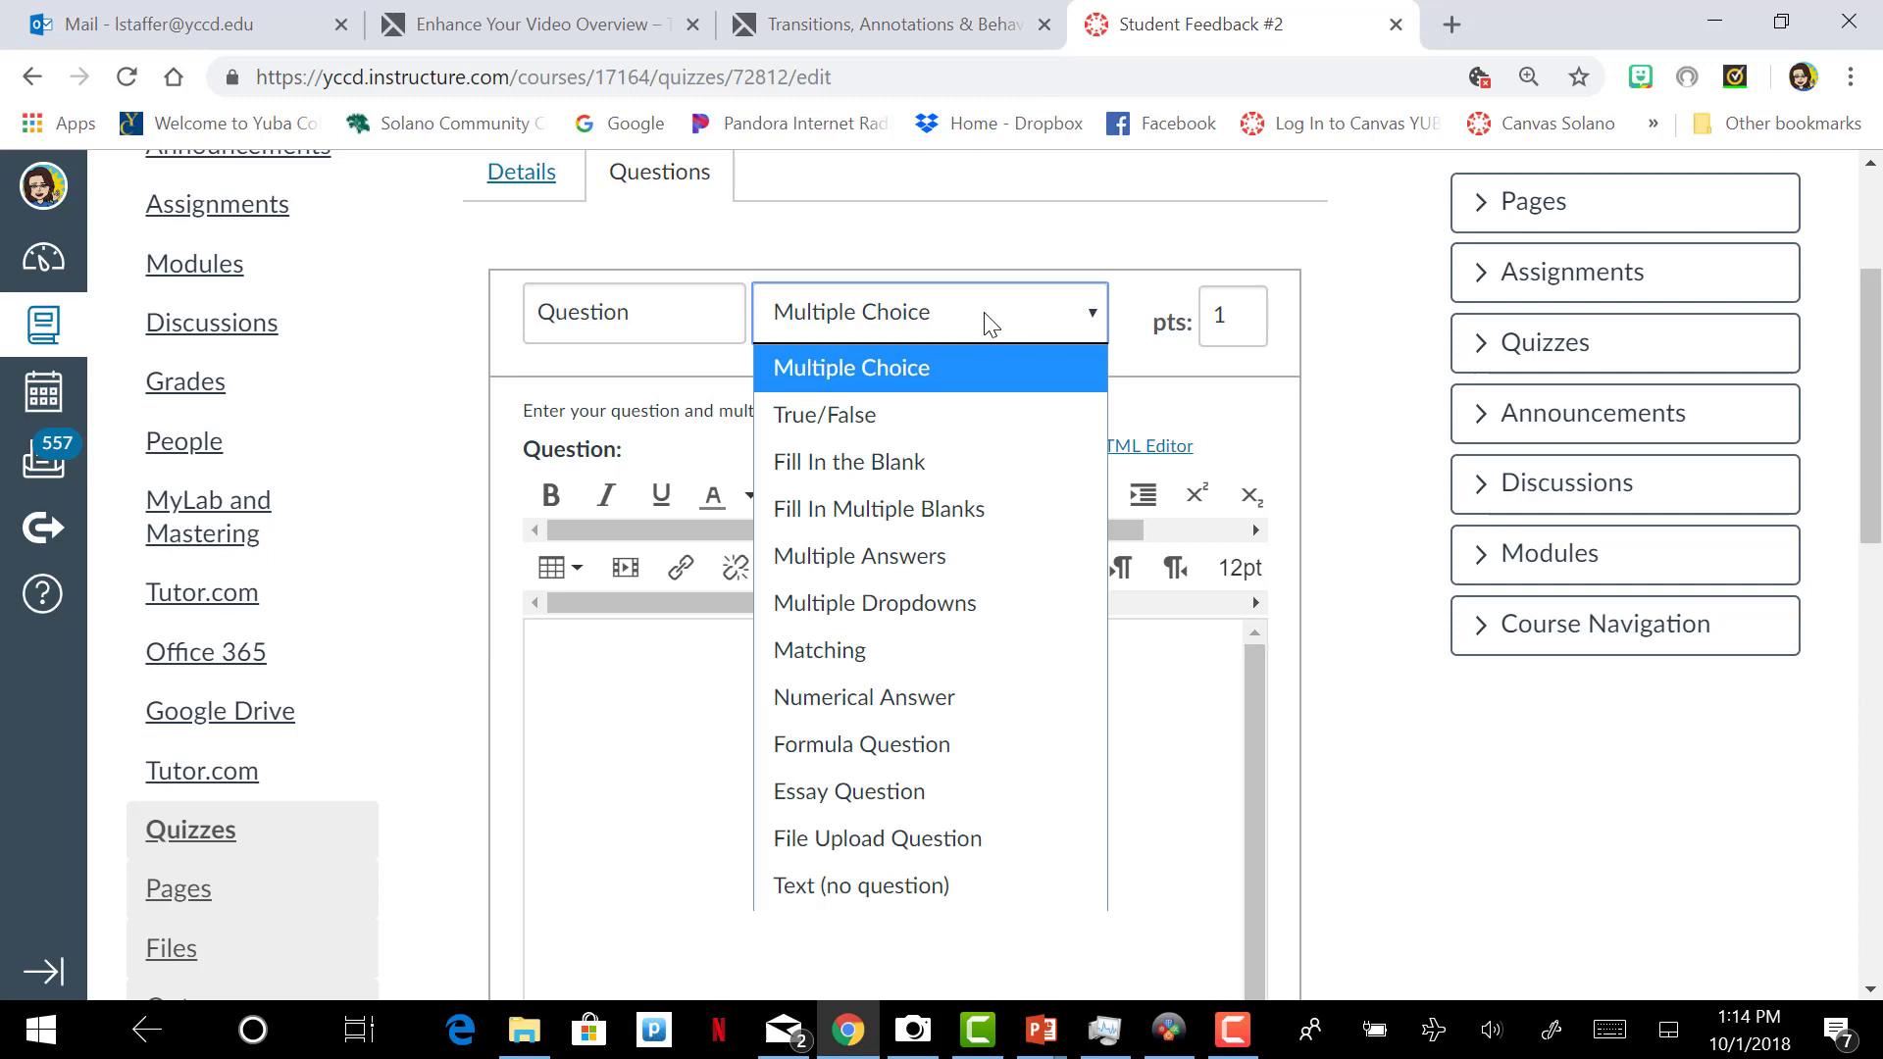
{"action": "mouse_move", "coordinate": [882, 697]}
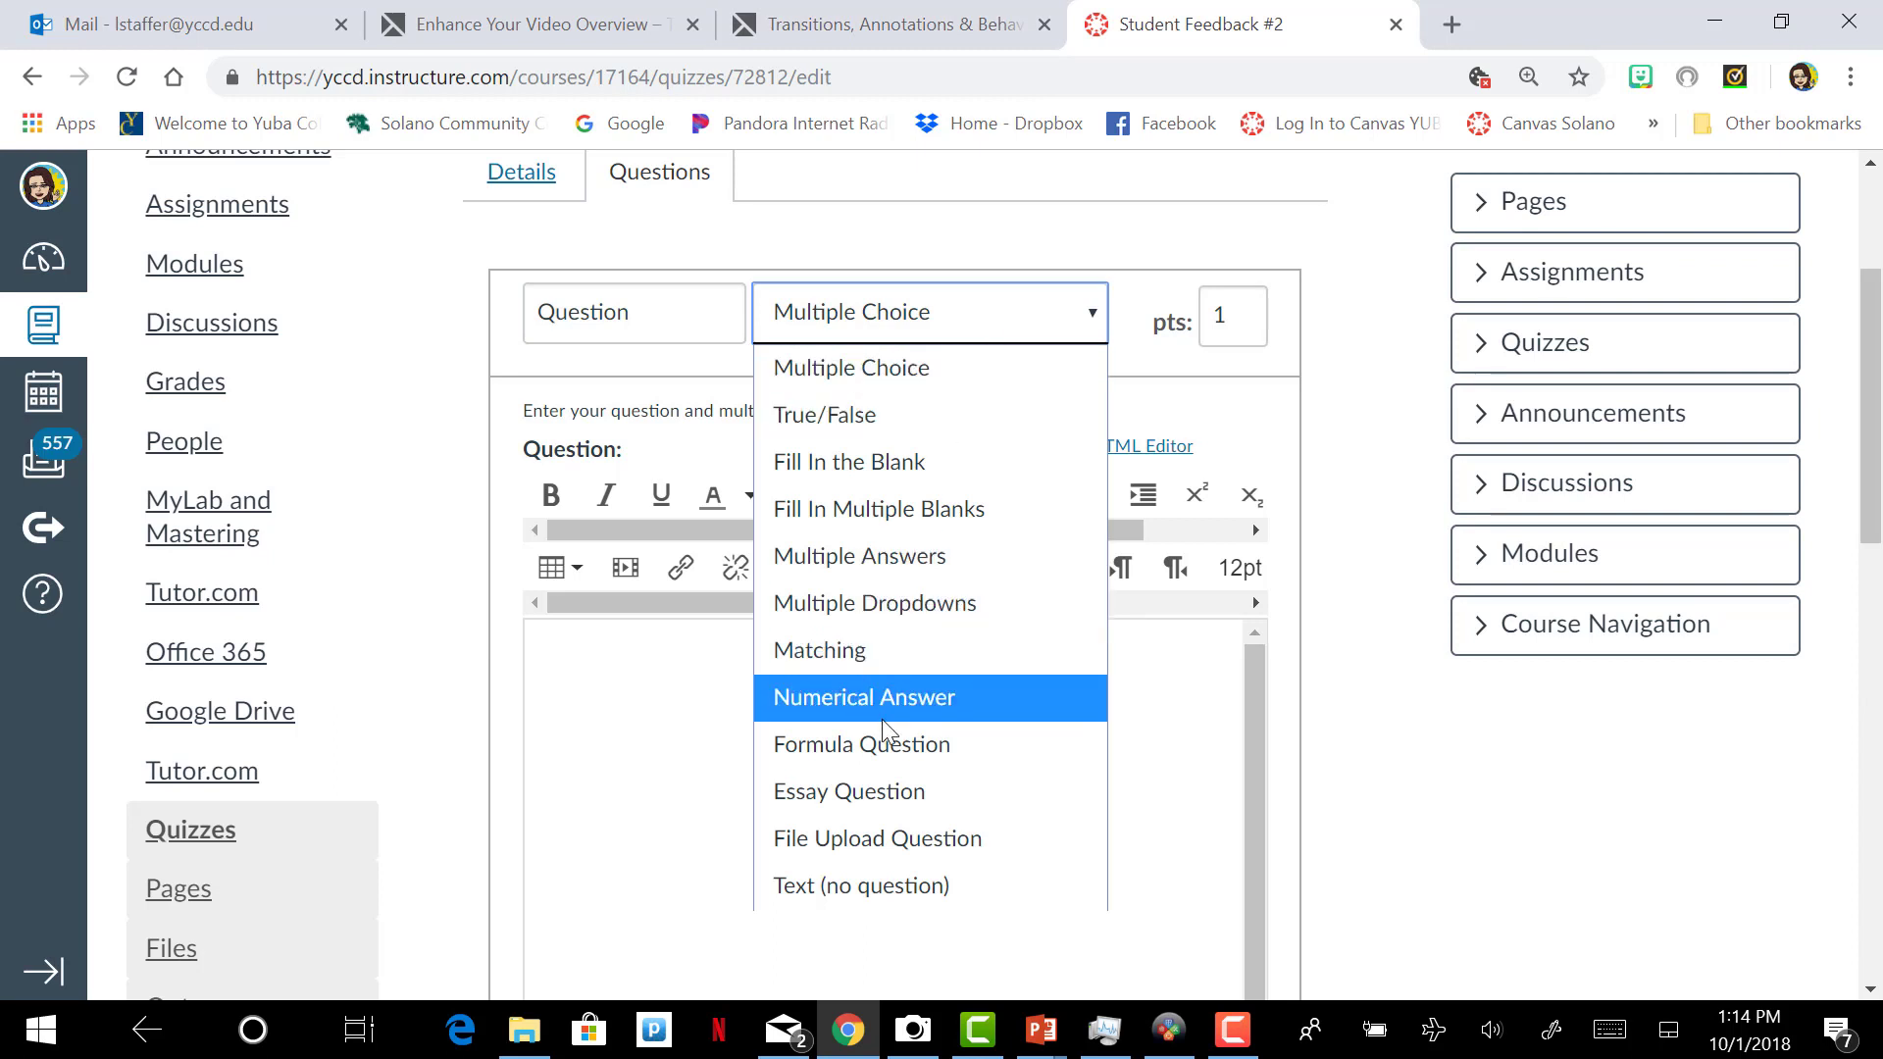
{"action": "left_click", "coordinate": [849, 791]}
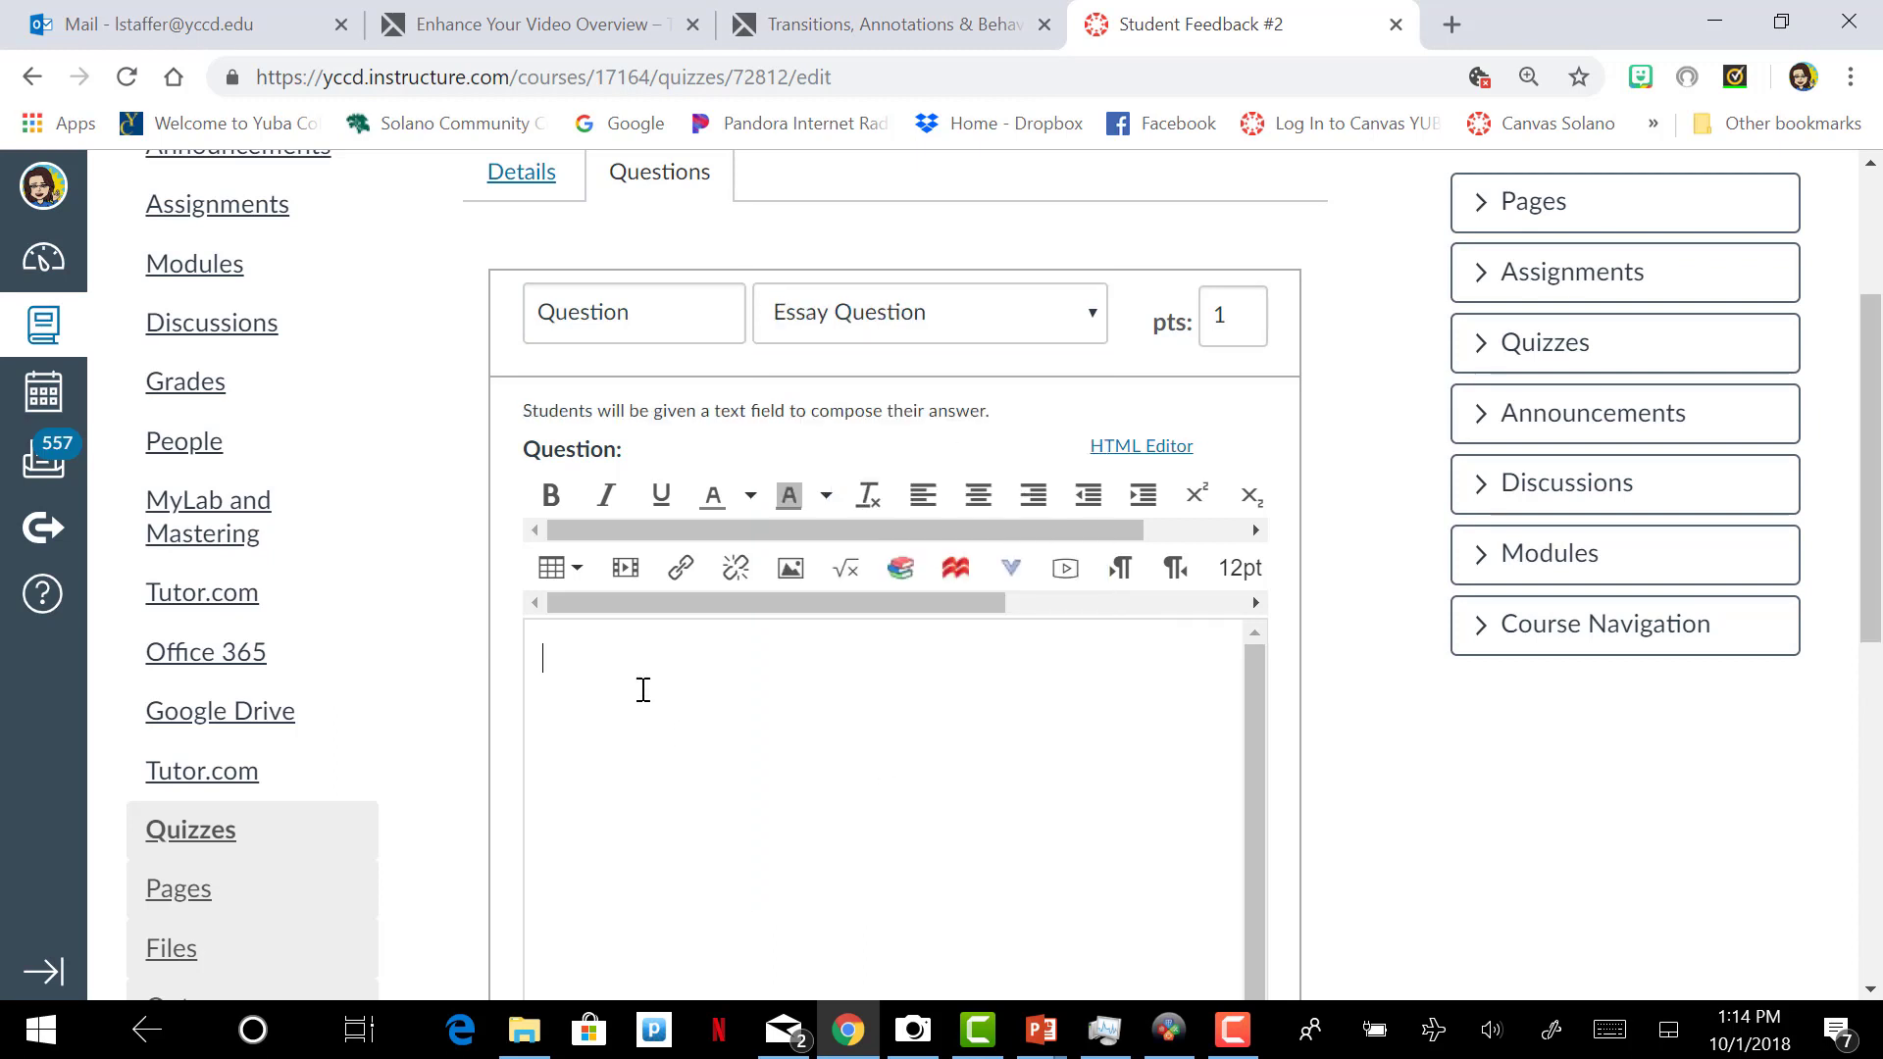
{"action": "type", "text": "Describe what you"}
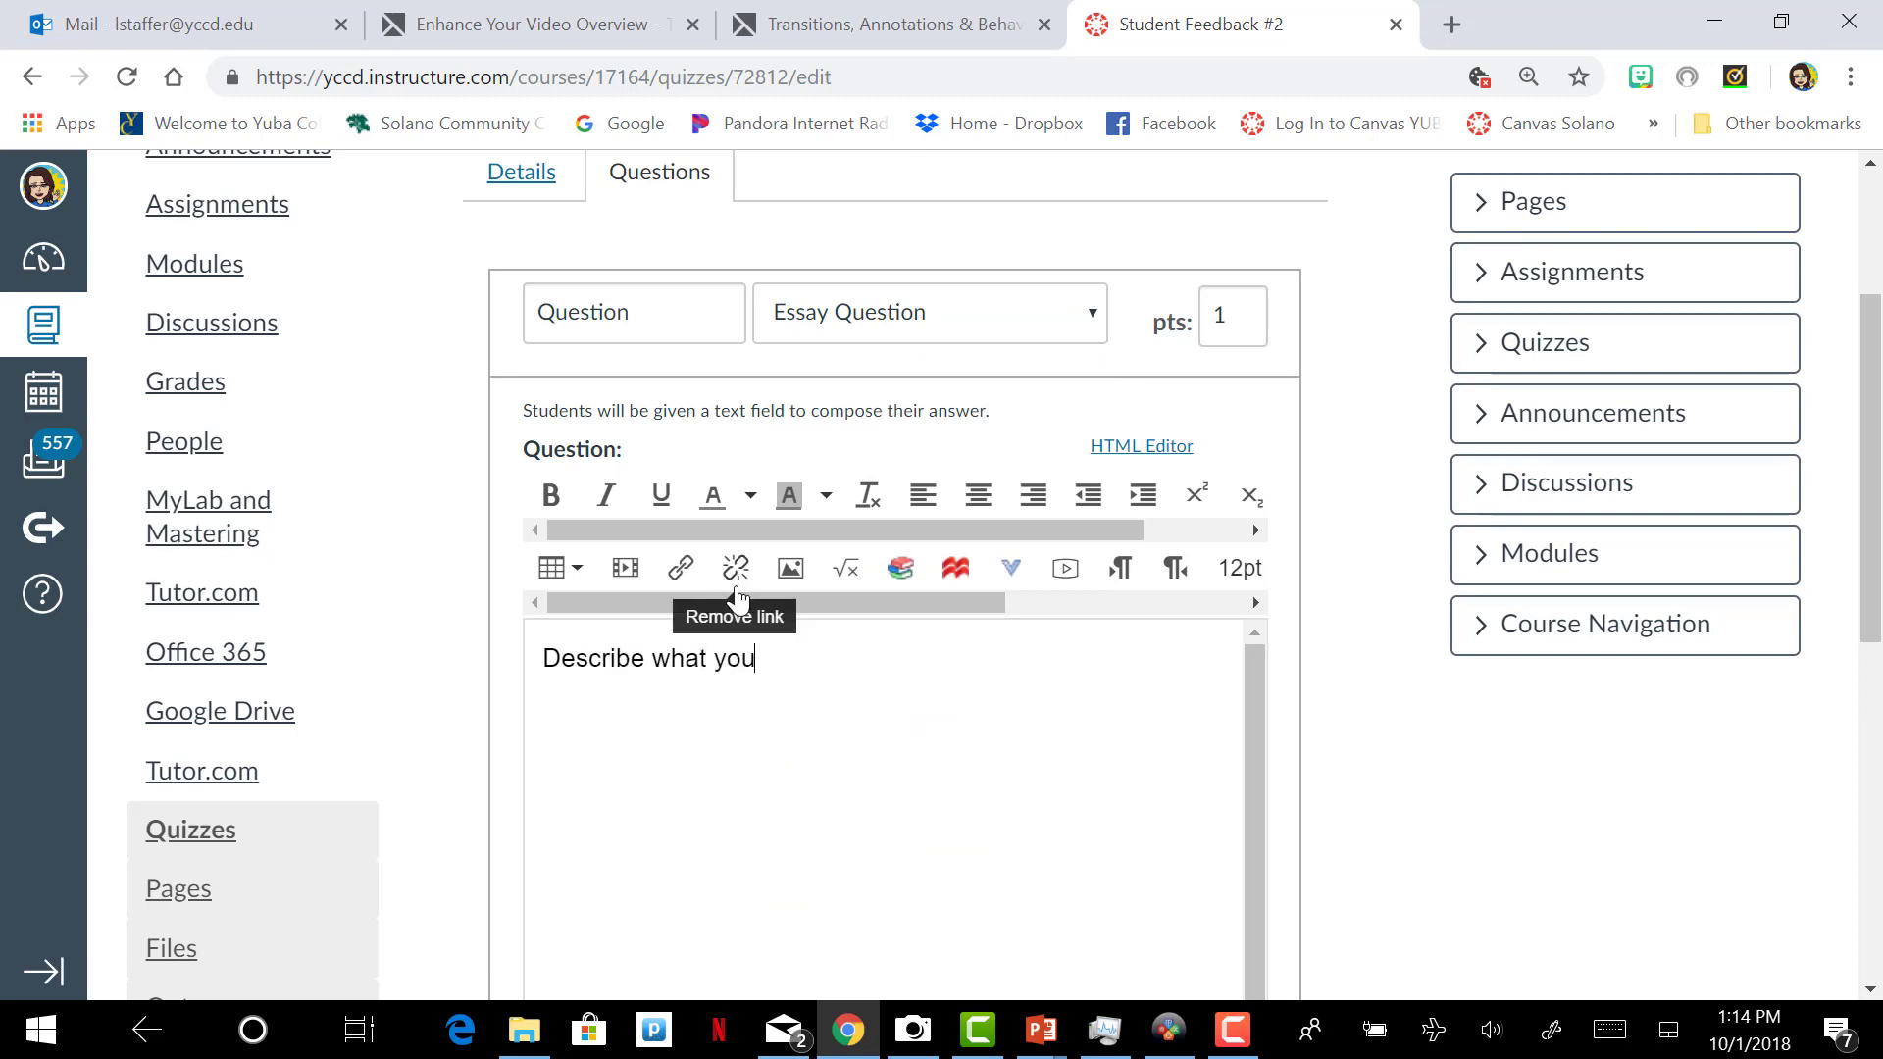
{"action": "type", "text": "like about this cours"}
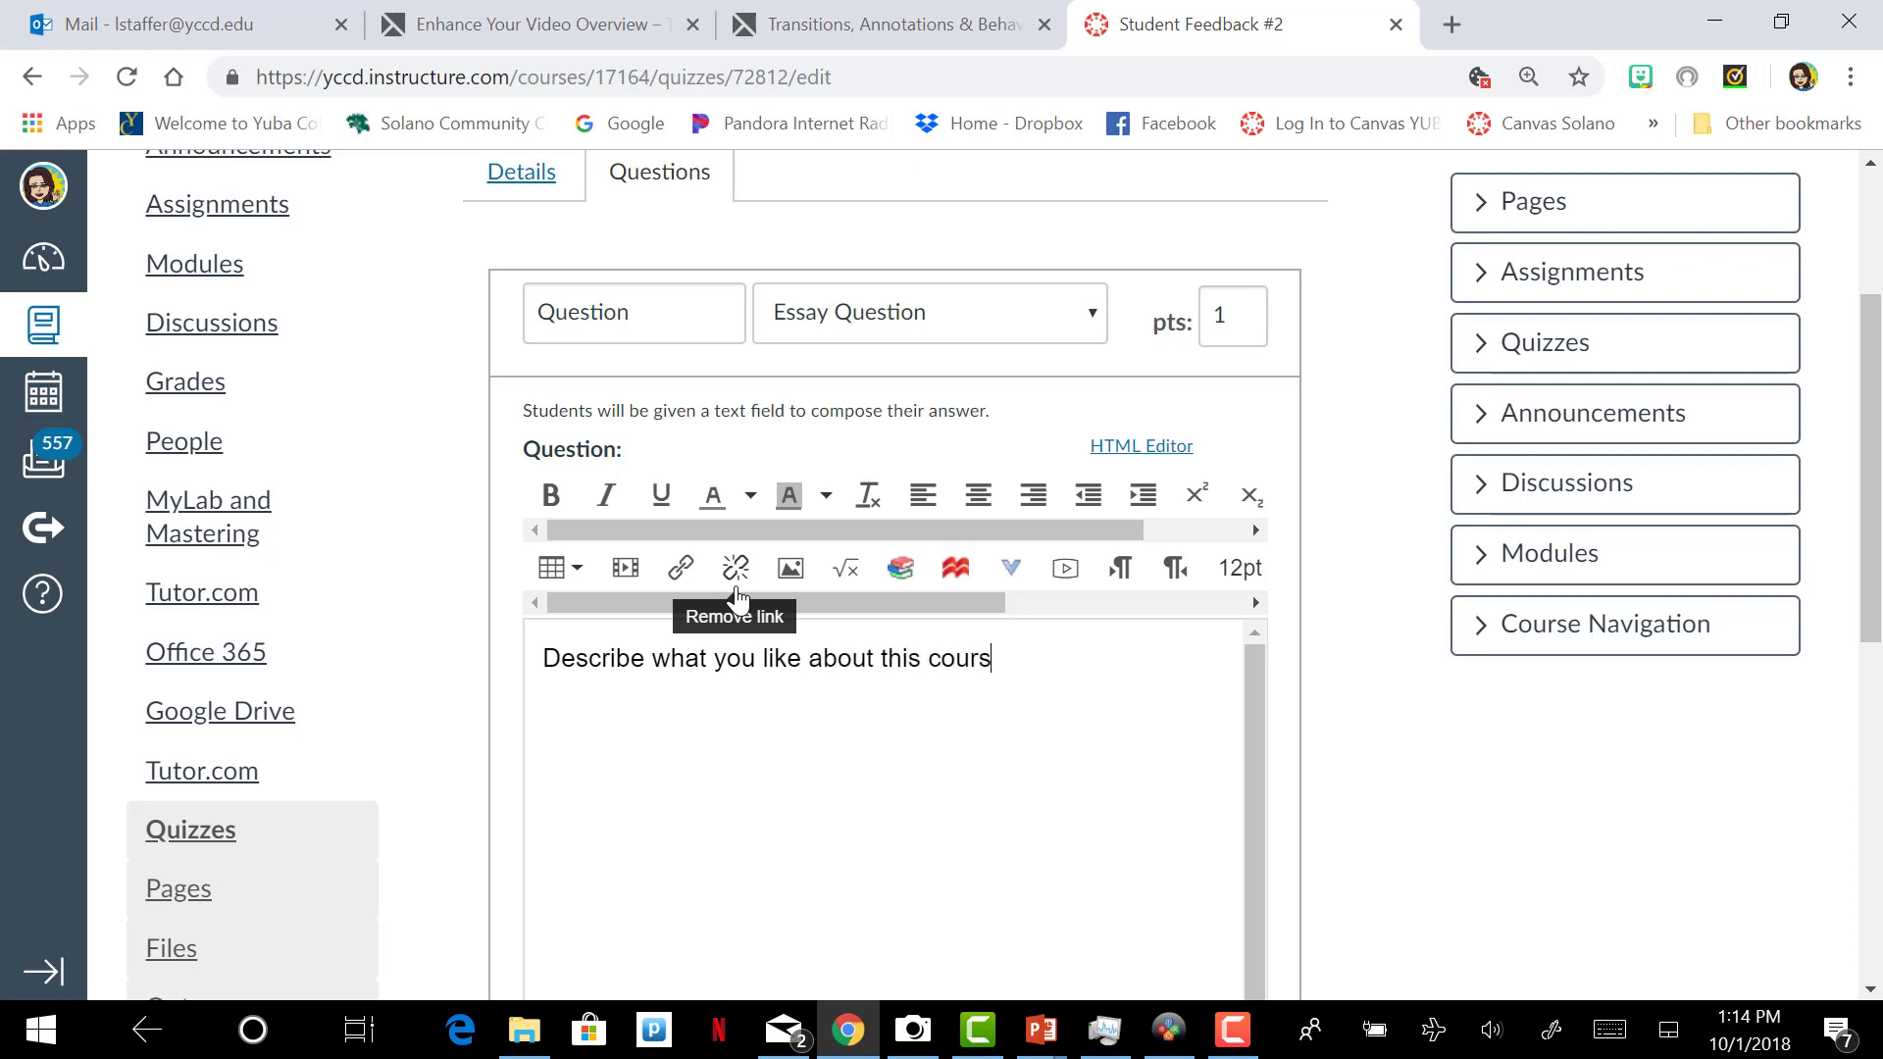
{"action": "type", "text": "e"}
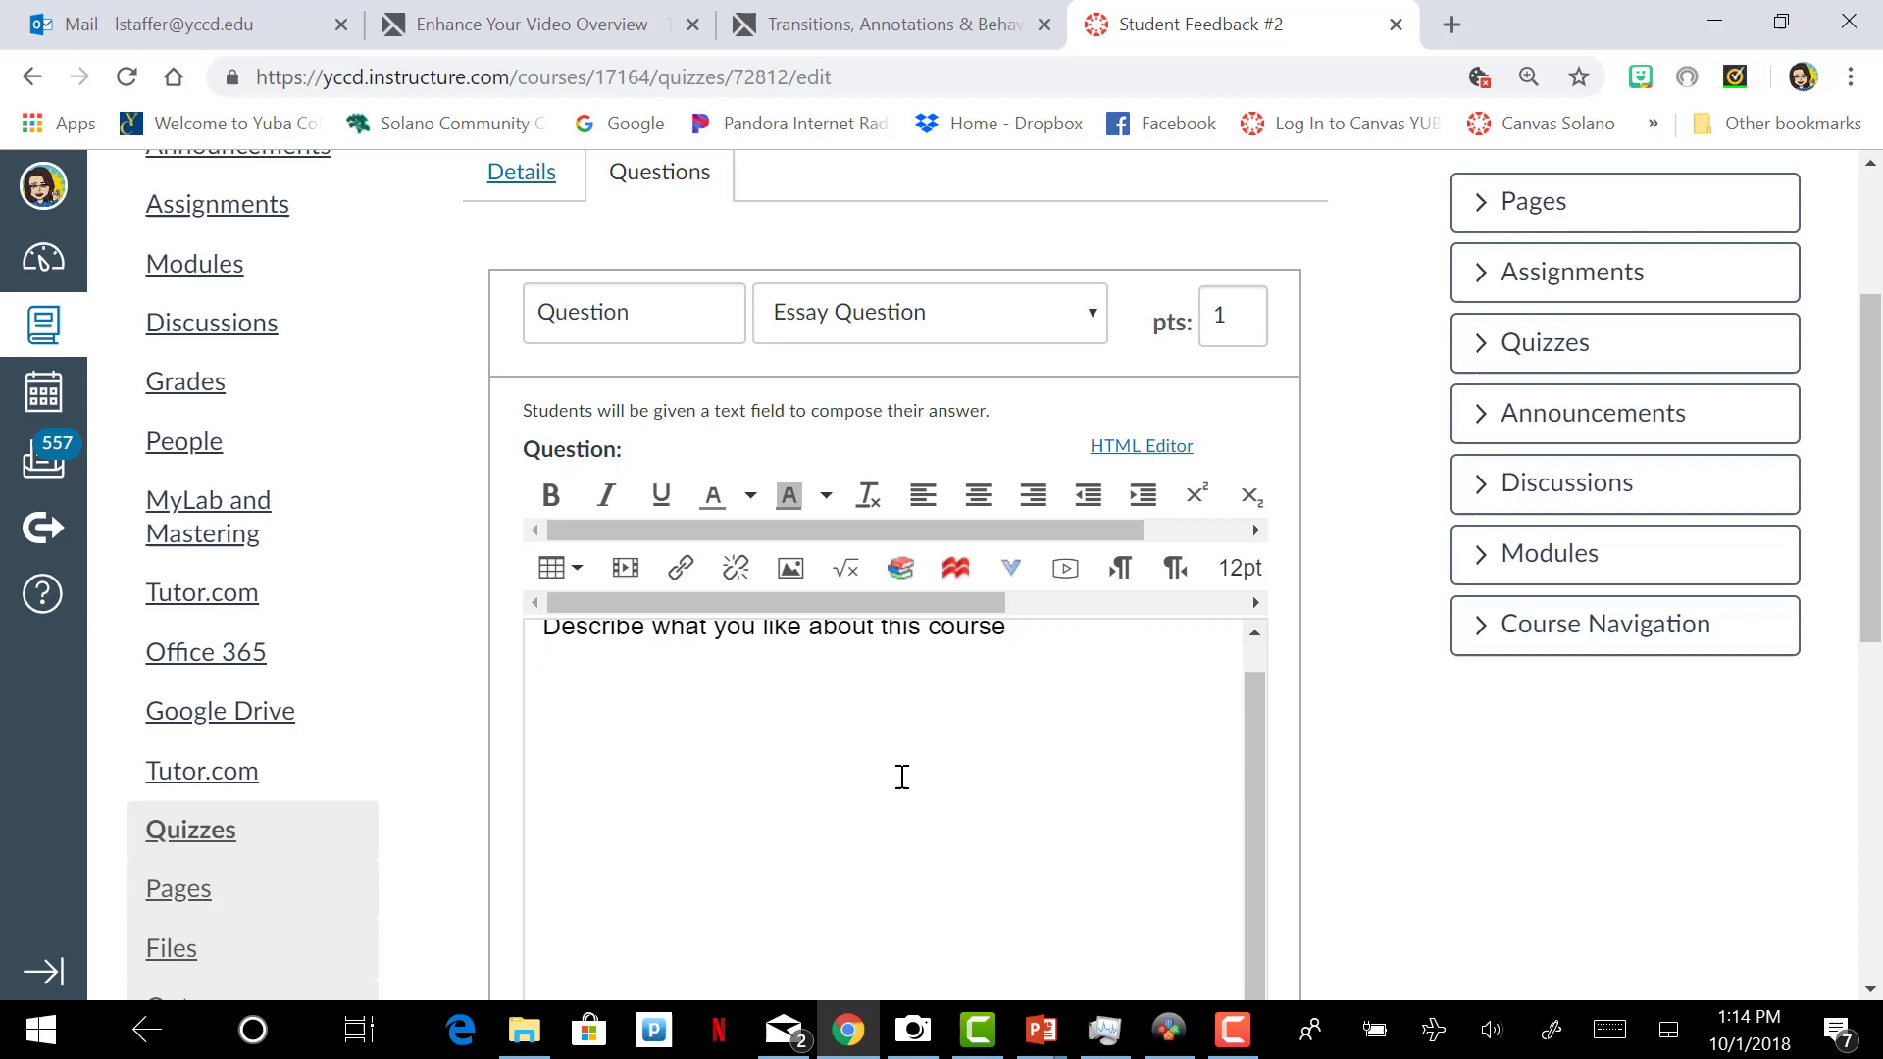
{"action": "scroll", "scroll_direction": "down", "scroll_amount": 3}
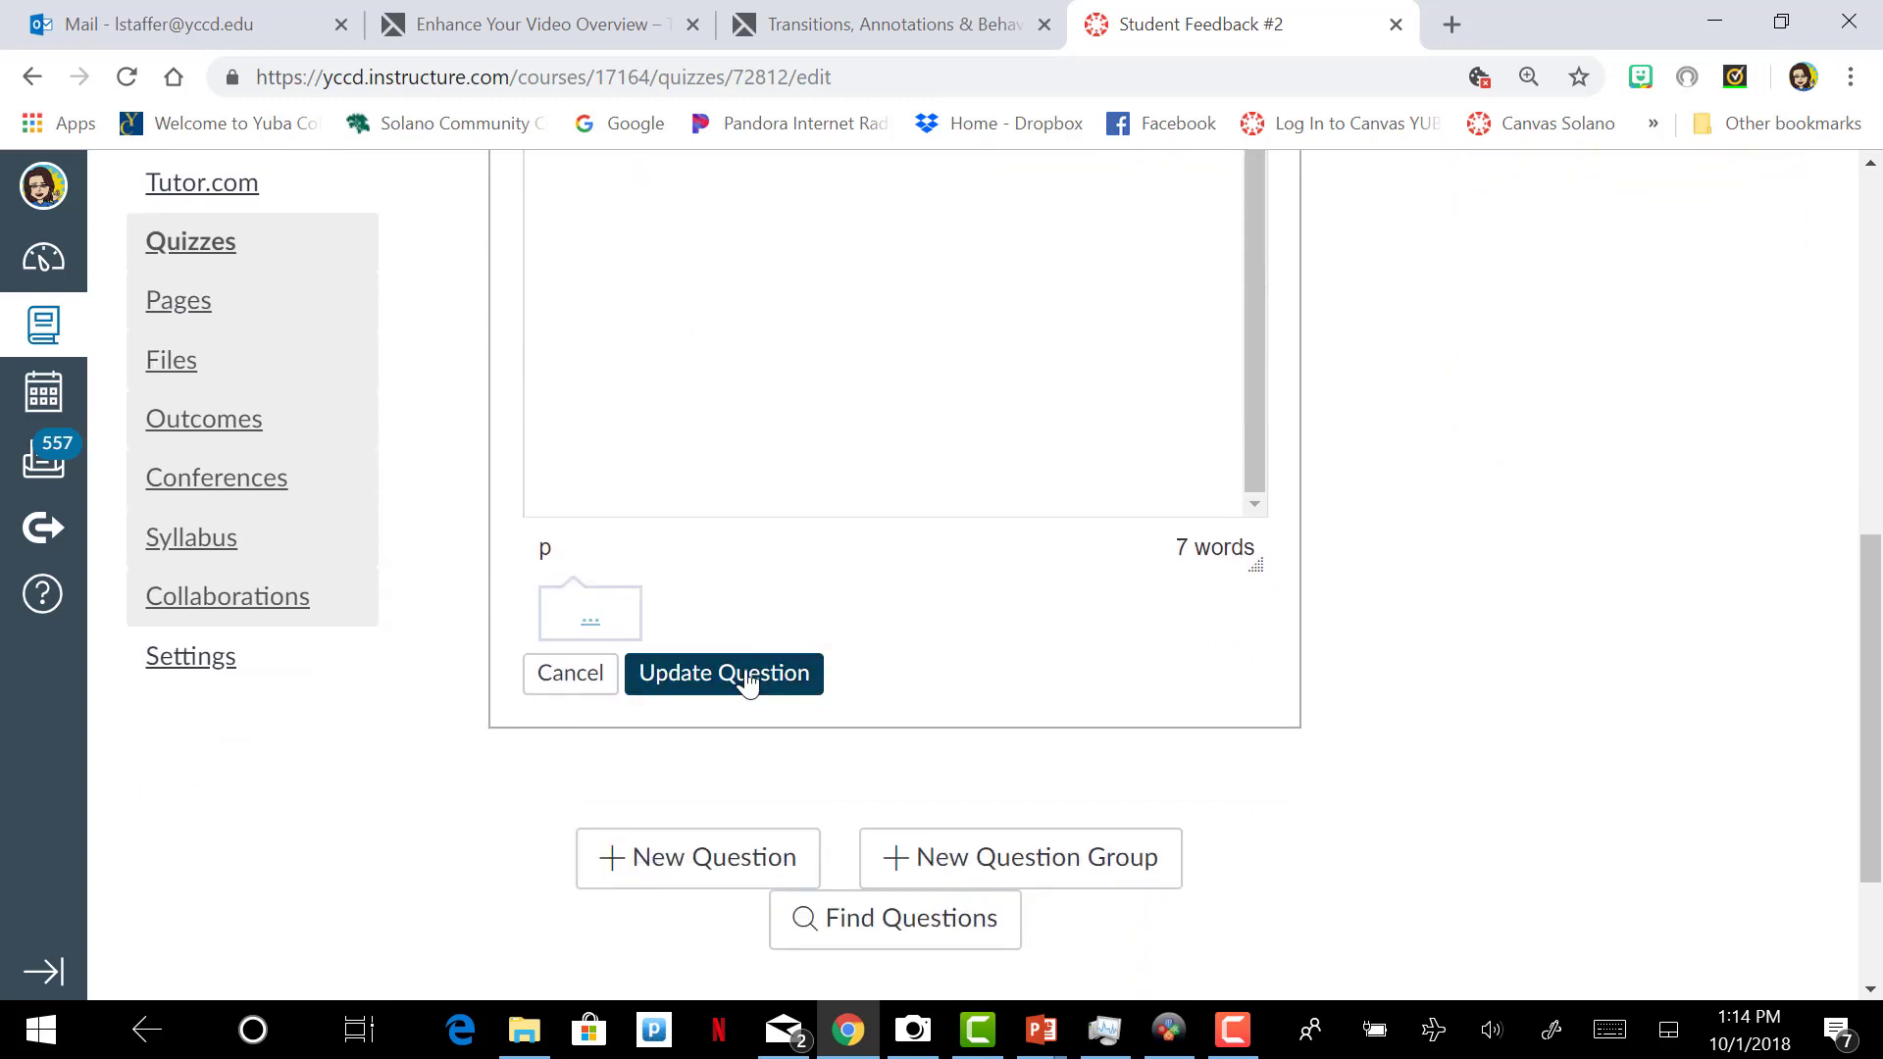
{"action": "left_click", "coordinate": [724, 673]}
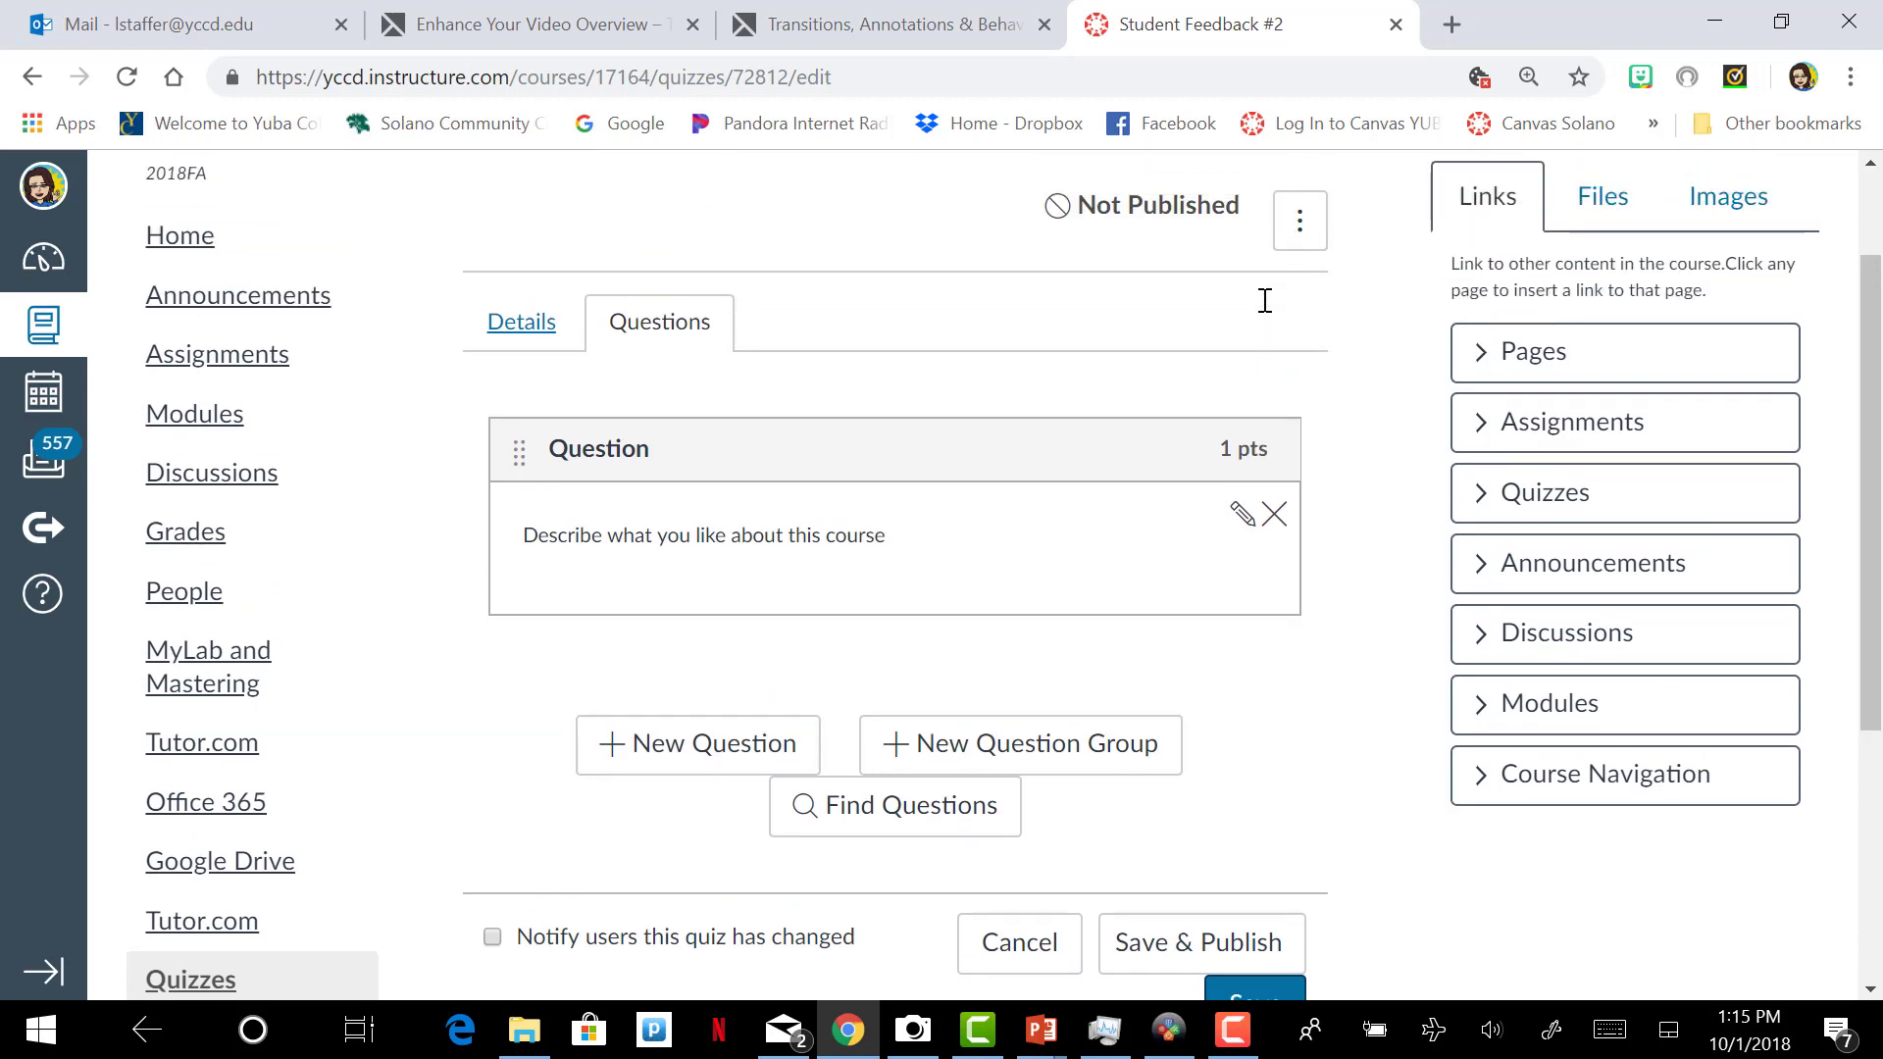
{"action": "mouse_move", "coordinate": [1257, 471]}
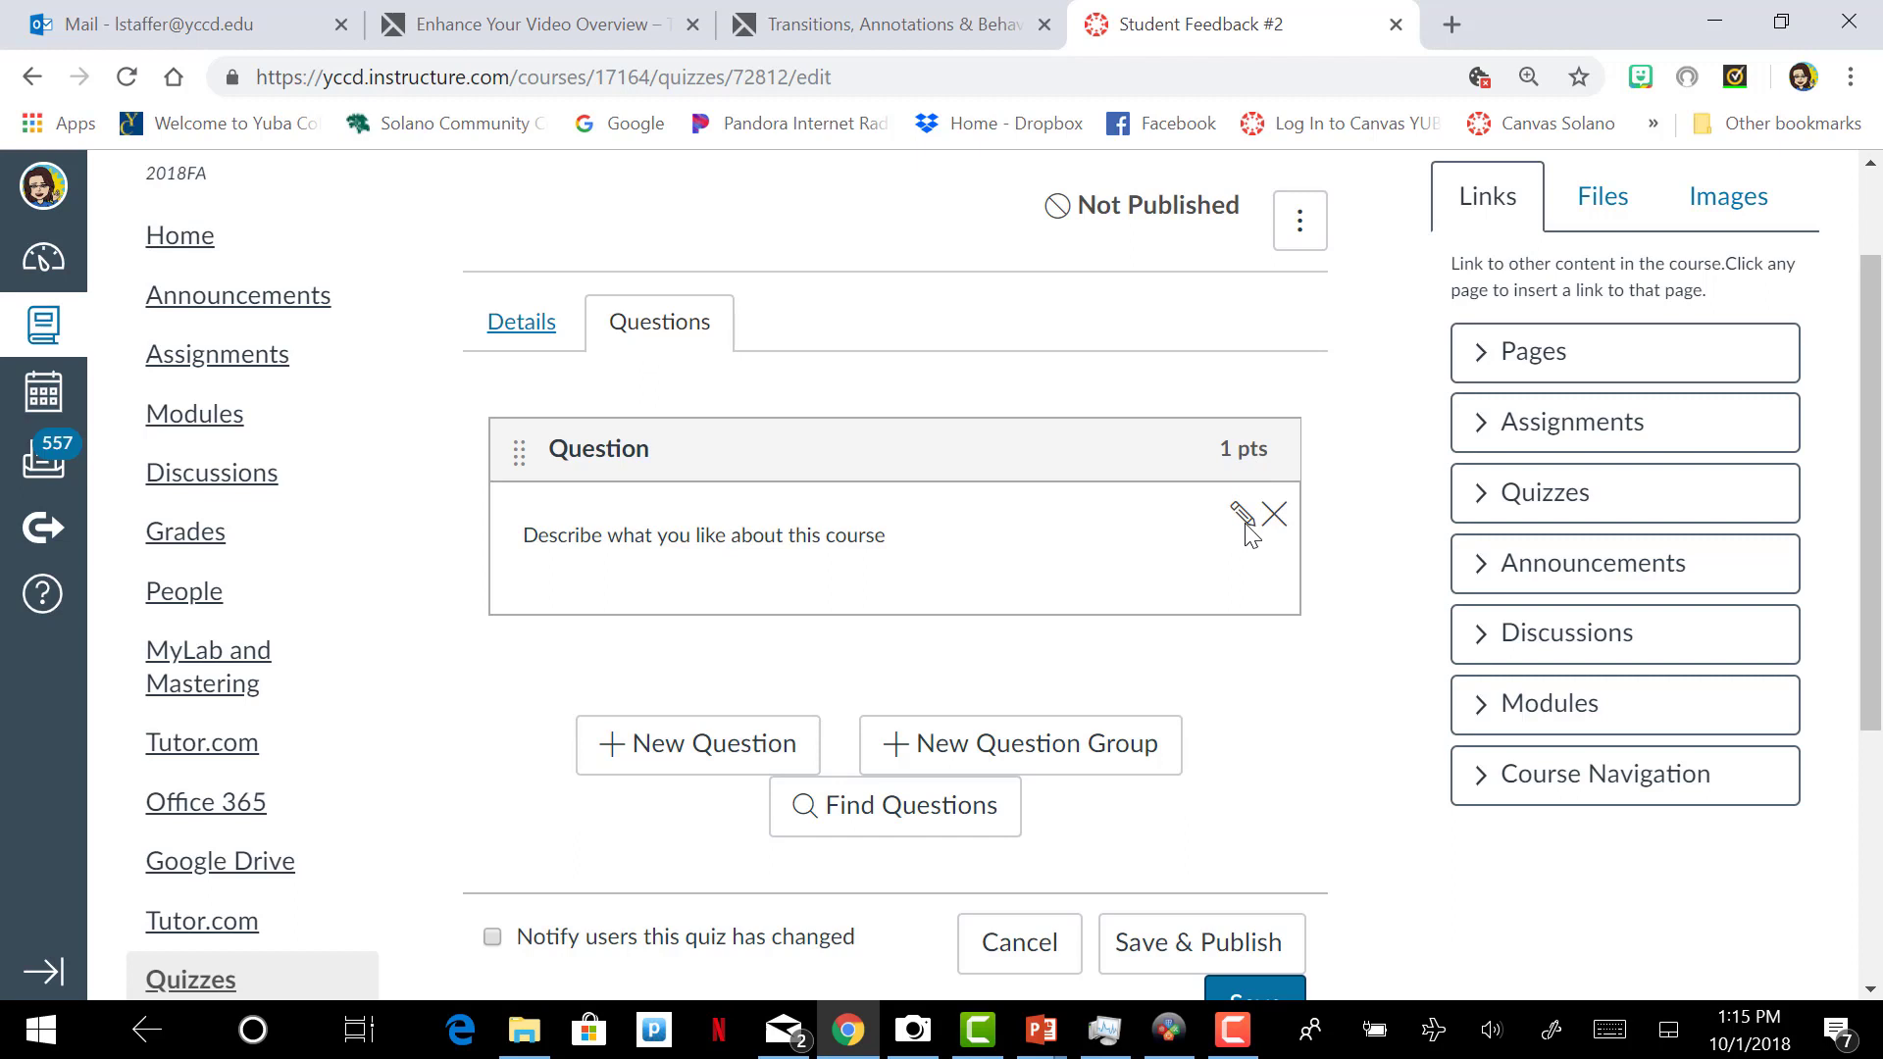
{"action": "mouse_move", "coordinate": [1242, 517]}
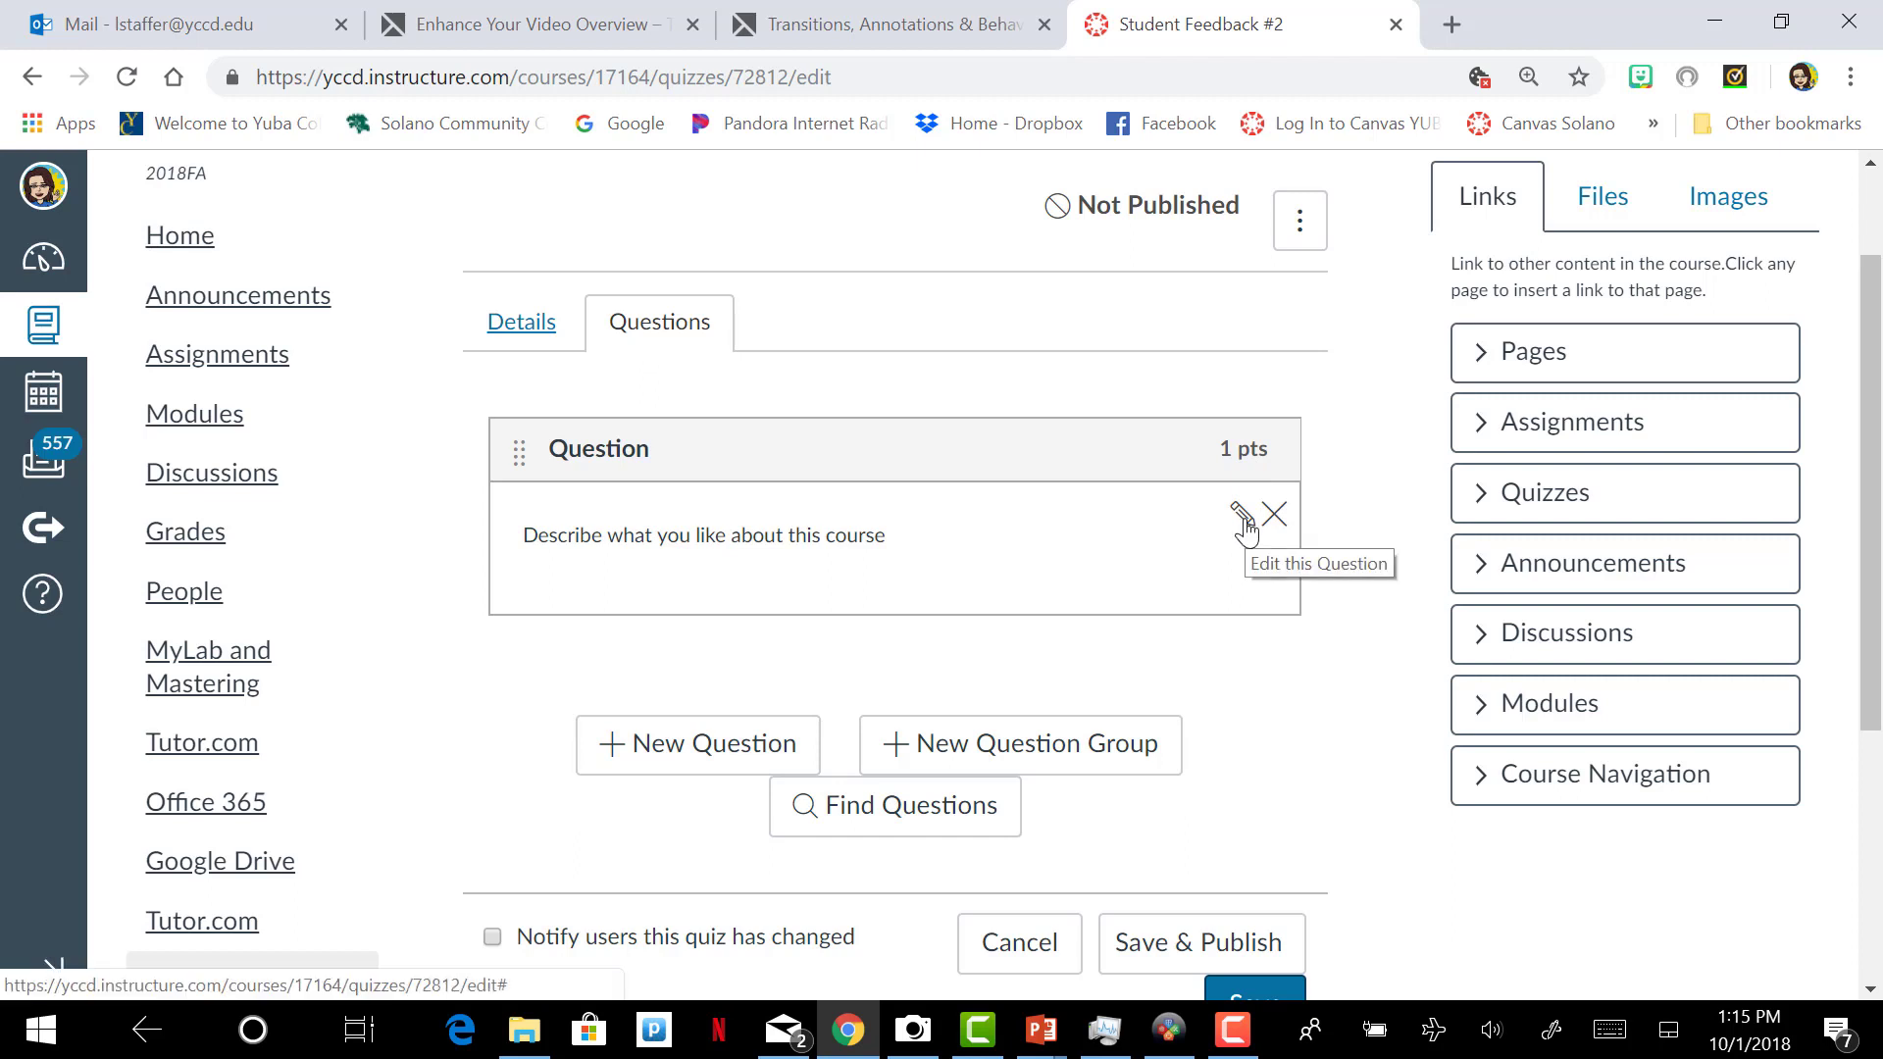
Step: Change the essay question to 0 points and add another question to the survey
{"action": "left_click", "coordinate": [1242, 513]}
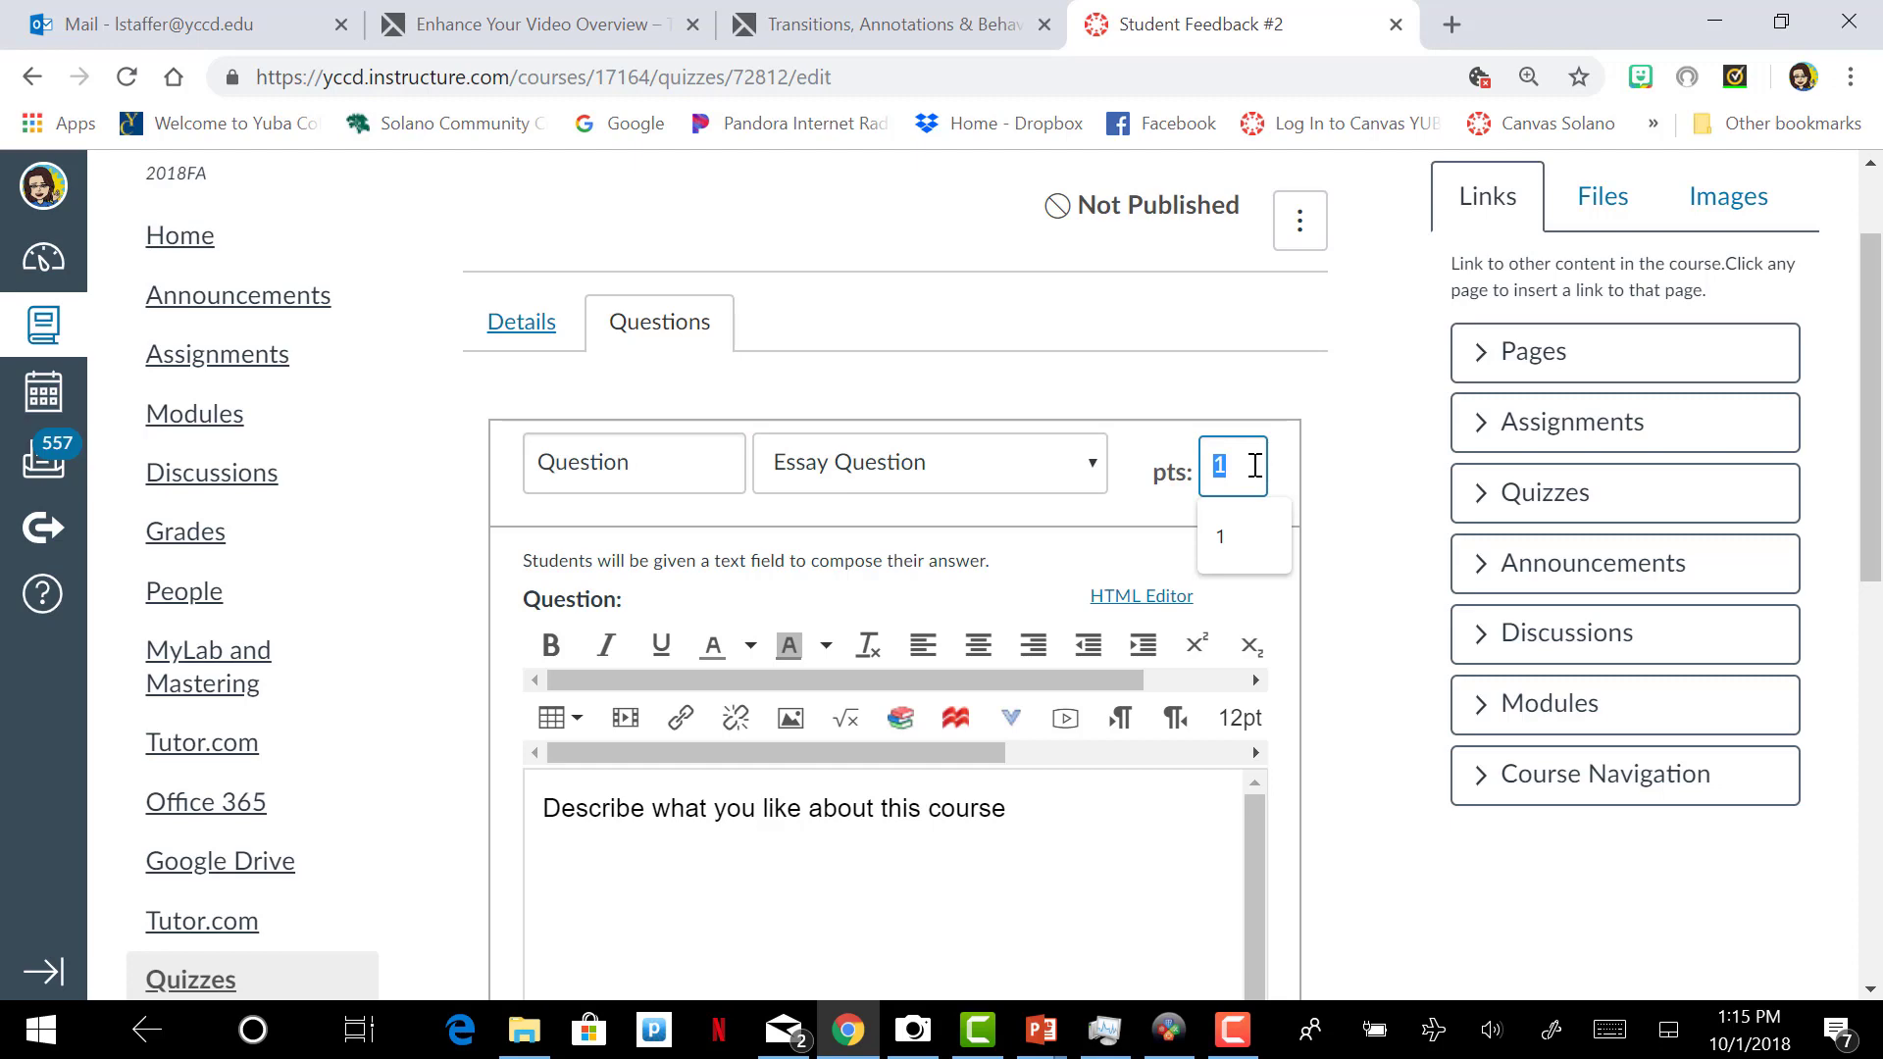
{"action": "type", "text": "0"}
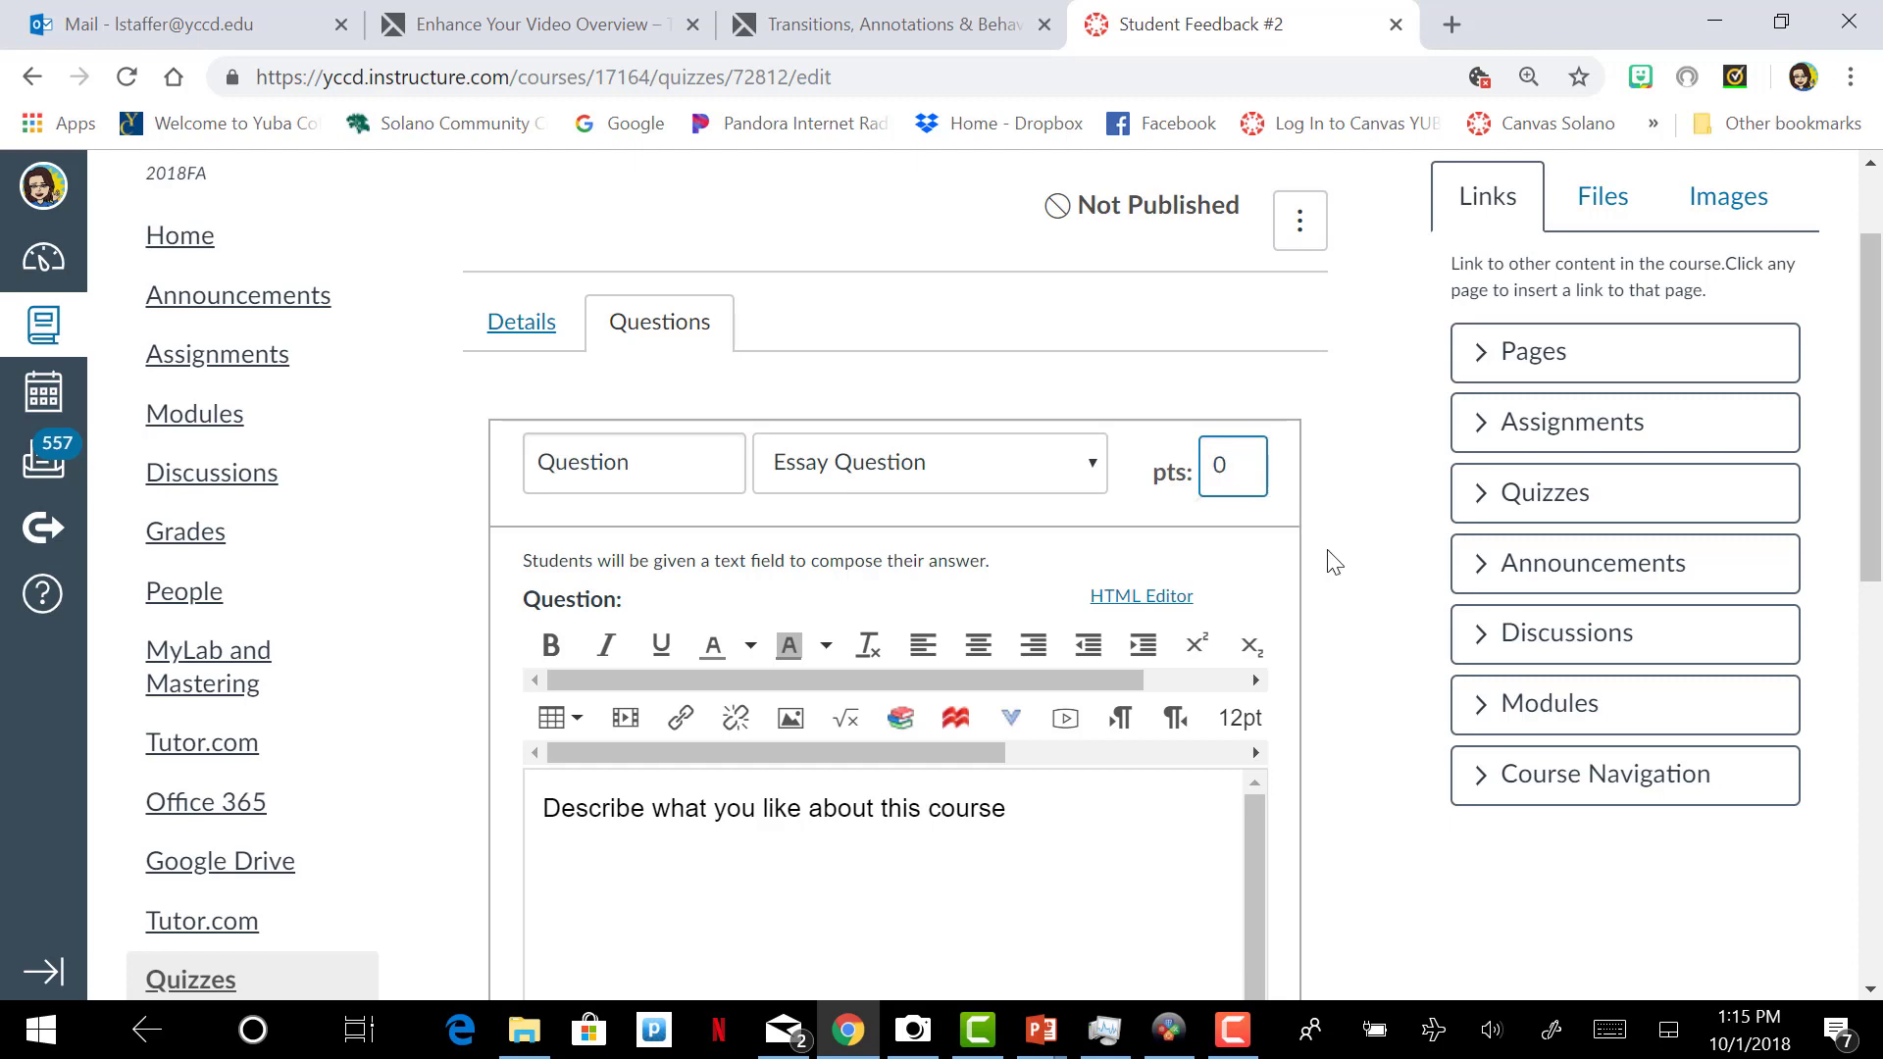
{"action": "scroll", "scroll_direction": "down", "scroll_amount": 3}
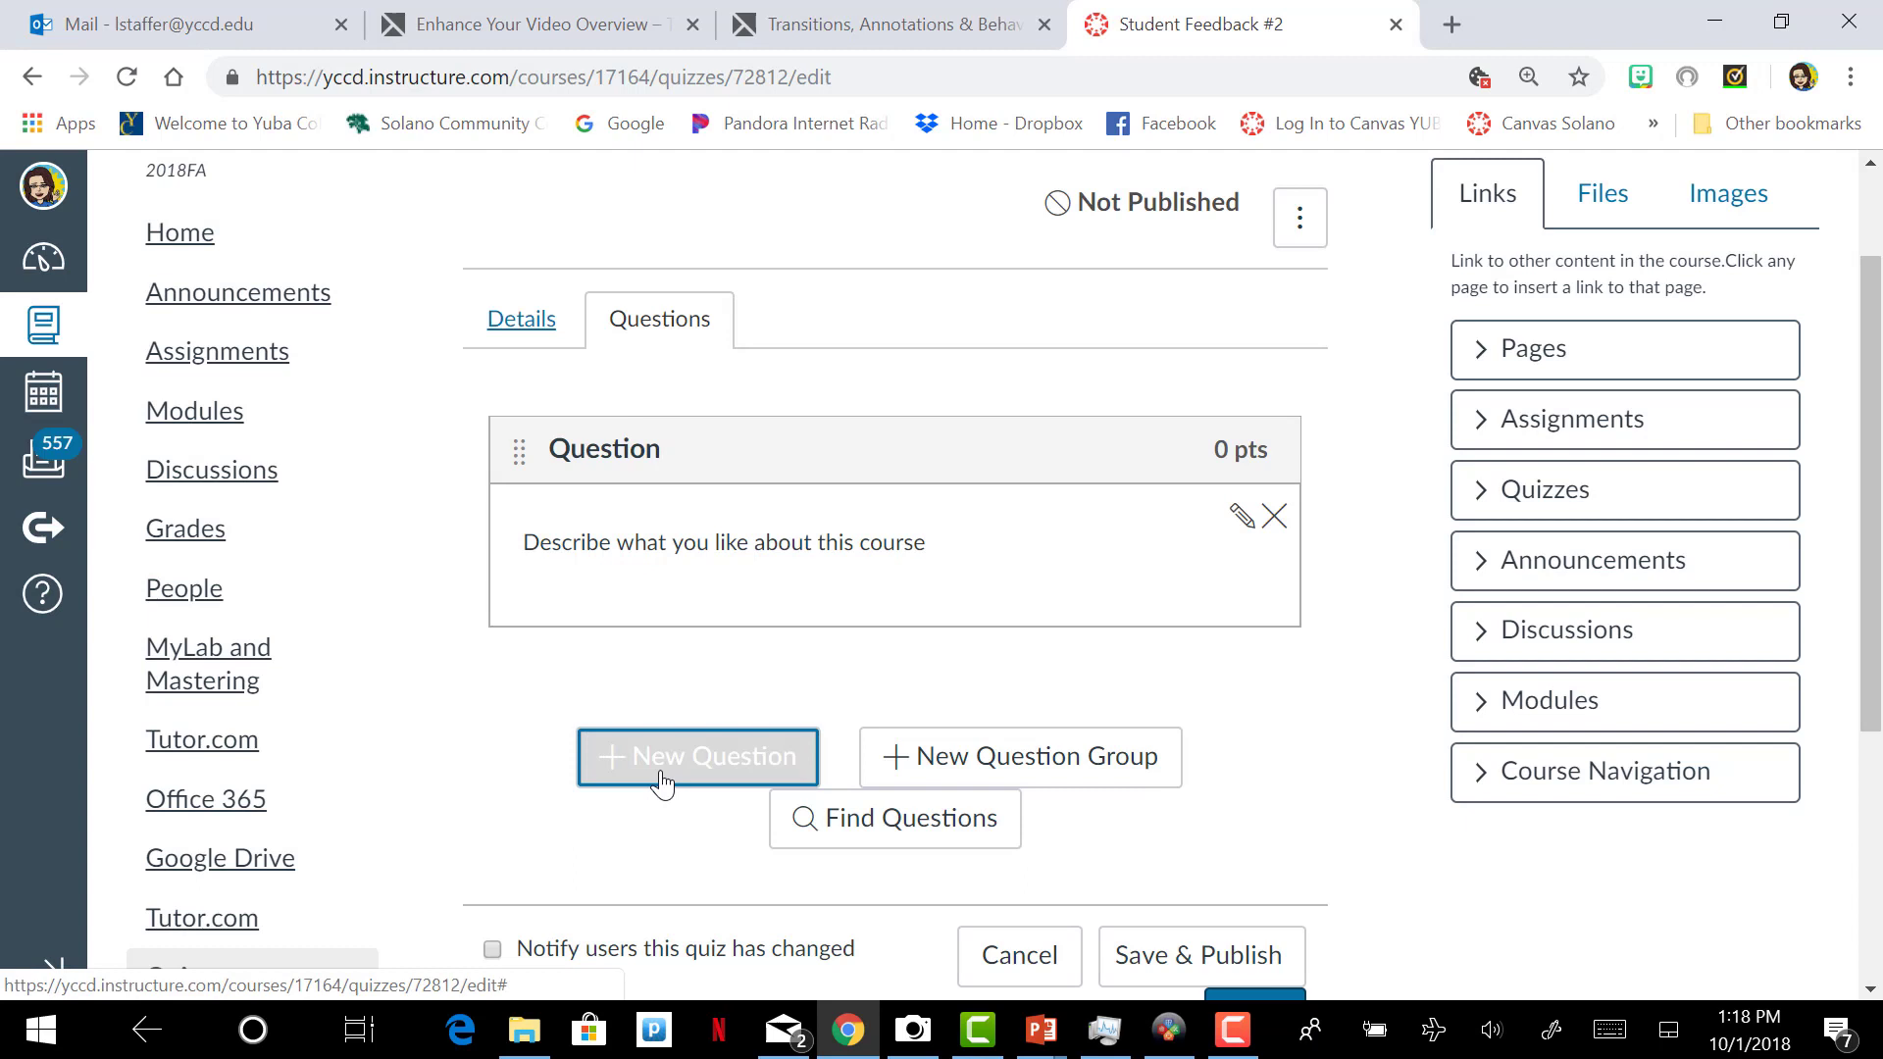
{"action": "left_click", "coordinate": [696, 756]}
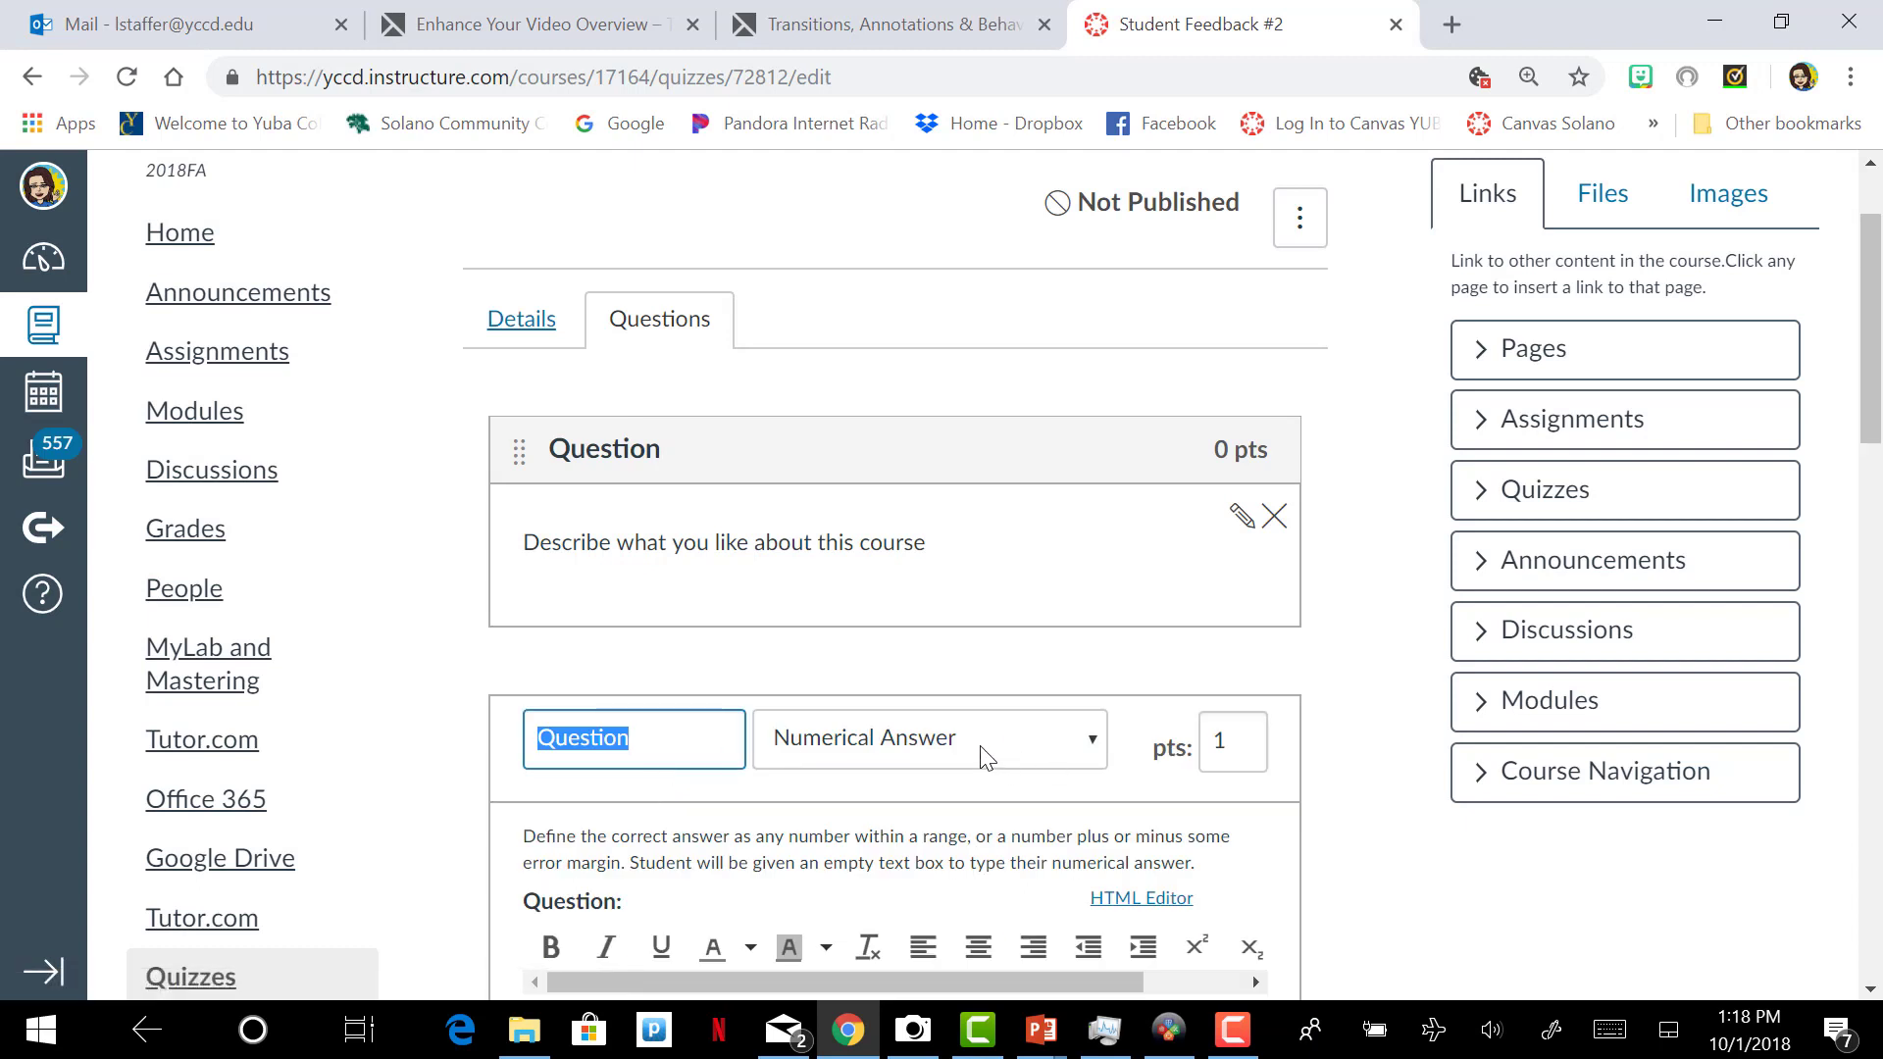
Step: Make the new question multiple choice with the prompt 'Explain clearly'
{"action": "left_click", "coordinate": [929, 738]}
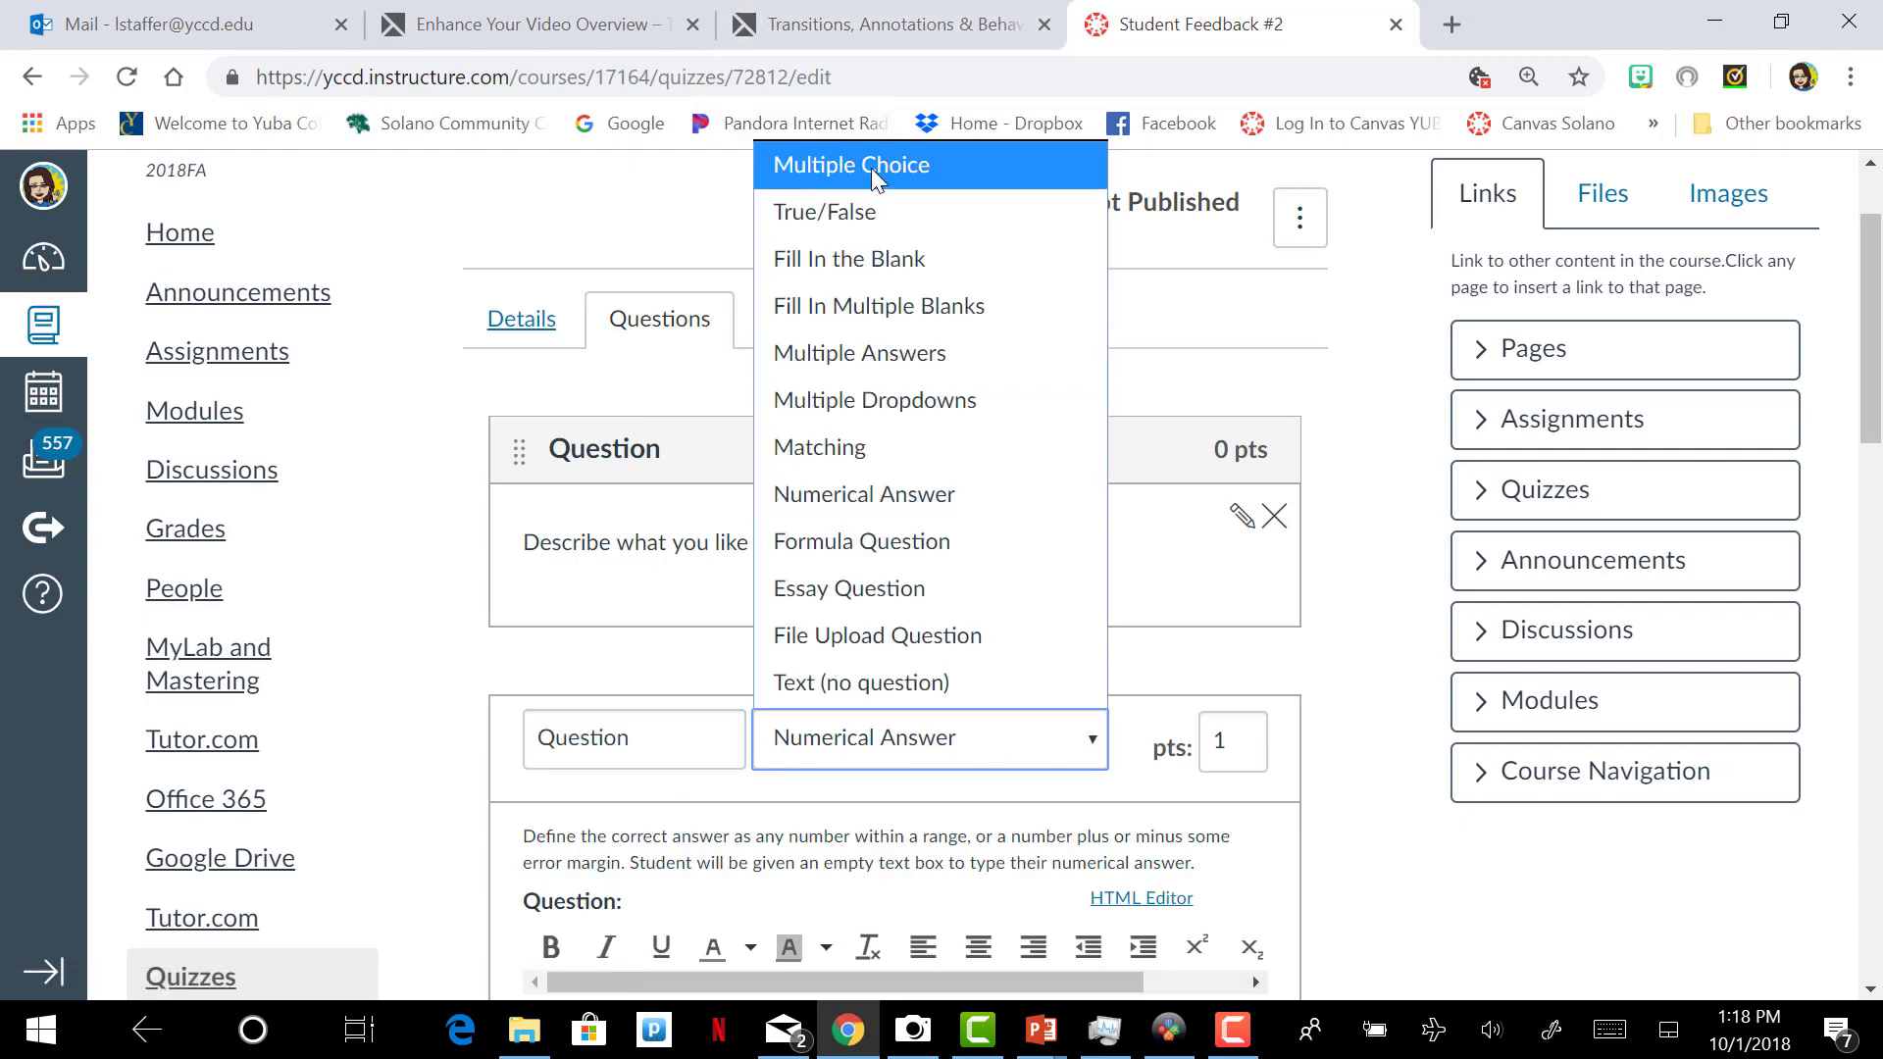
{"action": "left_click", "coordinate": [850, 165]}
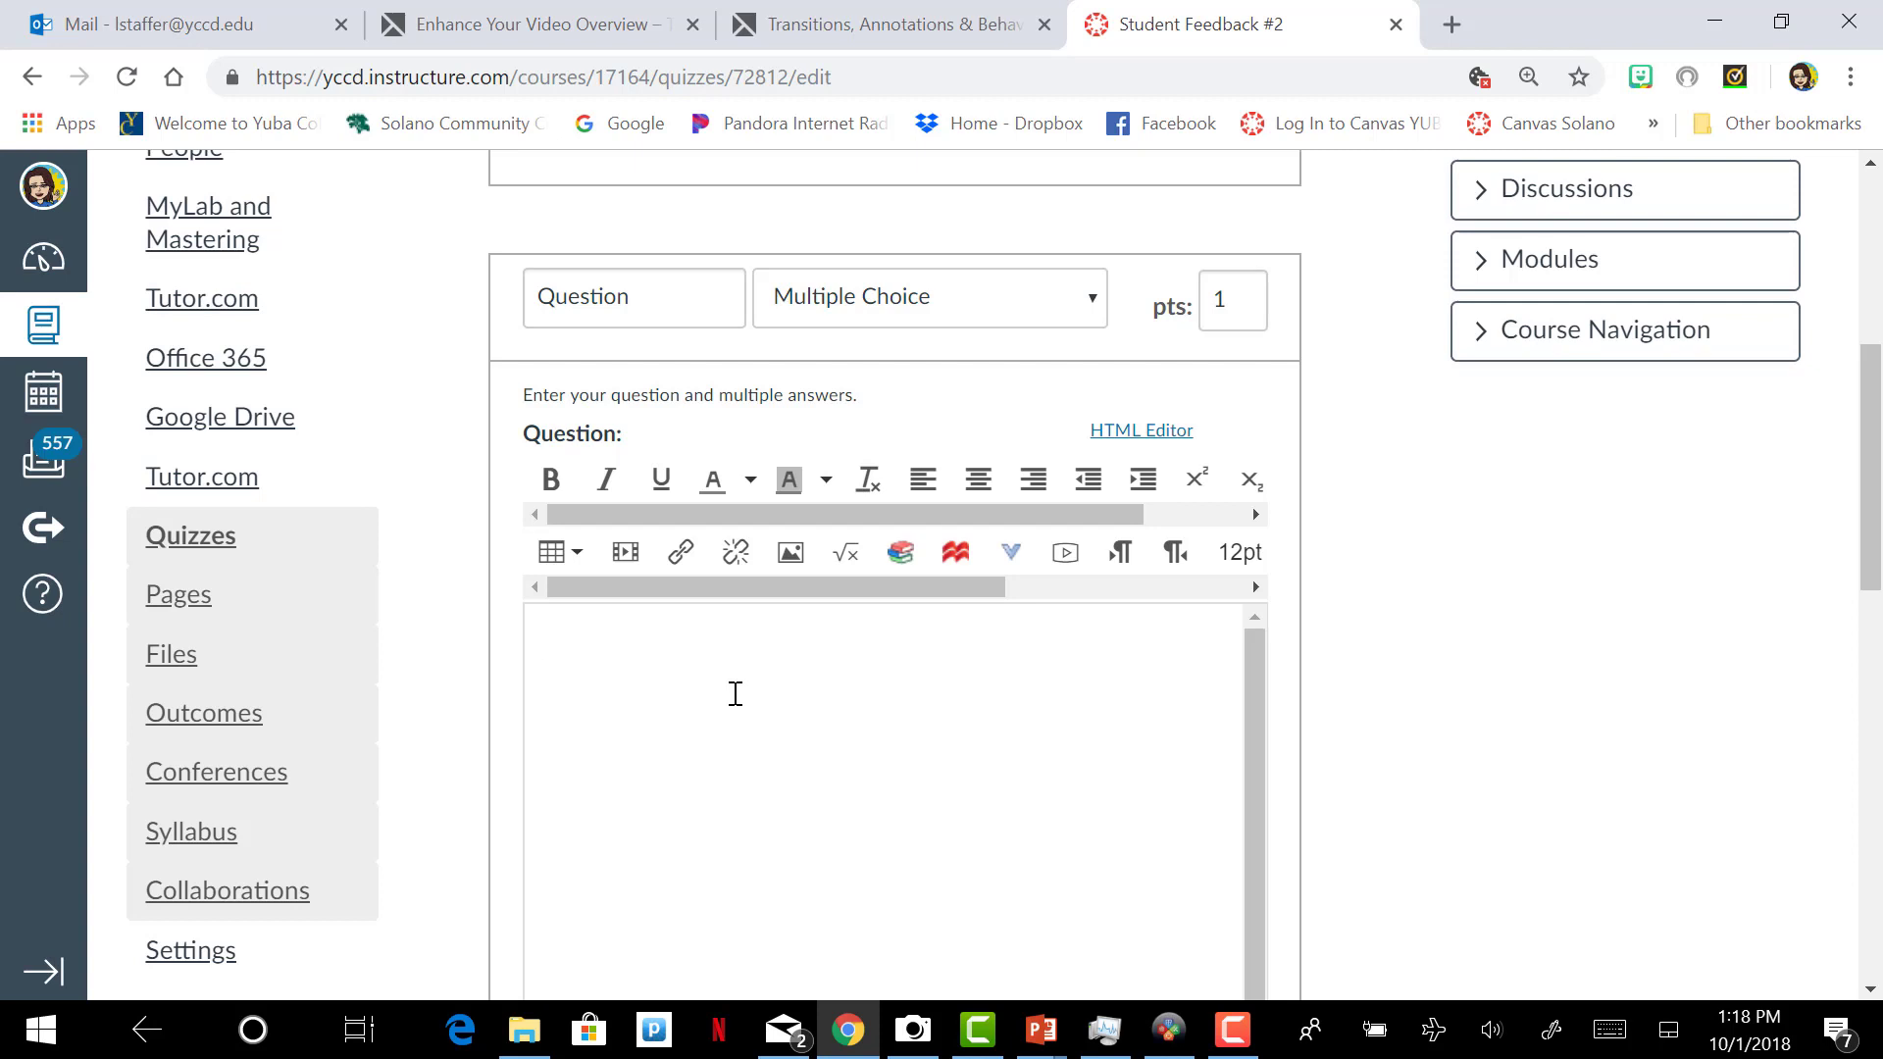
{"action": "type", "text": "Explai"}
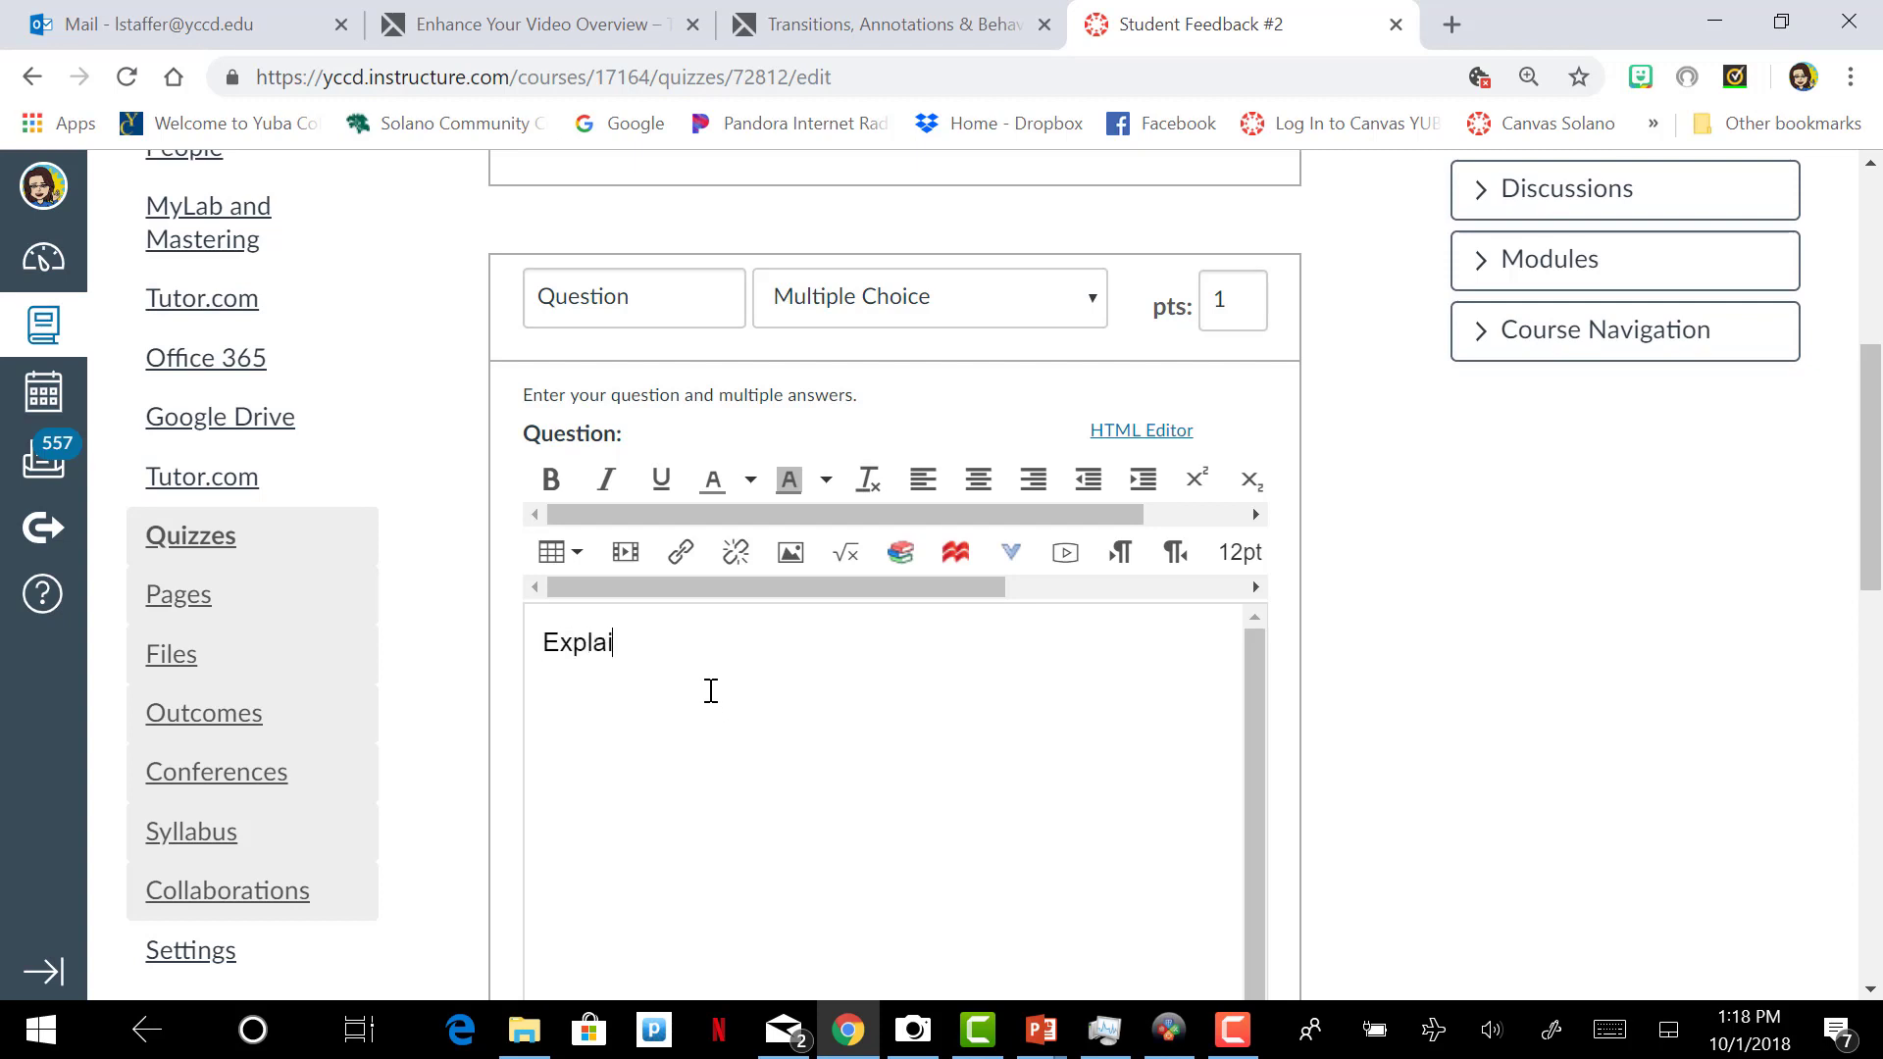
{"action": "type", "text": "n"}
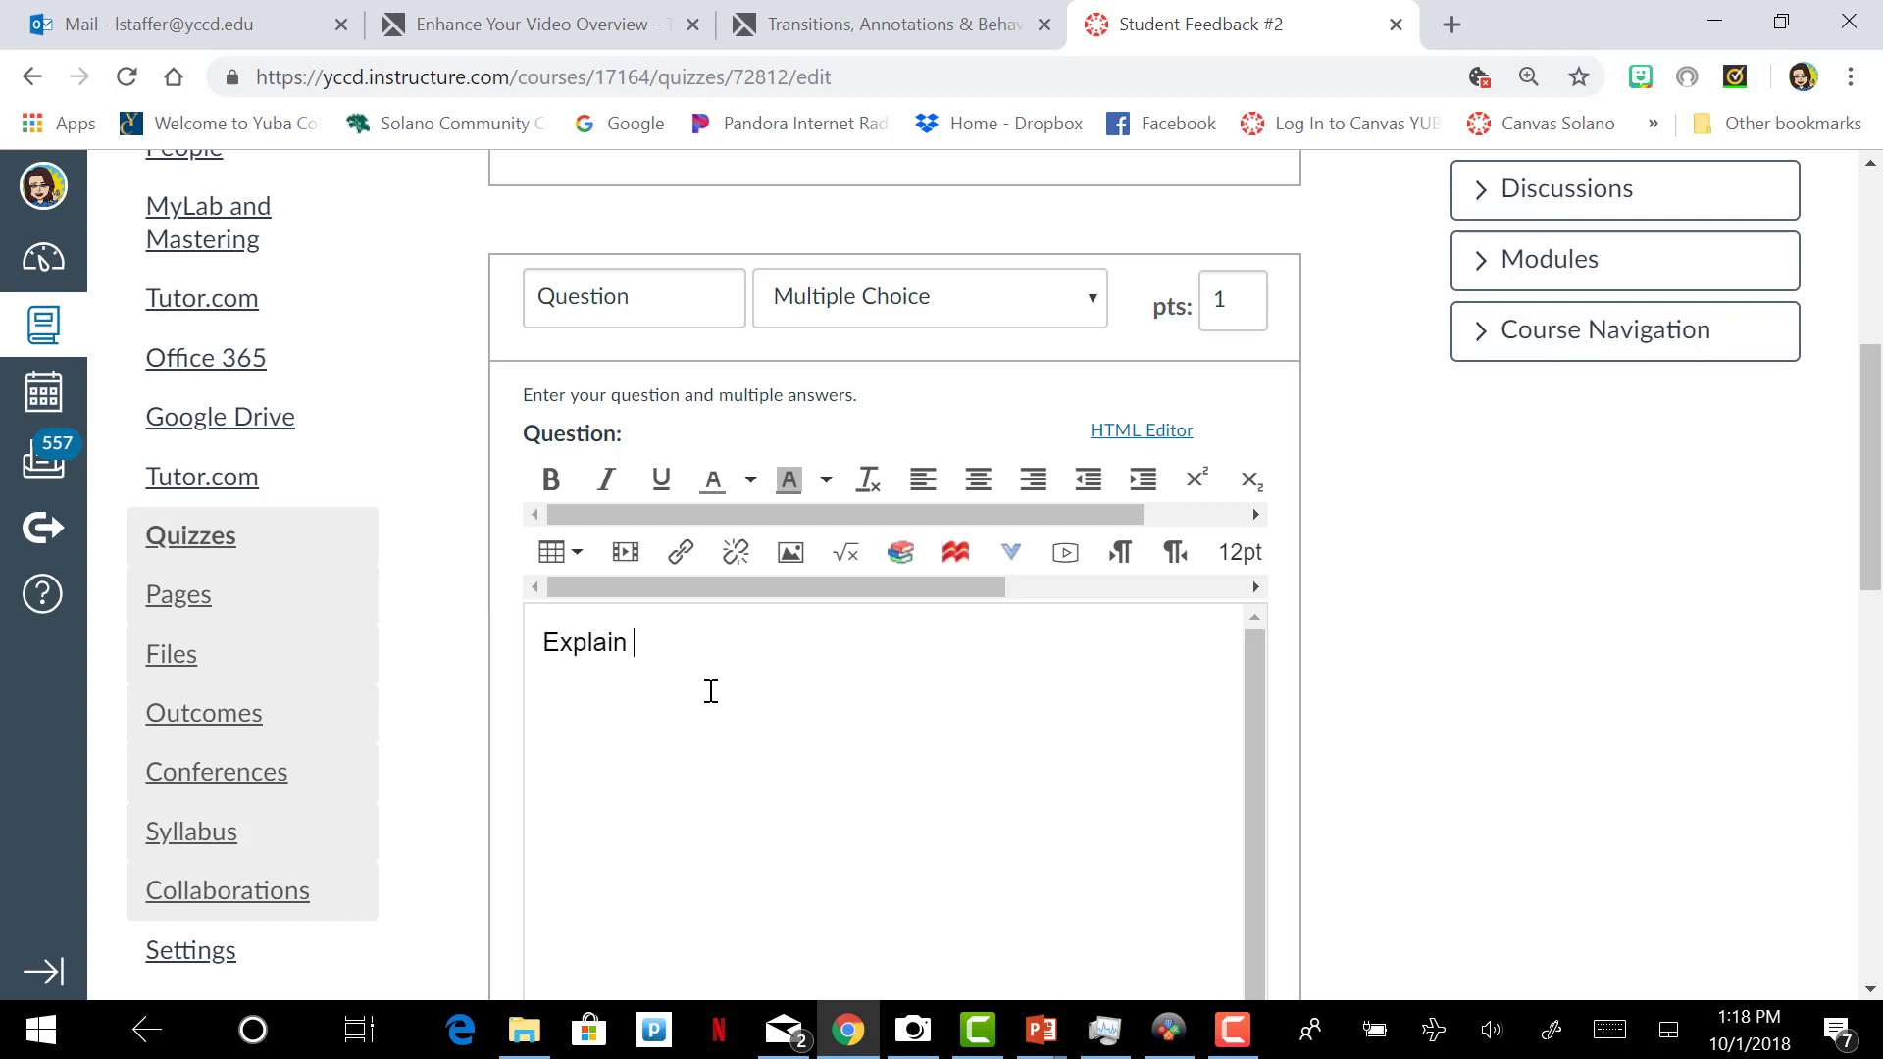
{"action": "type", "text": "clearly"}
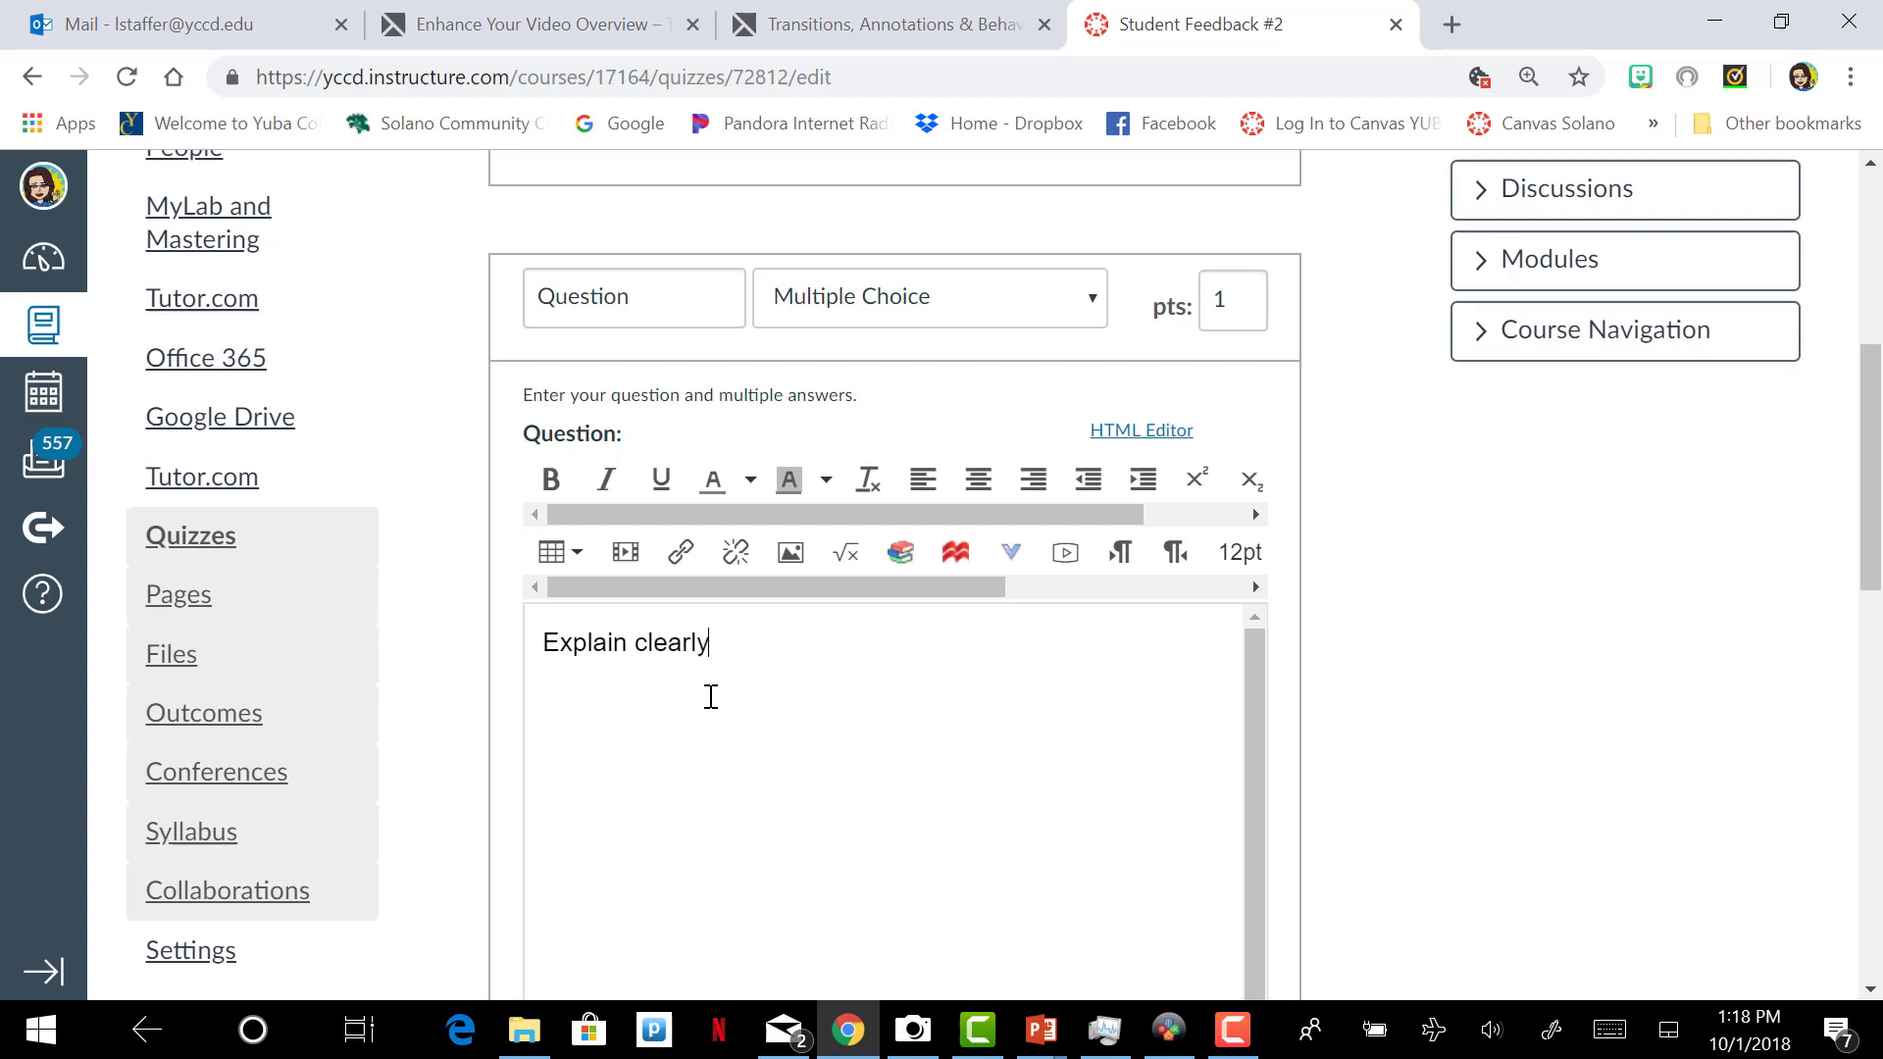
{"action": "mouse_move", "coordinate": [798, 808]}
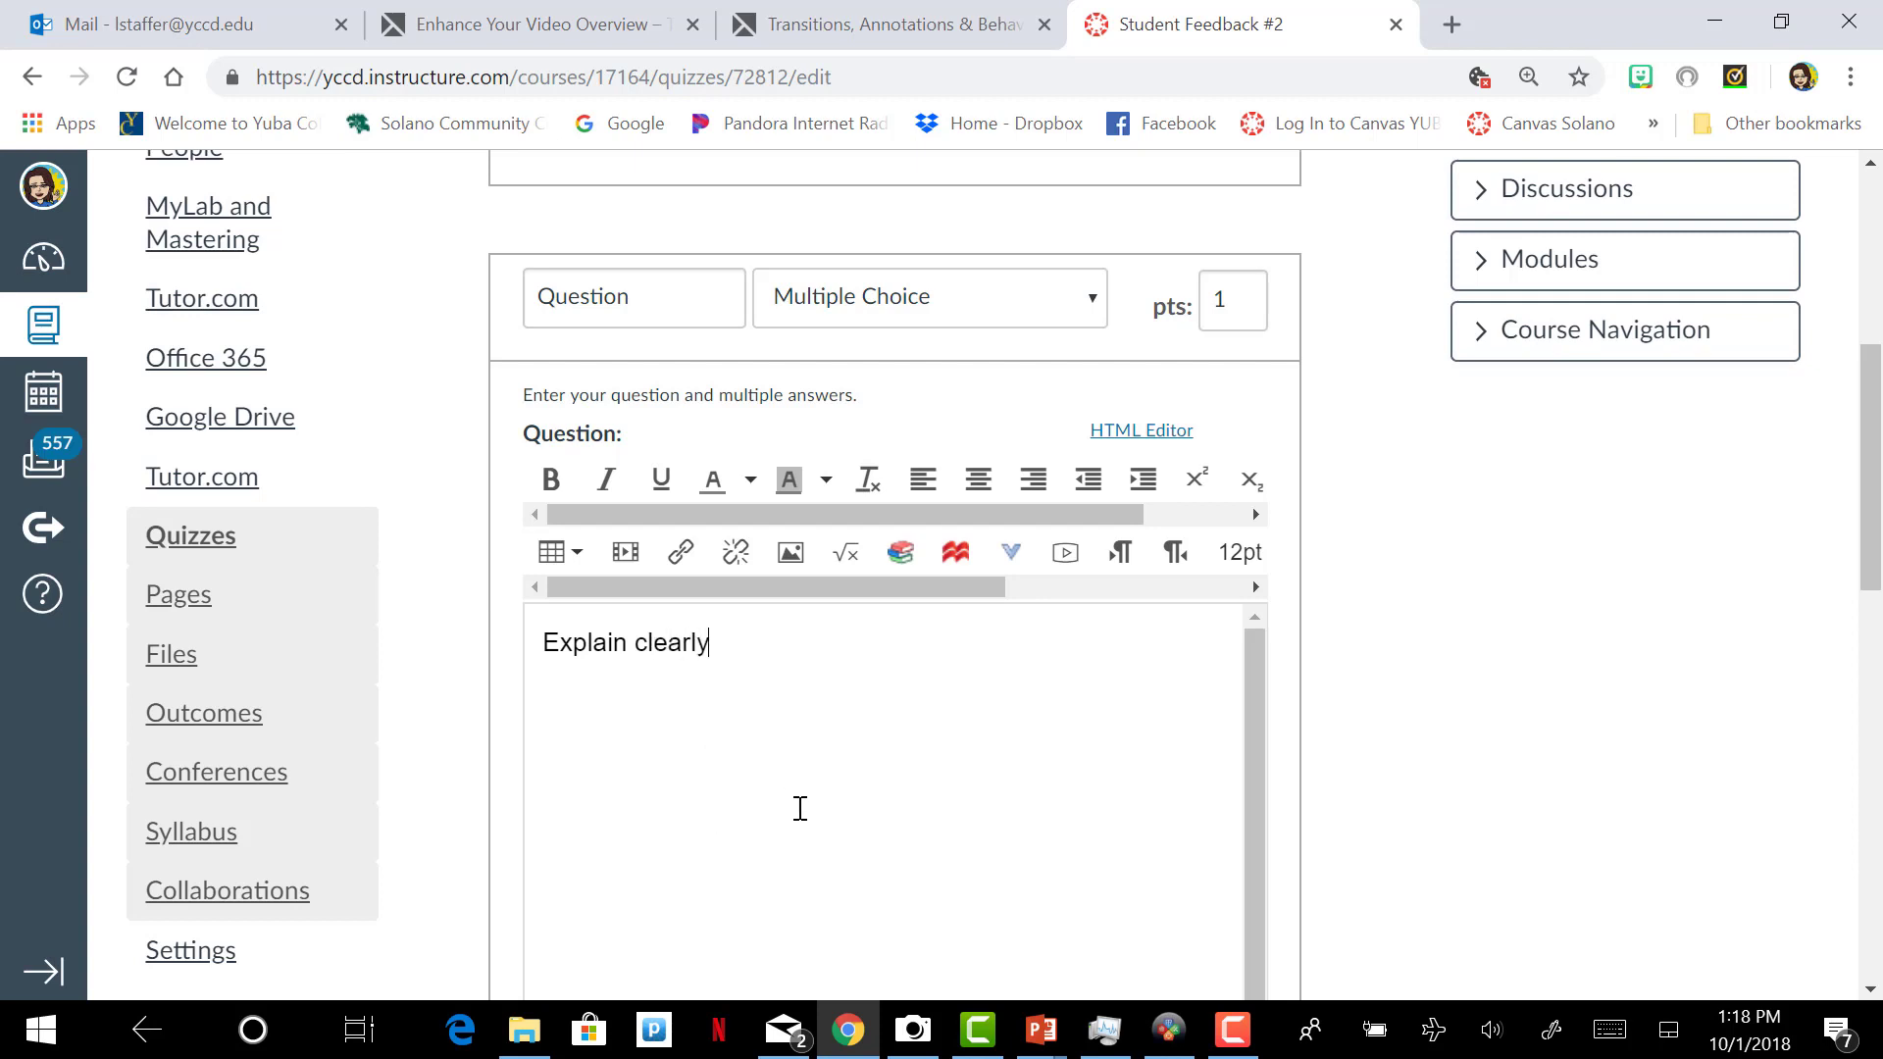
Step: Enter the answer choices 2, 3, 4 and 5 (adding a fifth option) and update the question
{"action": "scroll", "scroll_direction": "down", "scroll_amount": 3}
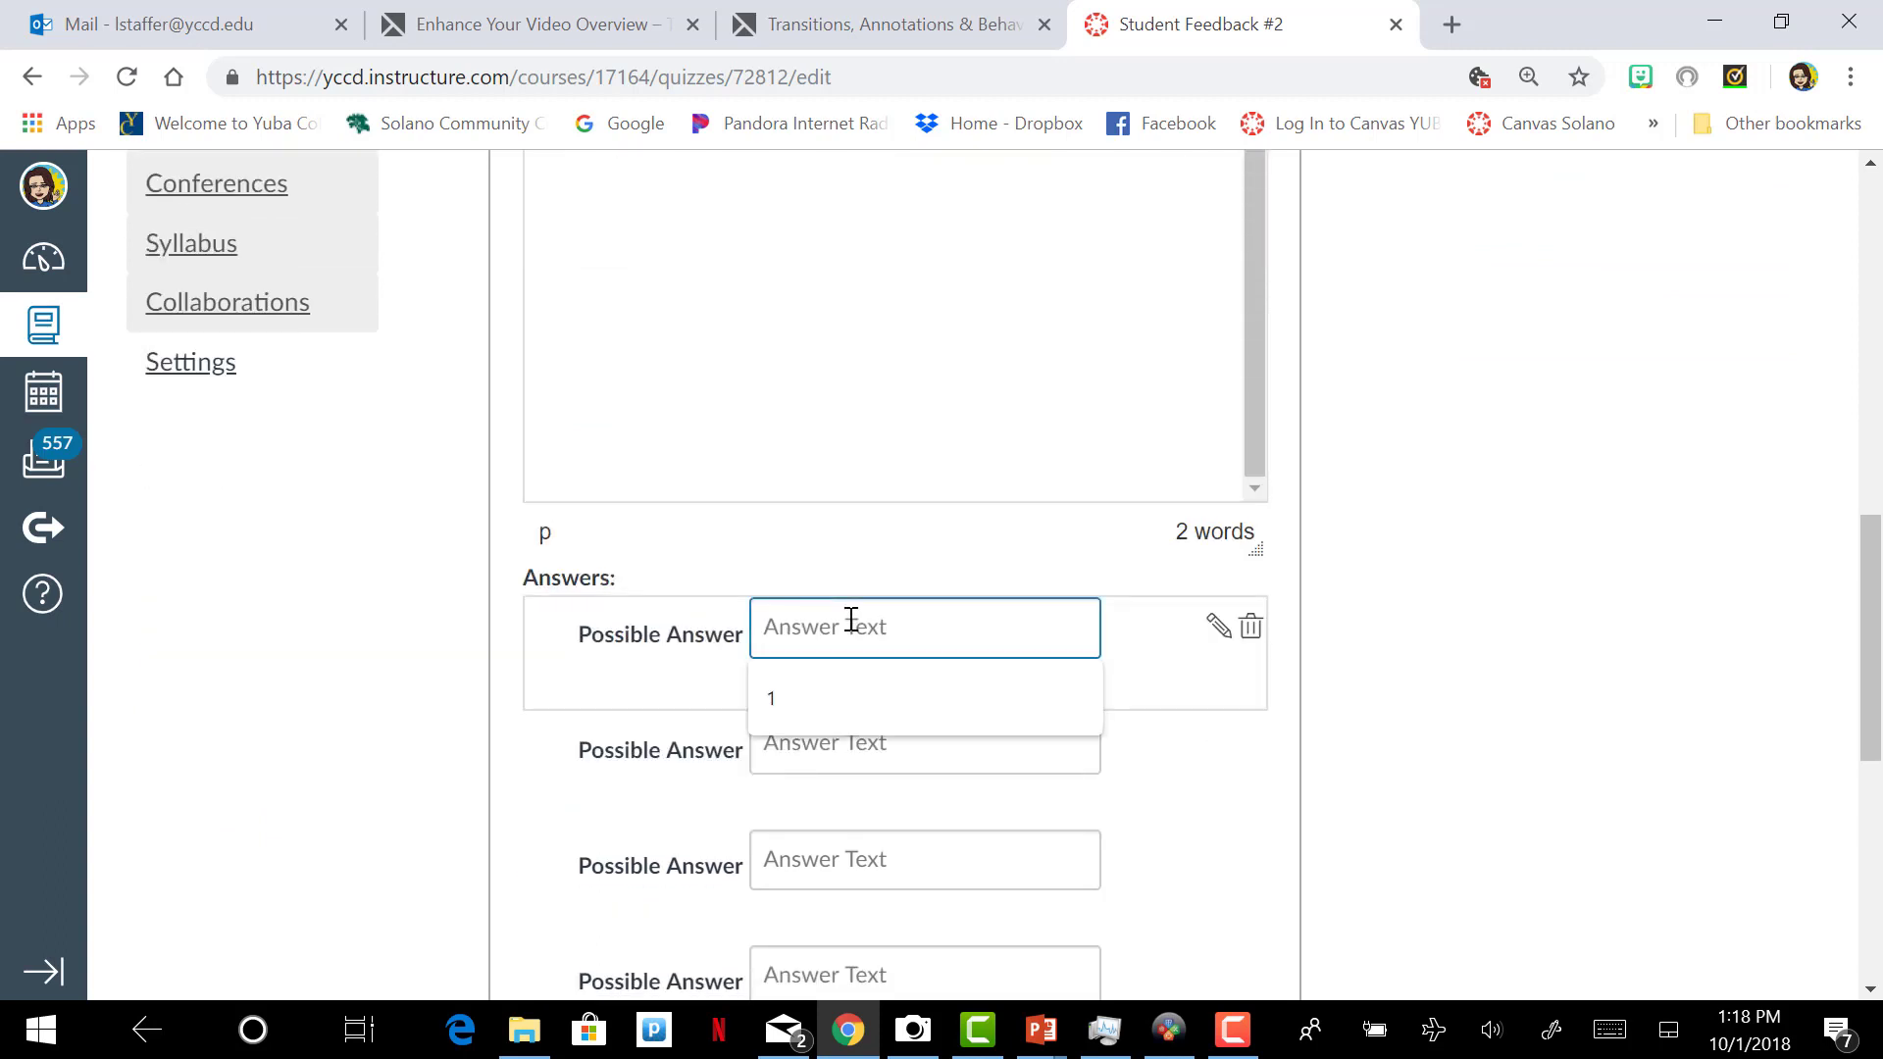
{"action": "type", "text": "2"}
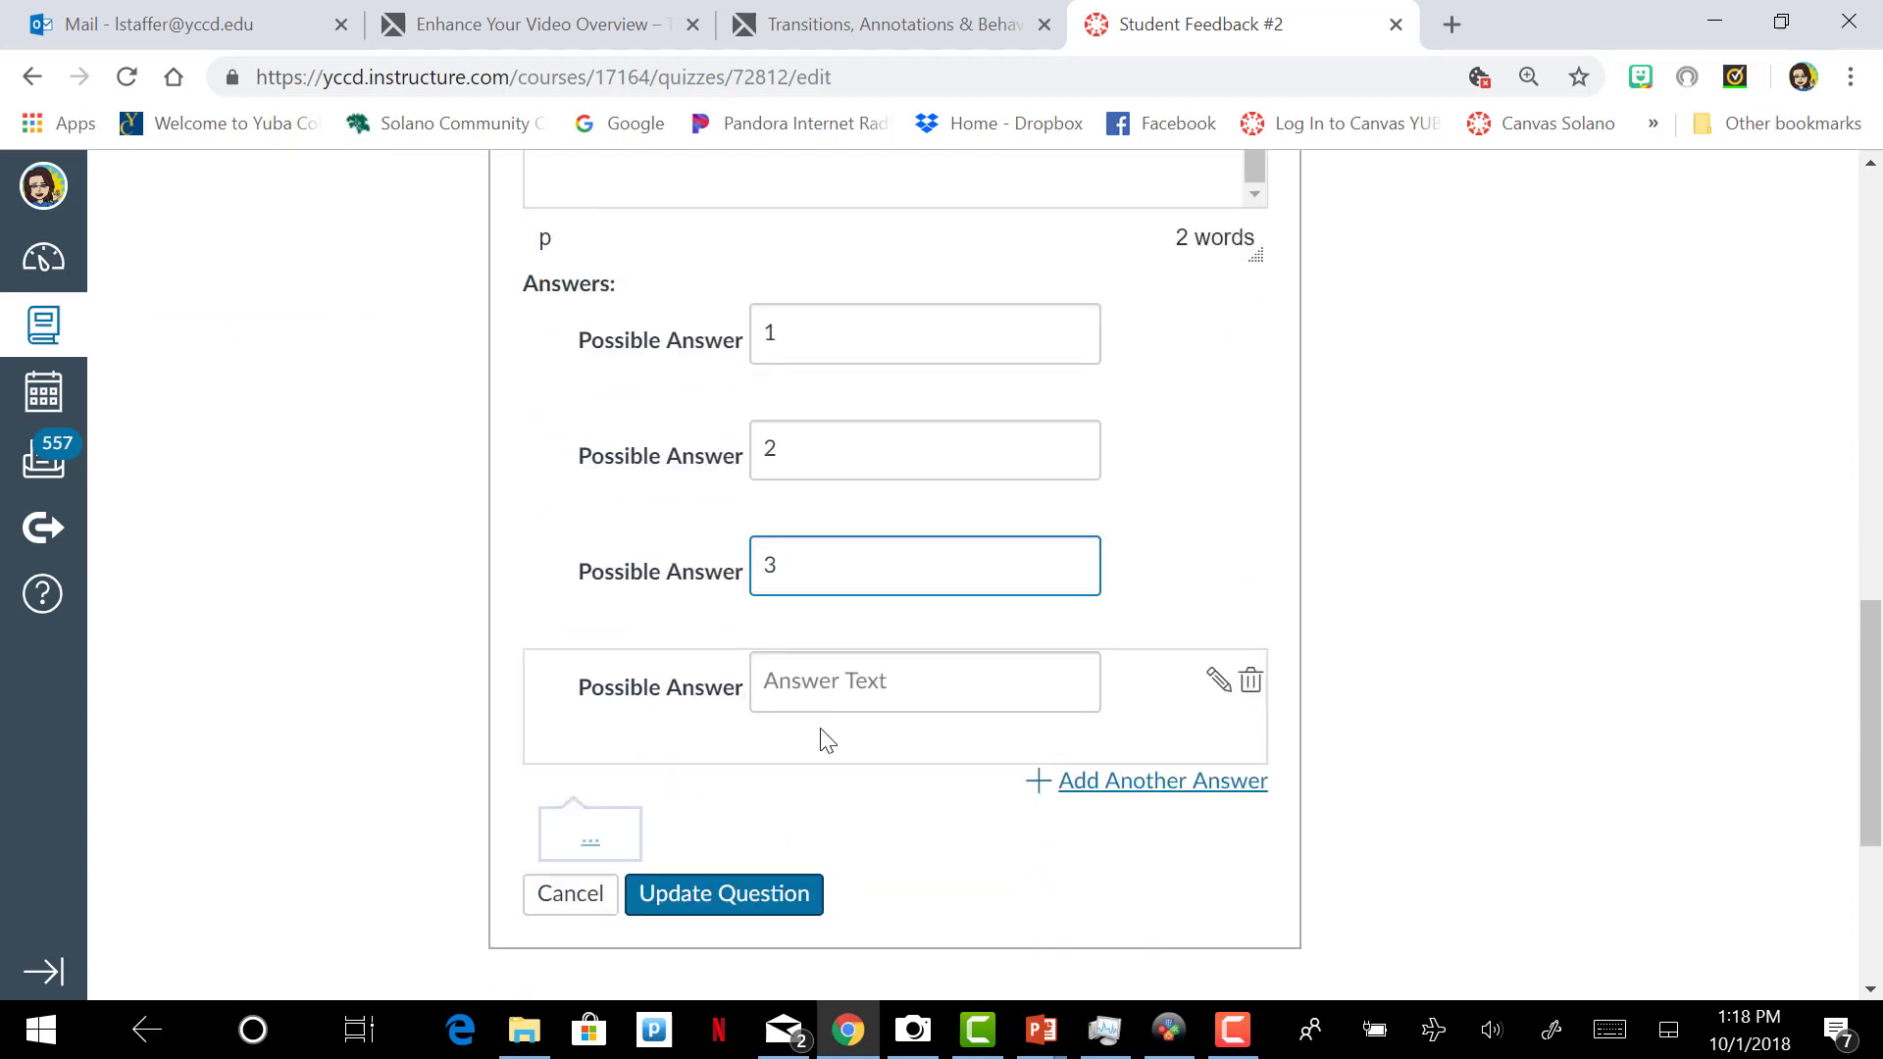
{"action": "type", "text": "3"}
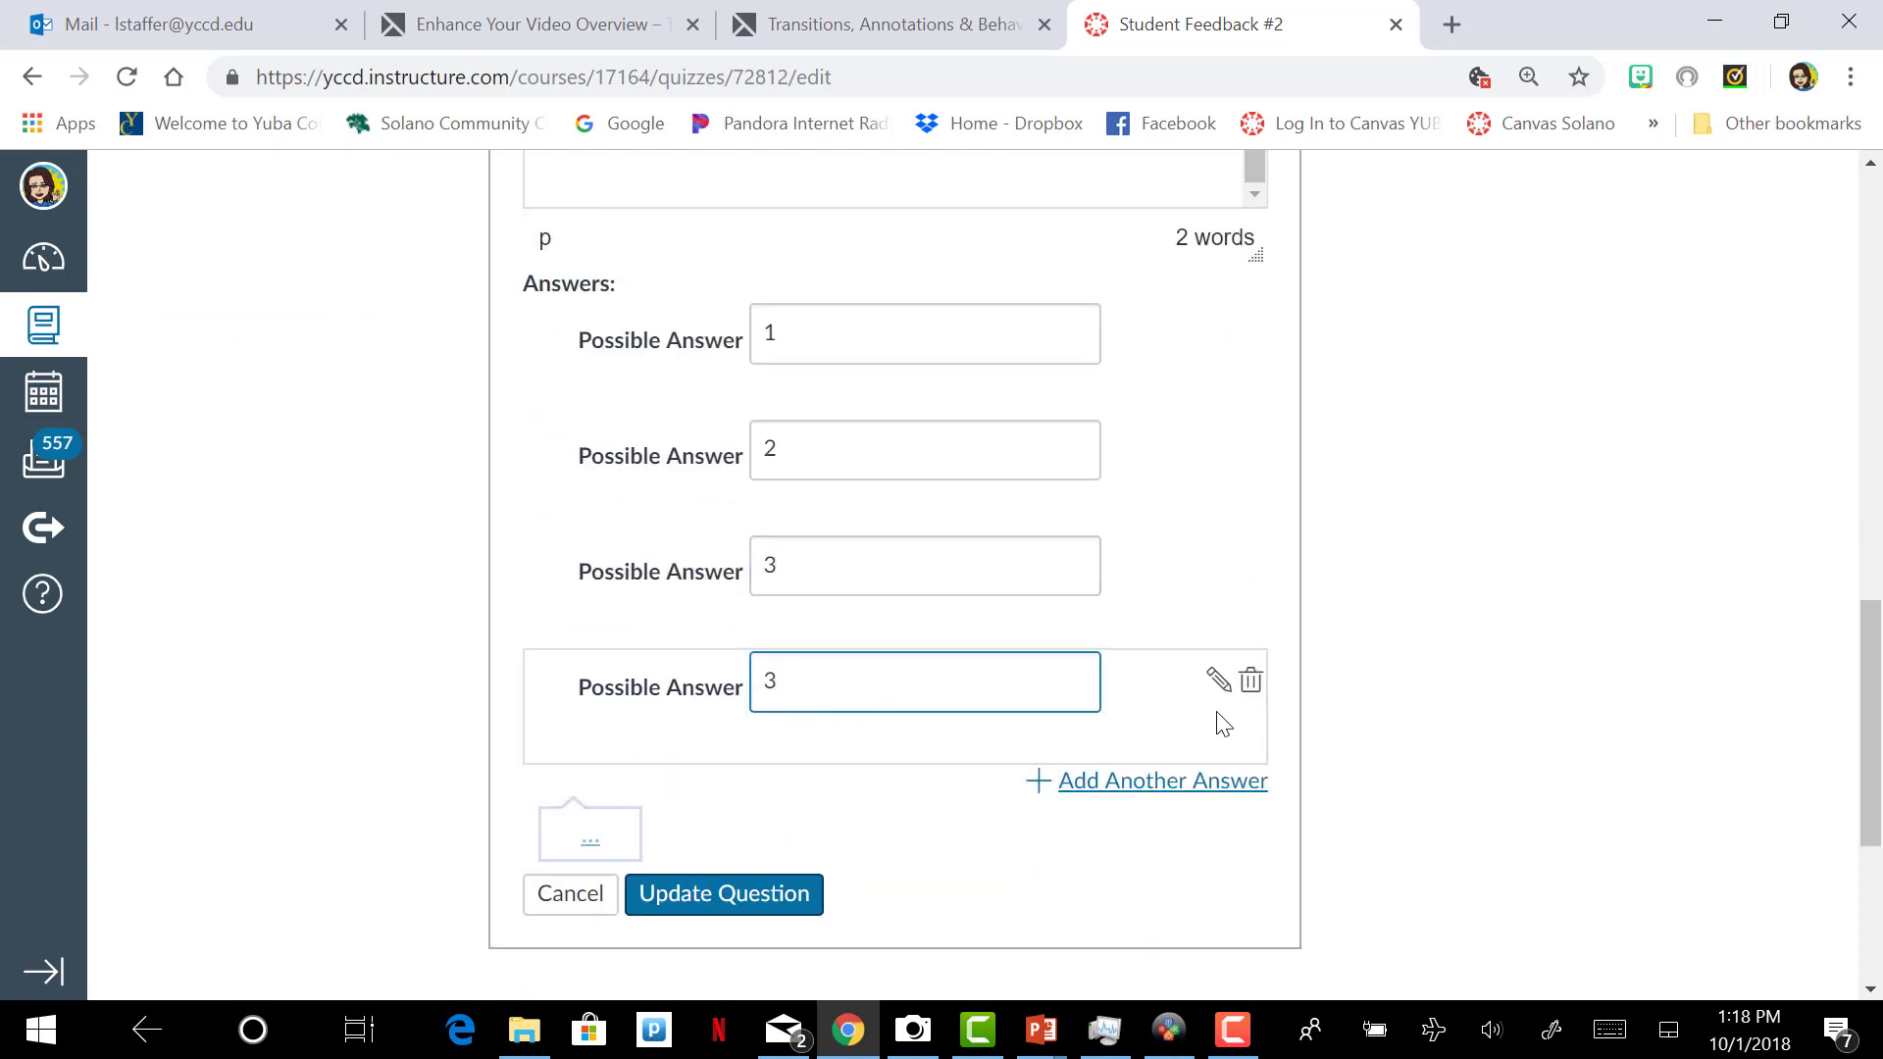
{"action": "type", "text": "4"}
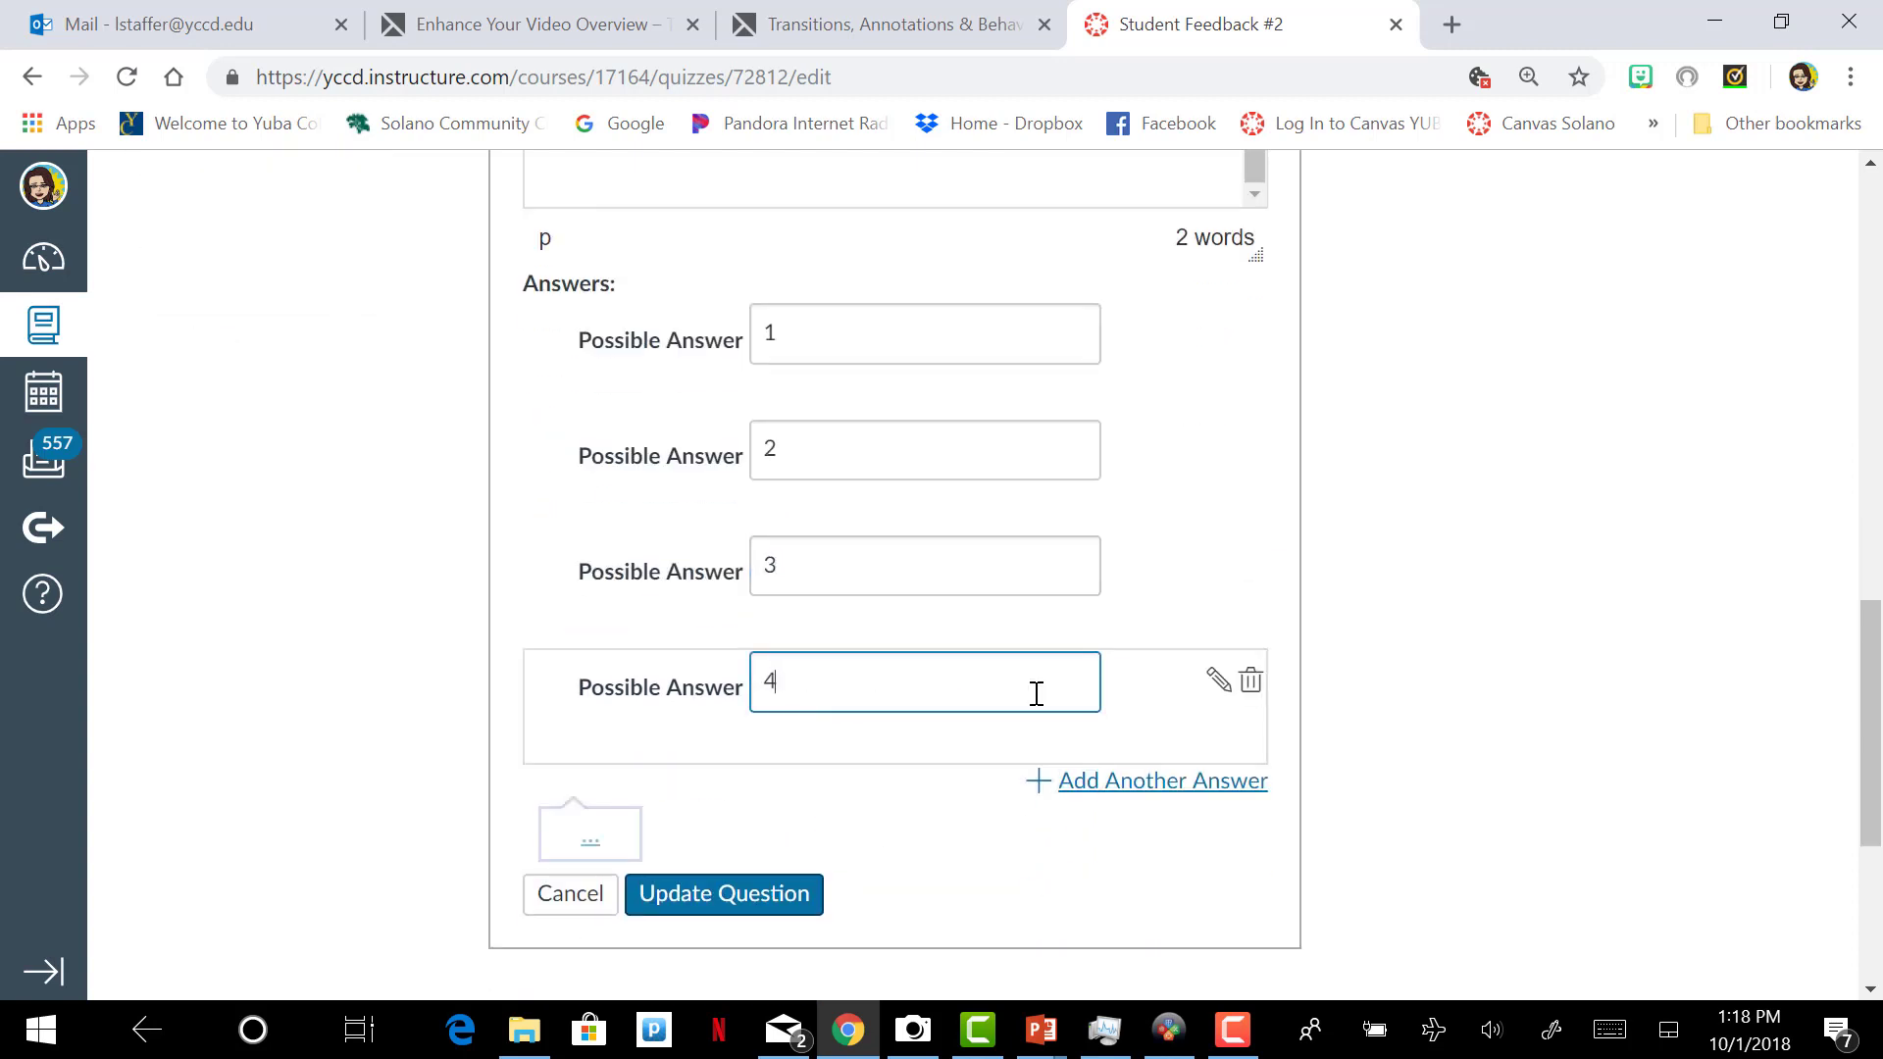
{"action": "left_click", "coordinate": [1160, 781]}
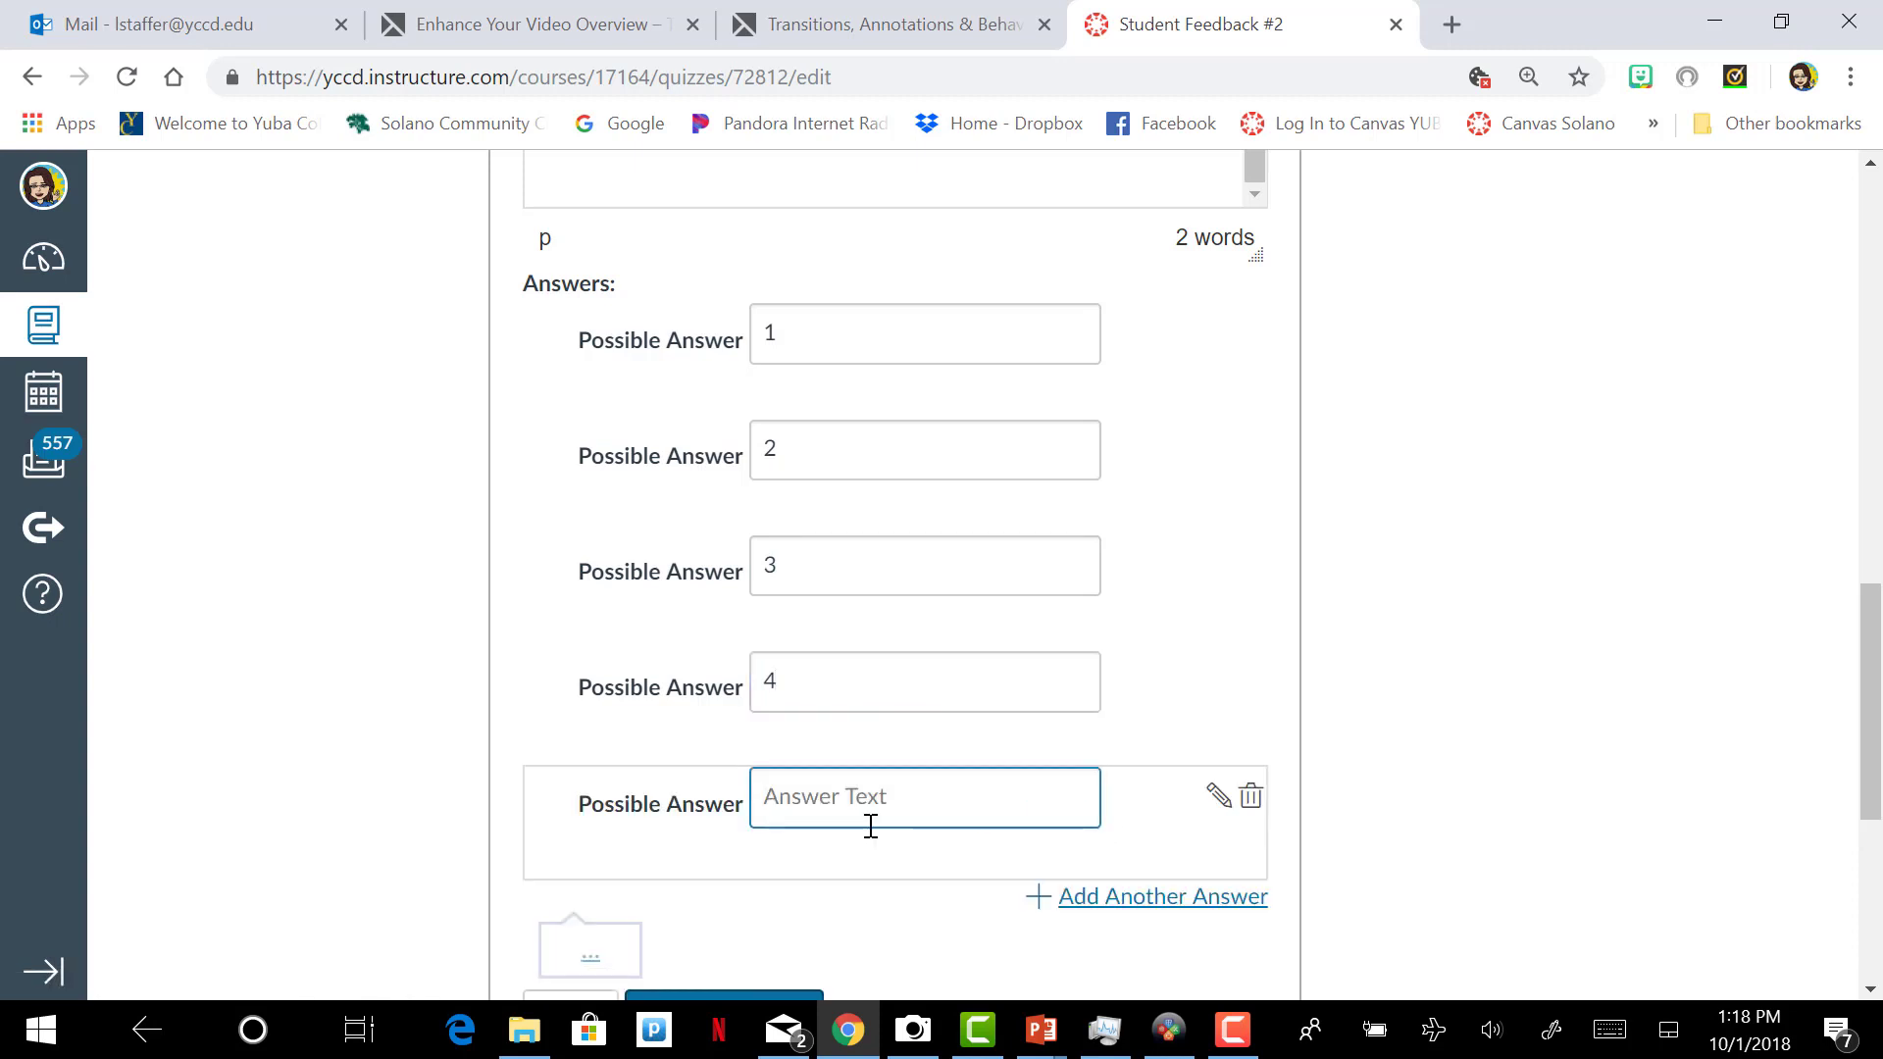
{"action": "type", "text": "5"}
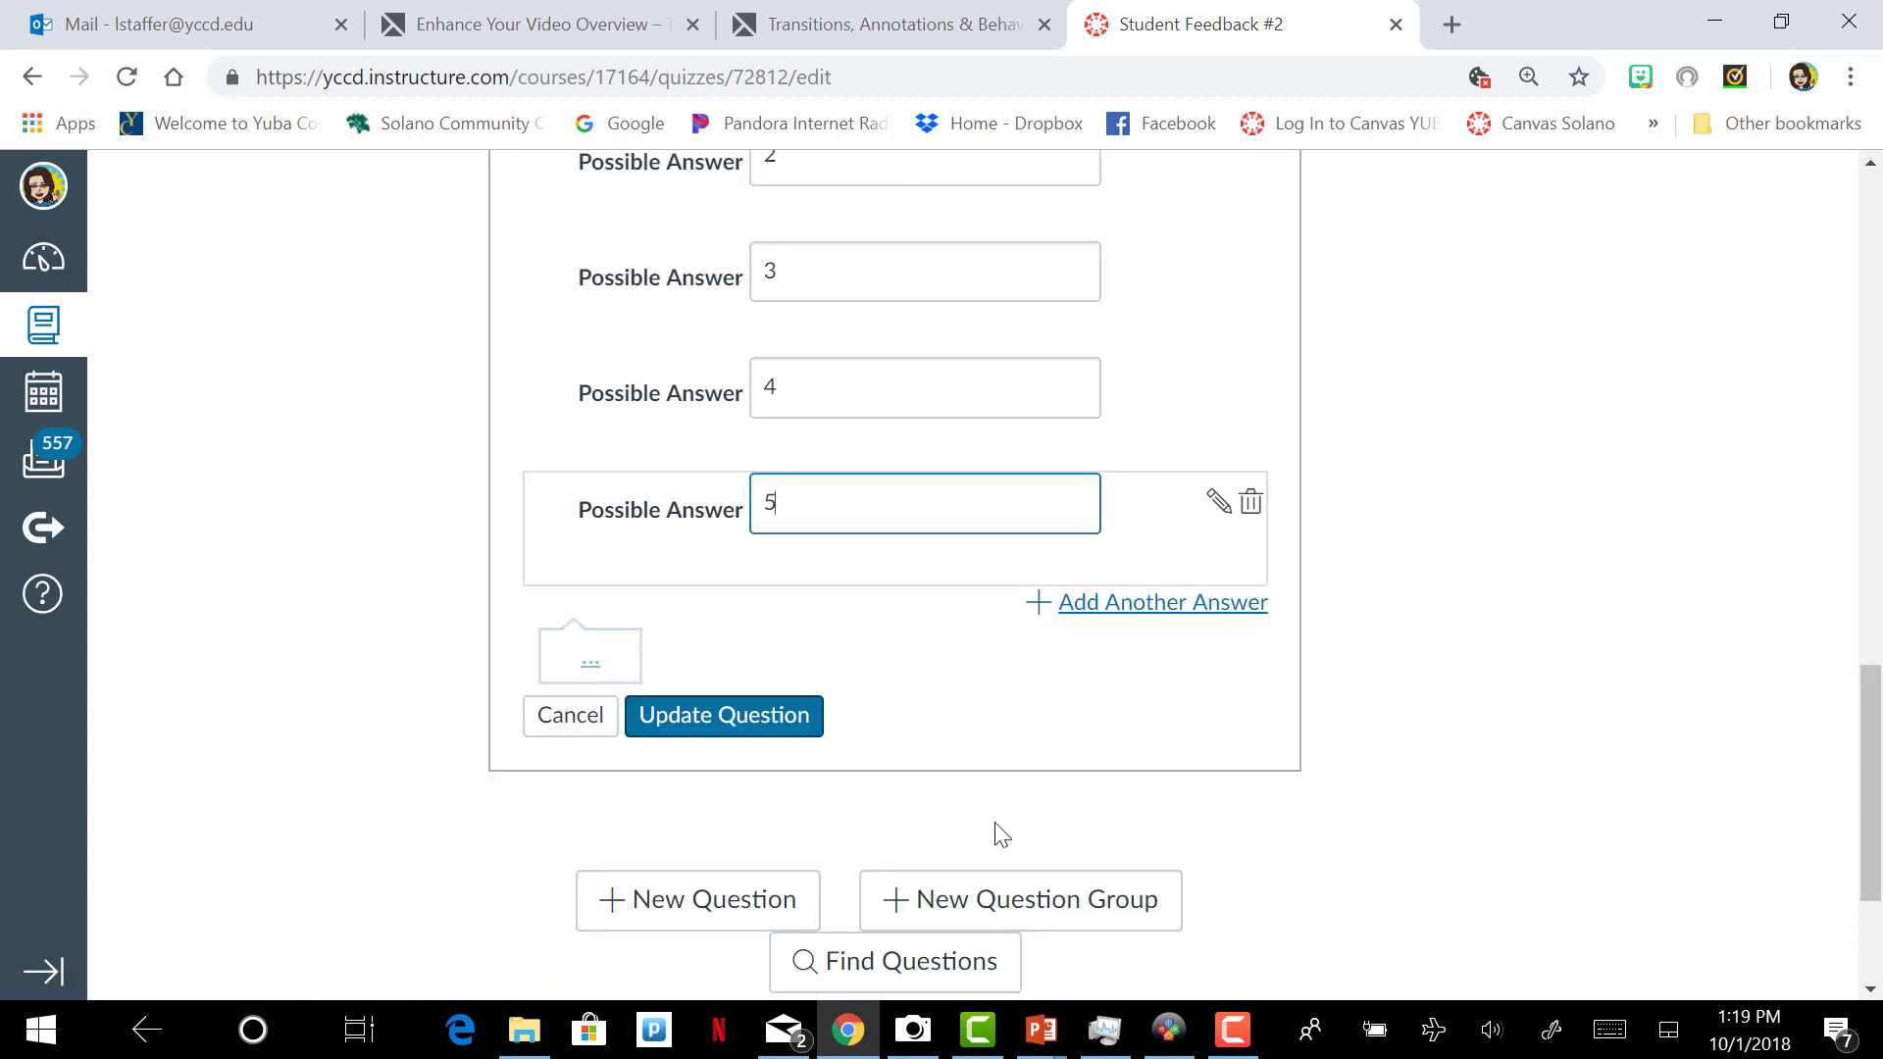
{"action": "left_click", "coordinate": [723, 715]}
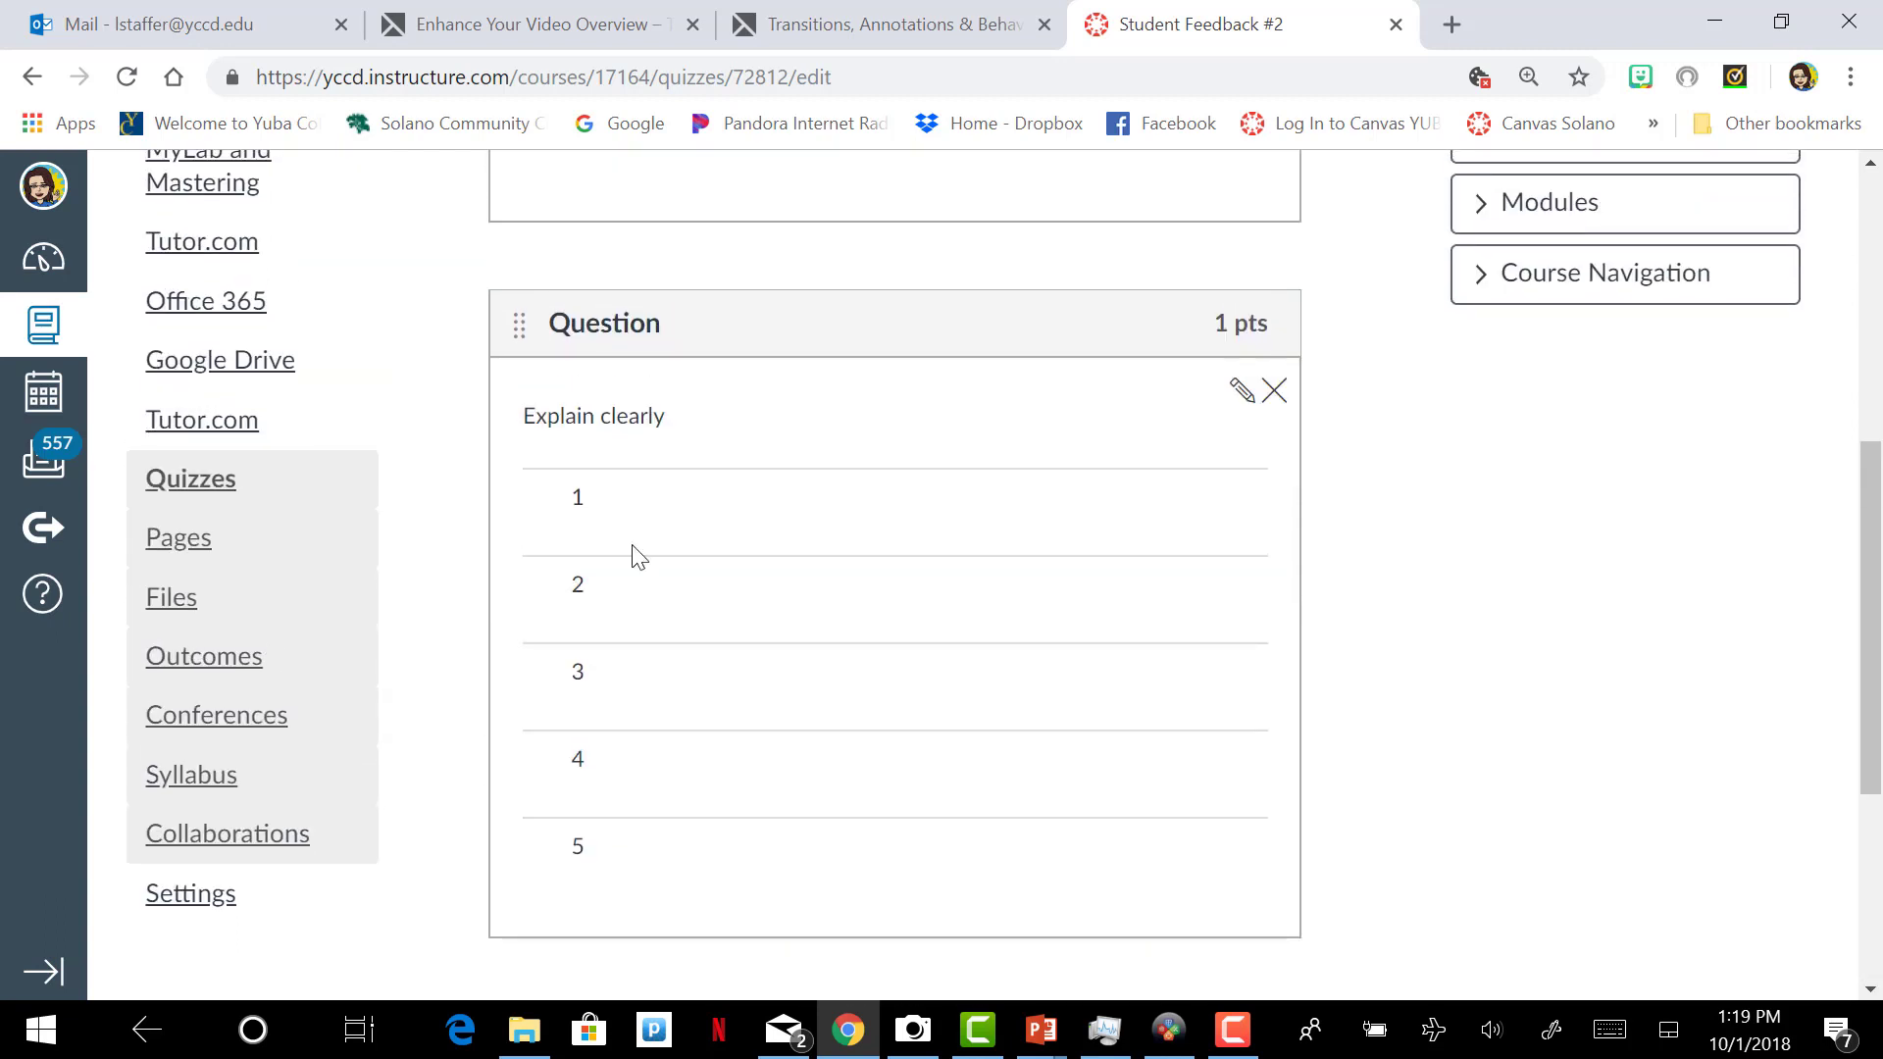
{"action": "mouse_move", "coordinate": [567, 874]}
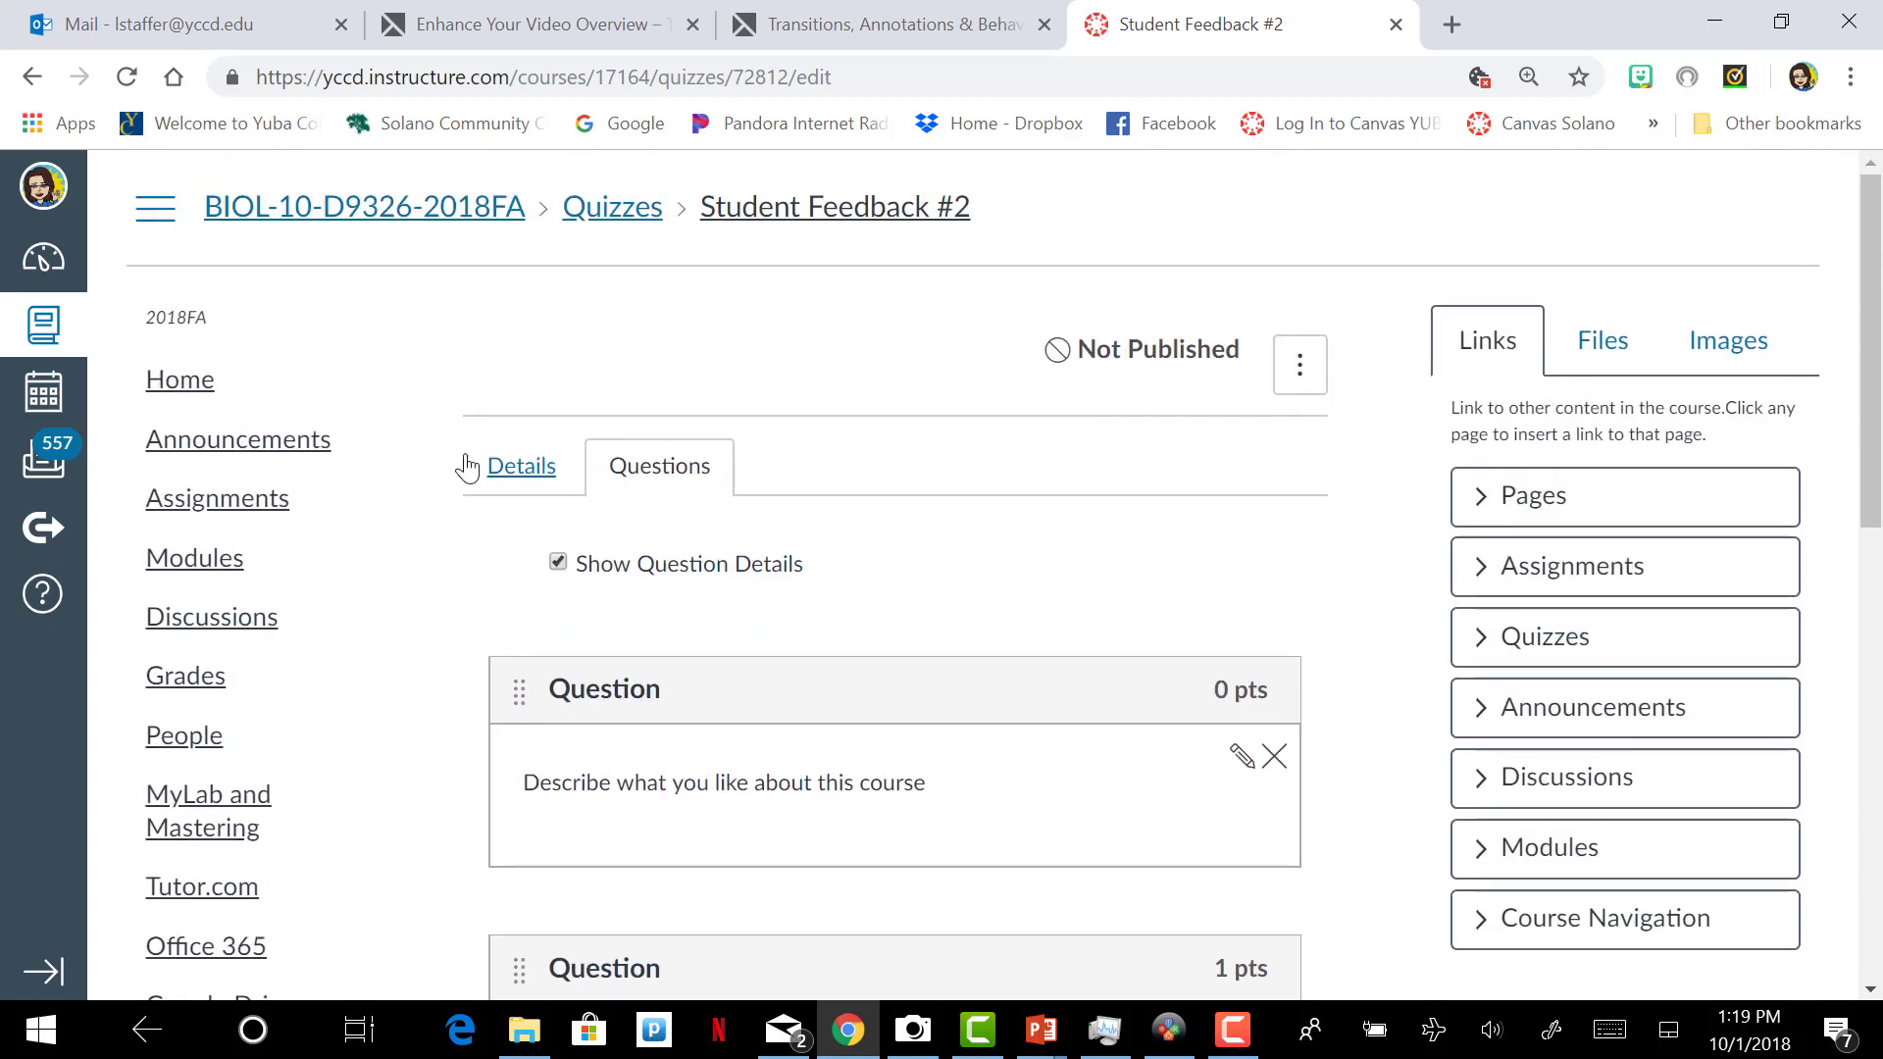
Step: Write the quiz instructions: 'This is a student feedback quiz. Please use the scale to determine your answers.'
{"action": "left_click", "coordinate": [520, 465]}
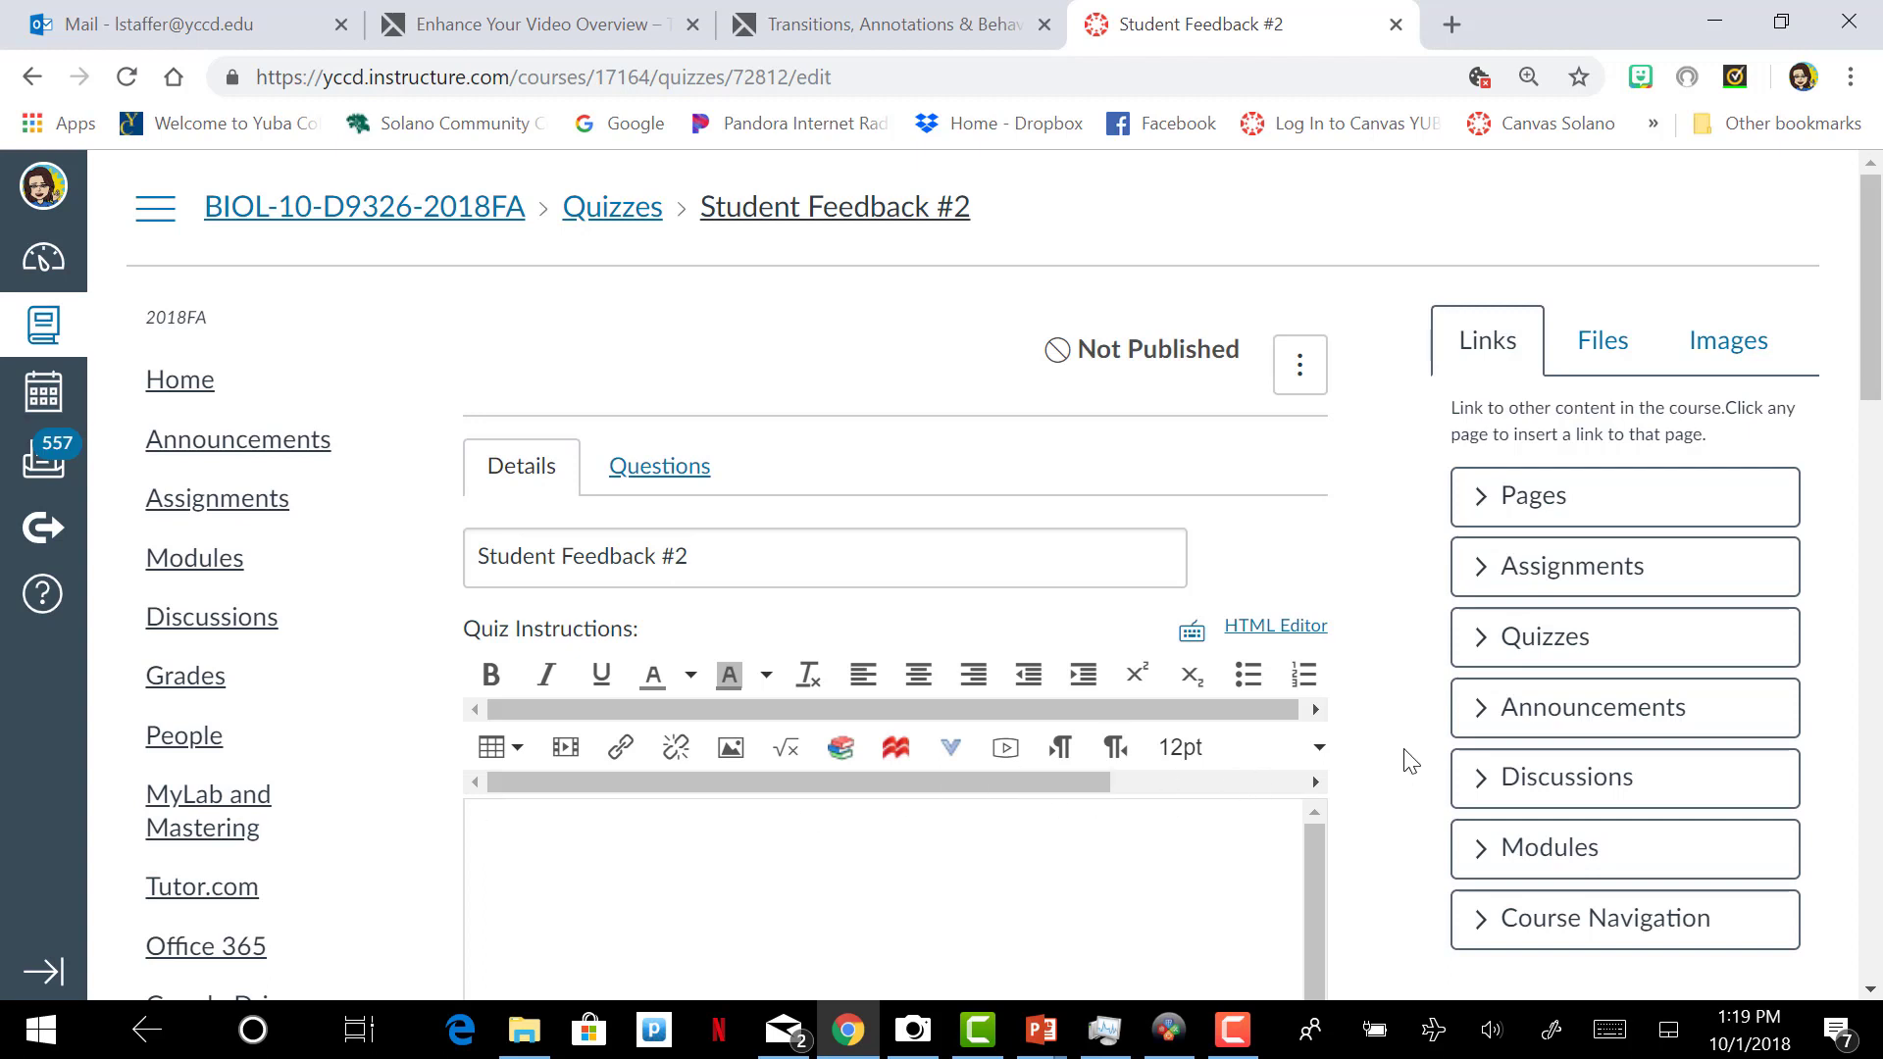
{"action": "mouse_move", "coordinate": [1411, 750]}
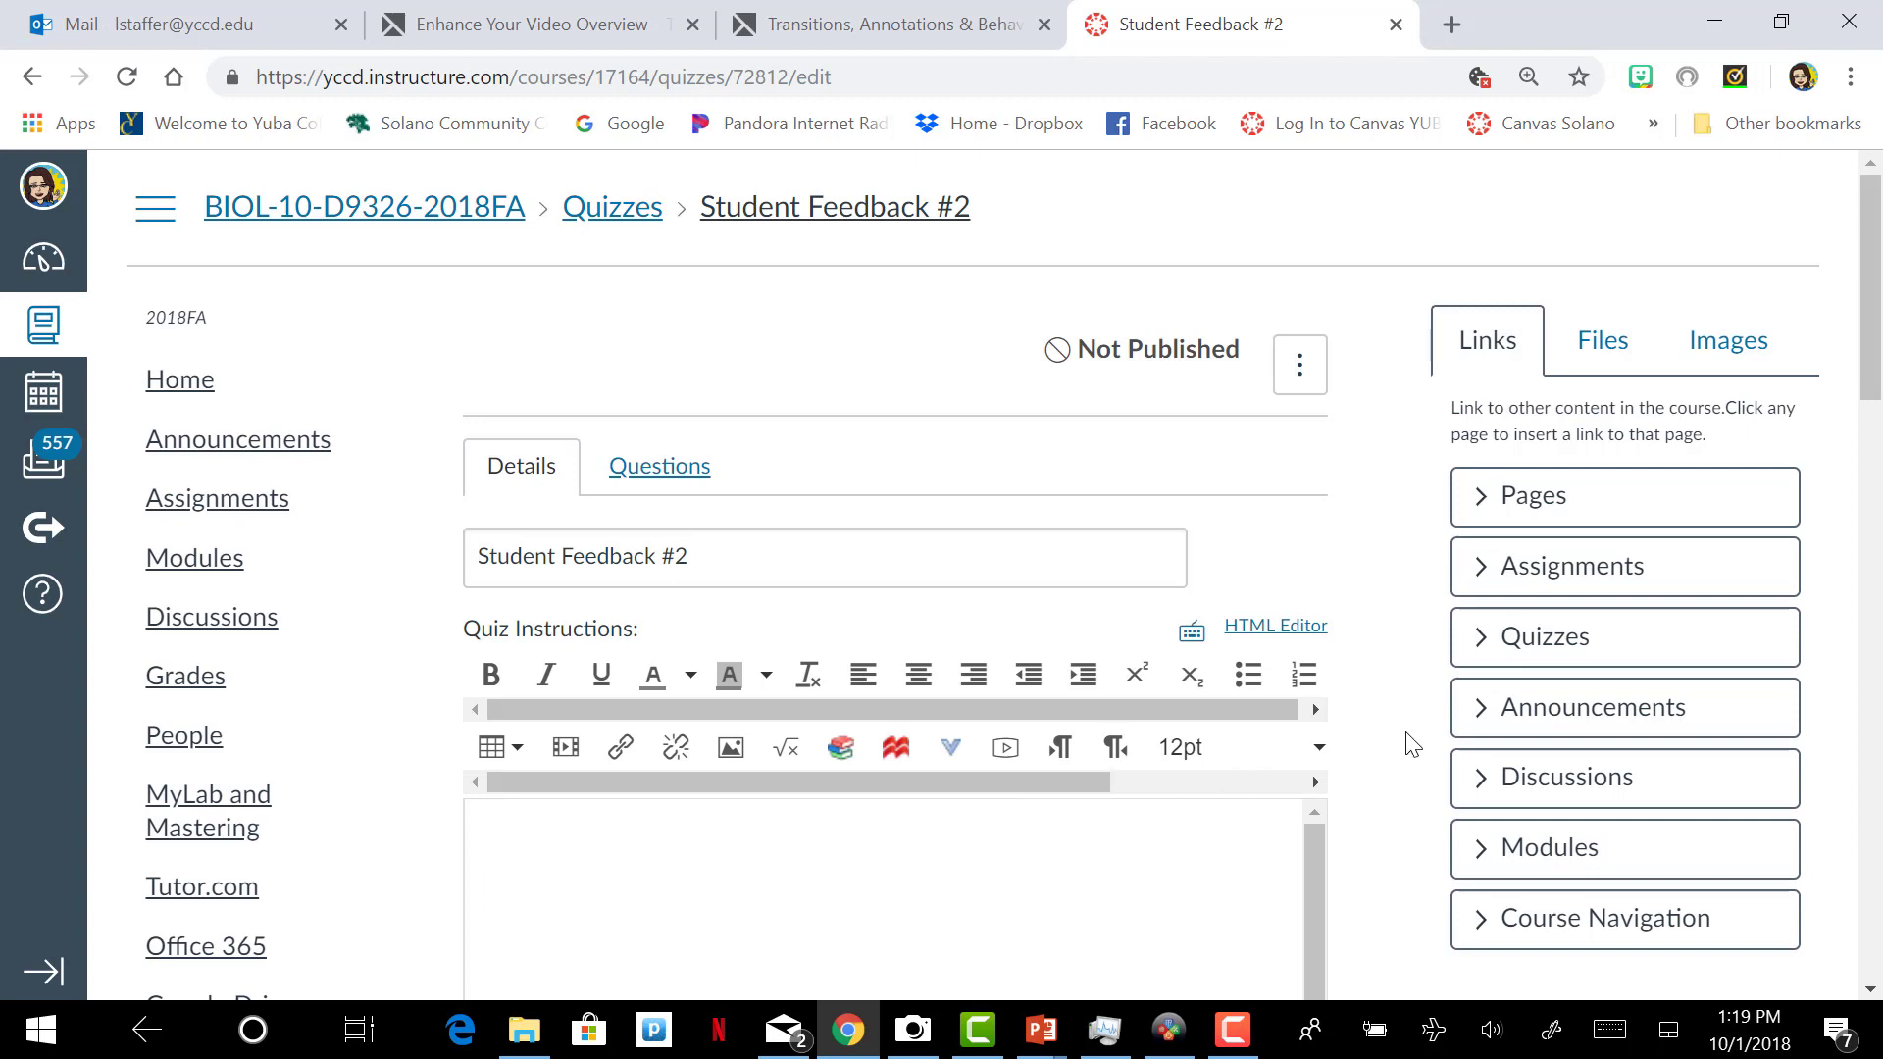
{"action": "type", "text": "This is a student"}
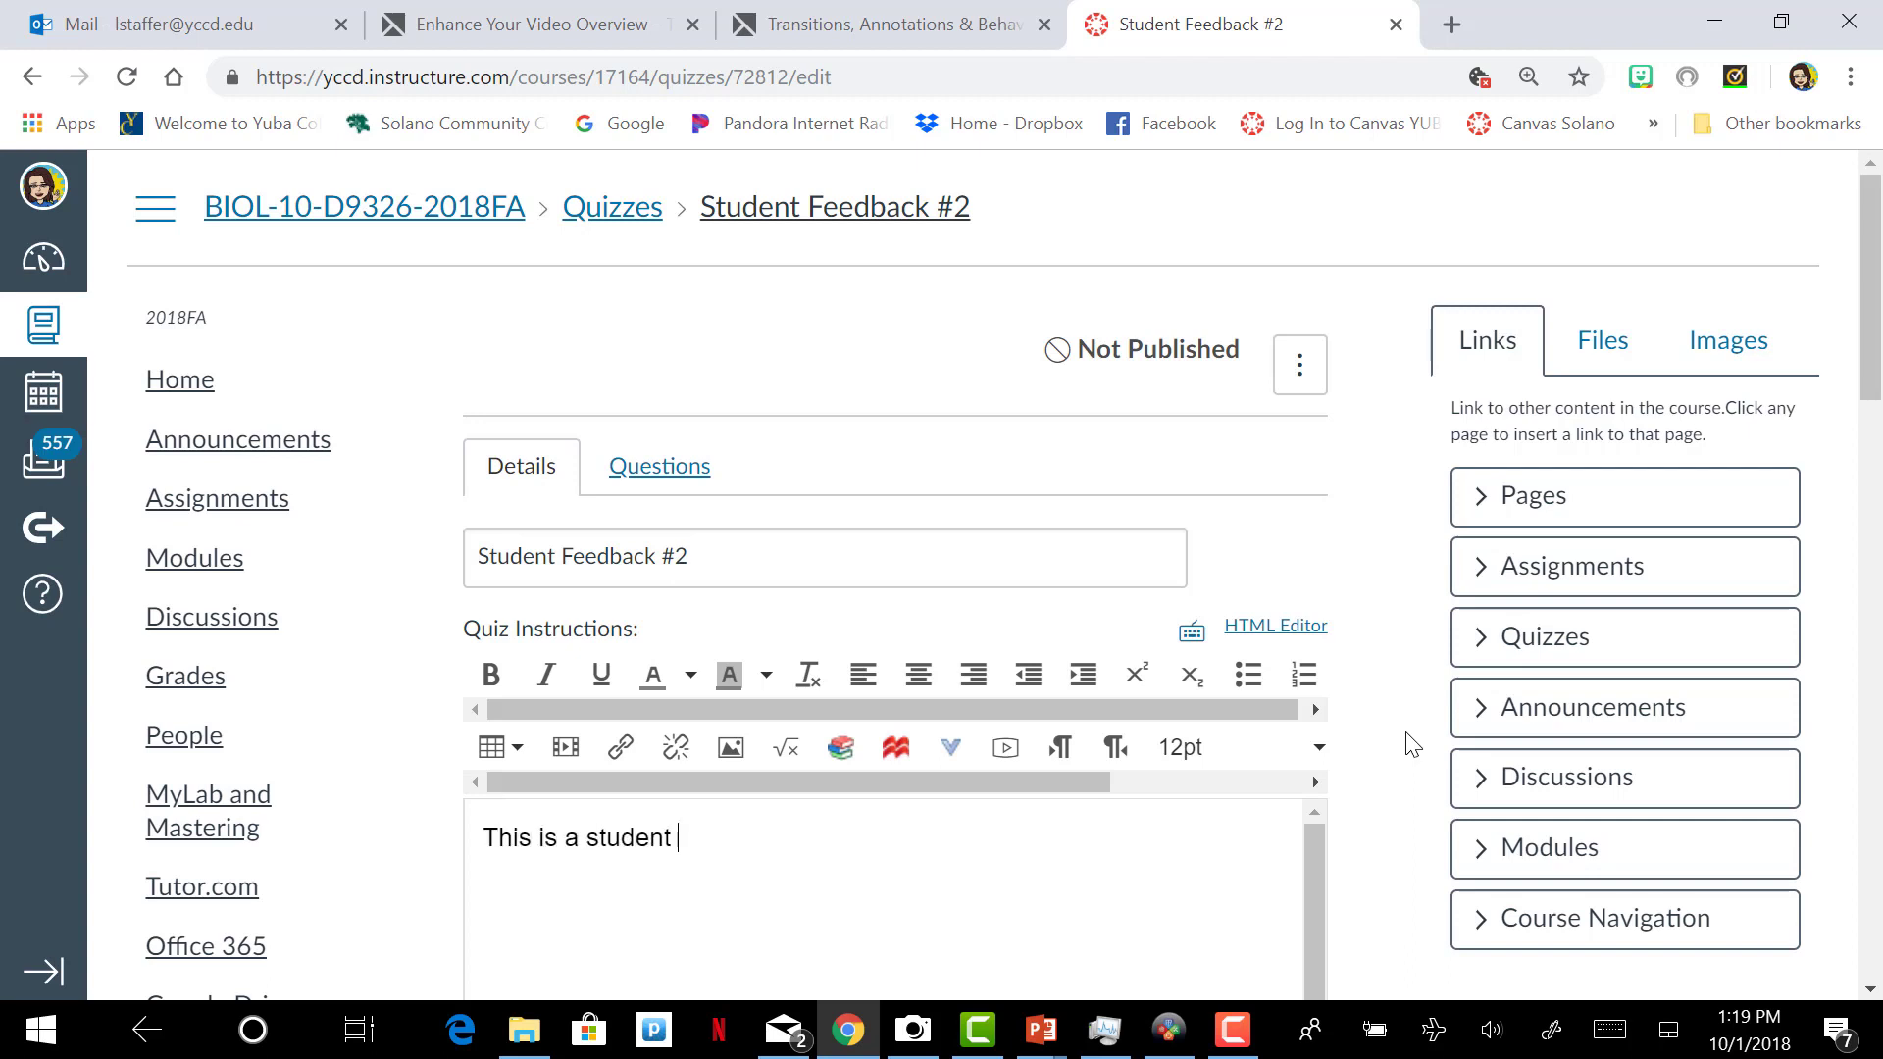
{"action": "type", "text": "fee"}
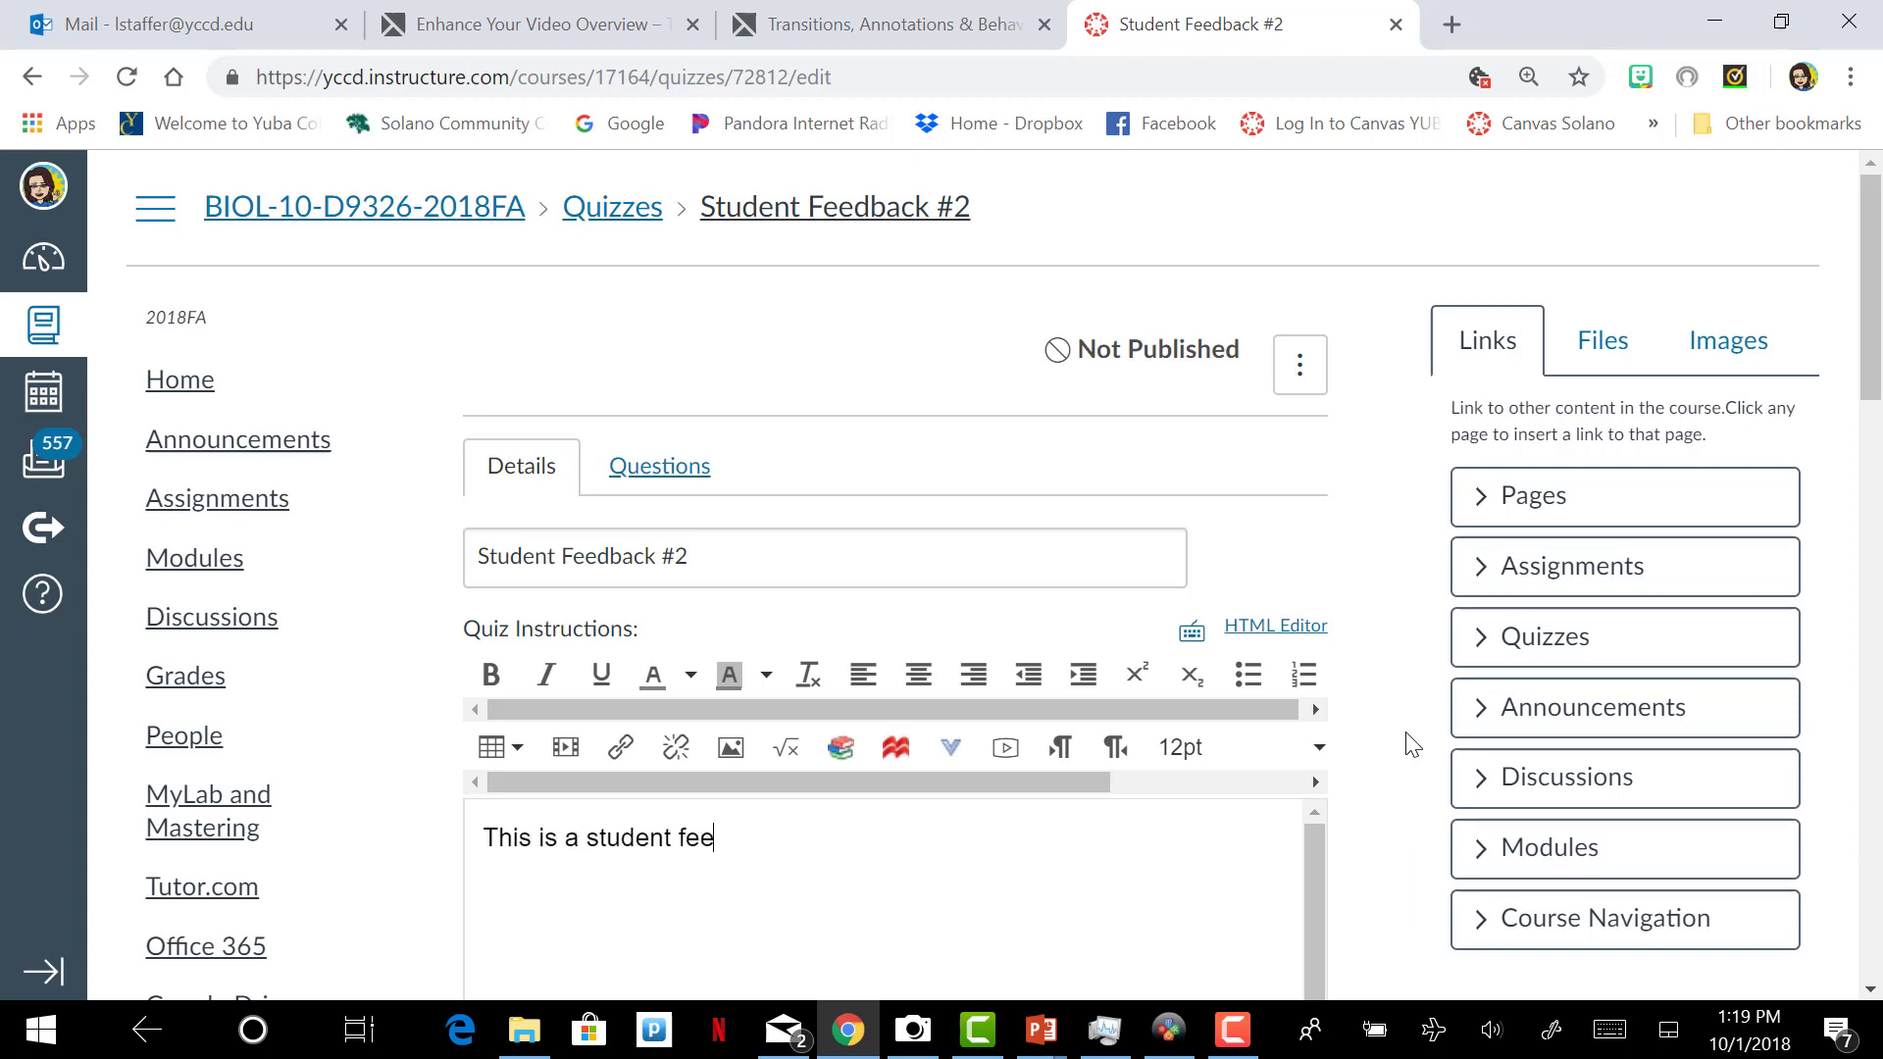
{"action": "type", "text": "dback"}
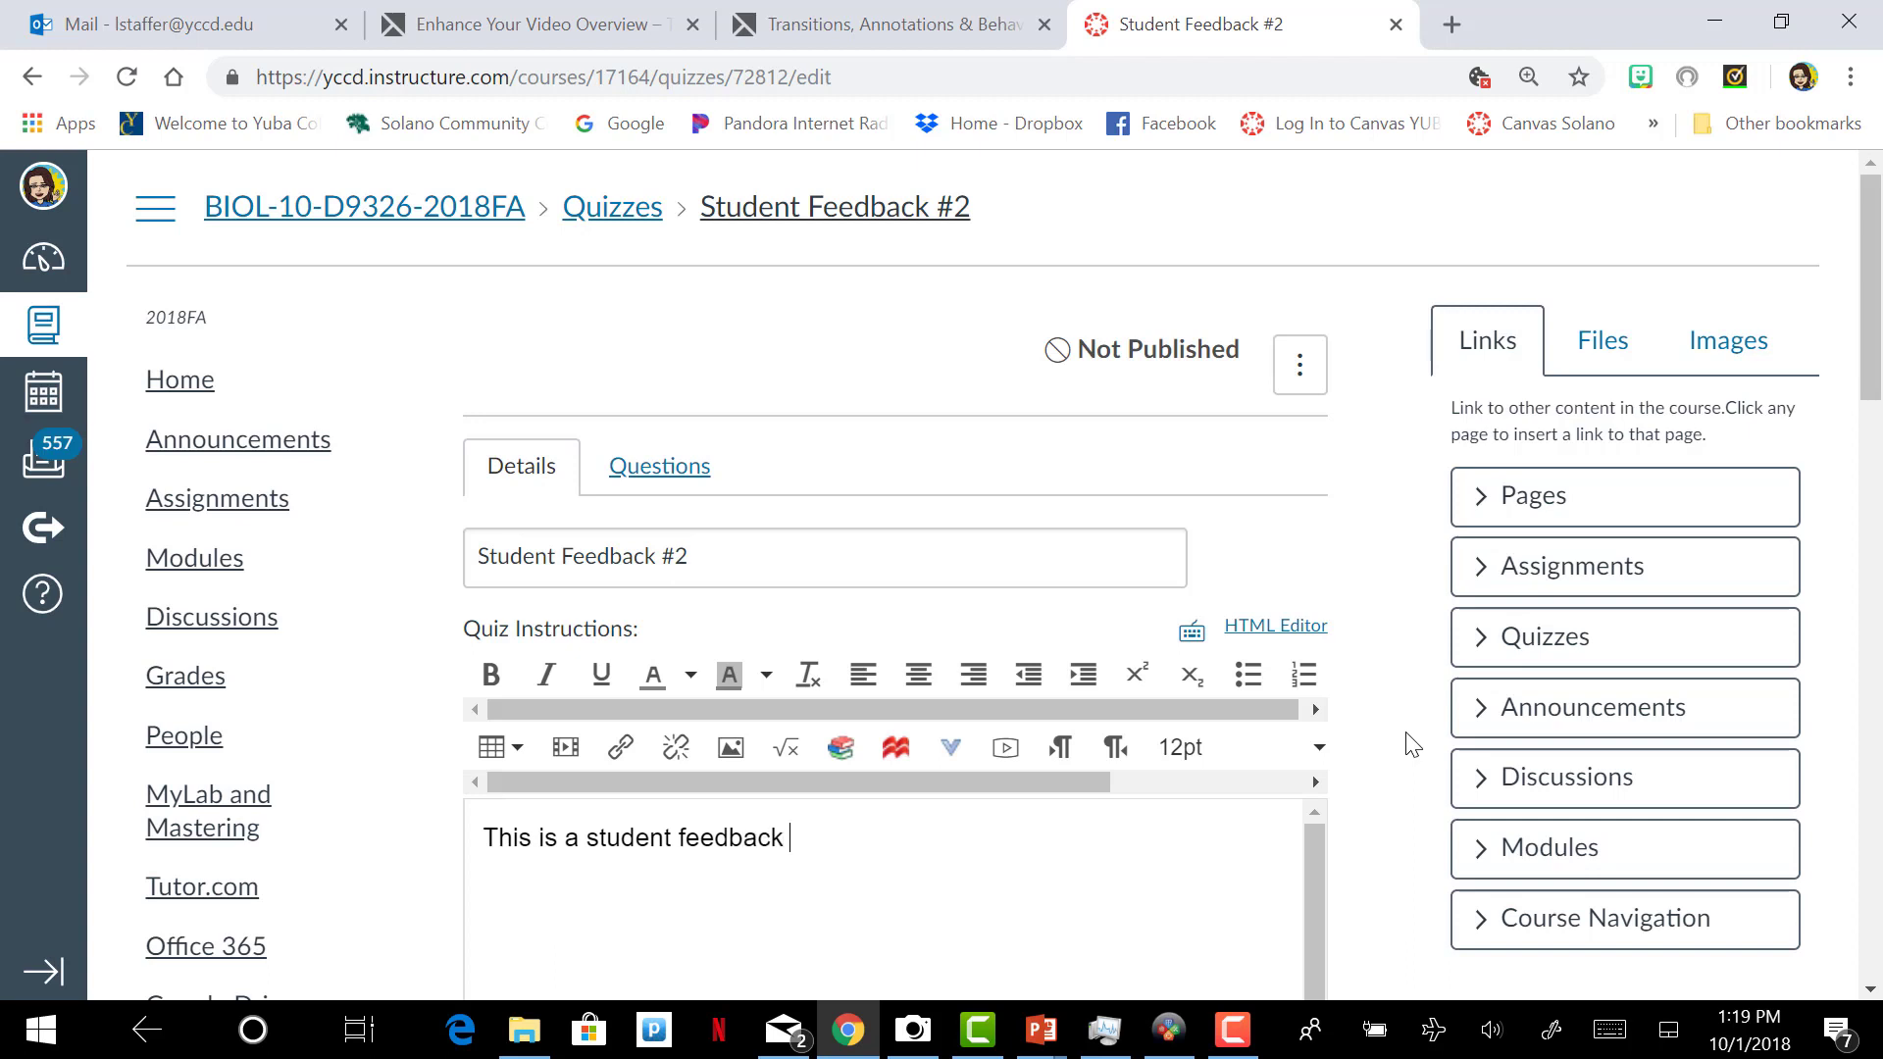
{"action": "type", "text": "quiz"}
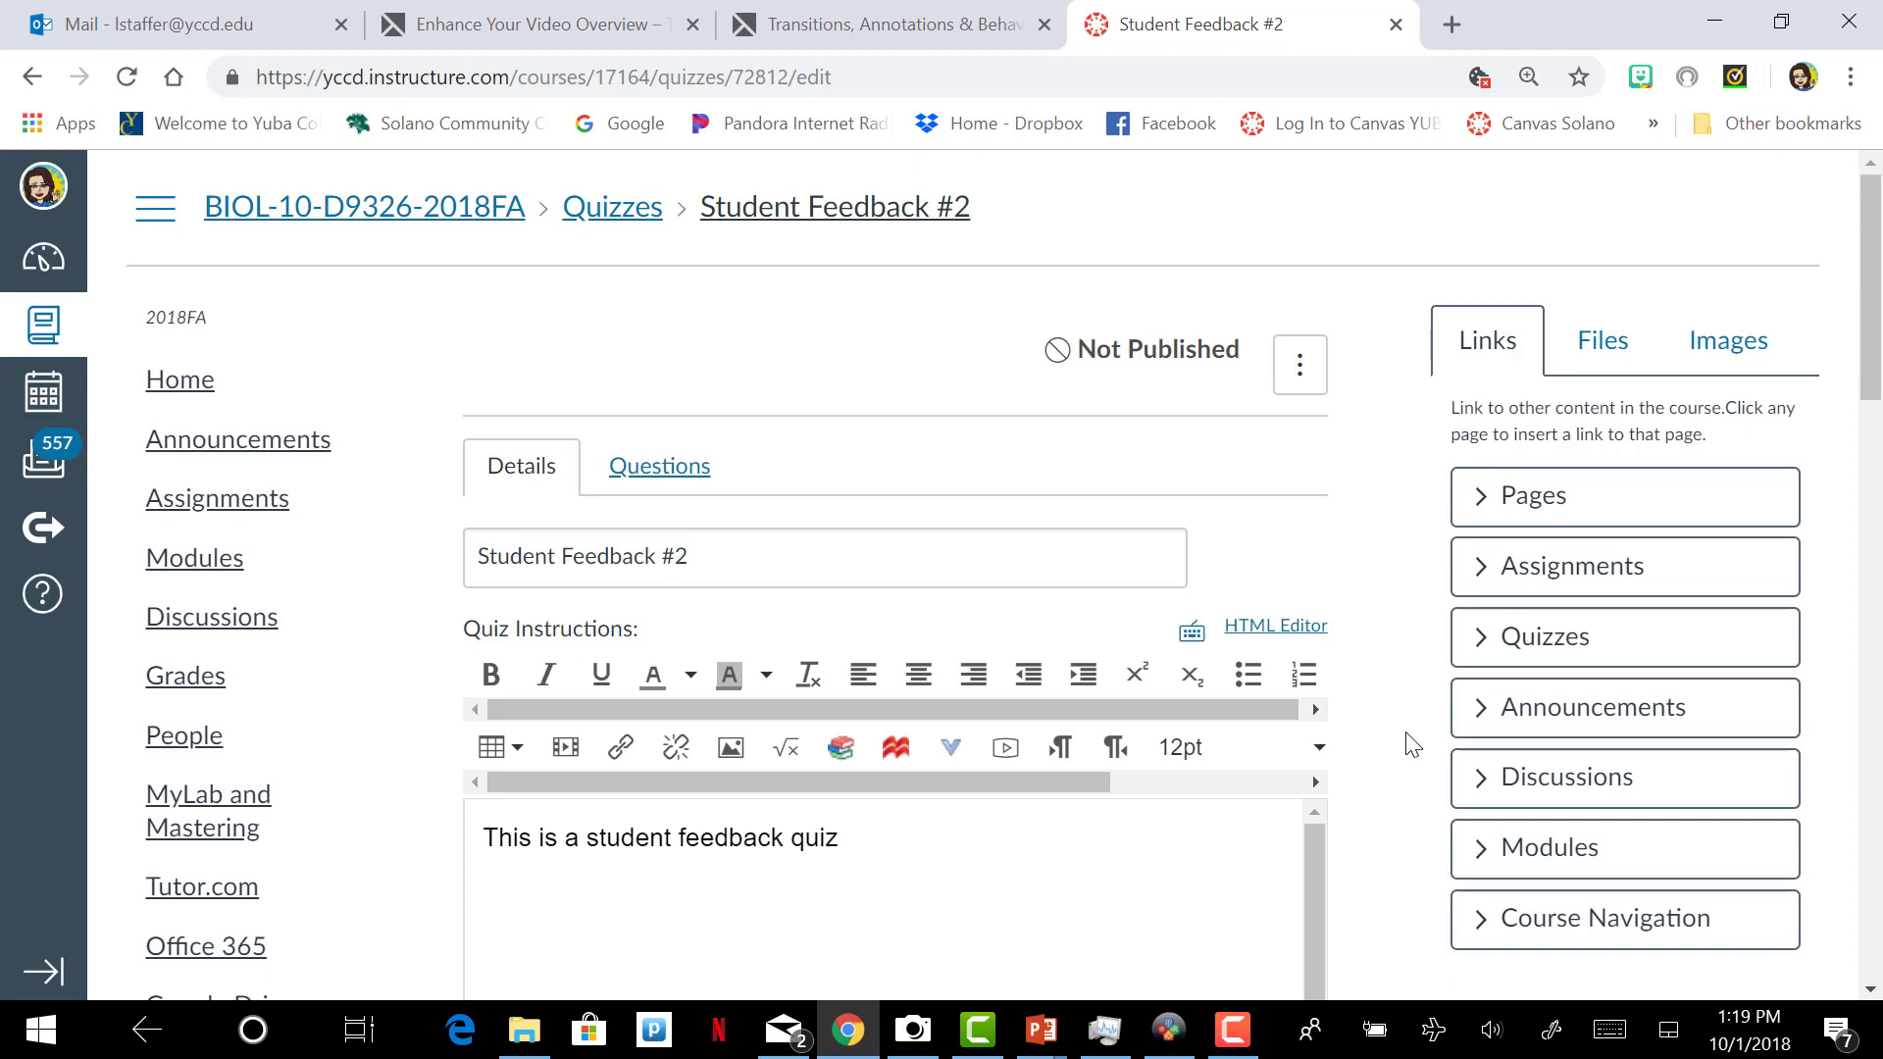
{"action": "type", "text": ". PLe"}
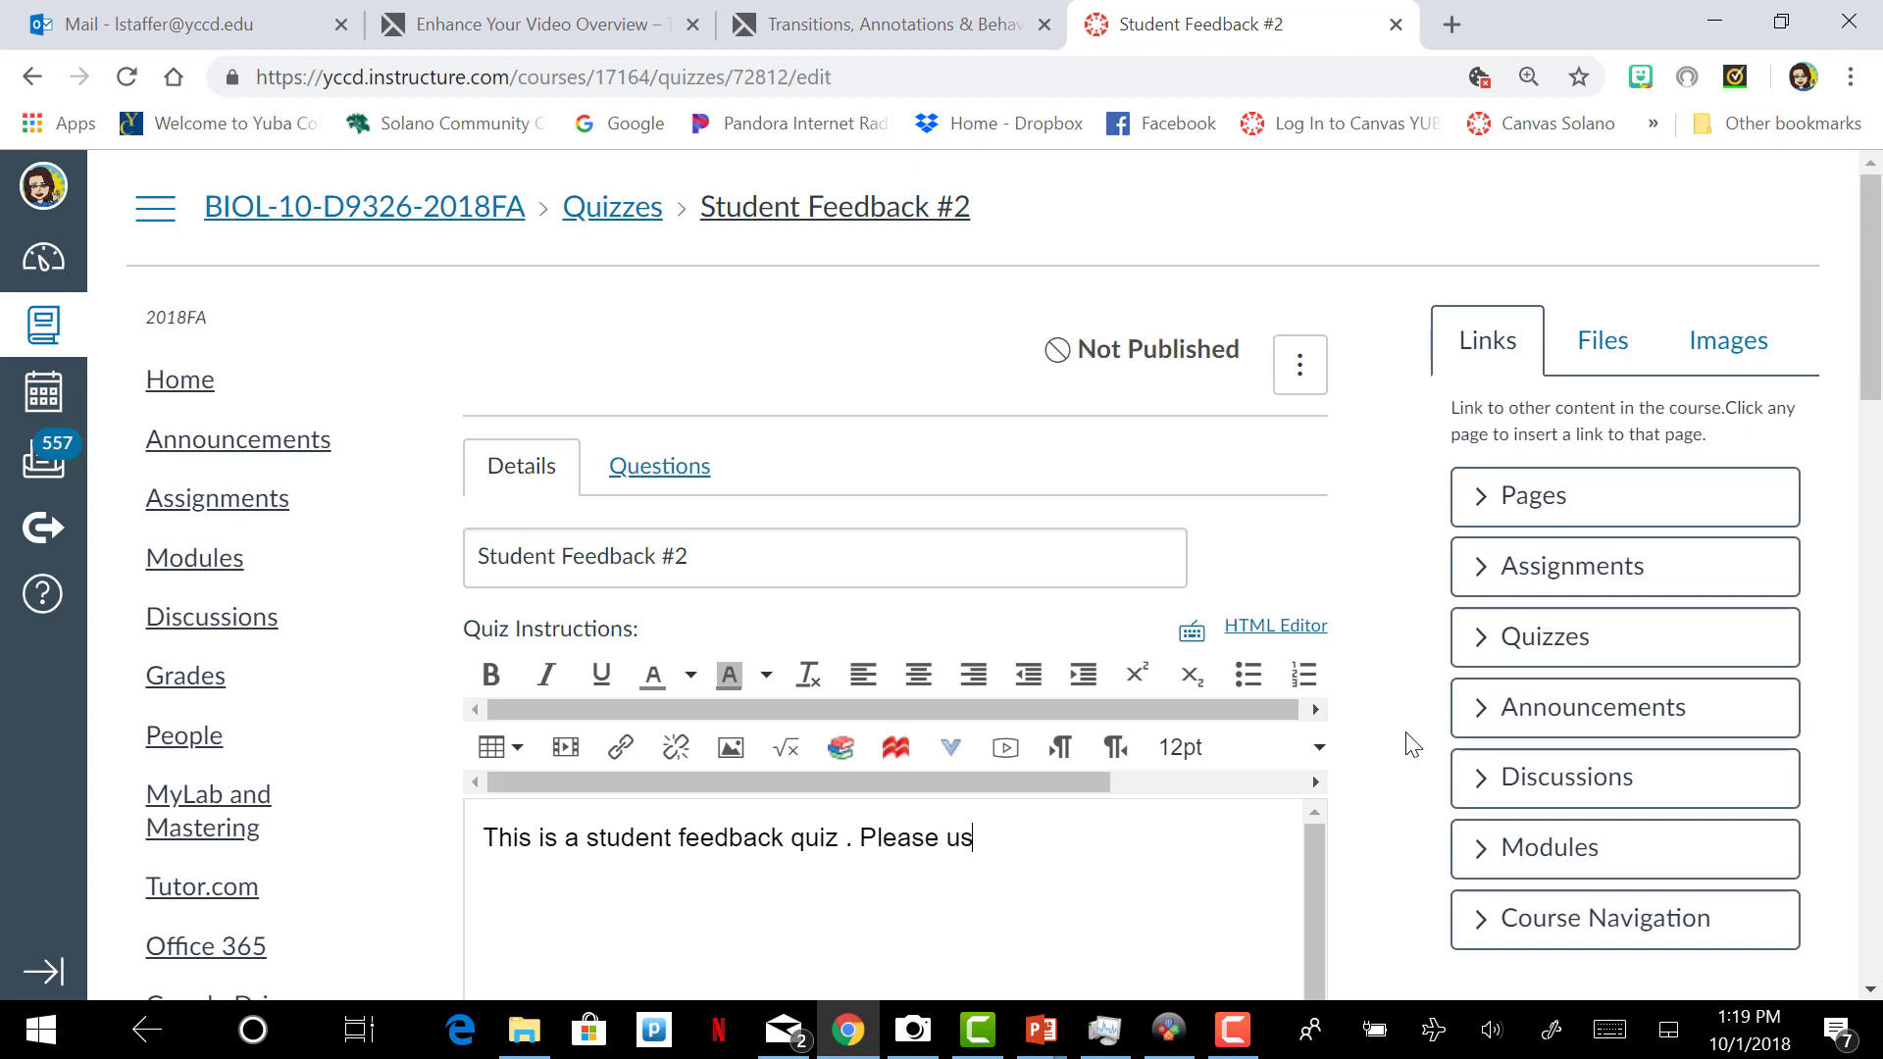
{"action": "type", "text": "e the scale to determi"}
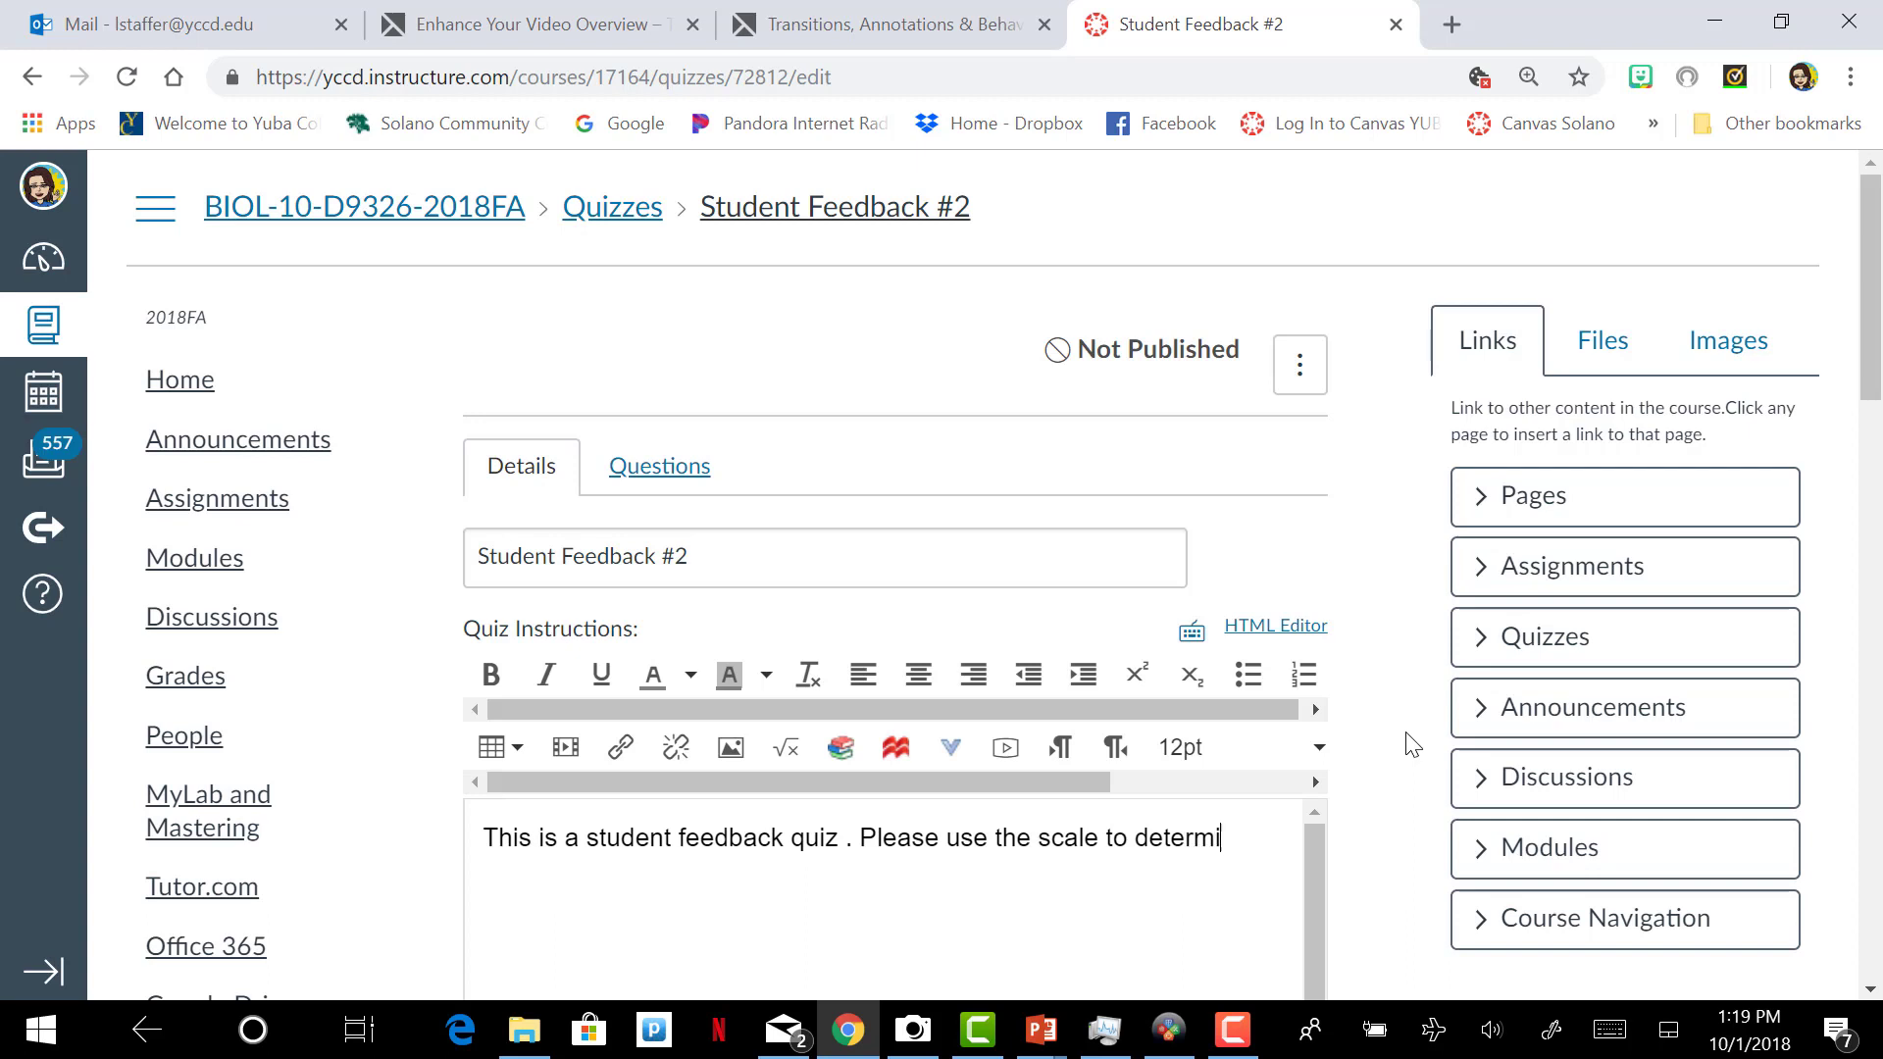
{"action": "type", "text": "ne your answer"}
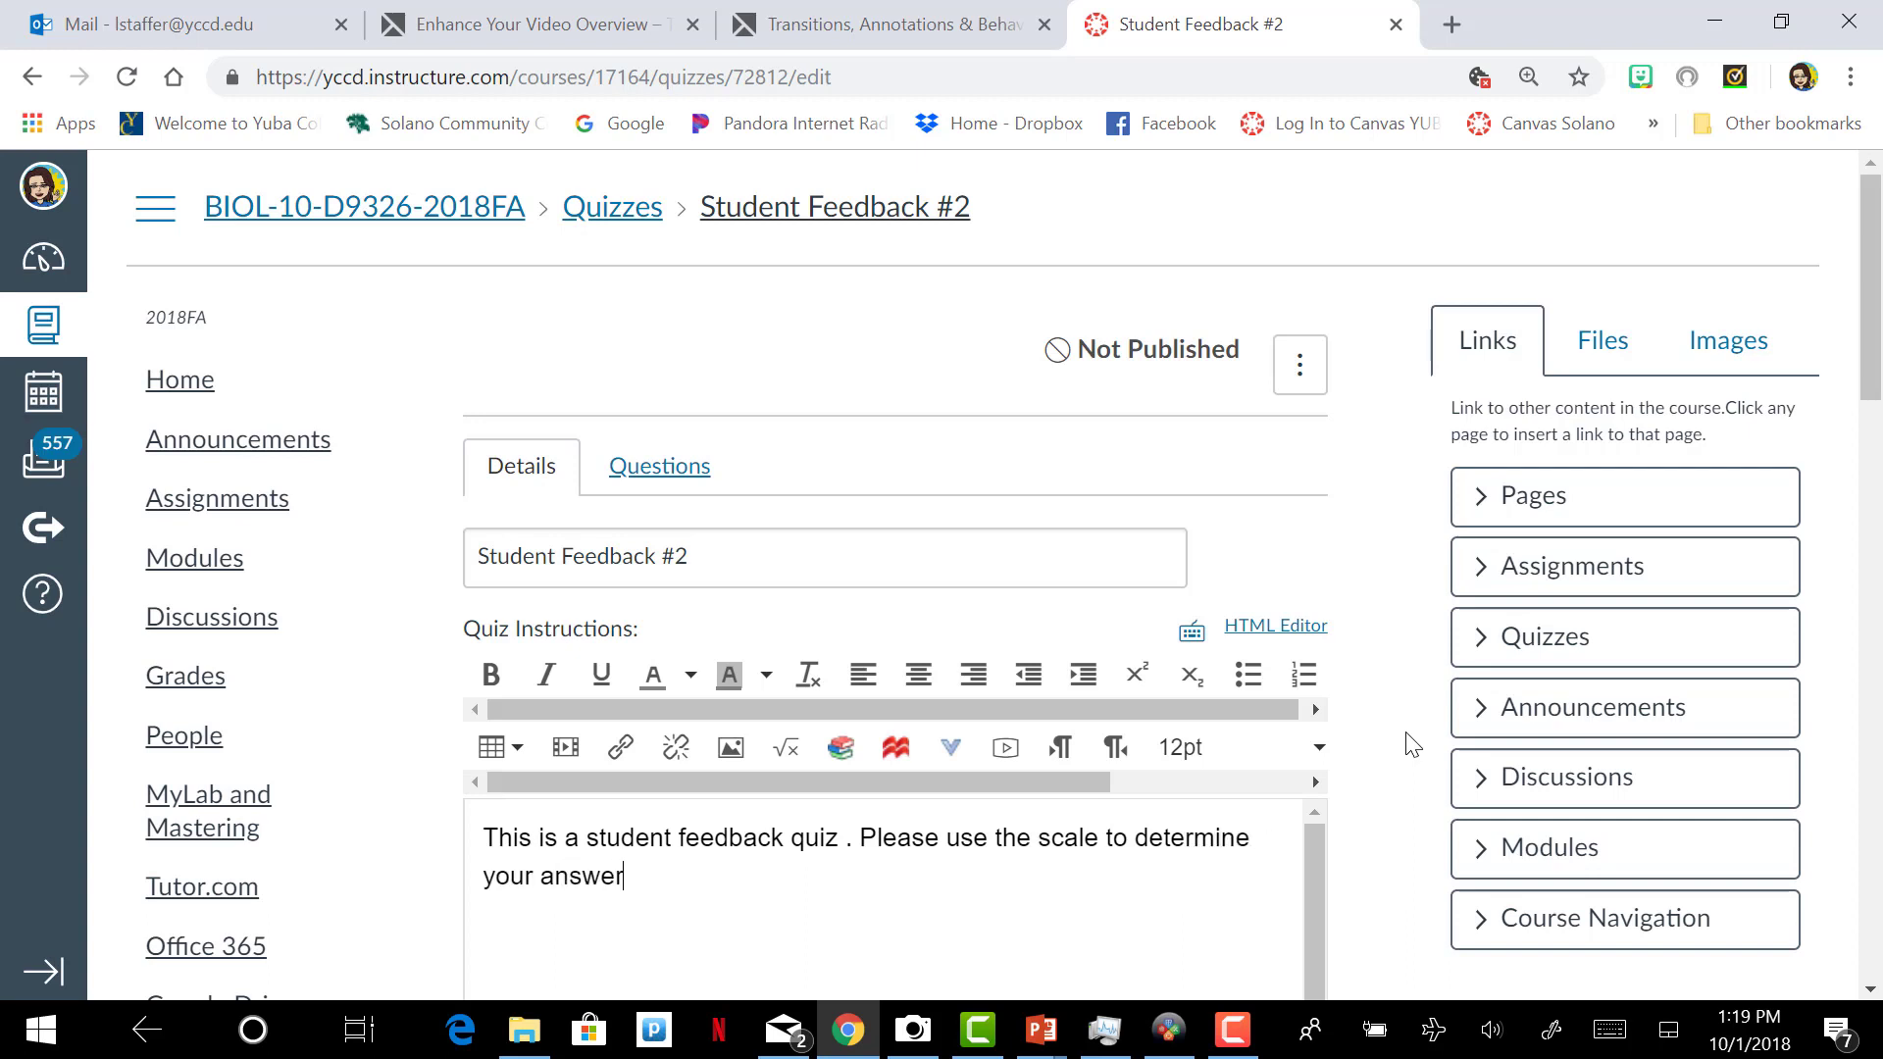
{"action": "type", "text": "s"}
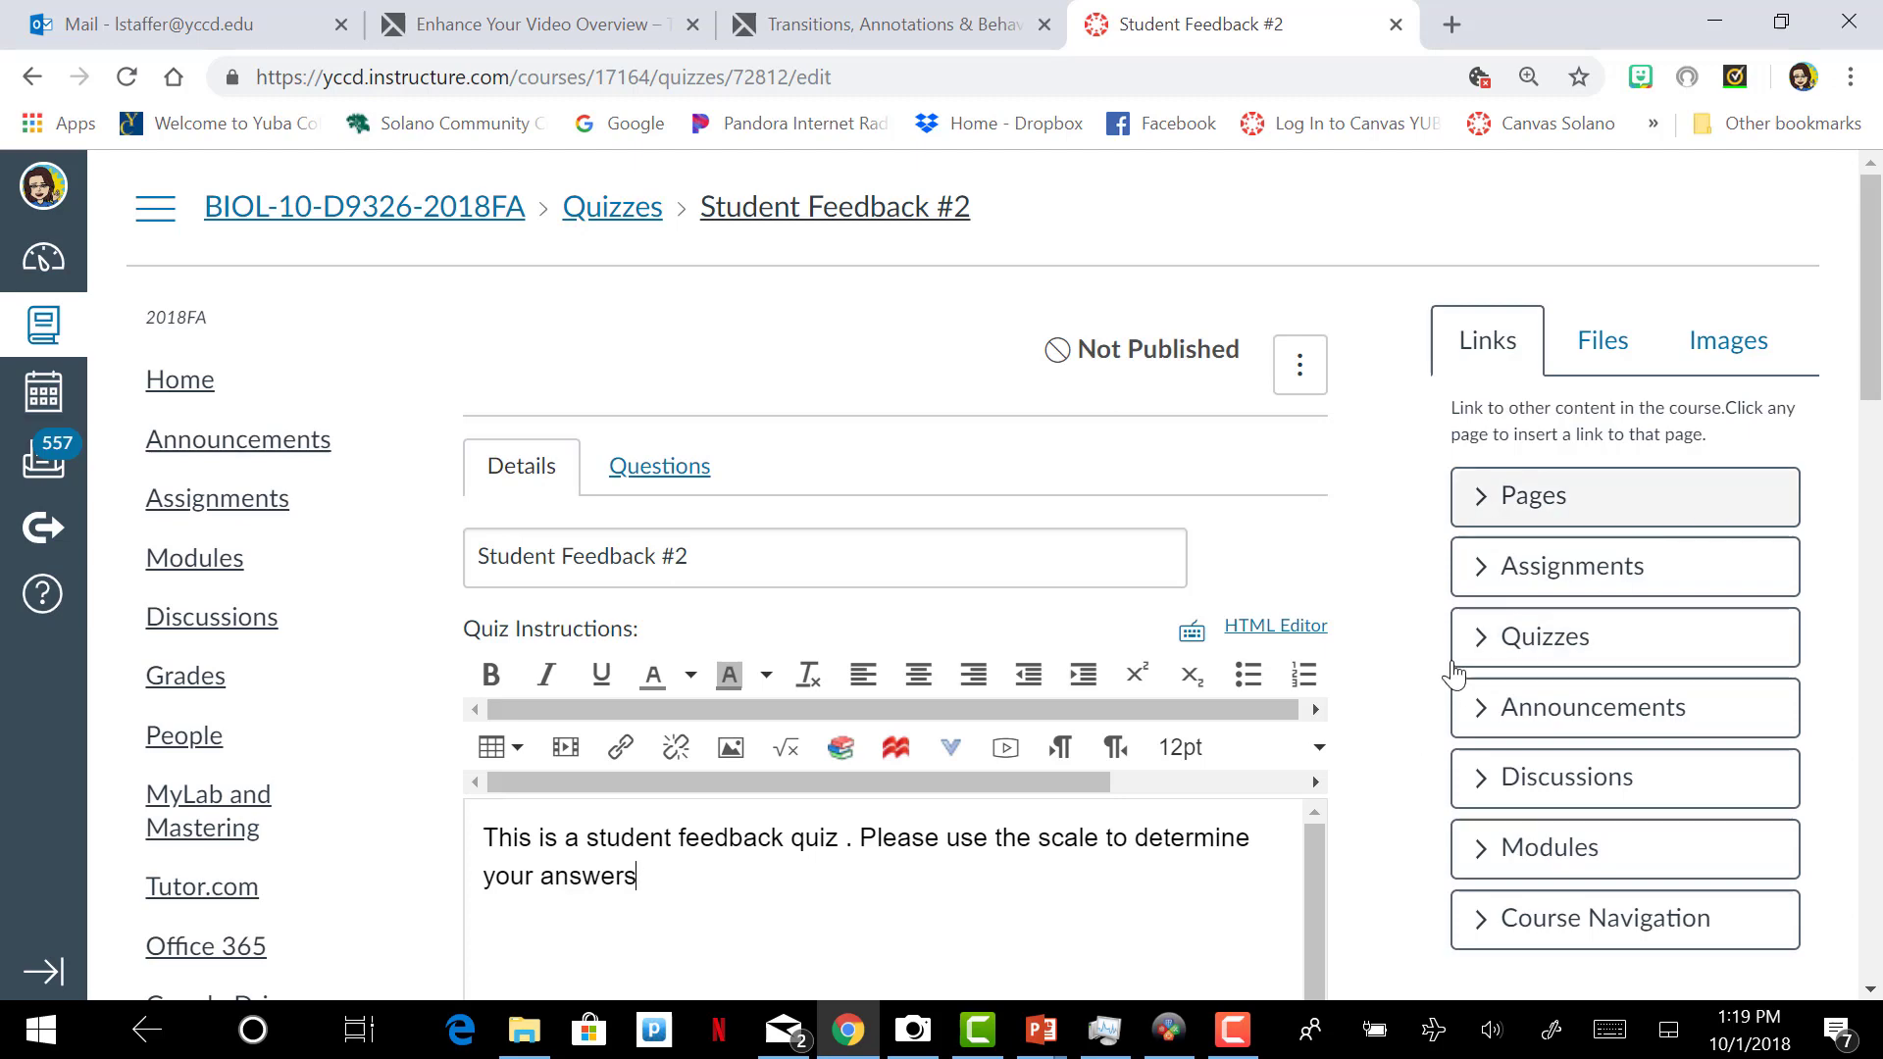
{"action": "scroll", "scroll_direction": "down", "scroll_amount": 3}
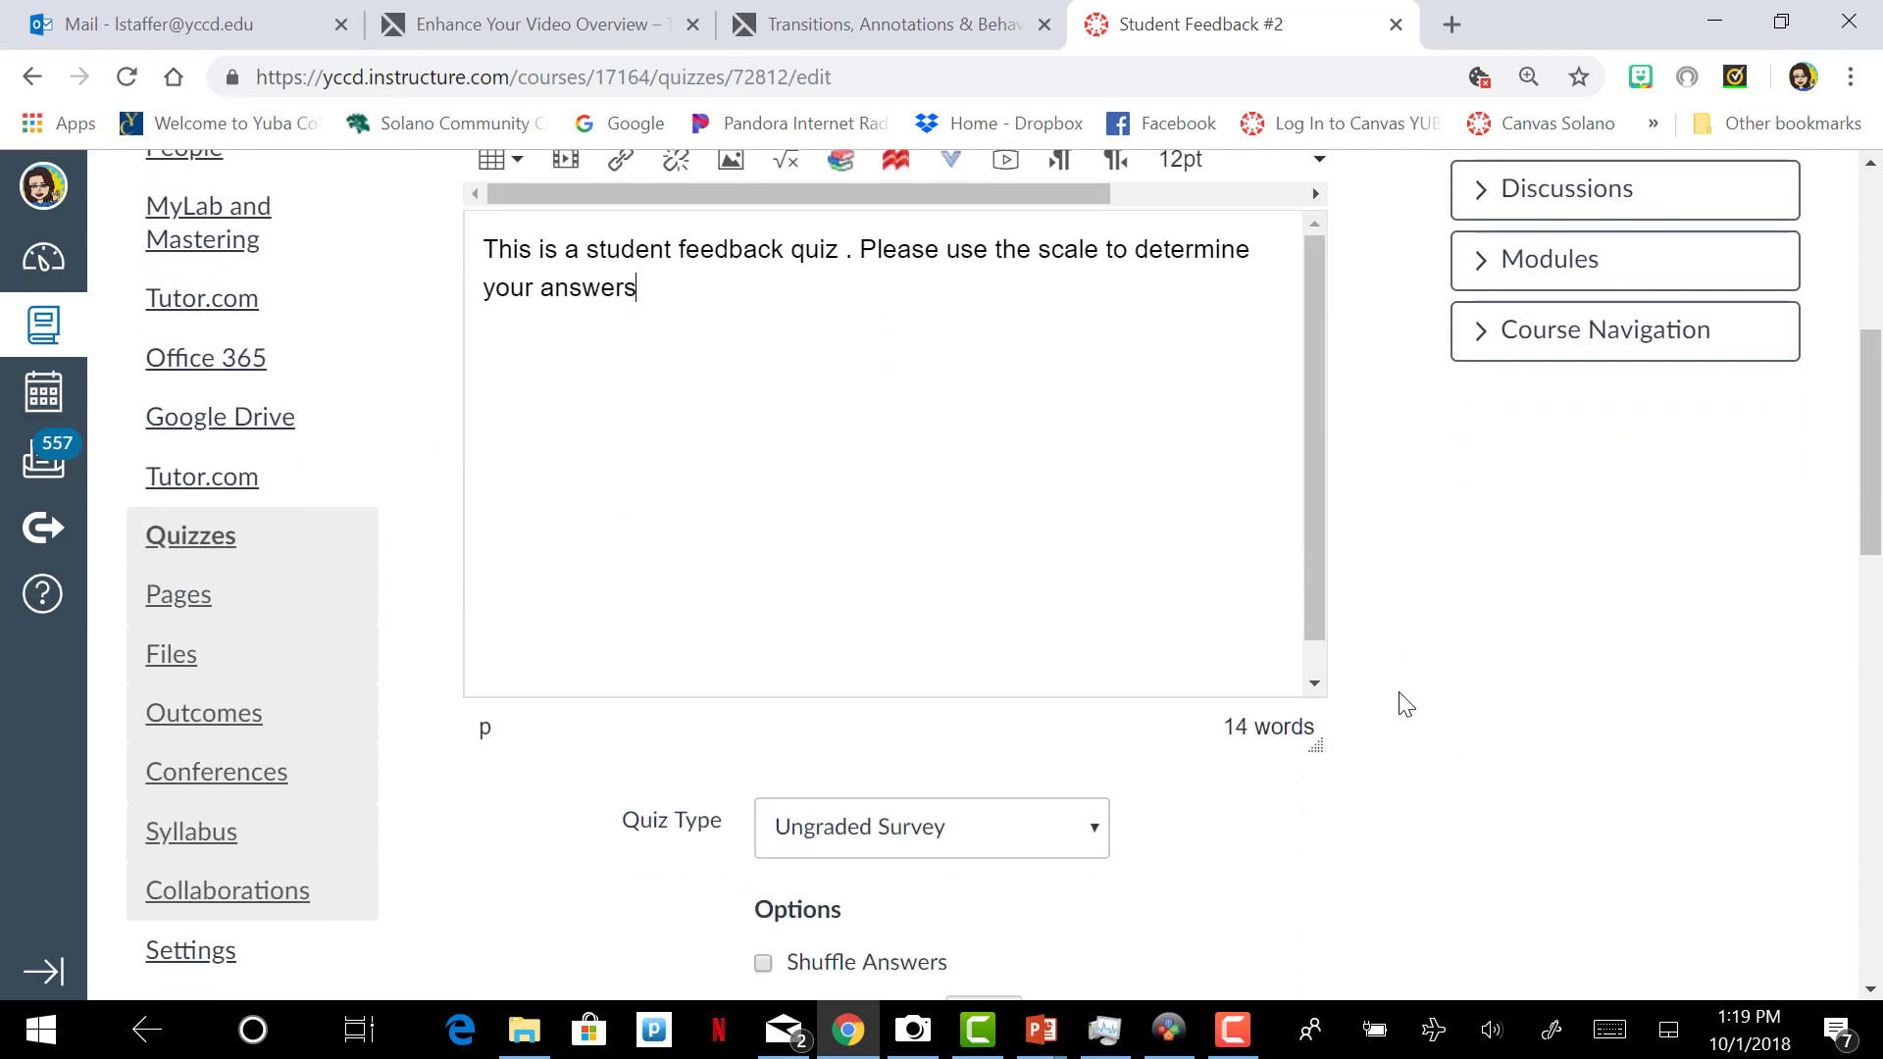
{"action": "scroll", "scroll_direction": "down", "scroll_amount": 3}
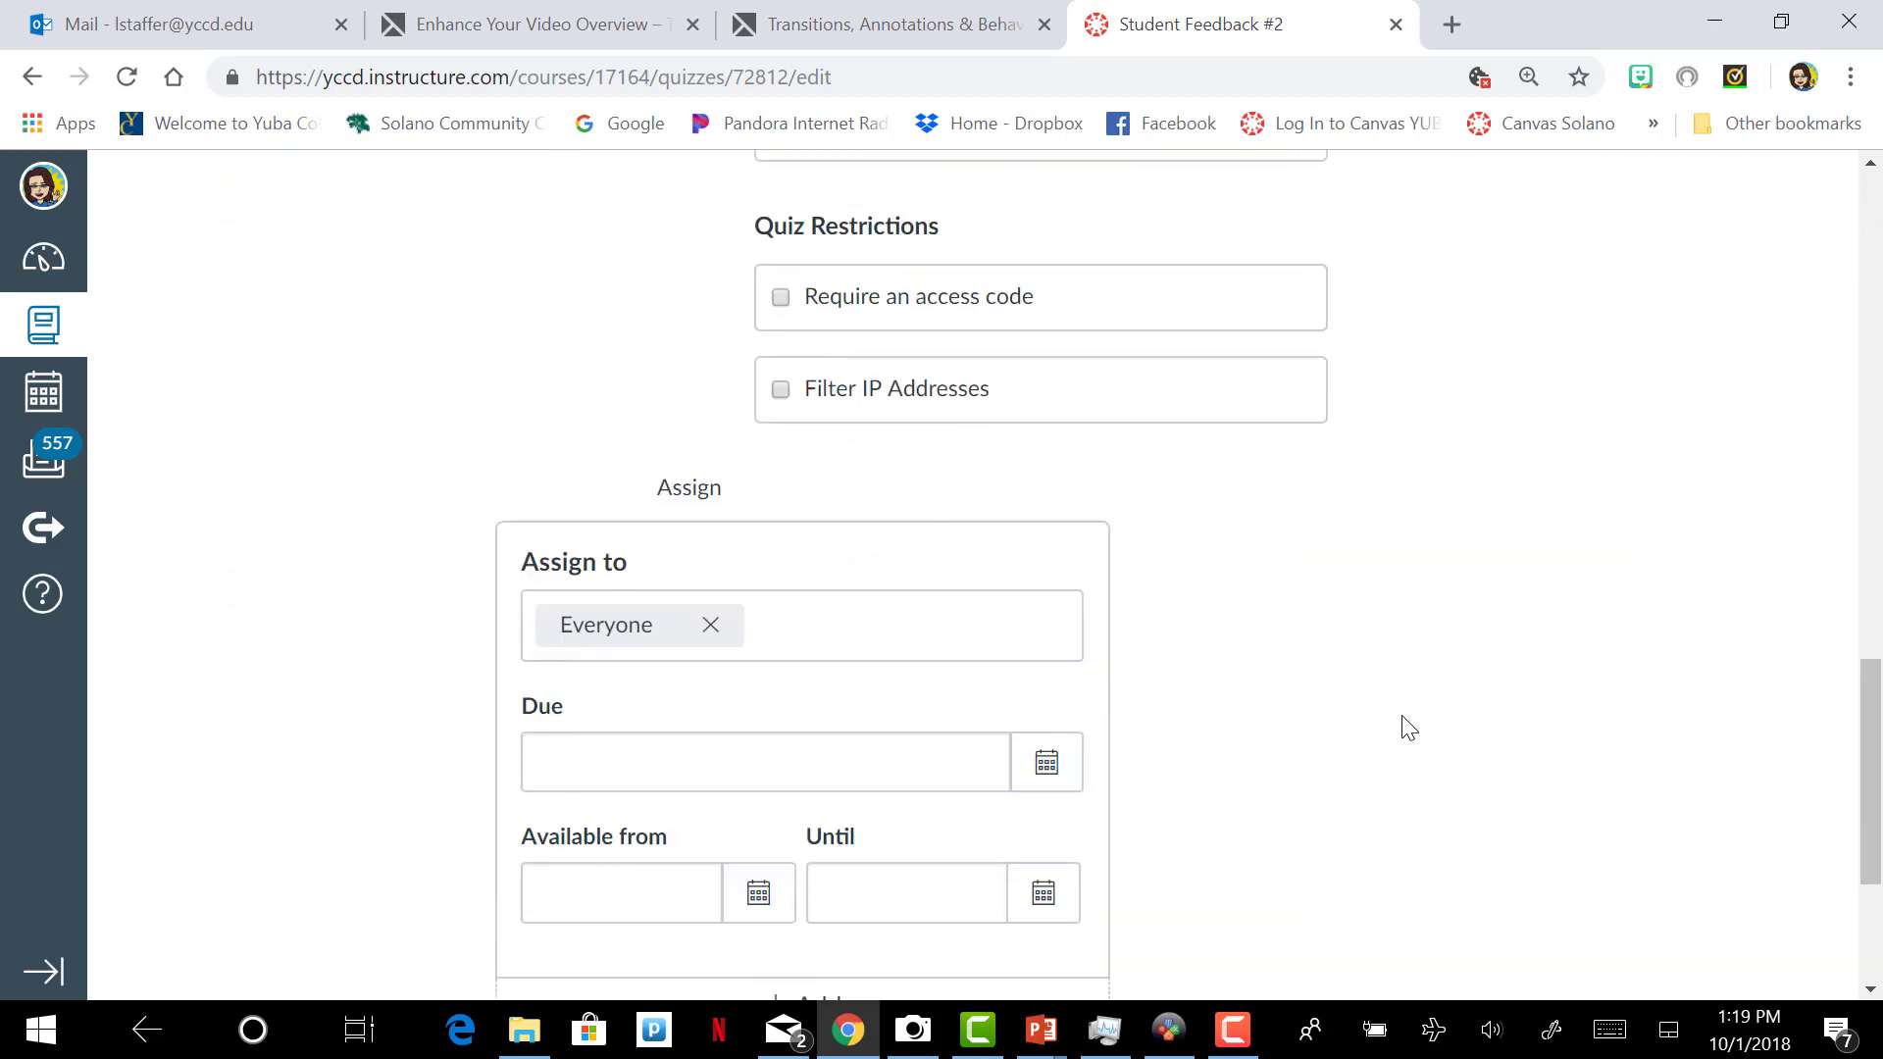
Step: Save Student Feedback #2 and review its summary page settings
{"action": "left_click", "coordinate": [1235, 888]}
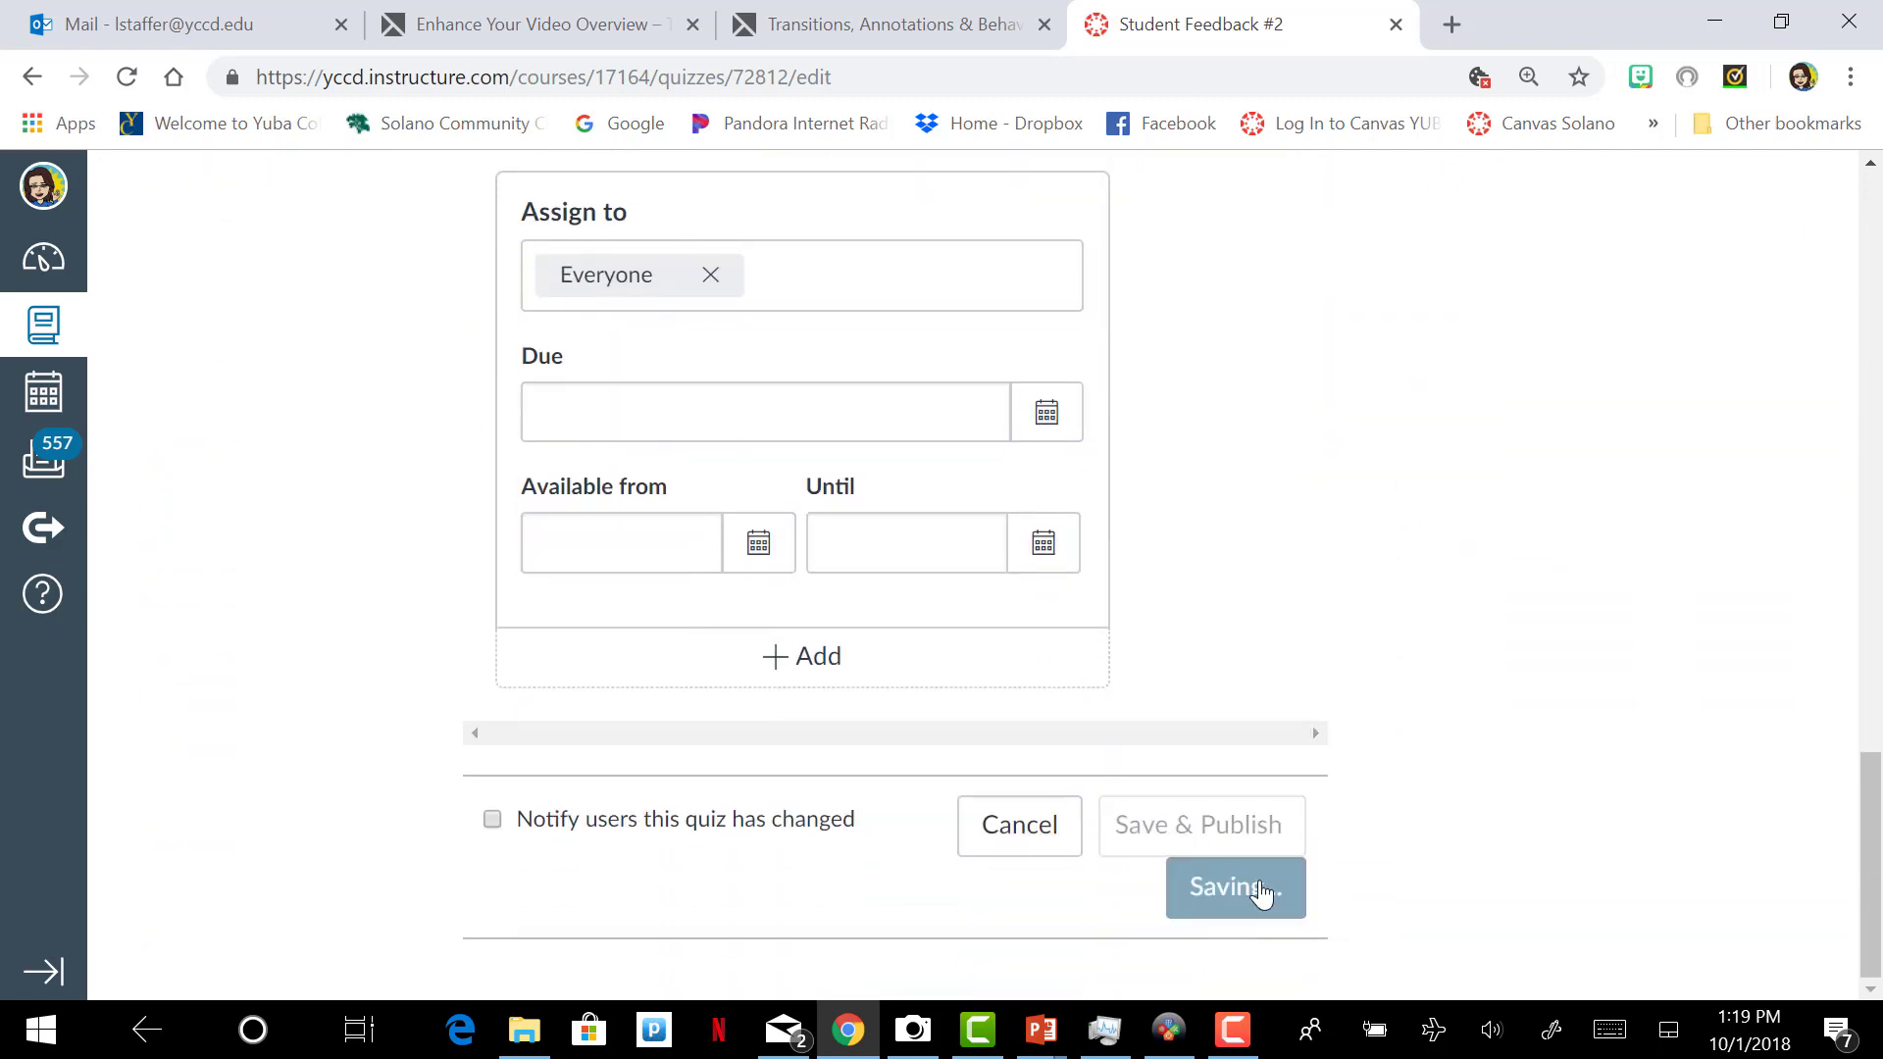
{"action": "left_click", "coordinate": [1235, 887]}
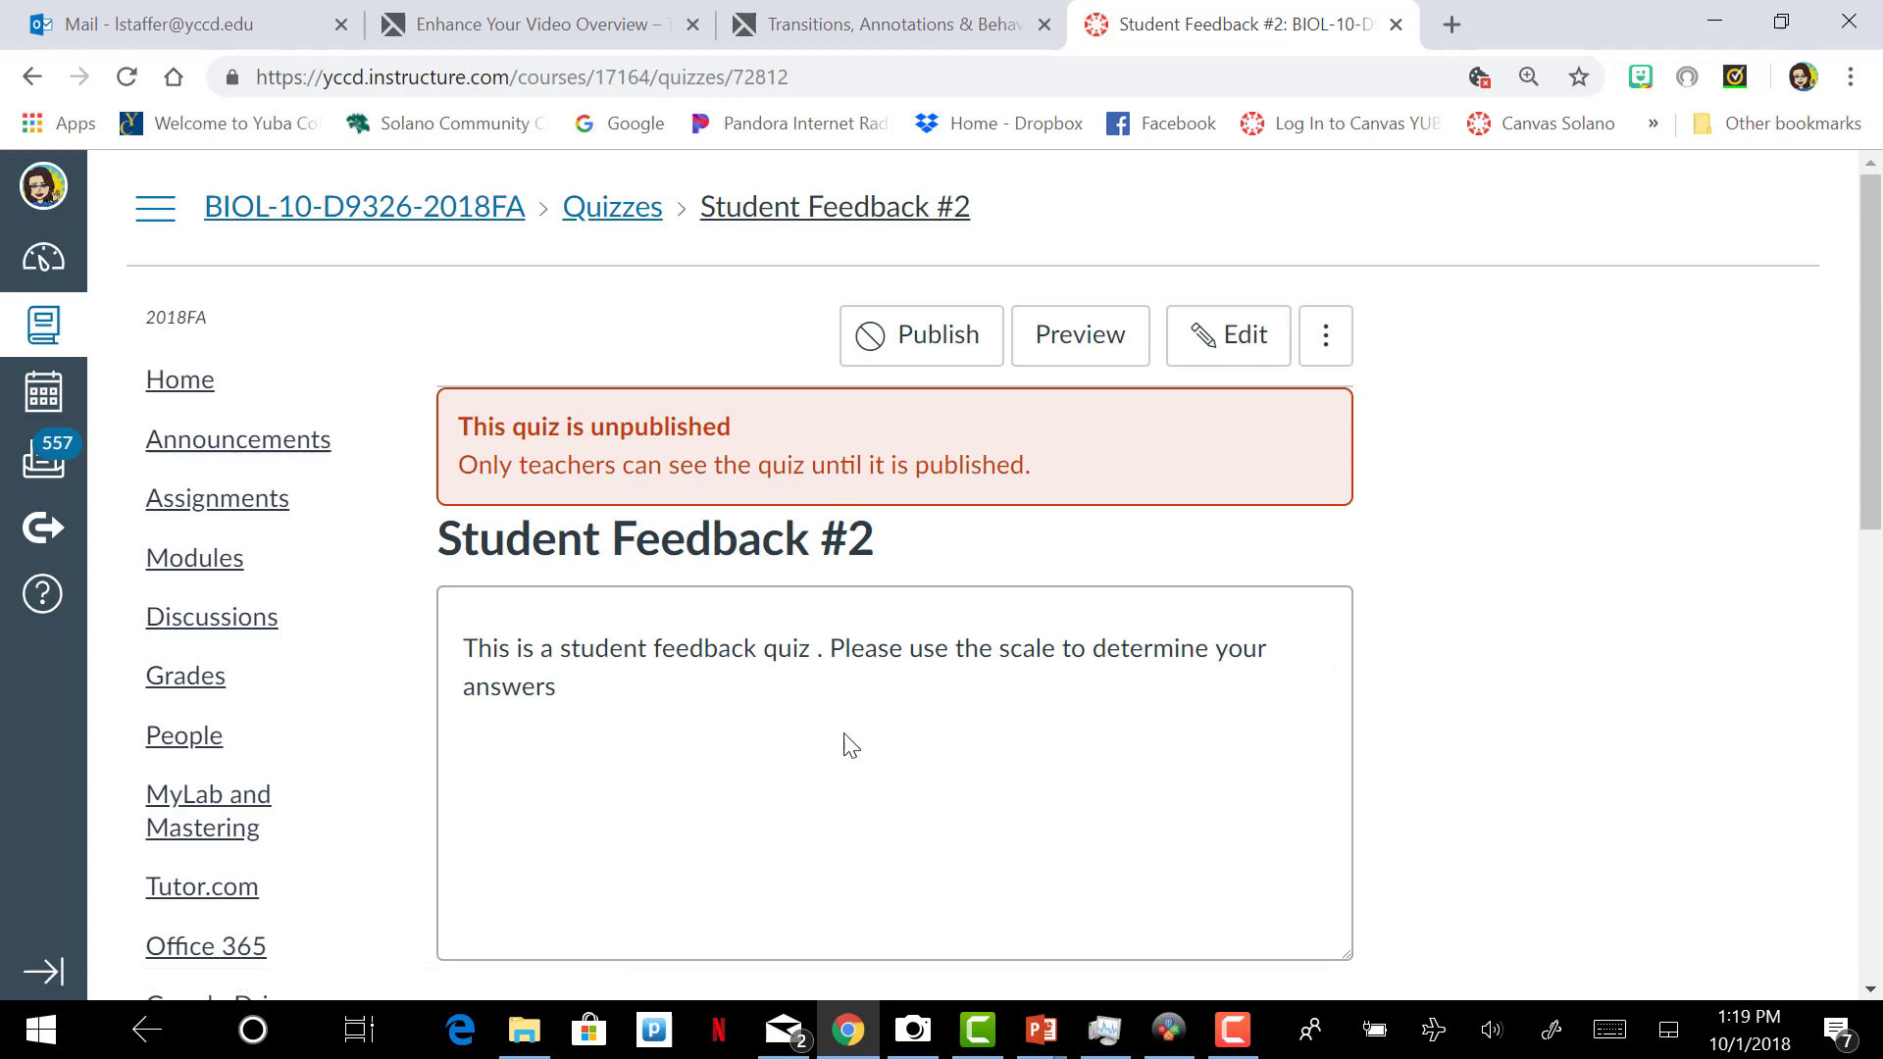
{"action": "scroll", "scroll_direction": "down", "scroll_amount": 3}
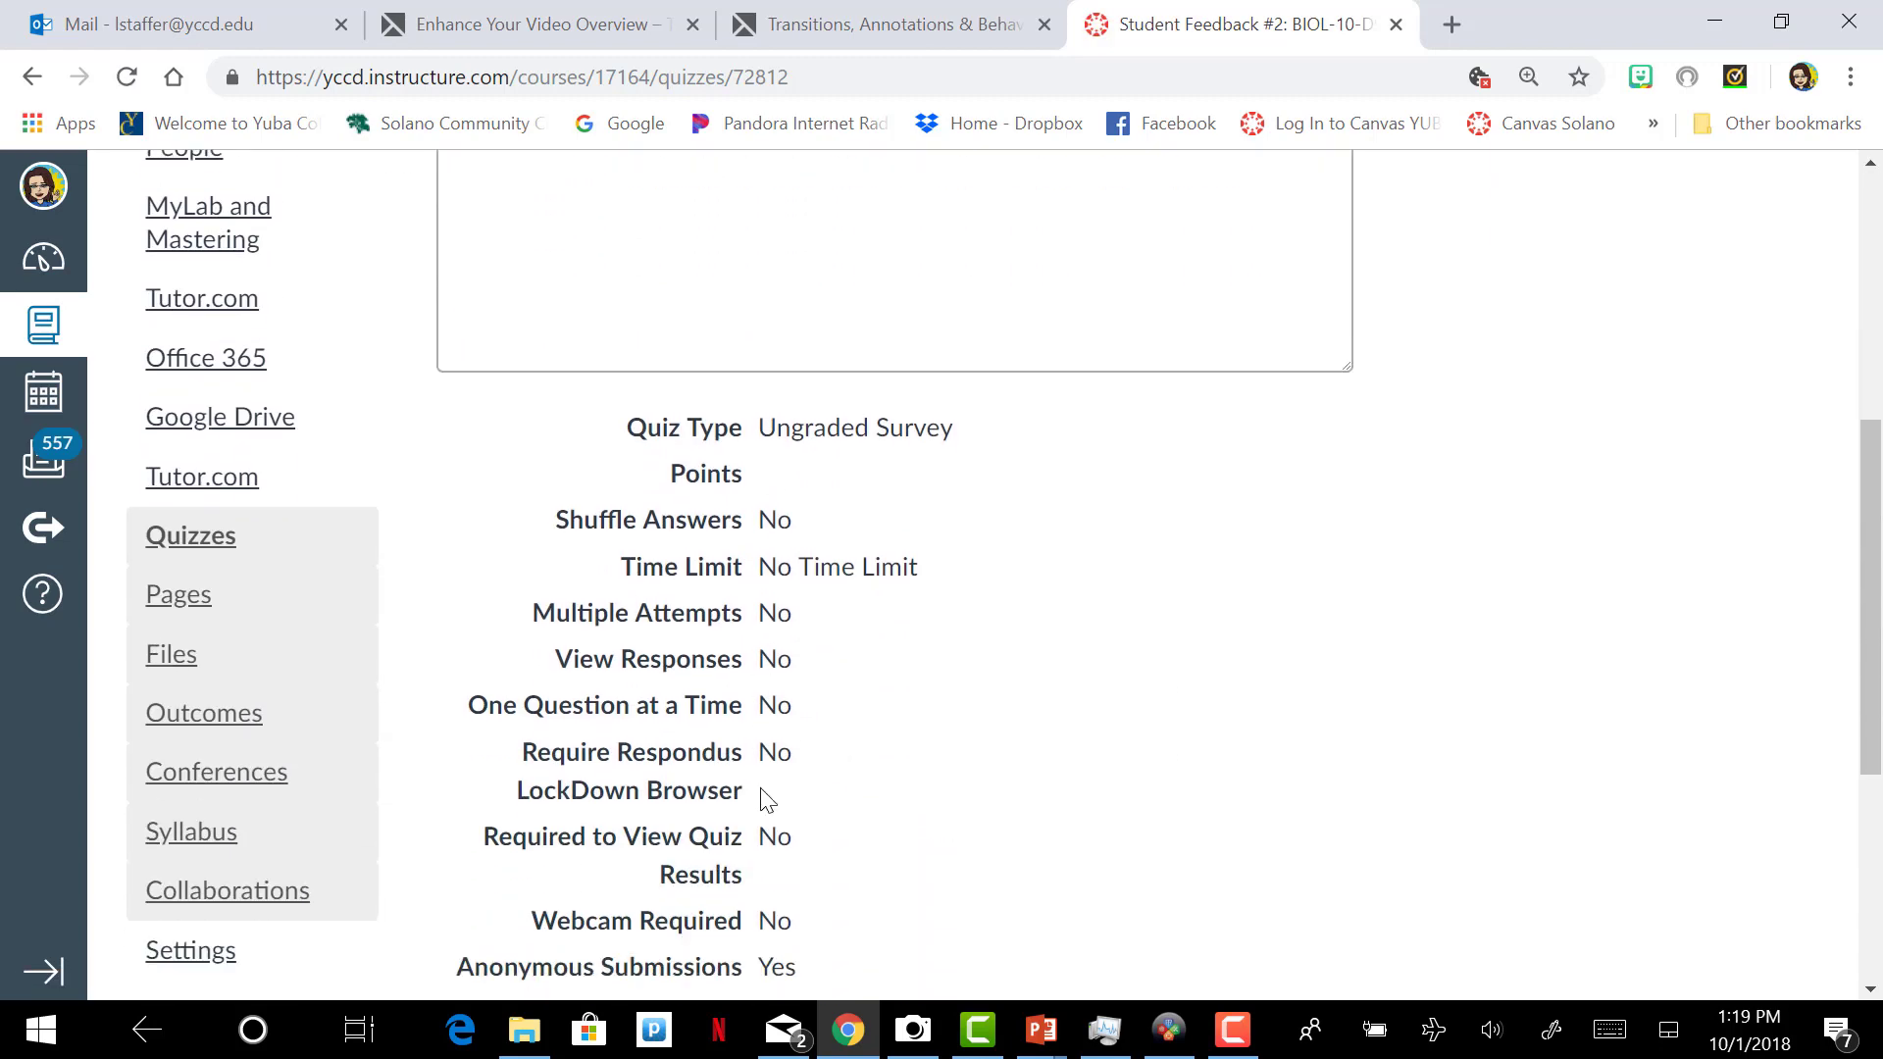
{"action": "scroll", "scroll_direction": "down", "scroll_amount": 3}
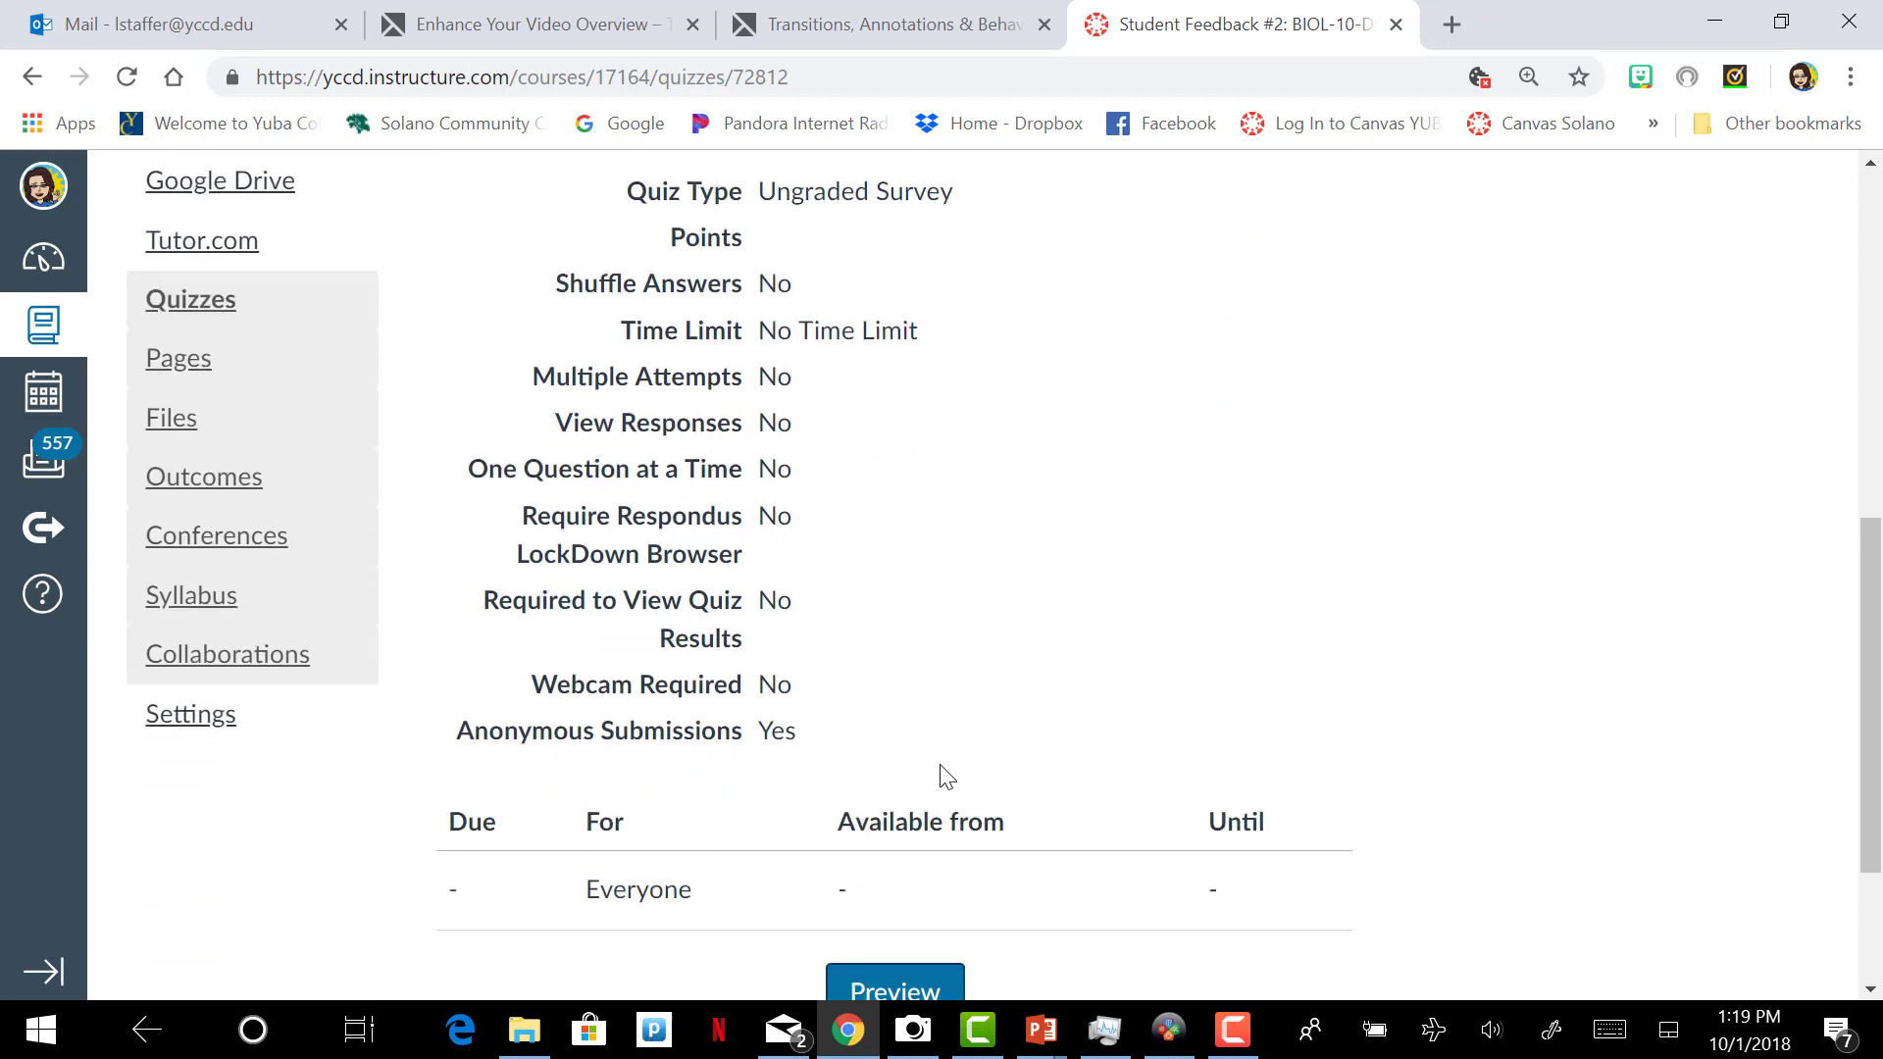
{"action": "scroll", "scroll_direction": "down", "scroll_amount": 3}
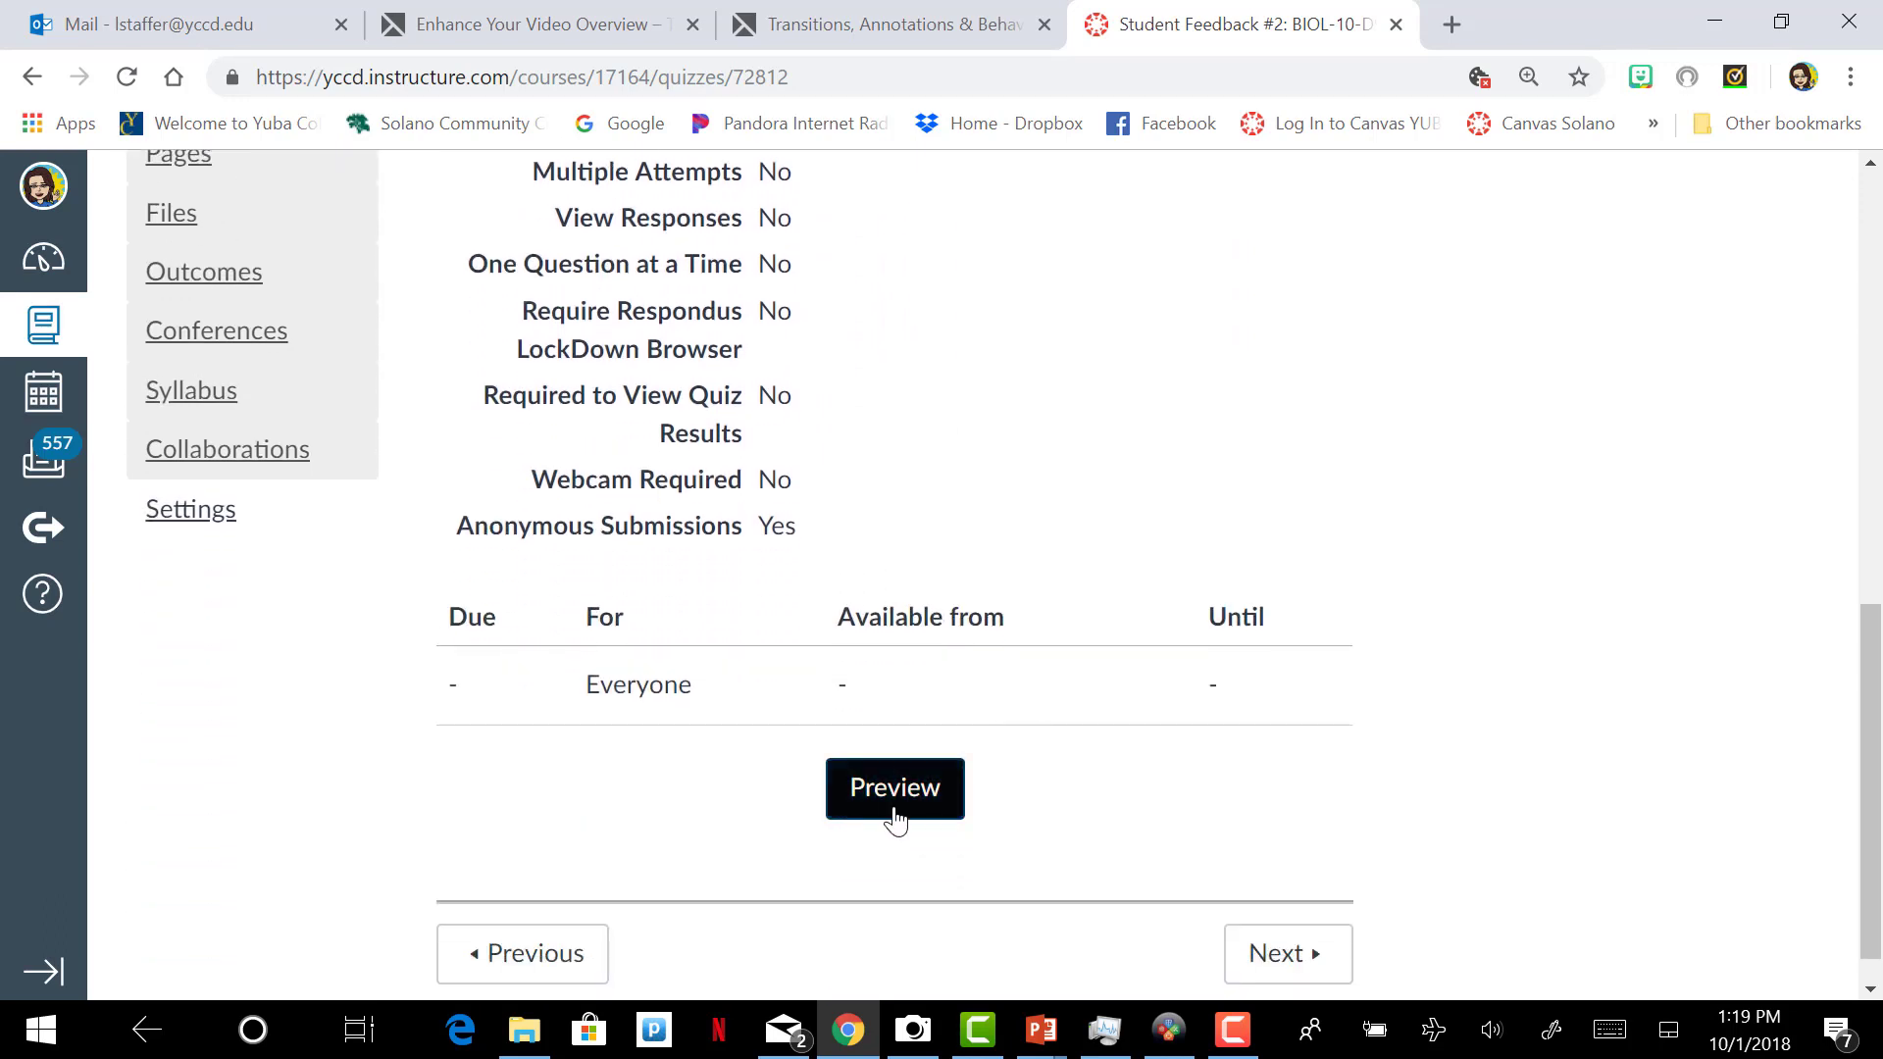
Step: Preview the draft survey and scroll through the instructions, Question 1 and Question 2
{"action": "left_click", "coordinate": [894, 787]}
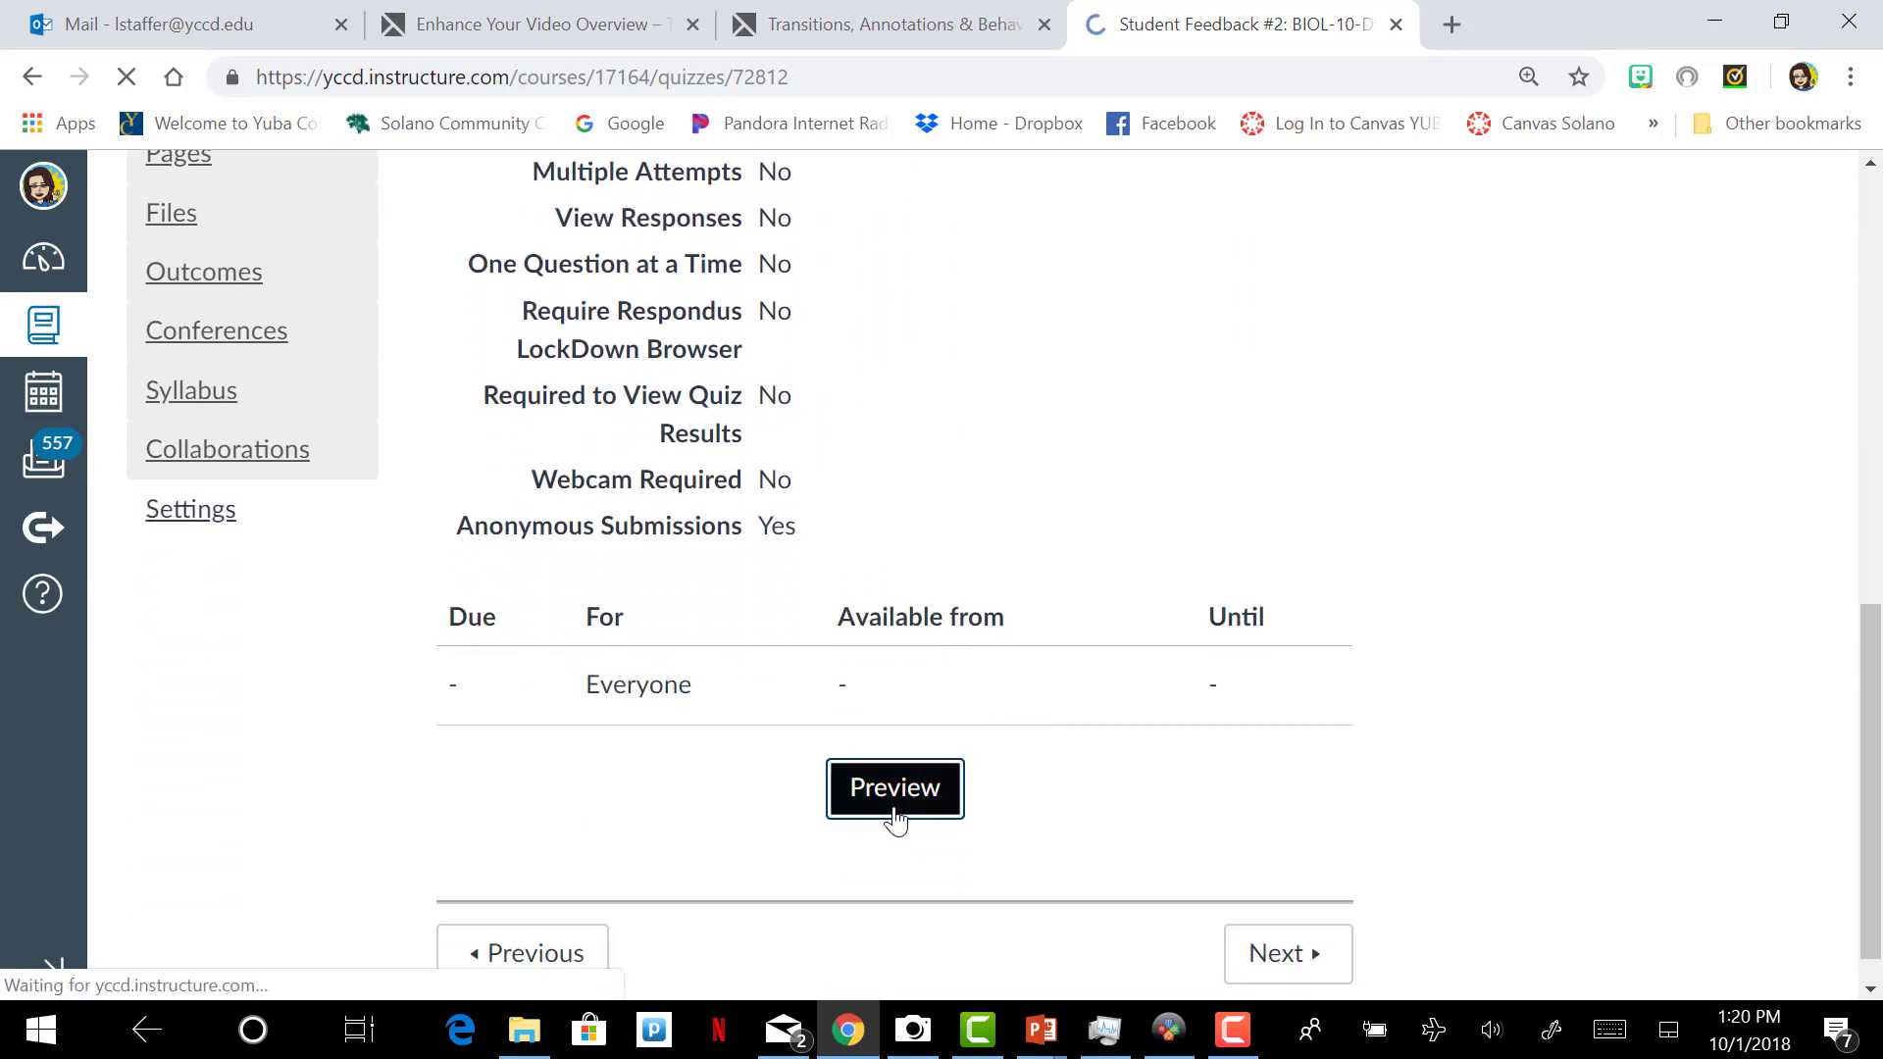
{"action": "left_click", "coordinate": [893, 787]}
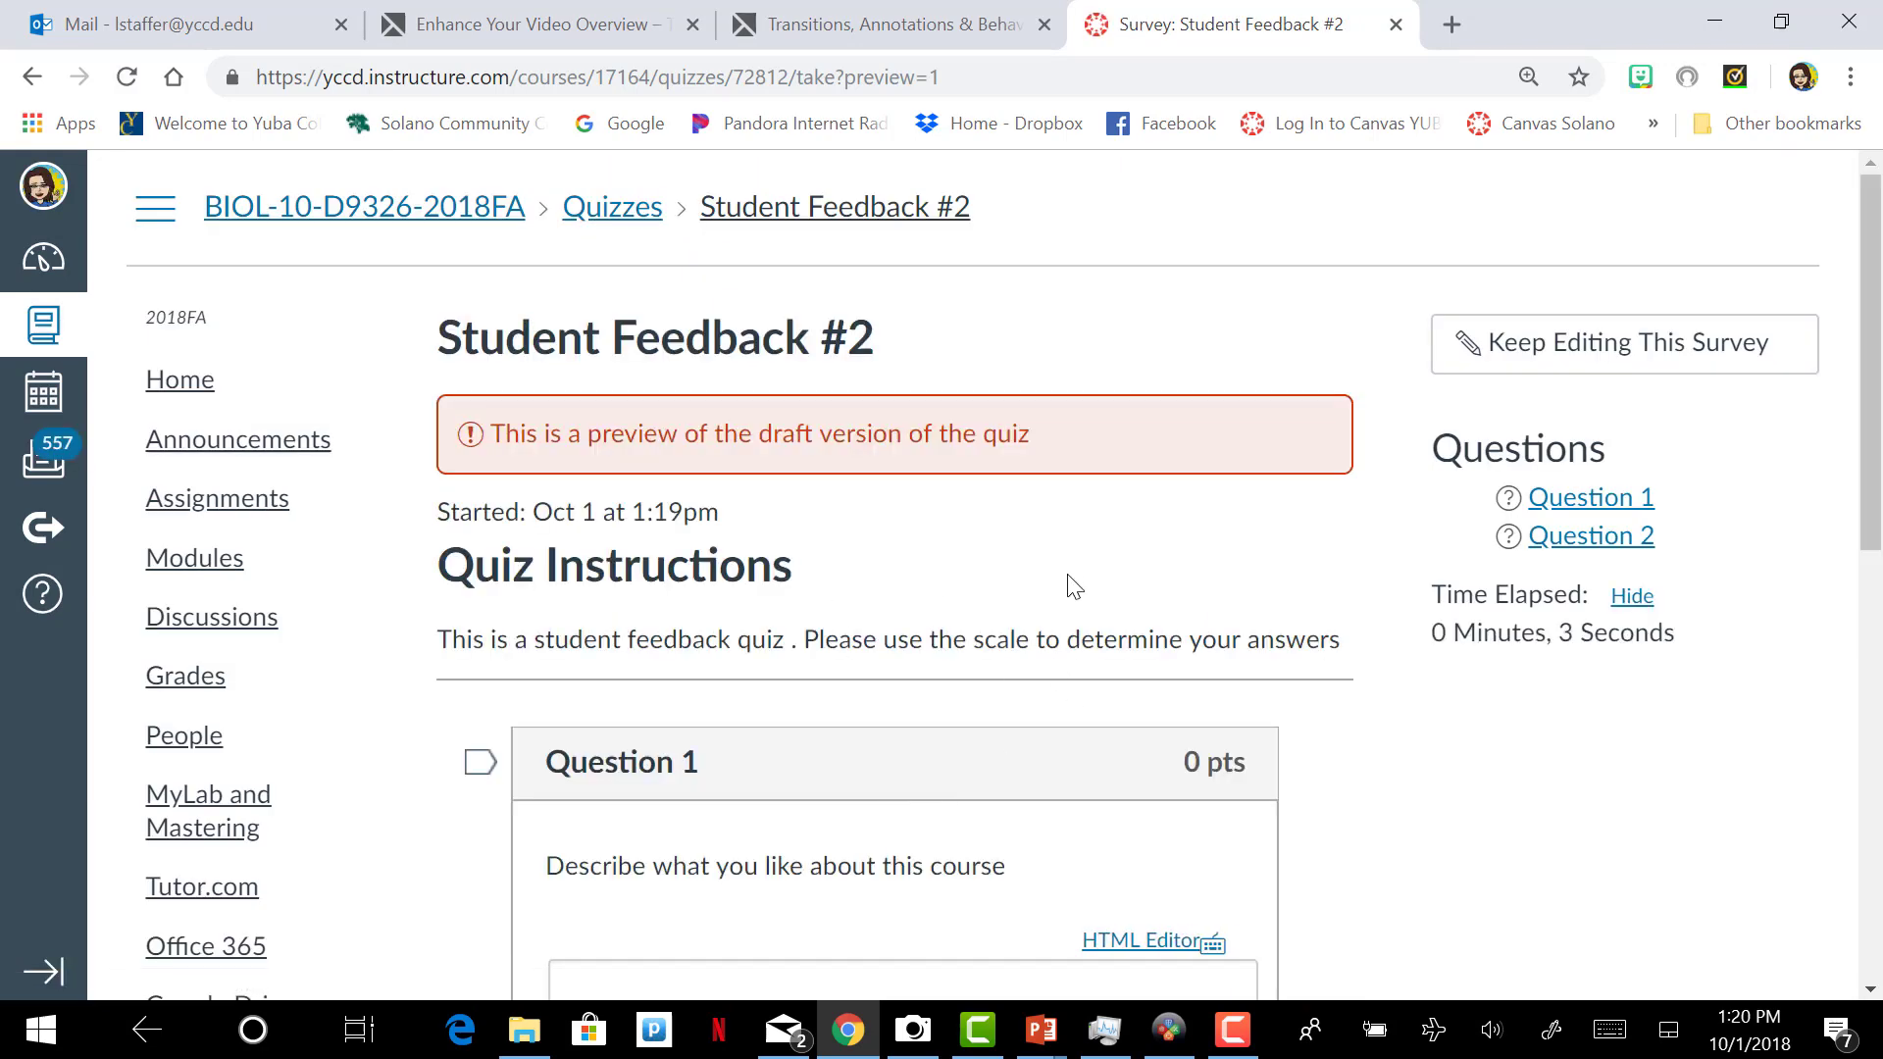
{"action": "scroll", "scroll_direction": "down", "scroll_amount": 3}
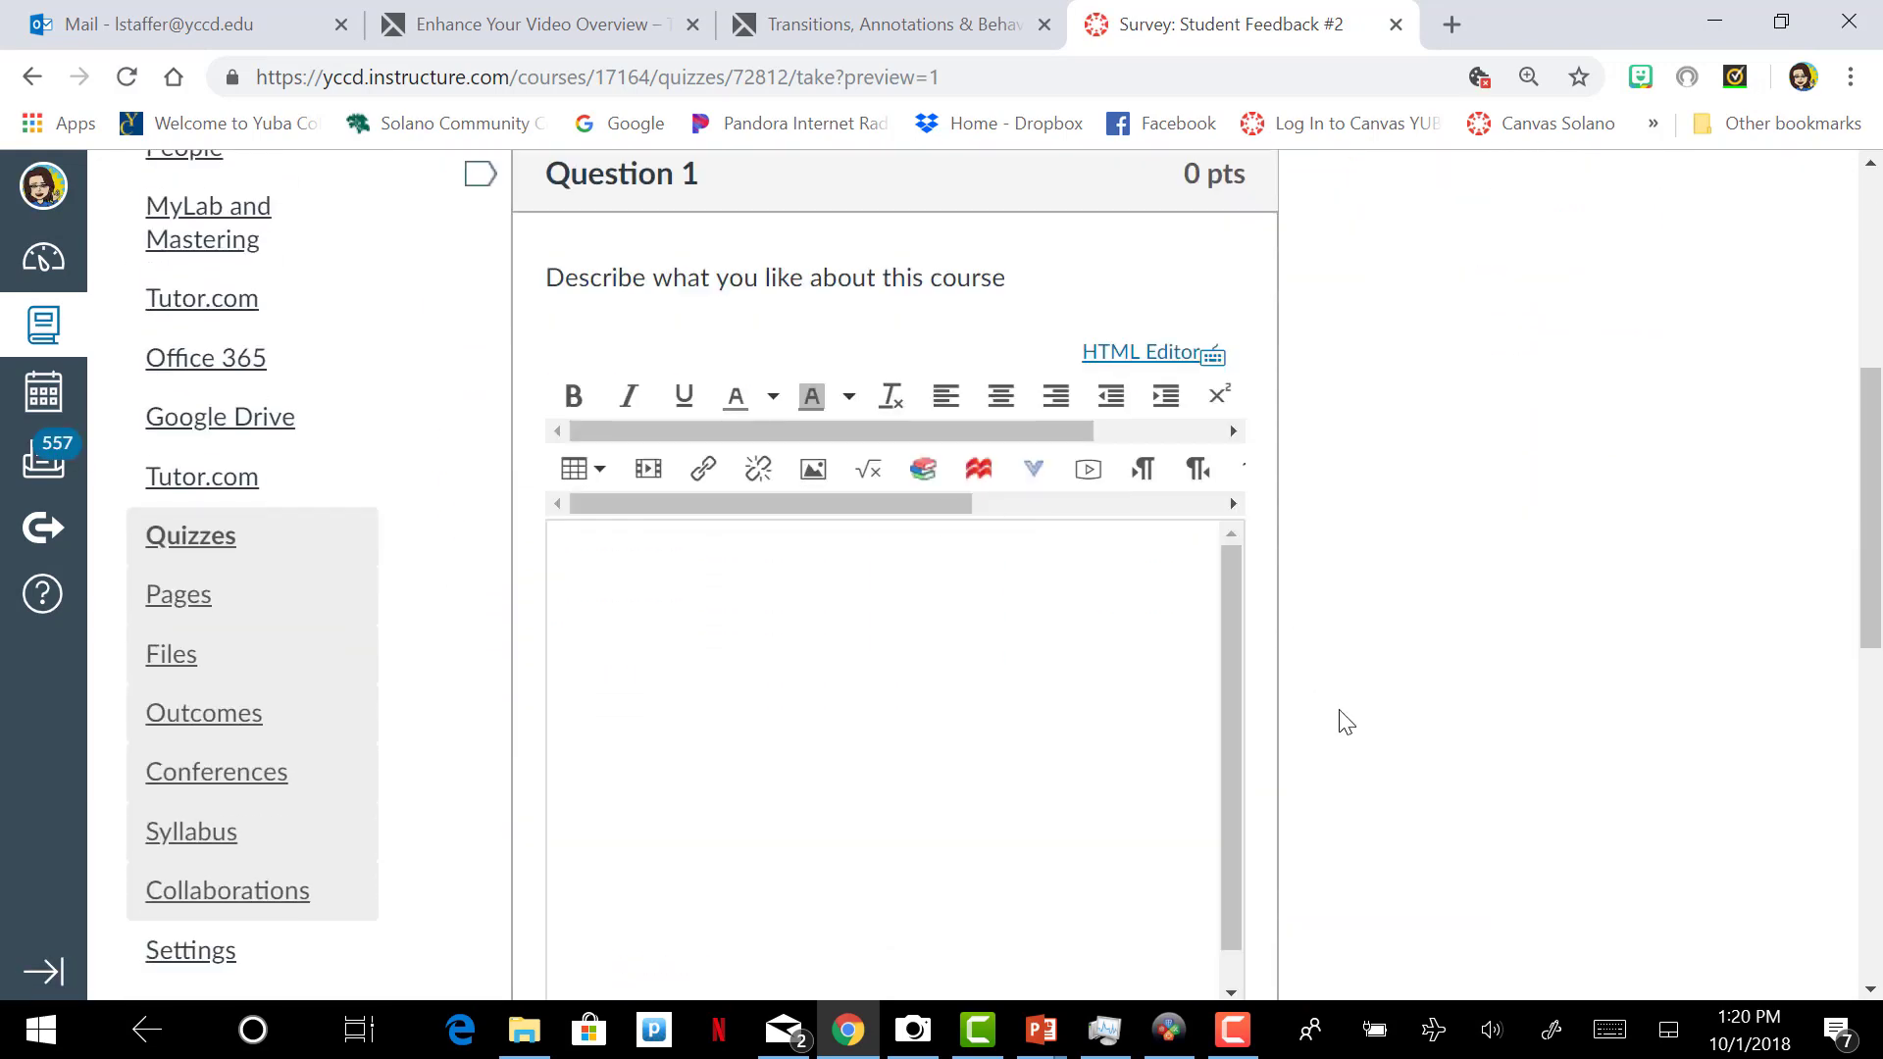
{"action": "scroll", "scroll_direction": "down", "scroll_amount": 3}
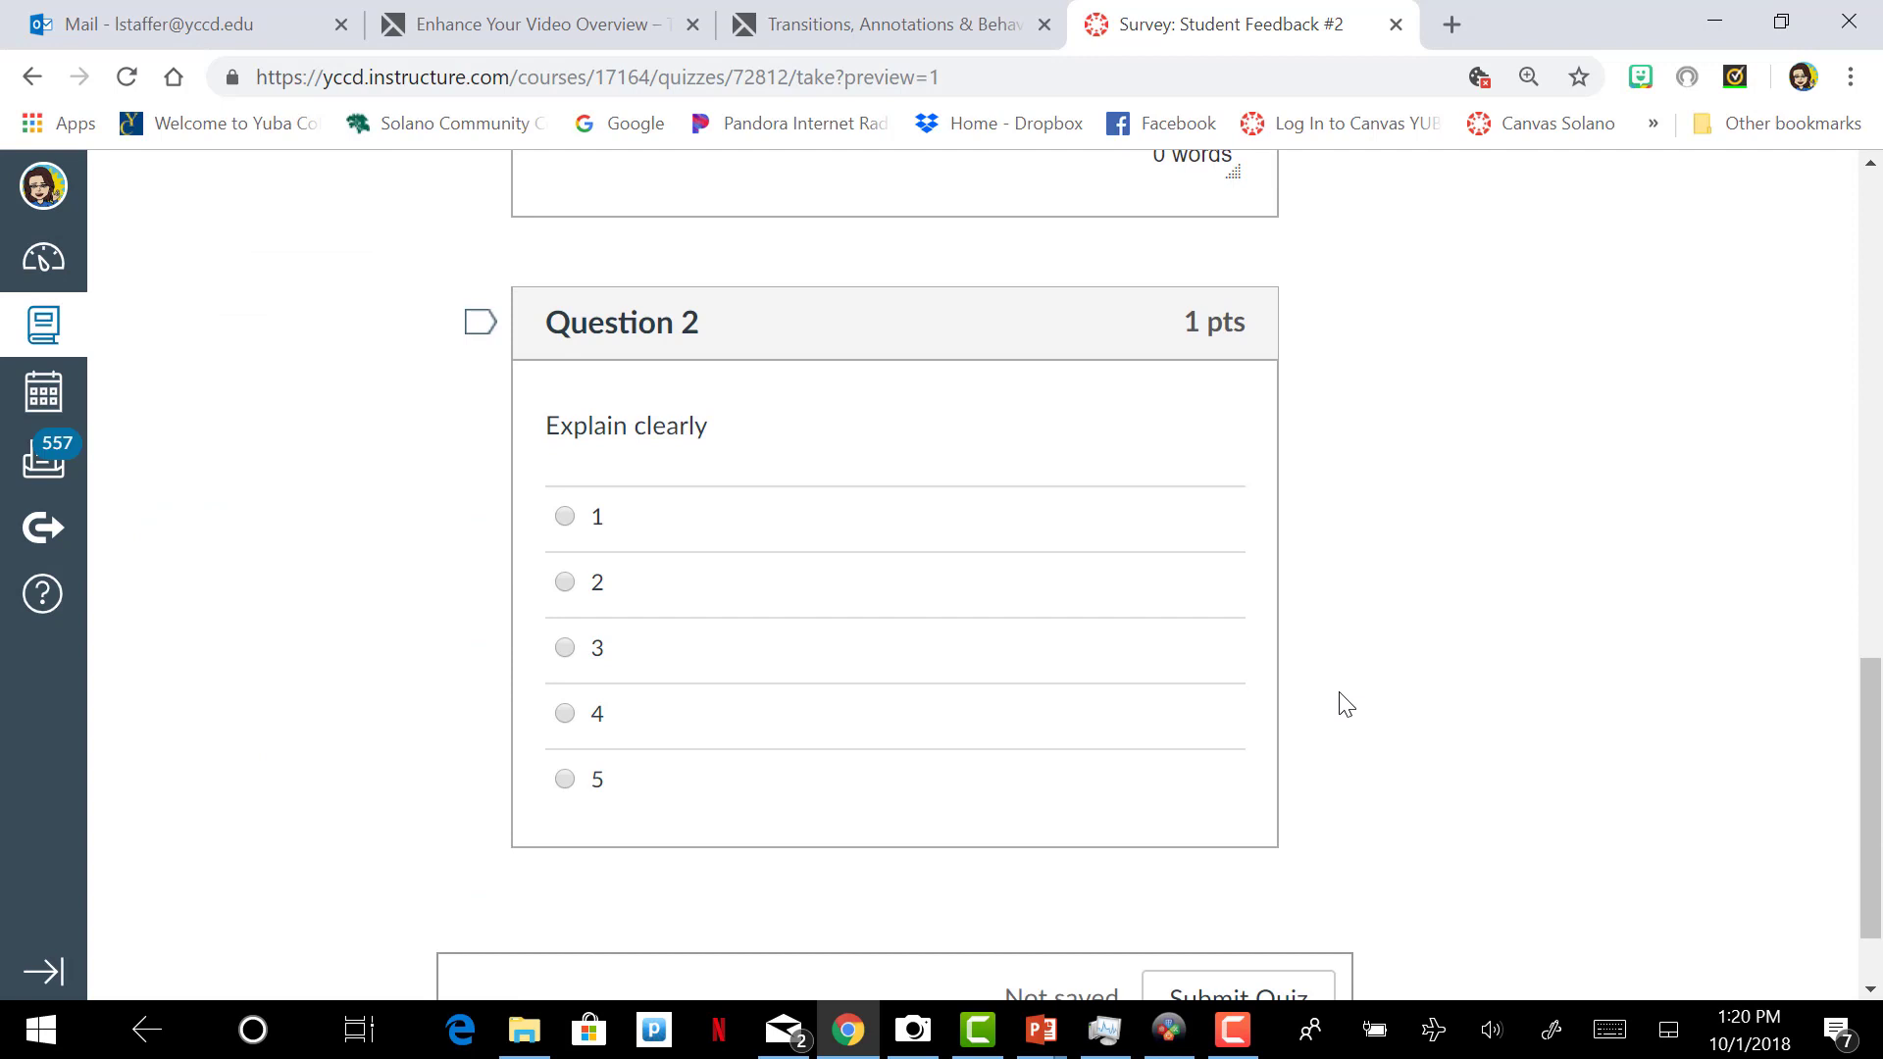
{"action": "scroll", "scroll_direction": "down", "scroll_amount": 3}
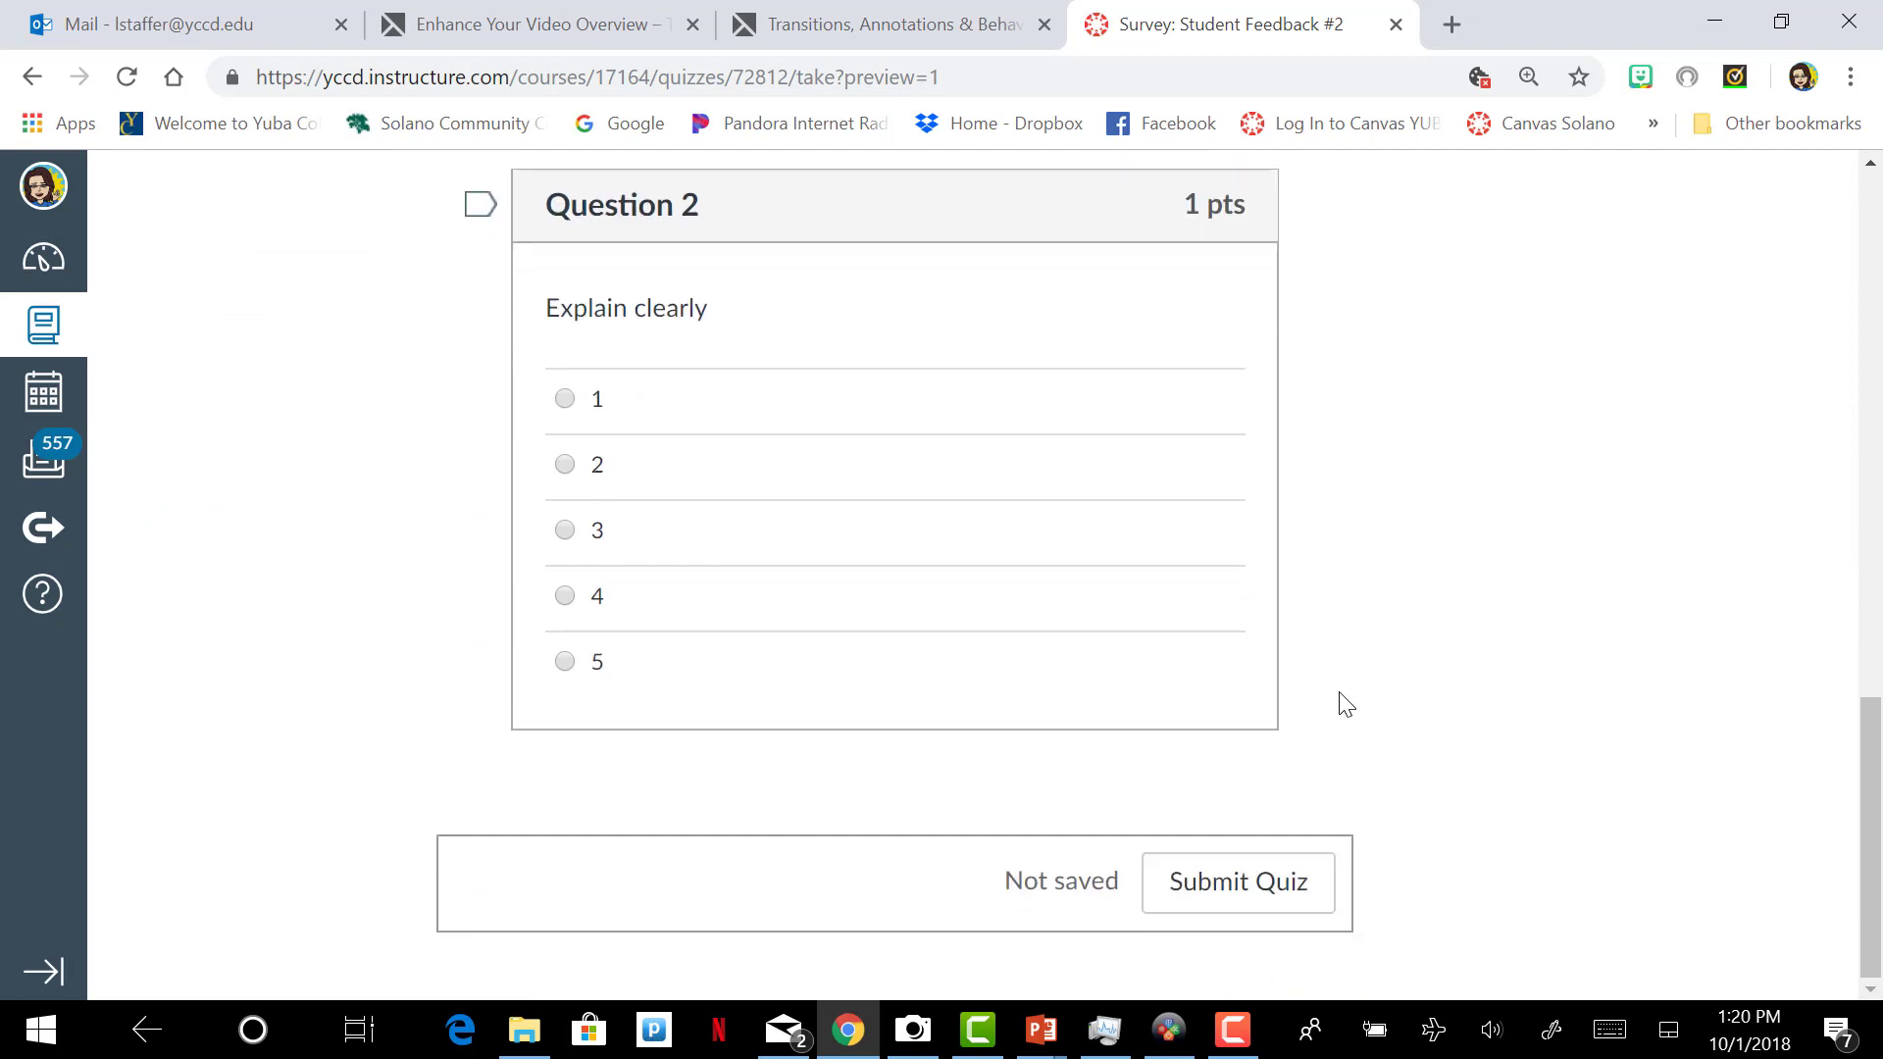